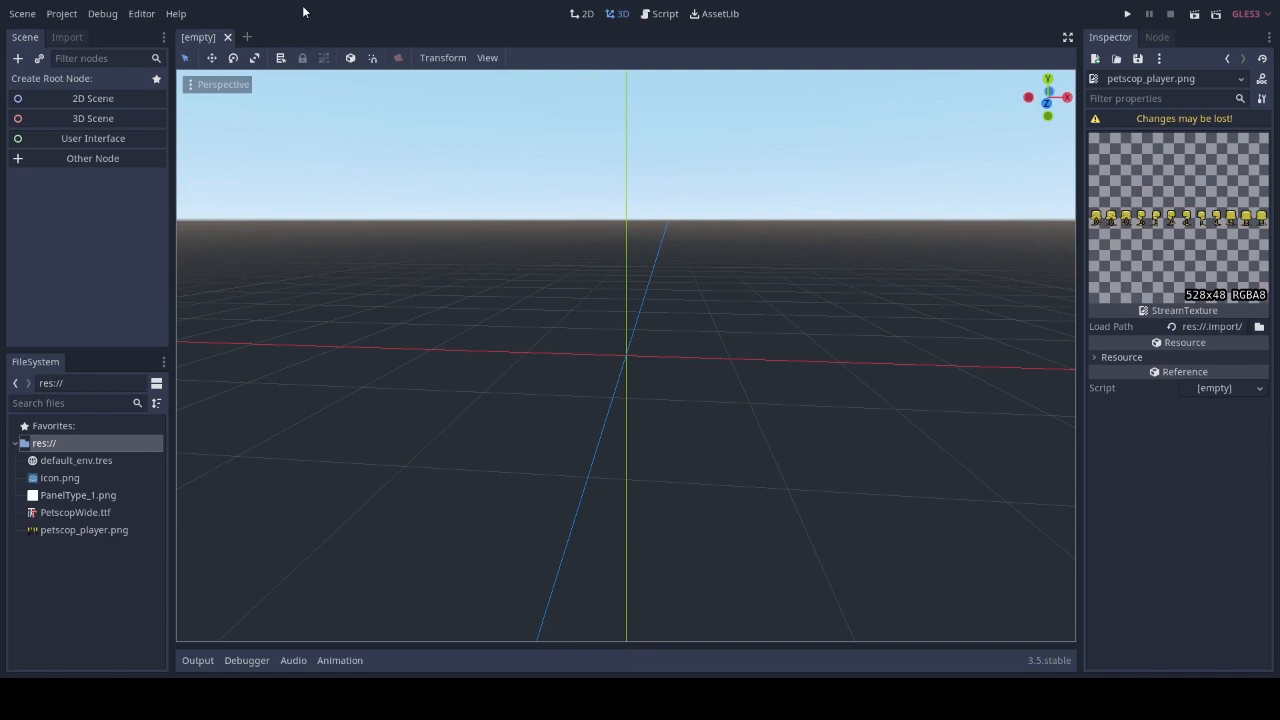
mouse_move(298, 27)
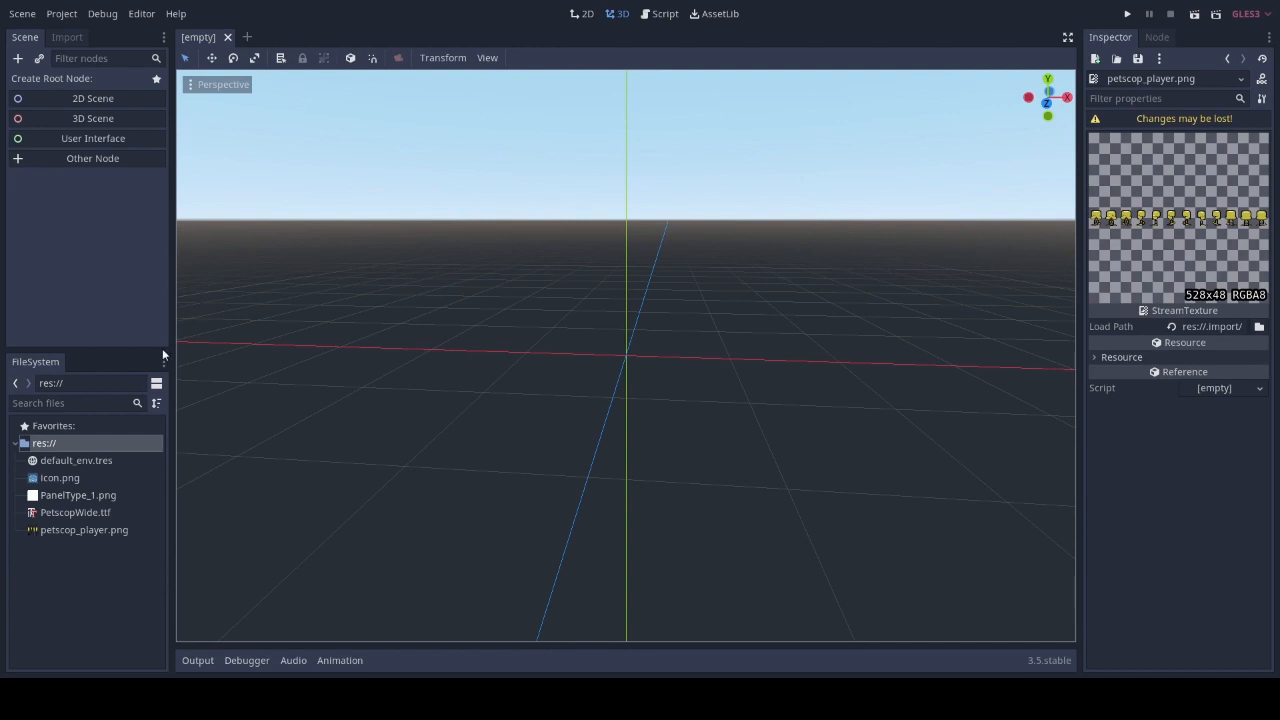
mouse_move(117, 438)
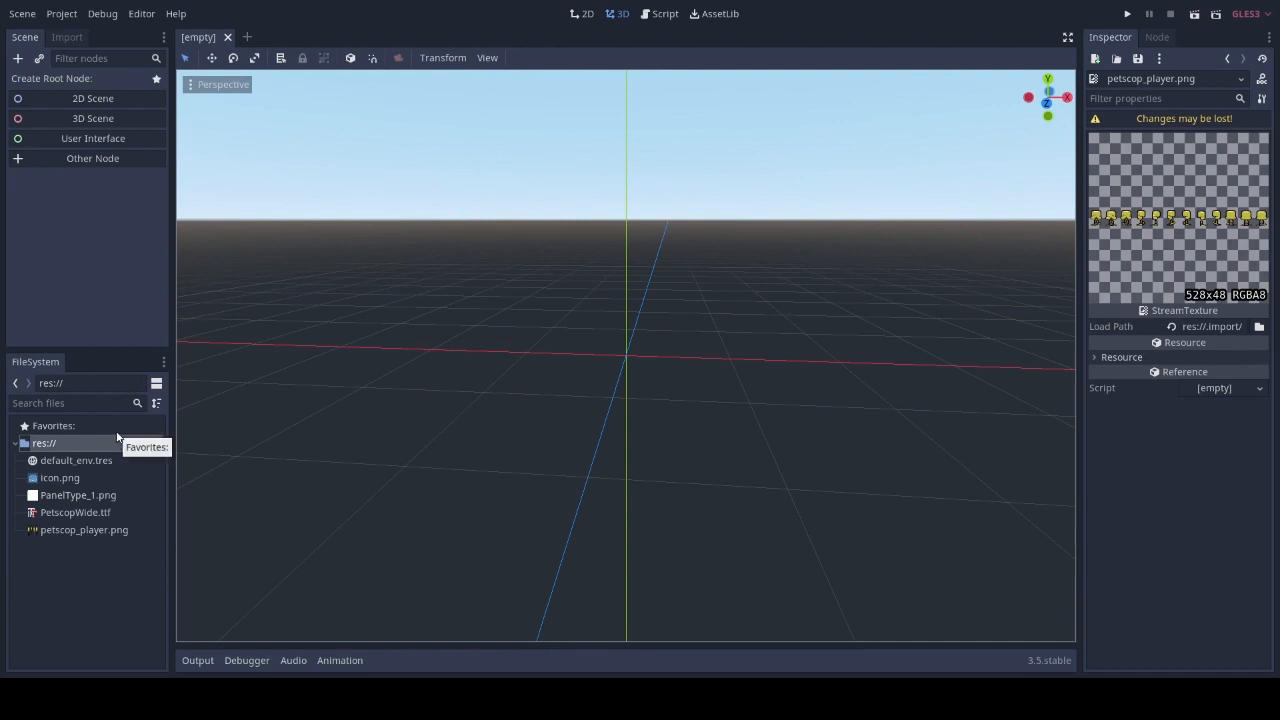
mouse_move(258, 378)
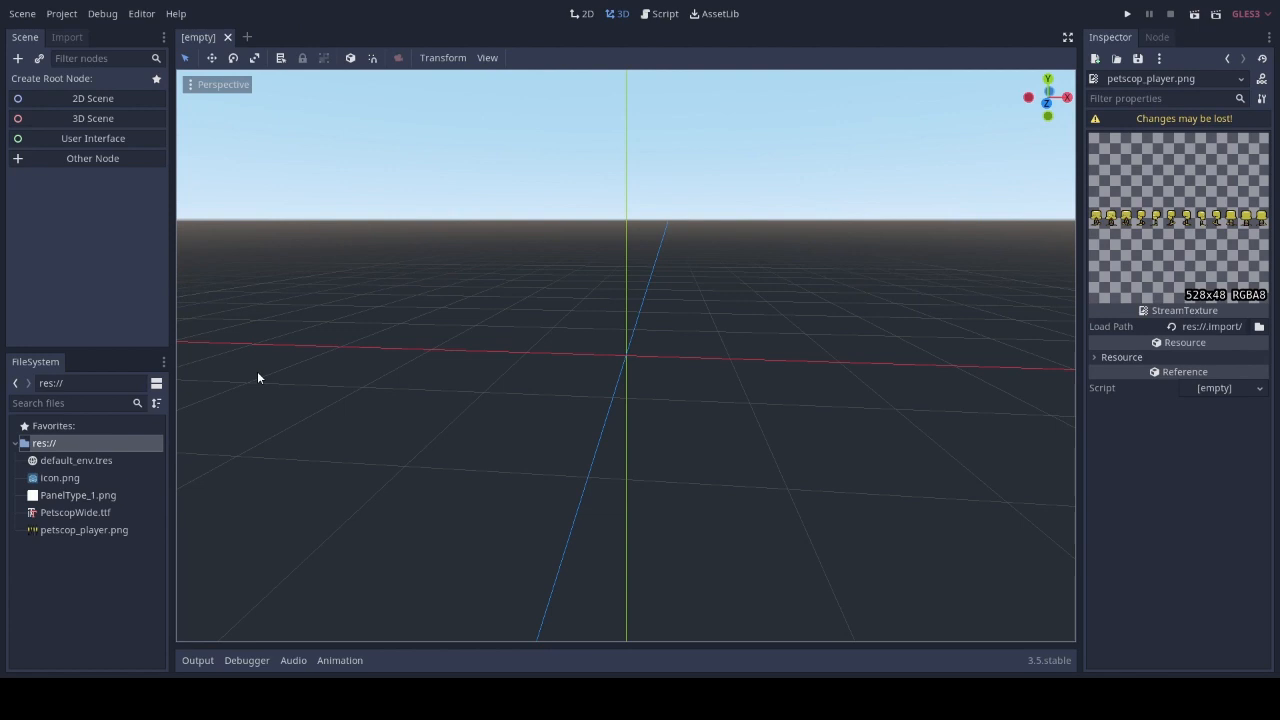
mouse_move(349, 29)
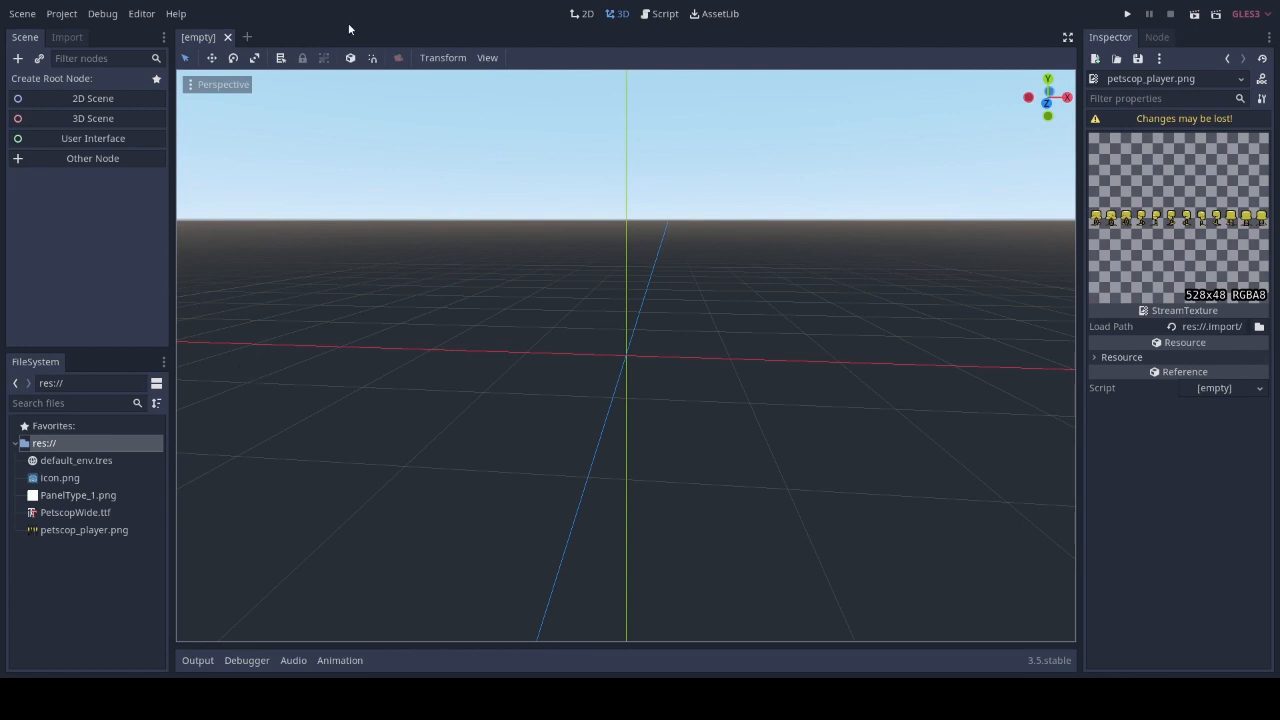
Preview the project assets PanelType_1.png, PetscopWide.ttf and the petscop_player.png sprite sheet
click(78, 495)
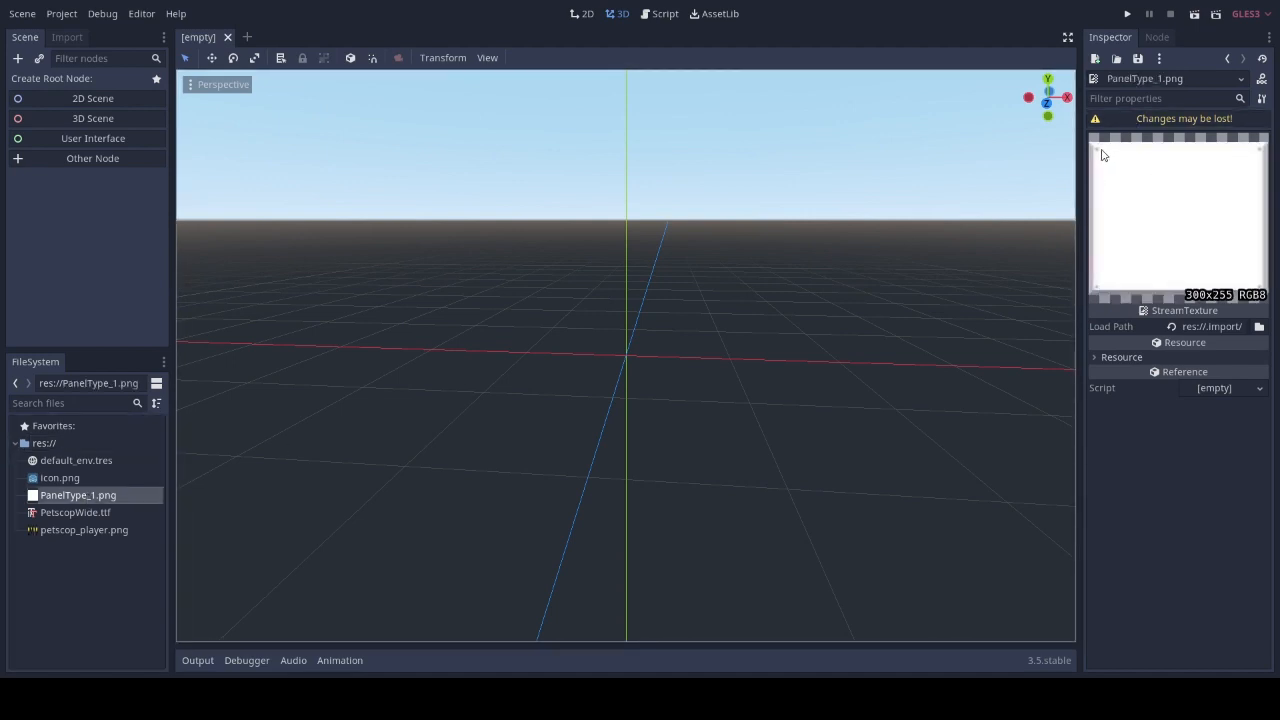
mouse_move(1155, 176)
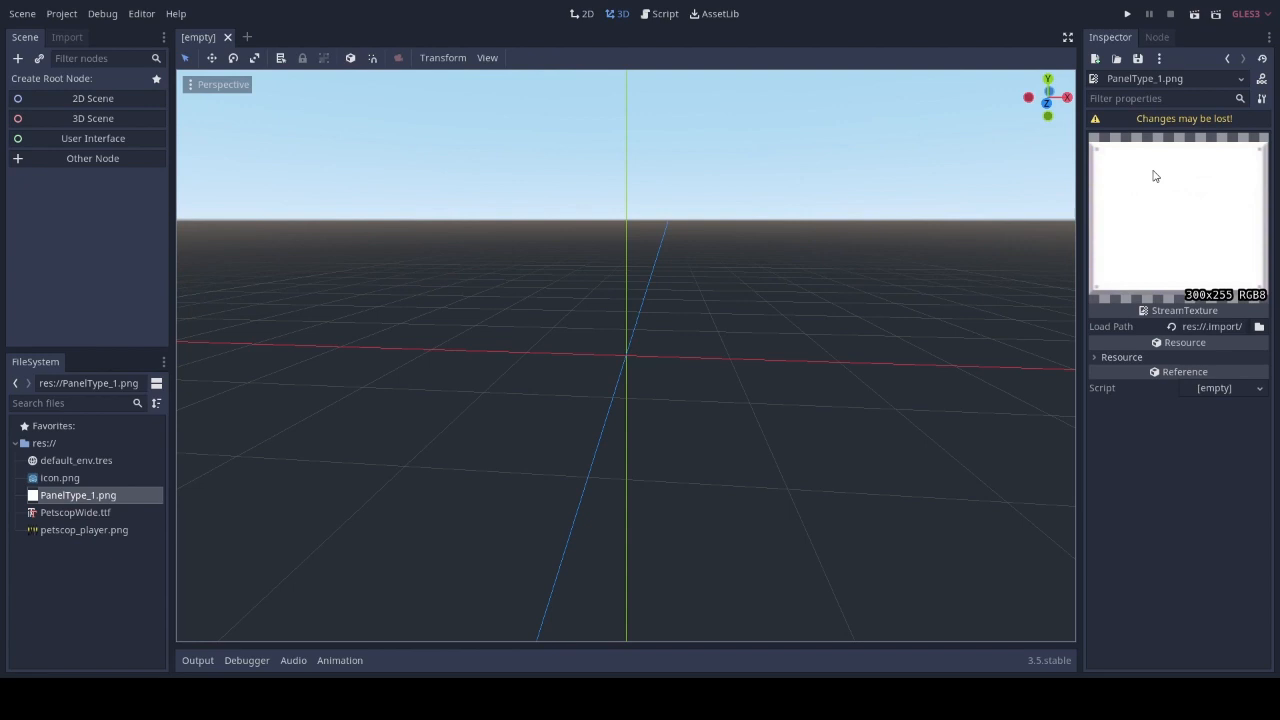
mouse_move(171, 491)
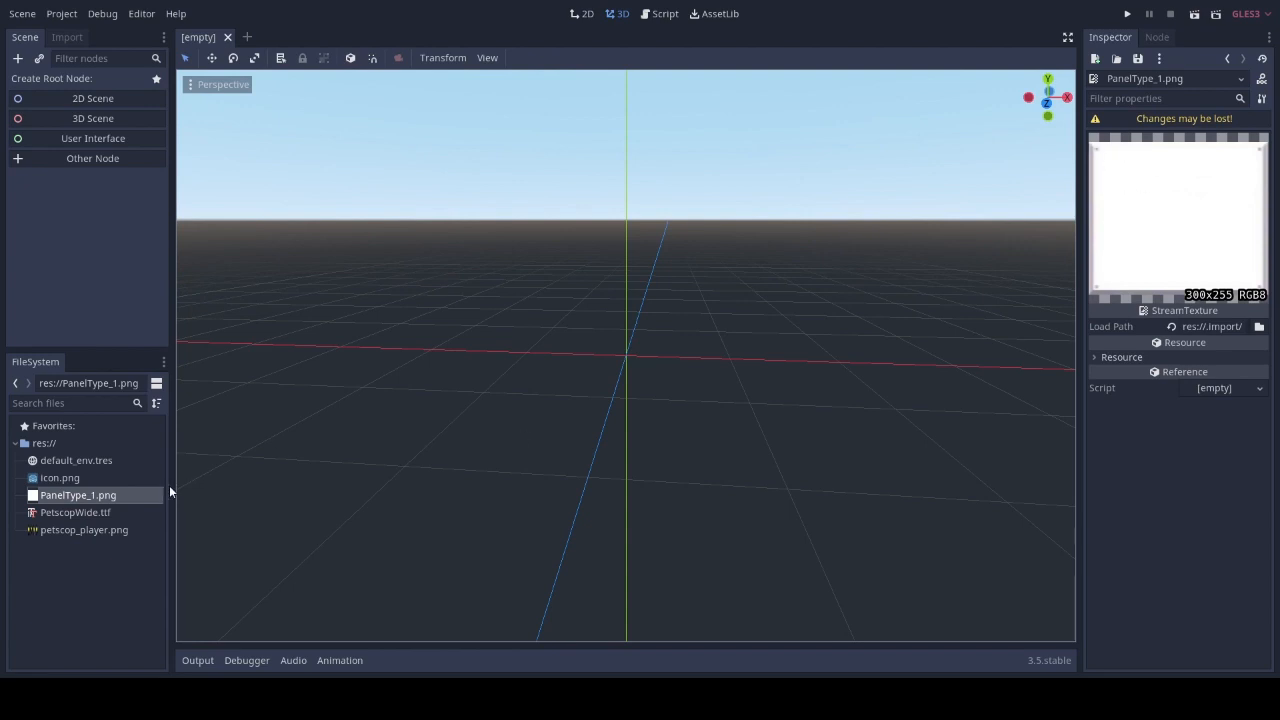
mouse_move(75, 512)
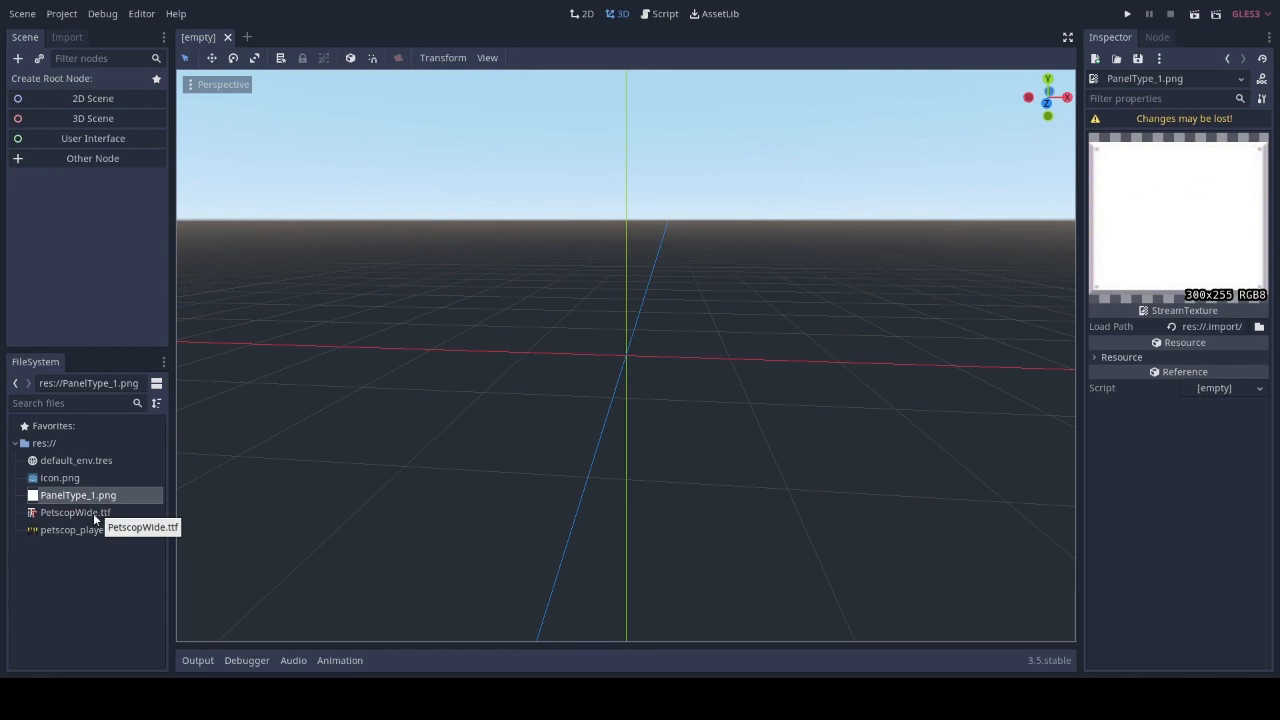
click(75, 512)
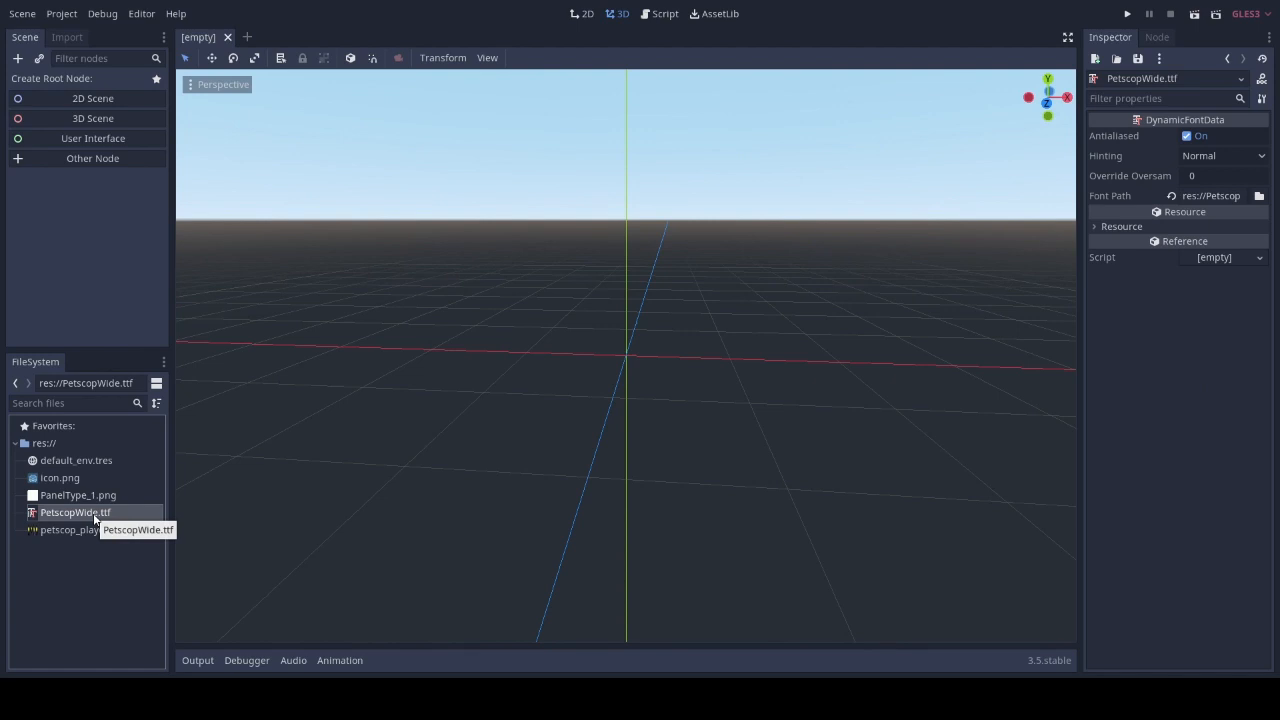
click(84, 529)
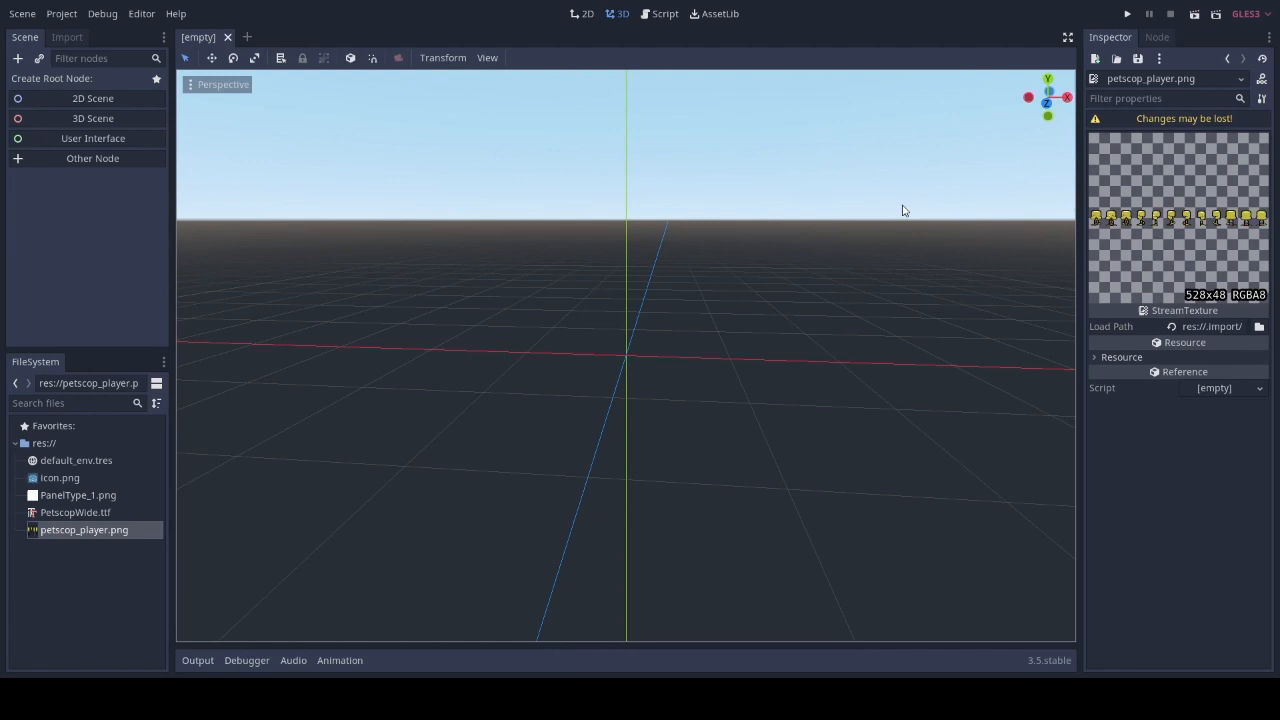
mouse_move(1097, 224)
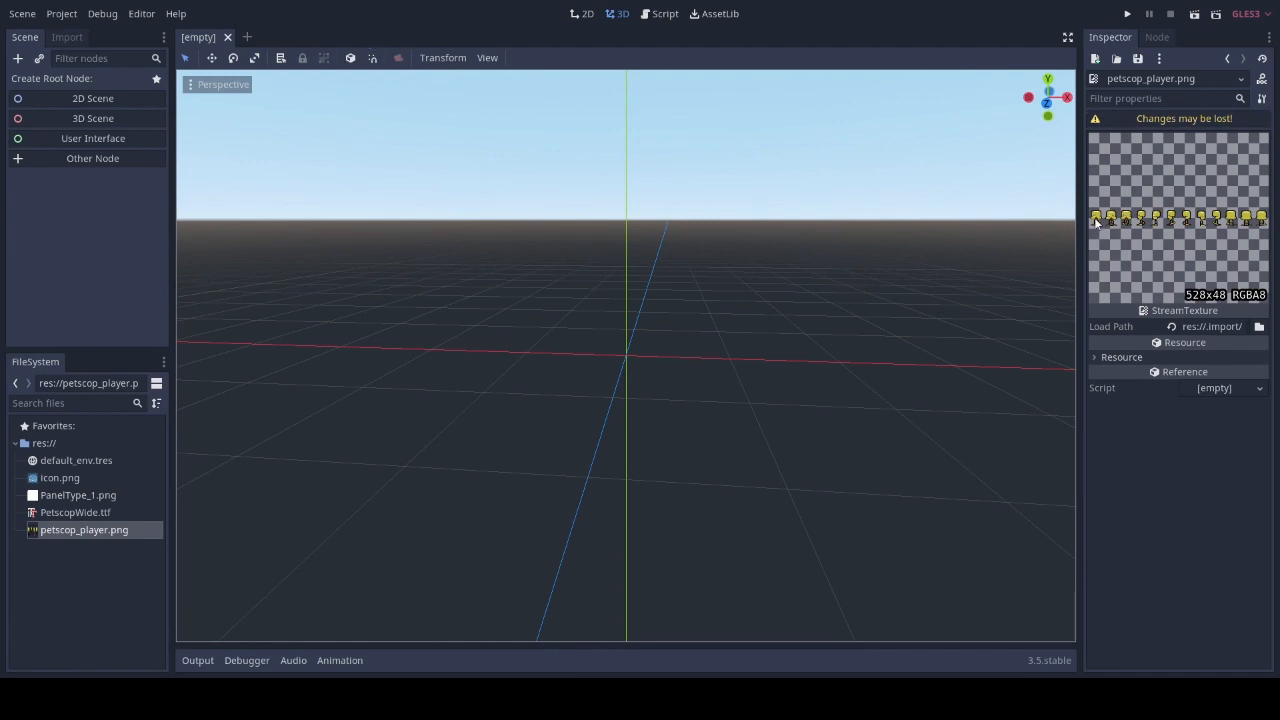
mouse_move(826, 18)
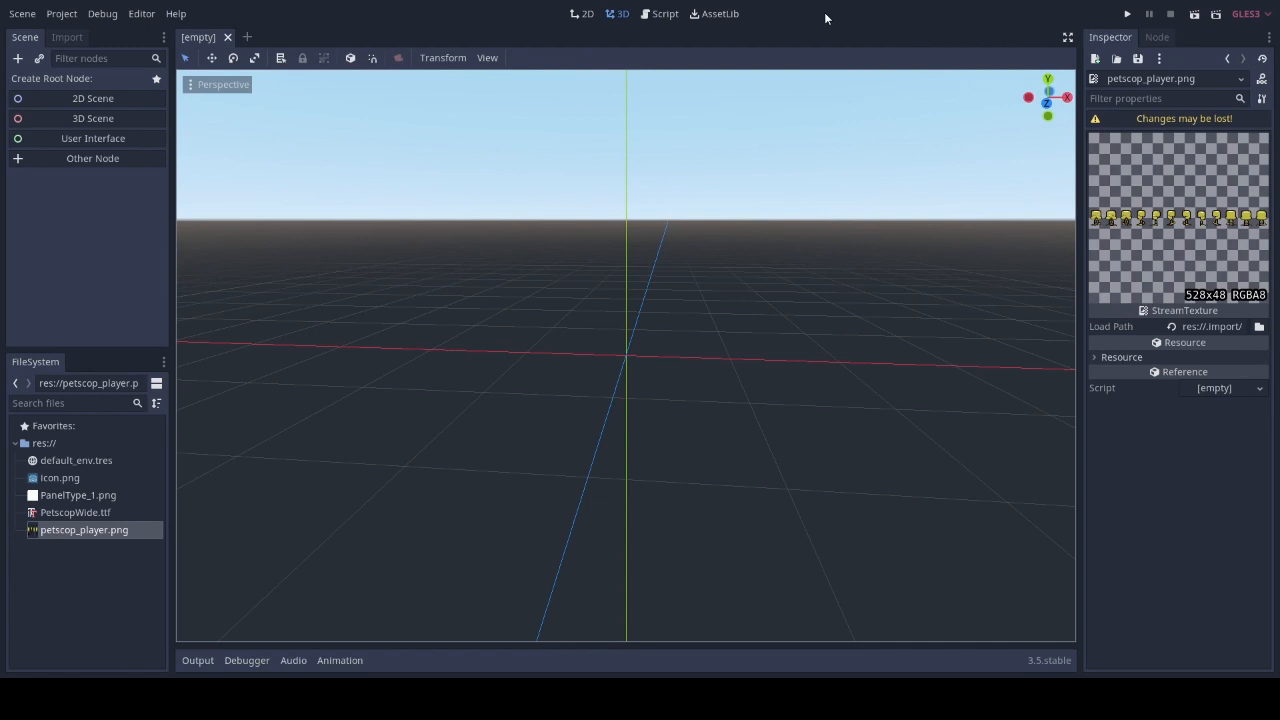
mouse_move(363, 18)
text(Kine)
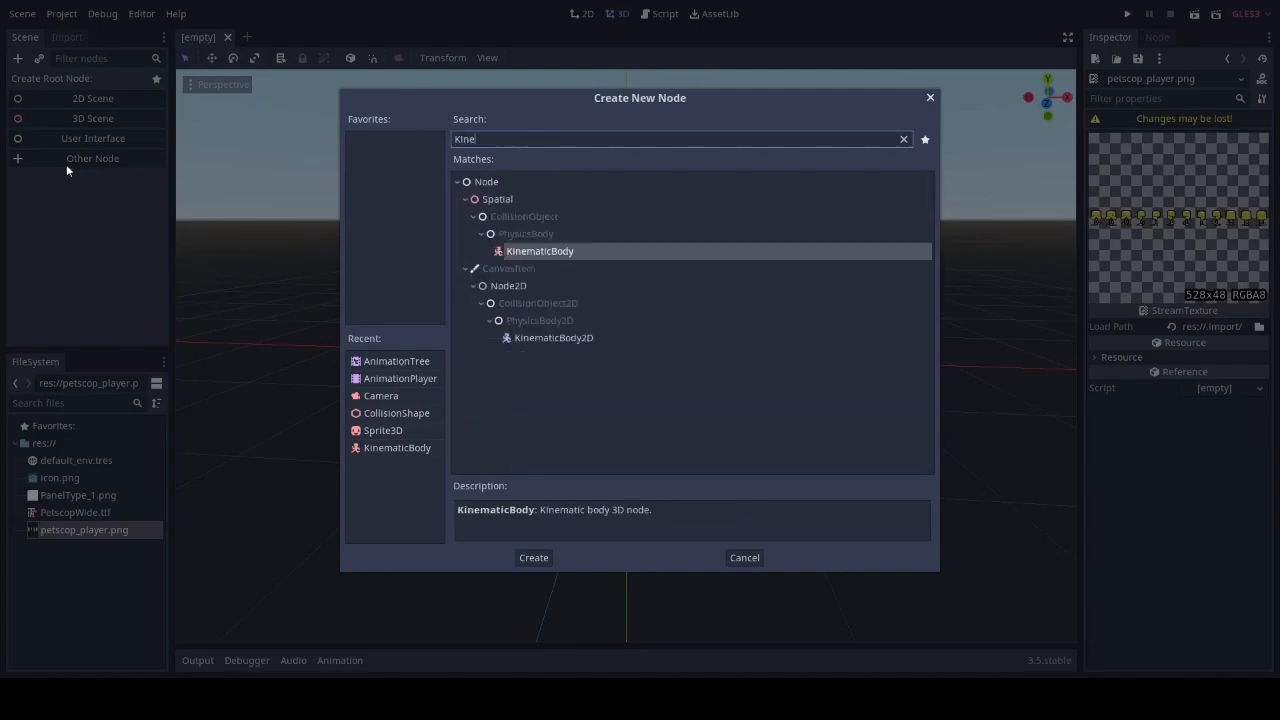
Create a KinematicBody scene root with Sprite3D and CollisionShape children
click(533, 557)
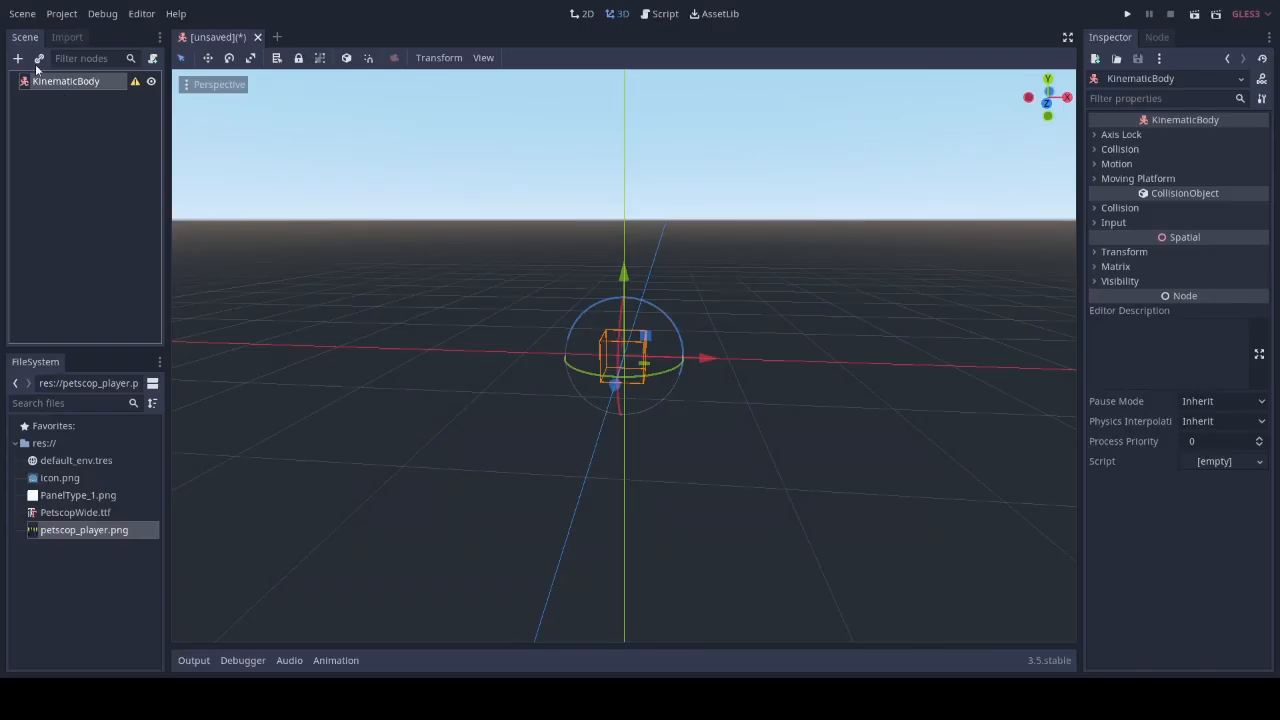
click(17, 58)
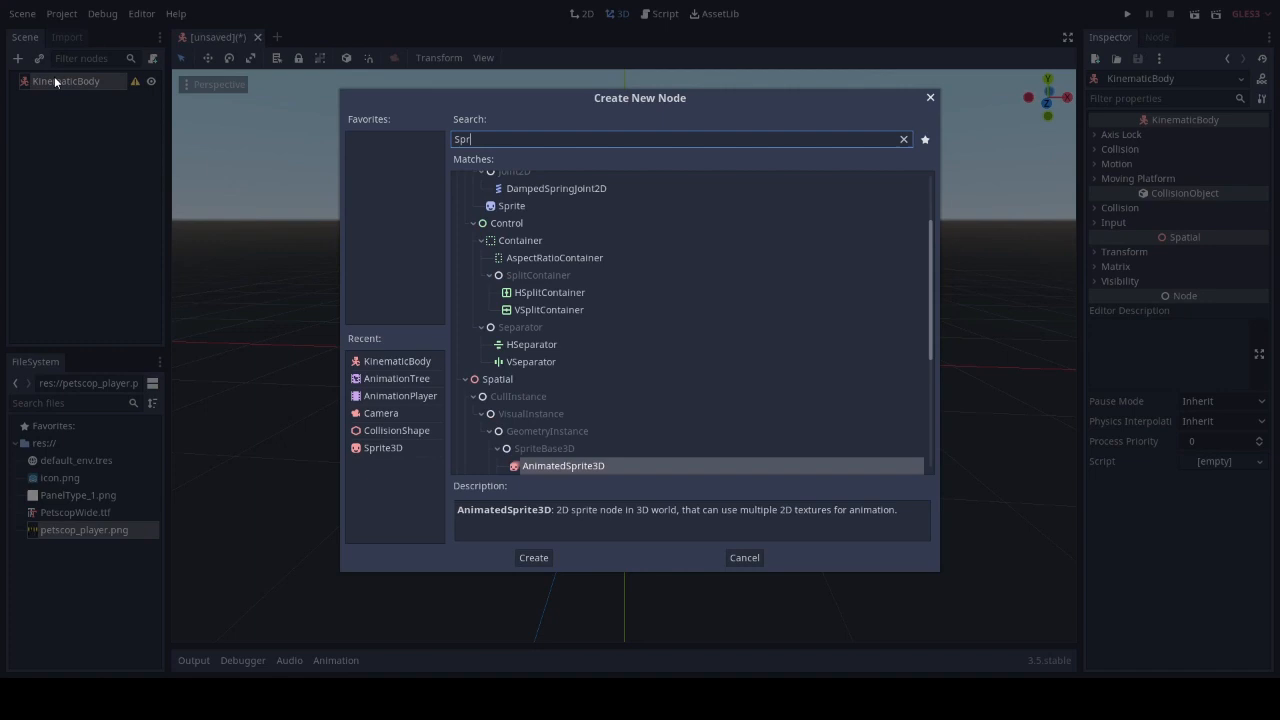
text(ite)
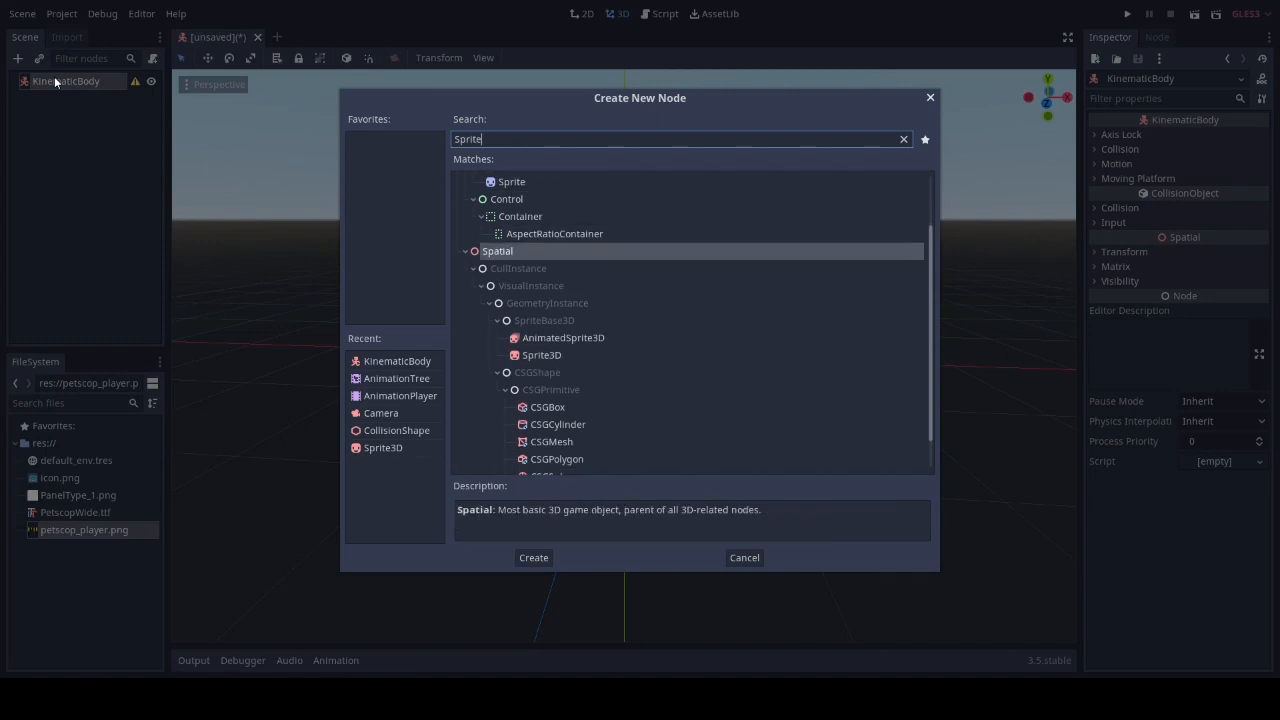
click(533, 557)
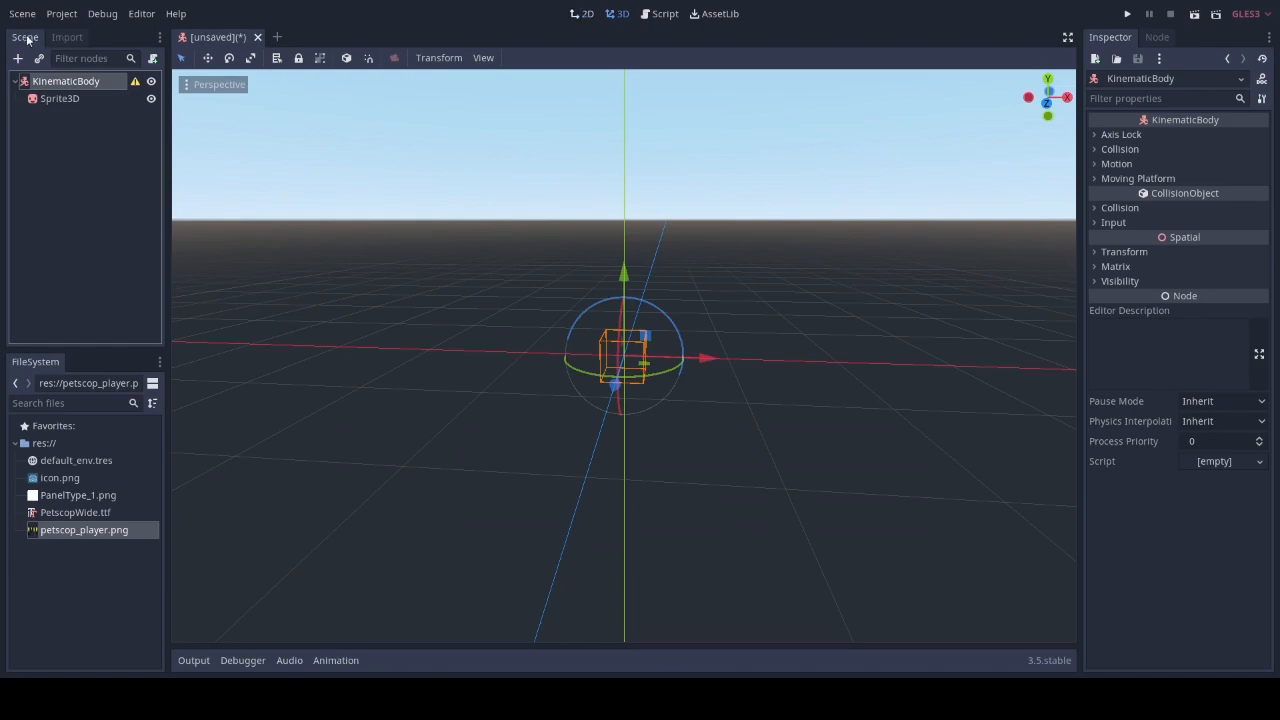
click(17, 58)
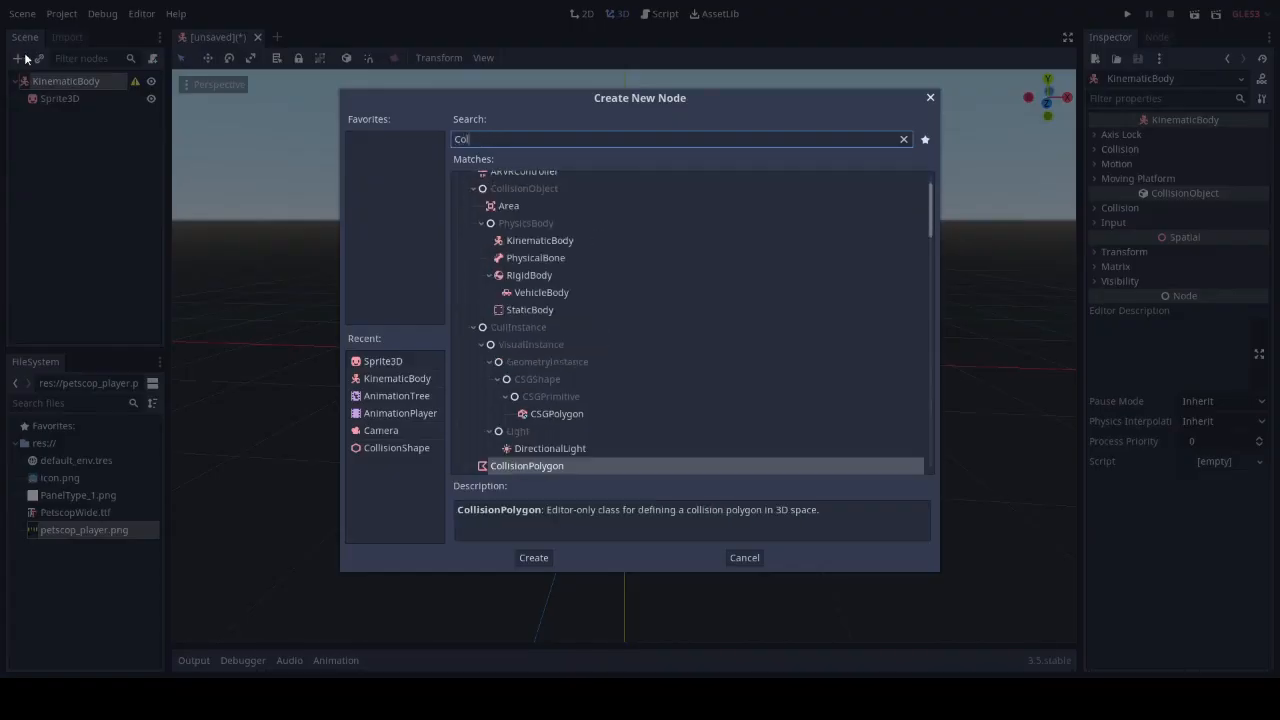
click(533, 557)
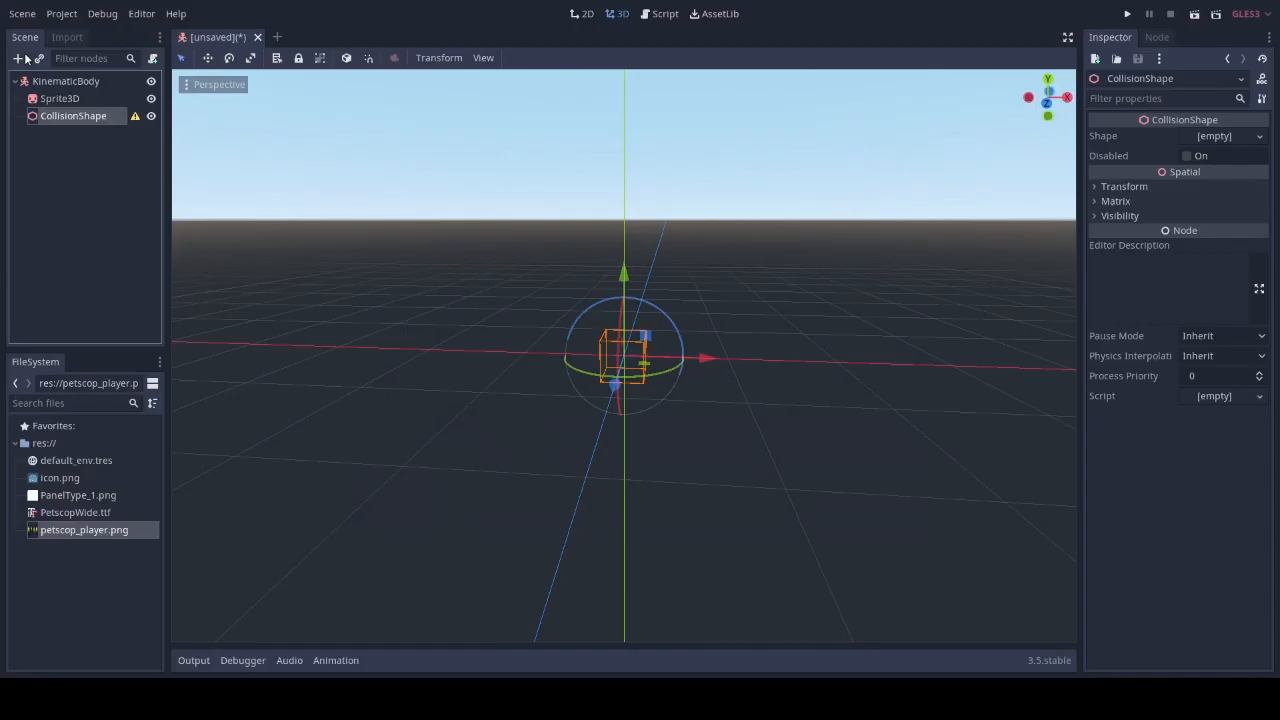
Add AnimationPlayer, AnimationTree and Camera children under the KinematicBody
click(18, 58)
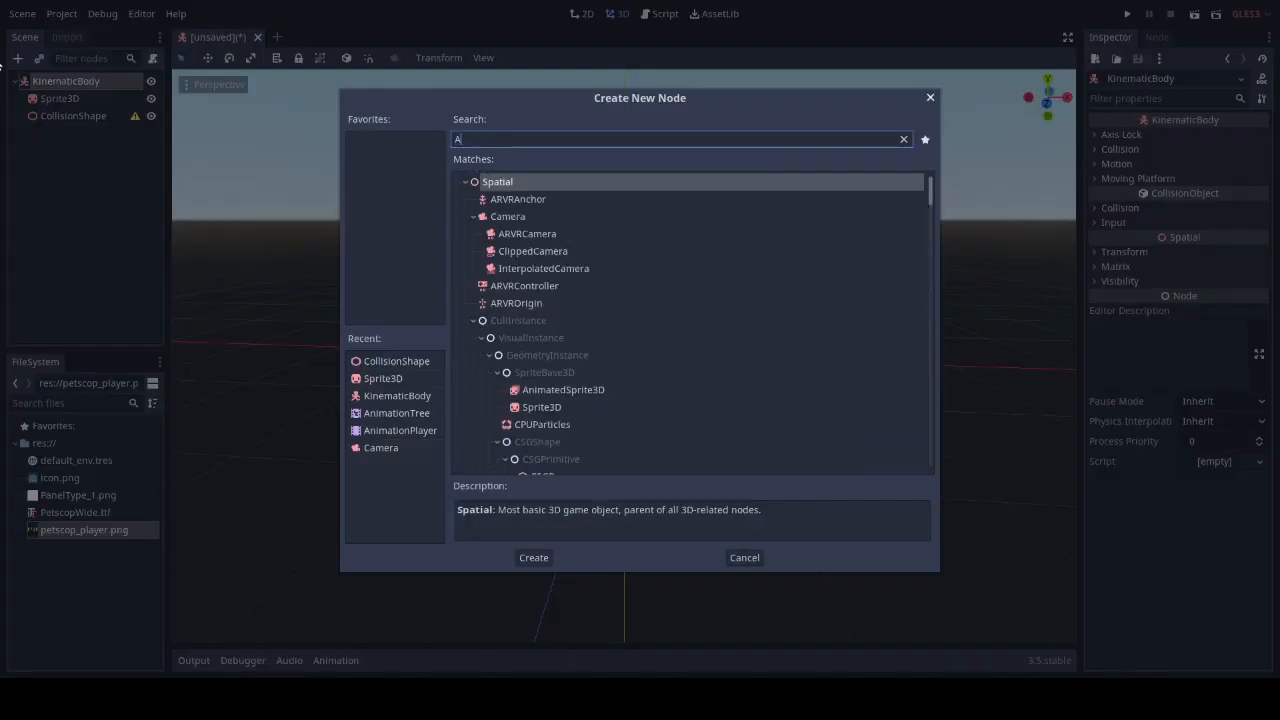
click(533, 557)
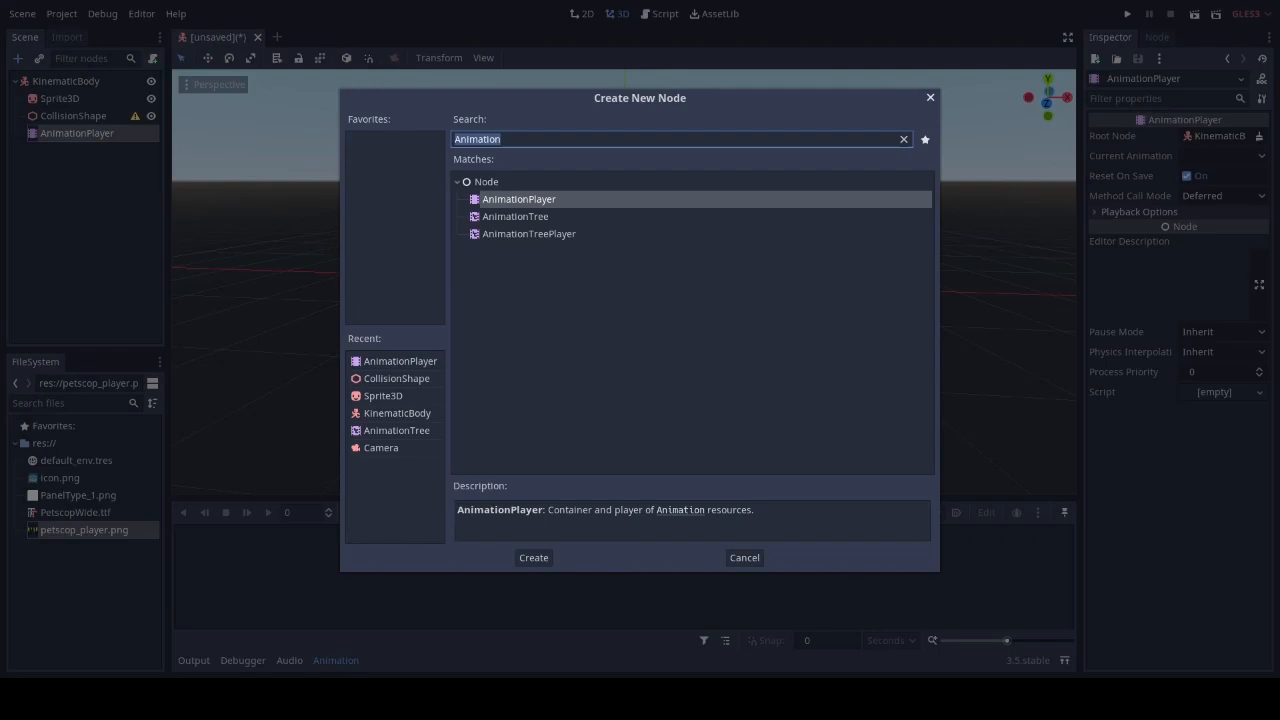
click(533, 557)
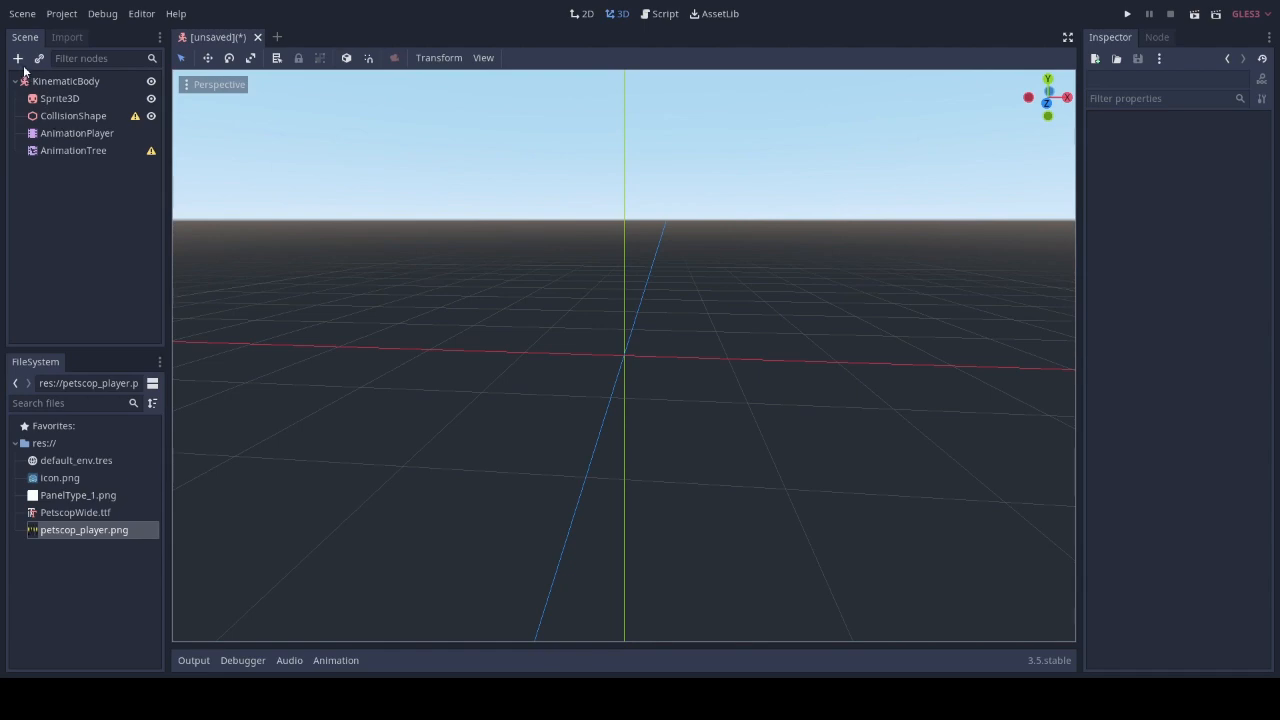
click(17, 58)
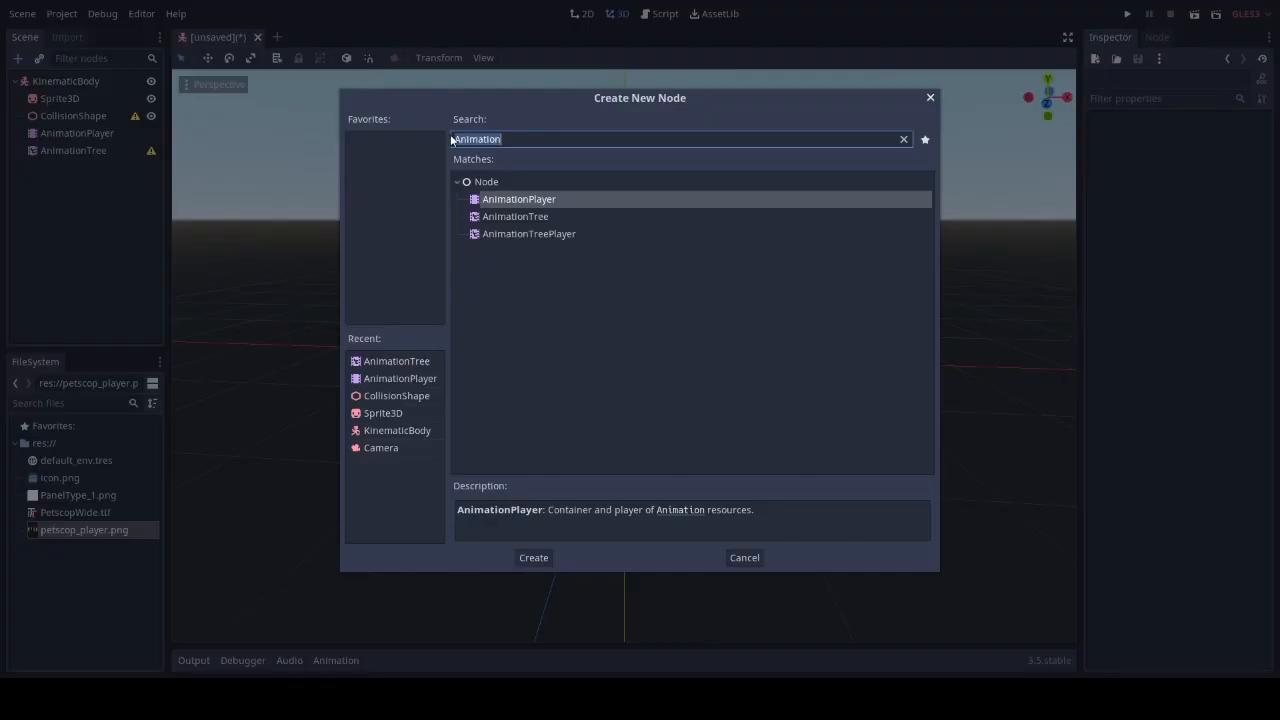
text(Camera)
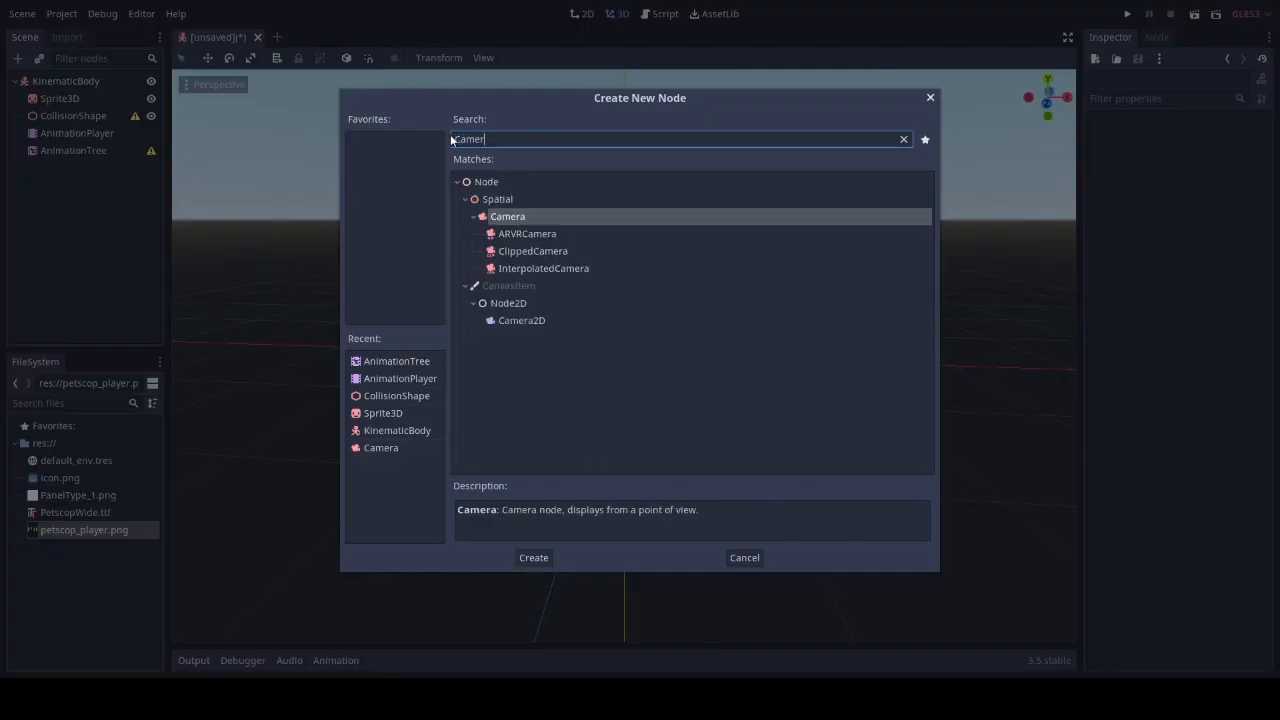
click(533, 557)
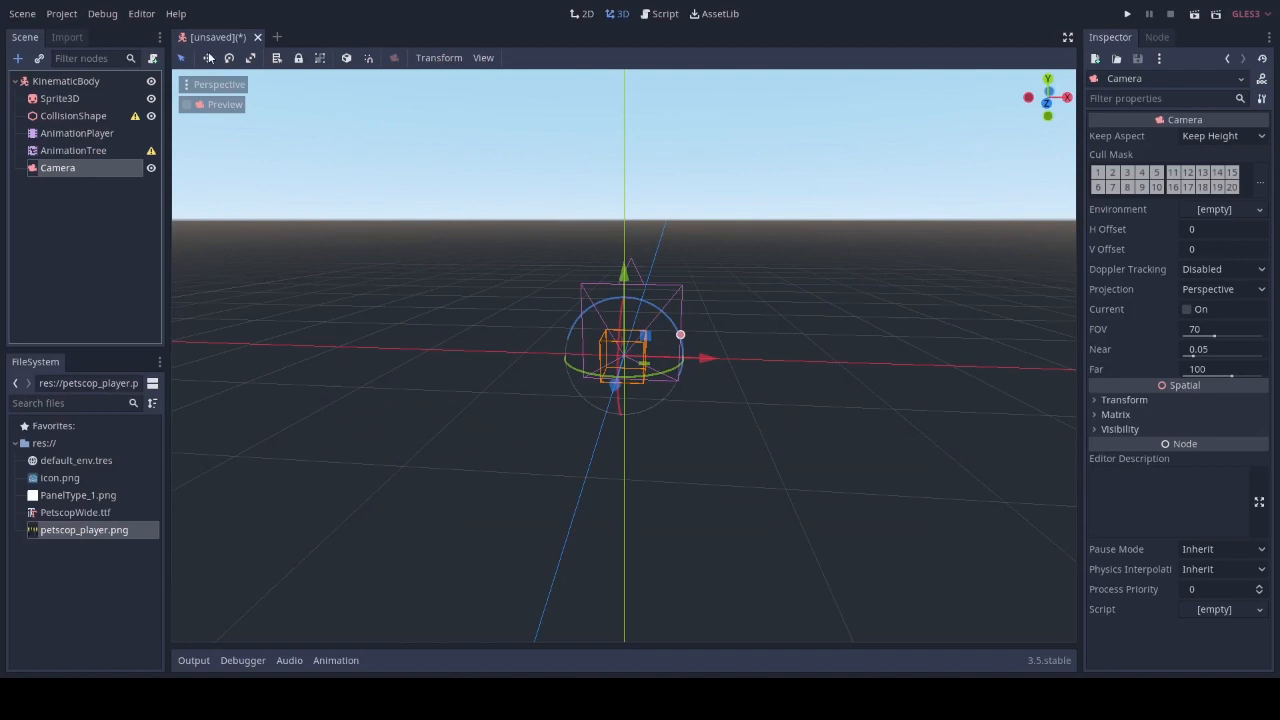
Save the new scene as Player.tscn in the project root
click(23, 13)
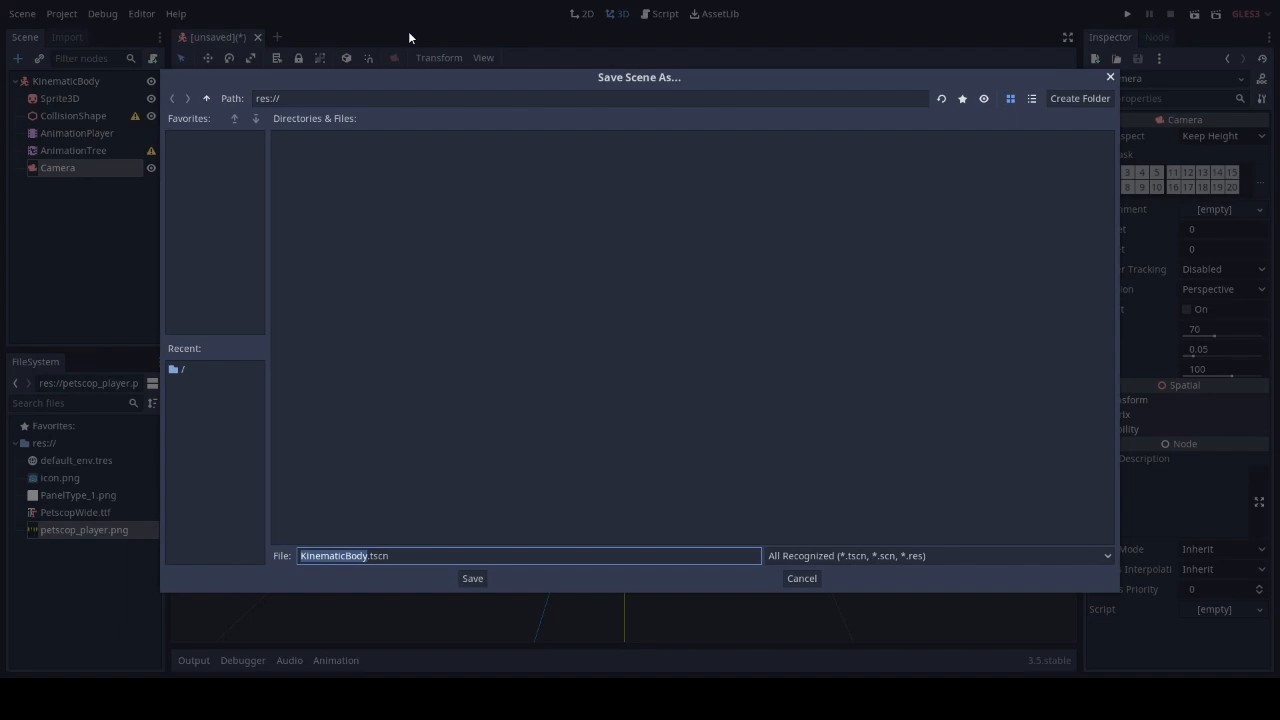
text(Player.tscn)
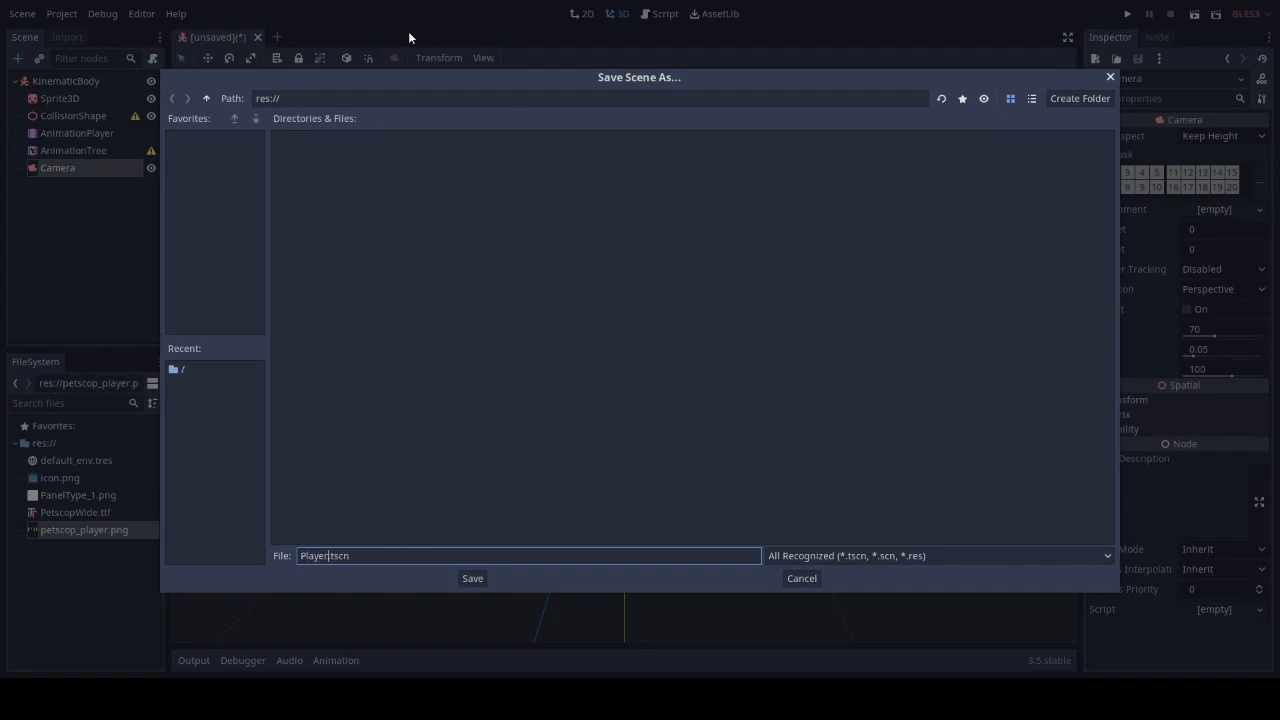
click(472, 578)
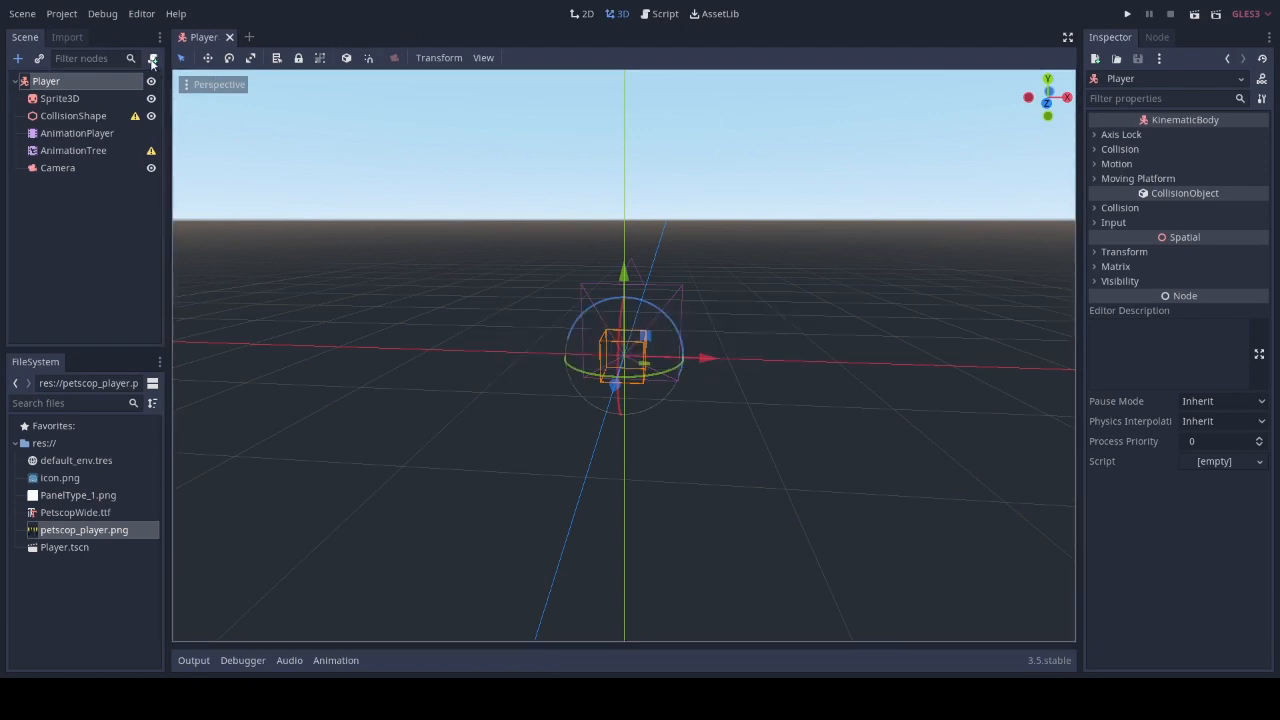
Attach Player.gd and declare an exported speed of 1.7 and a velocity of Vector3(0,0,0)
click(664, 13)
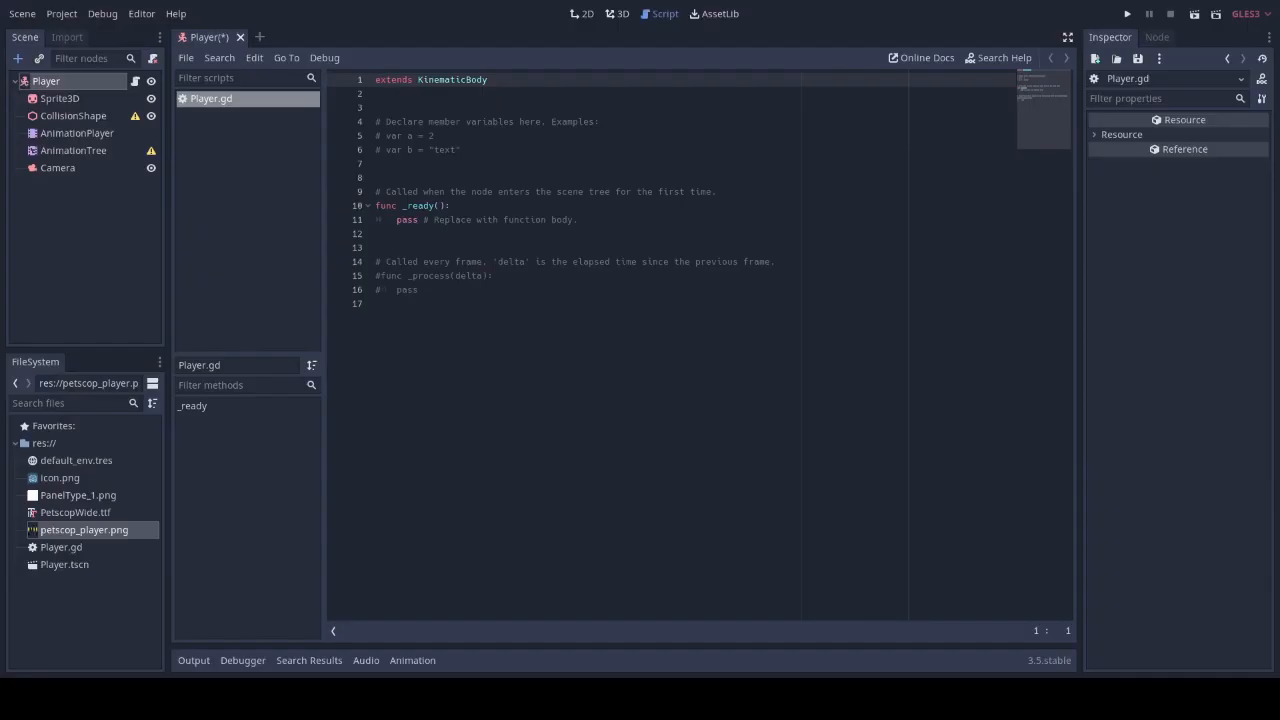
mouse_move(419, 33)
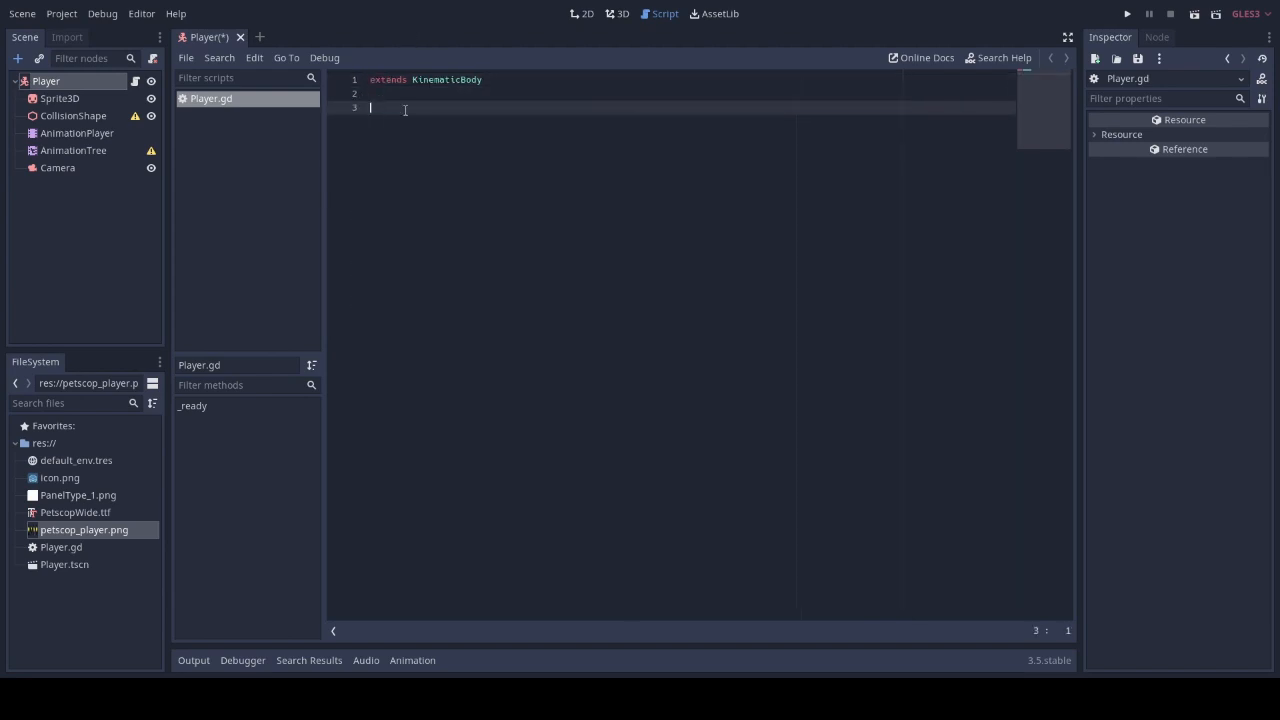
text(e)
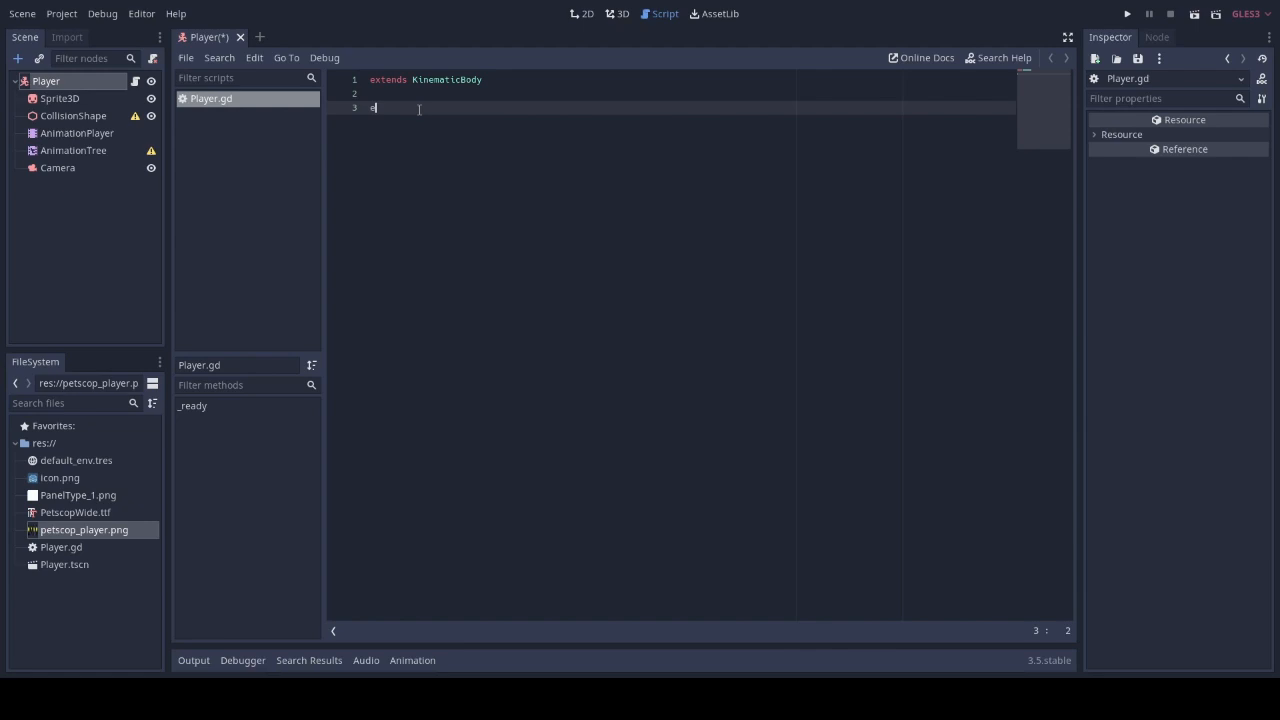
text(export())
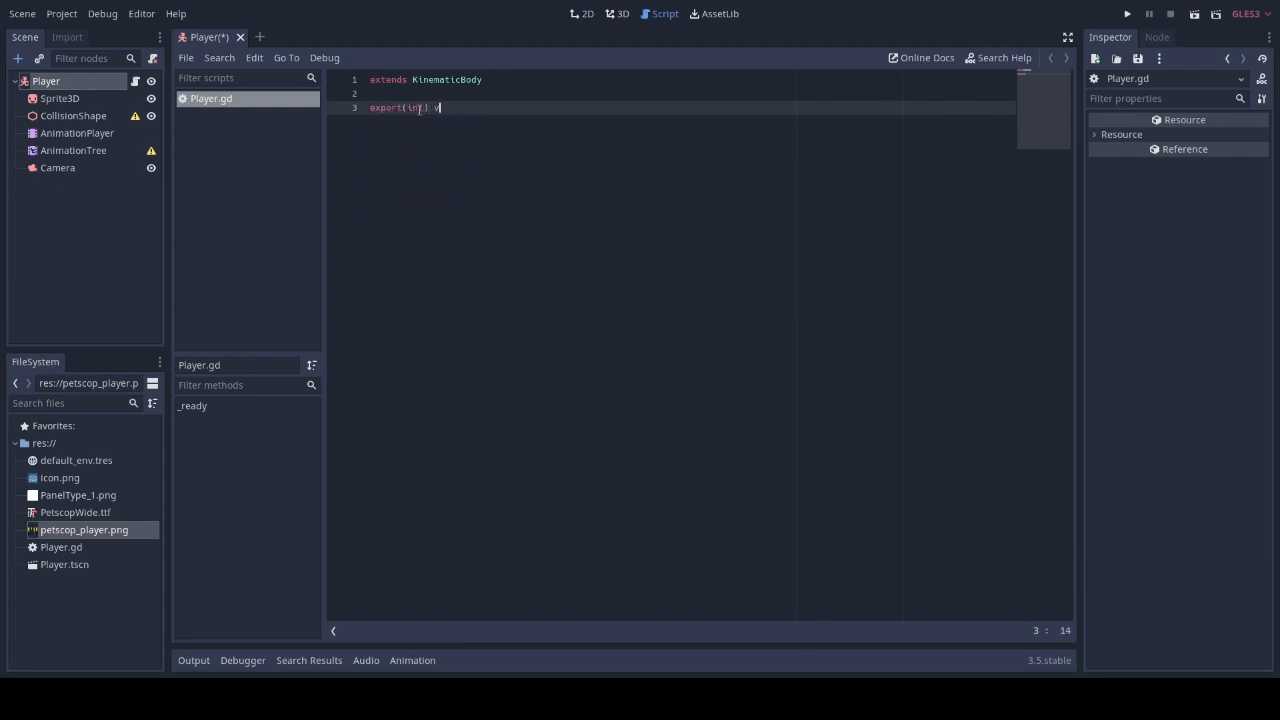
text(var speeed)
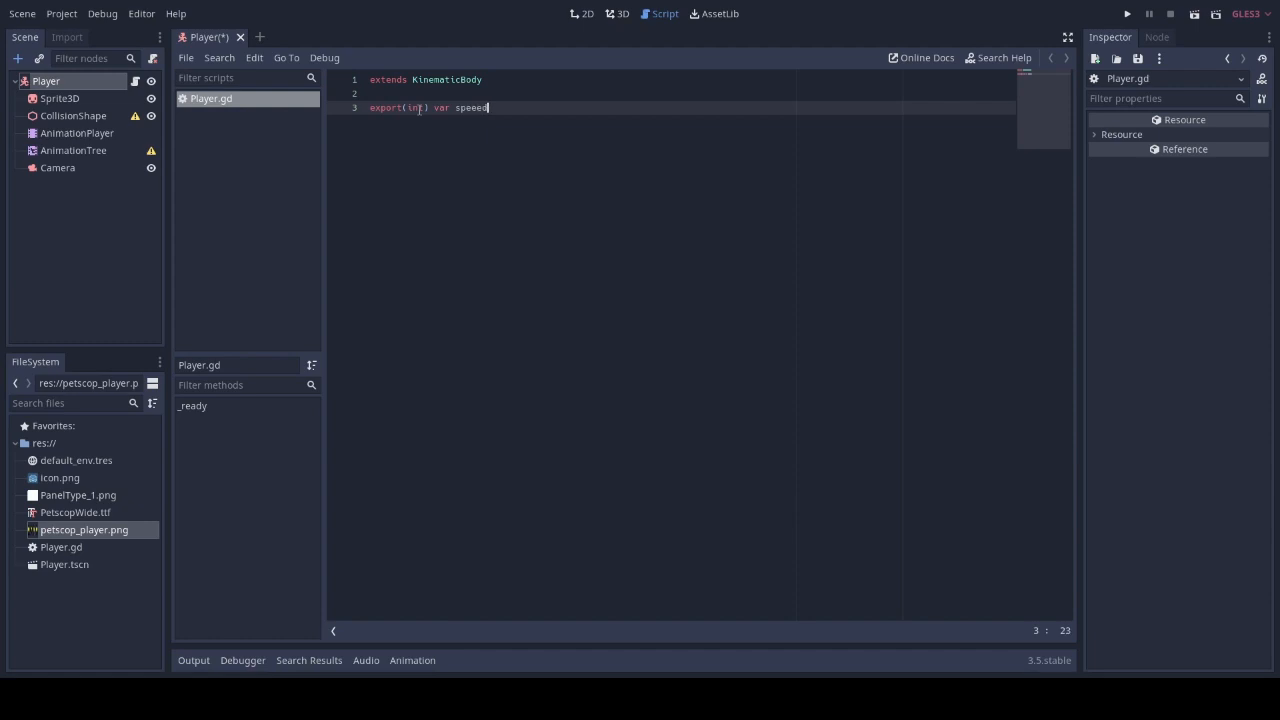
text(= 1.7)
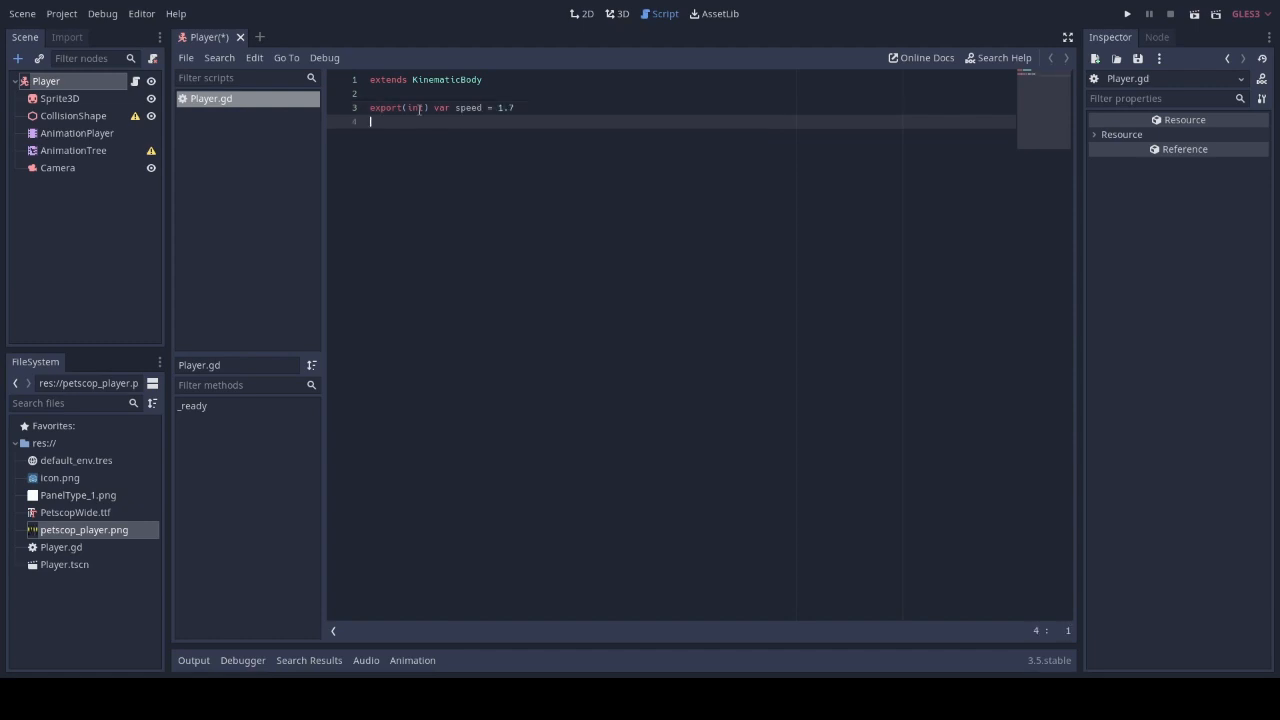
text(var ve)
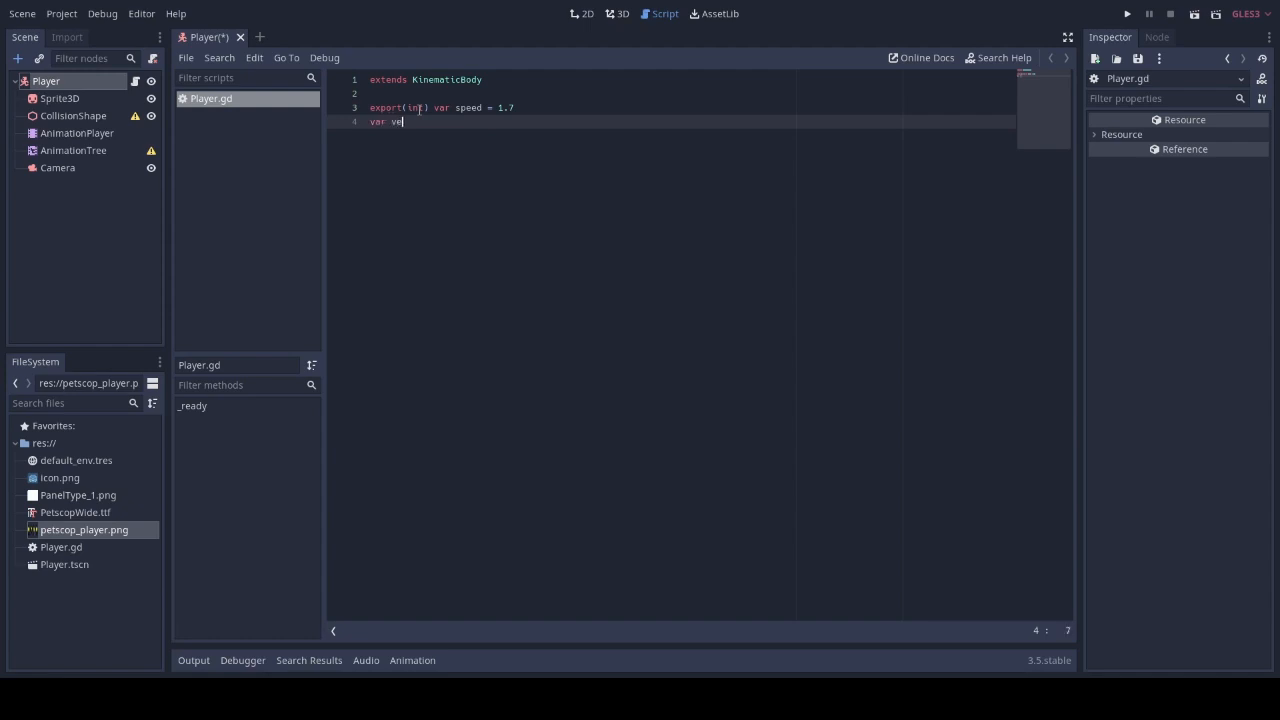
text(locity)
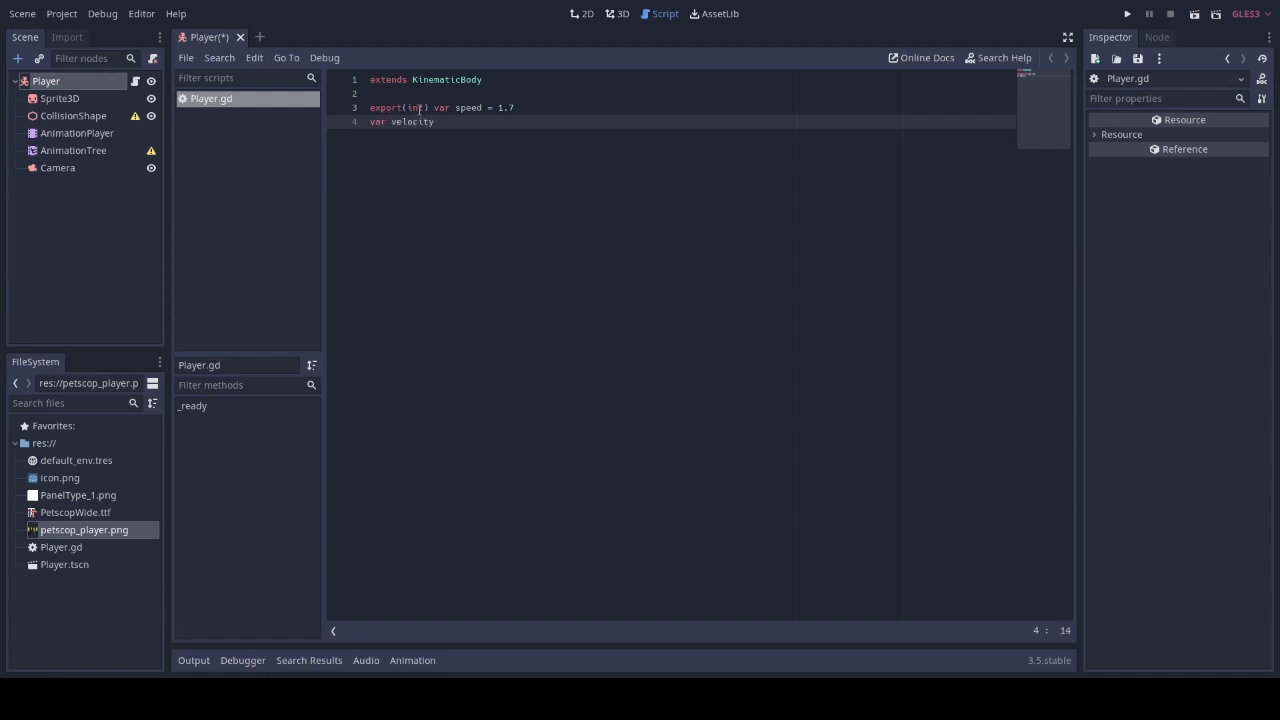
text(= Vector3)
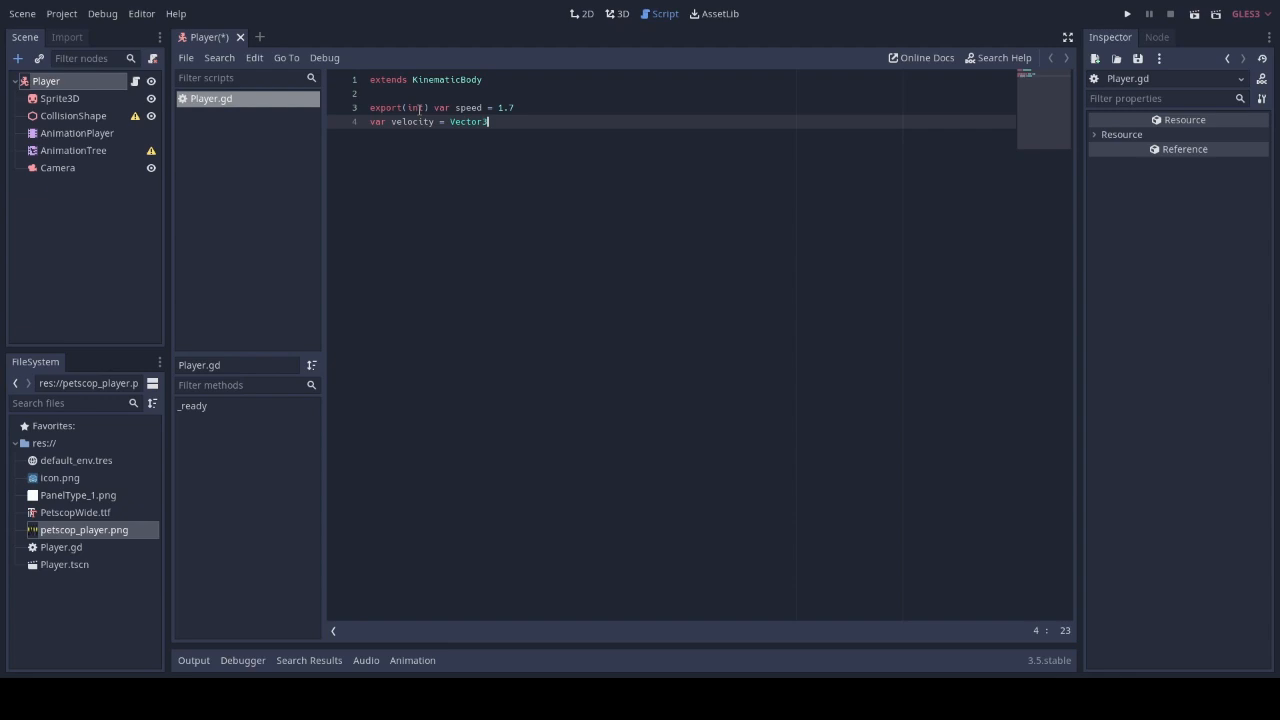
text((0,0,0)
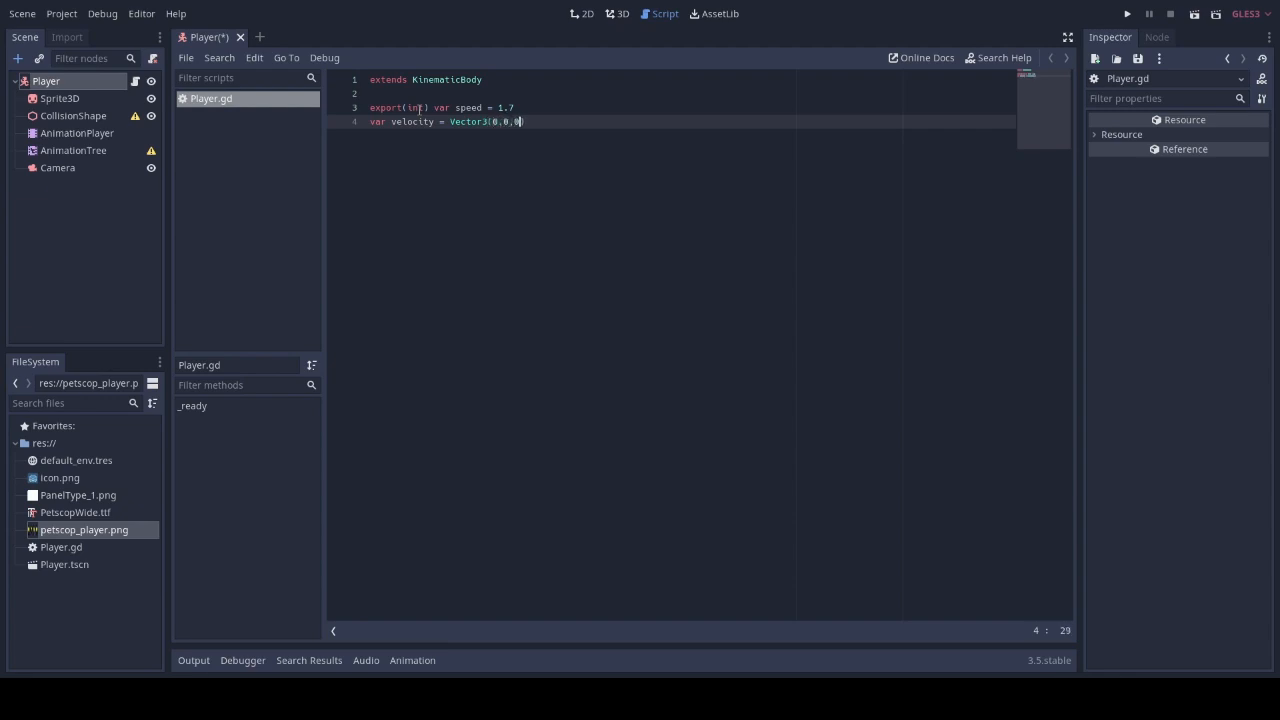
Declare onready variables anim = $AnimationPlayer and animationTree = $AnimationTree
text(onready var a)
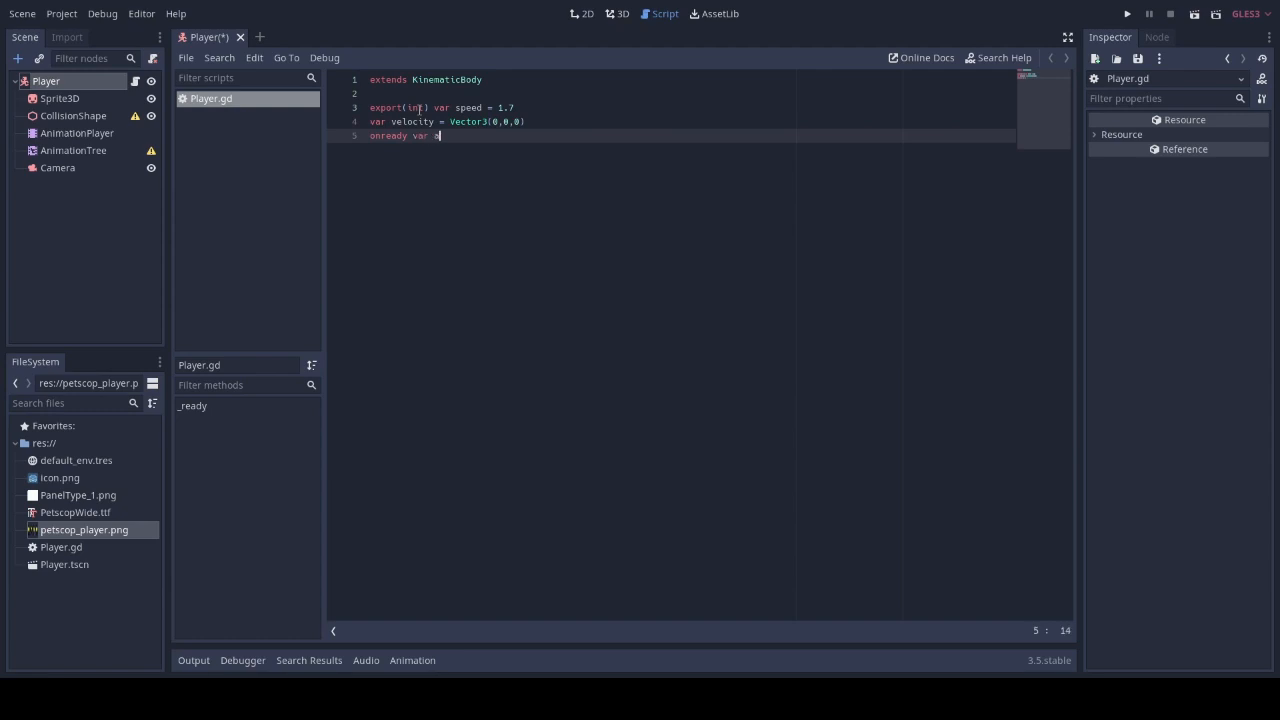
text(nim = $)
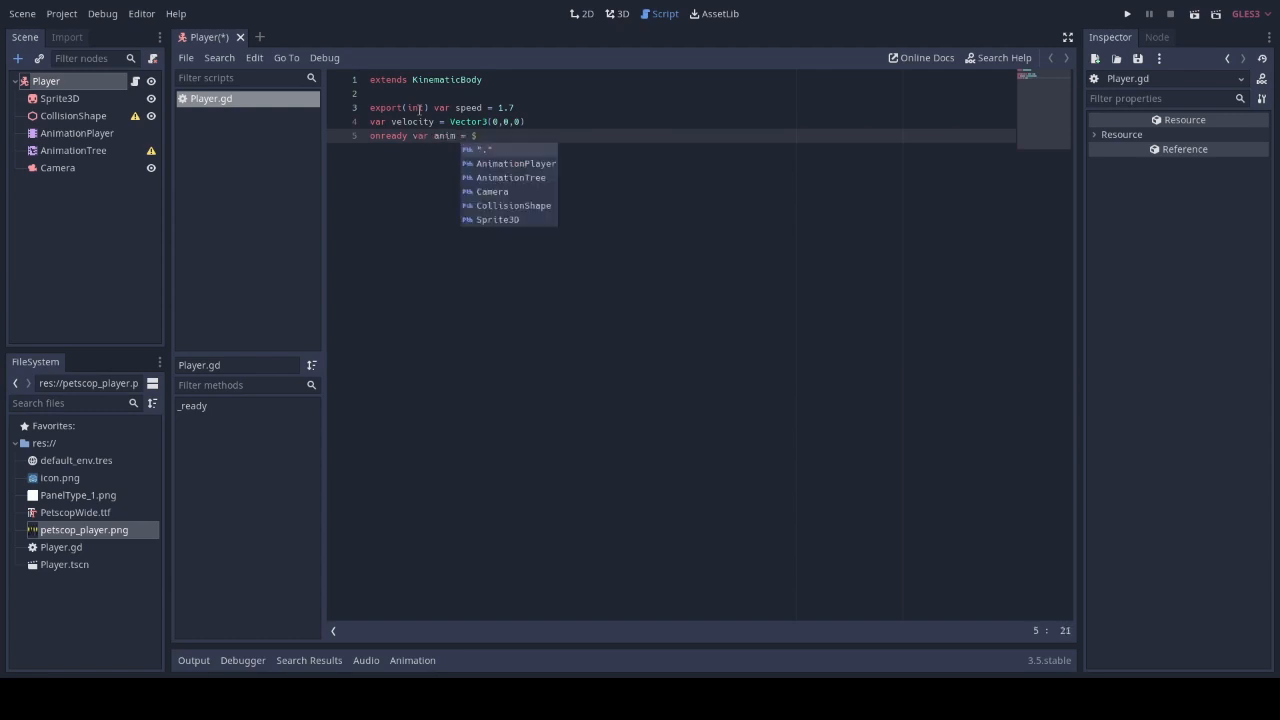
click(515, 163)
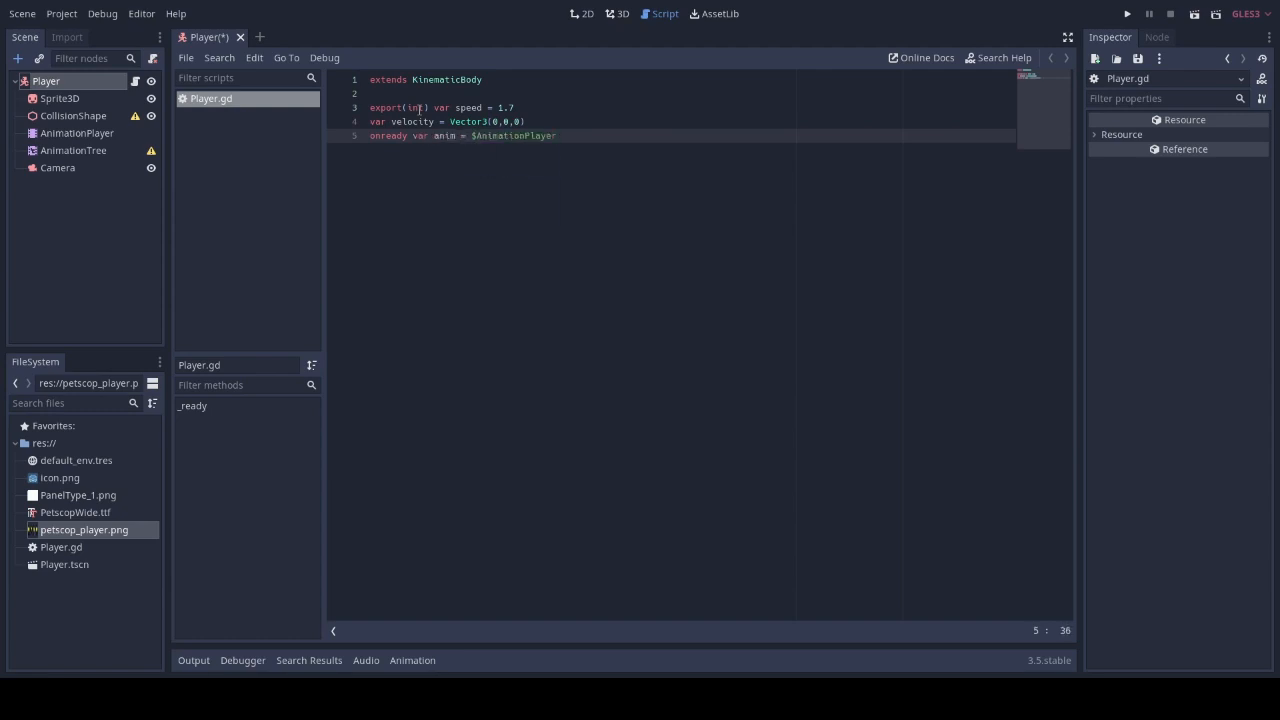
key(enter)
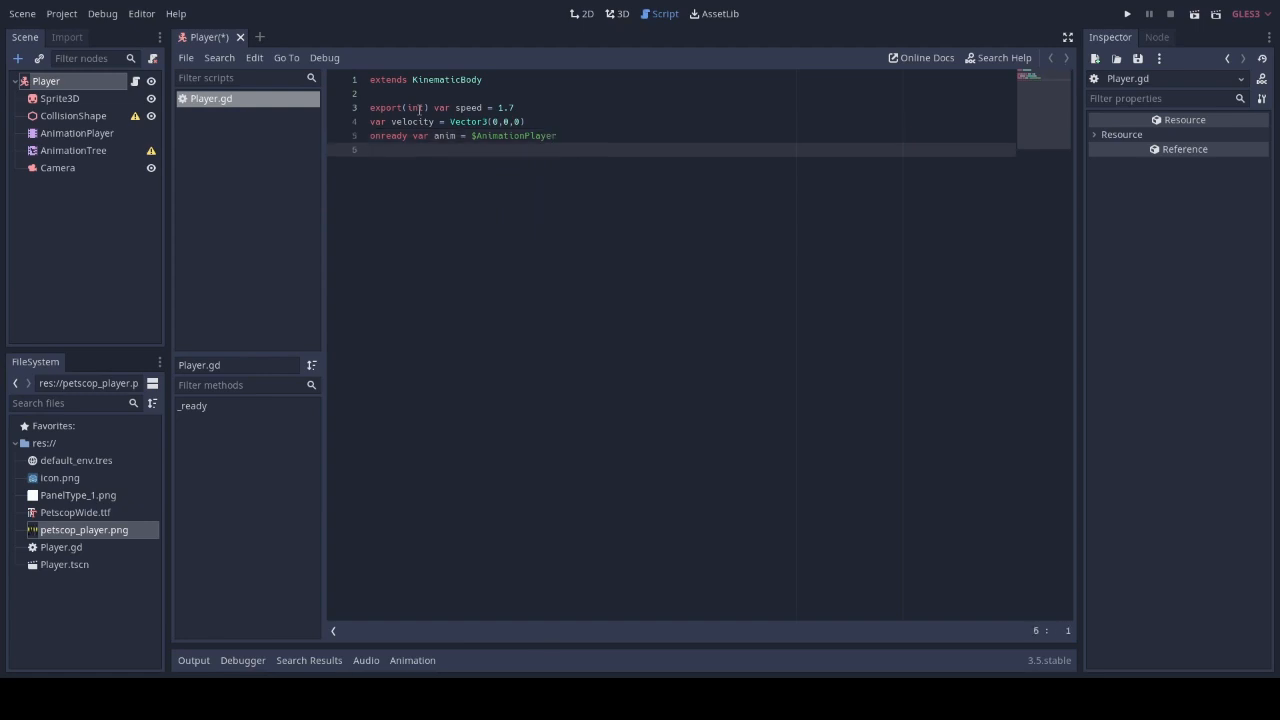
text(onready)
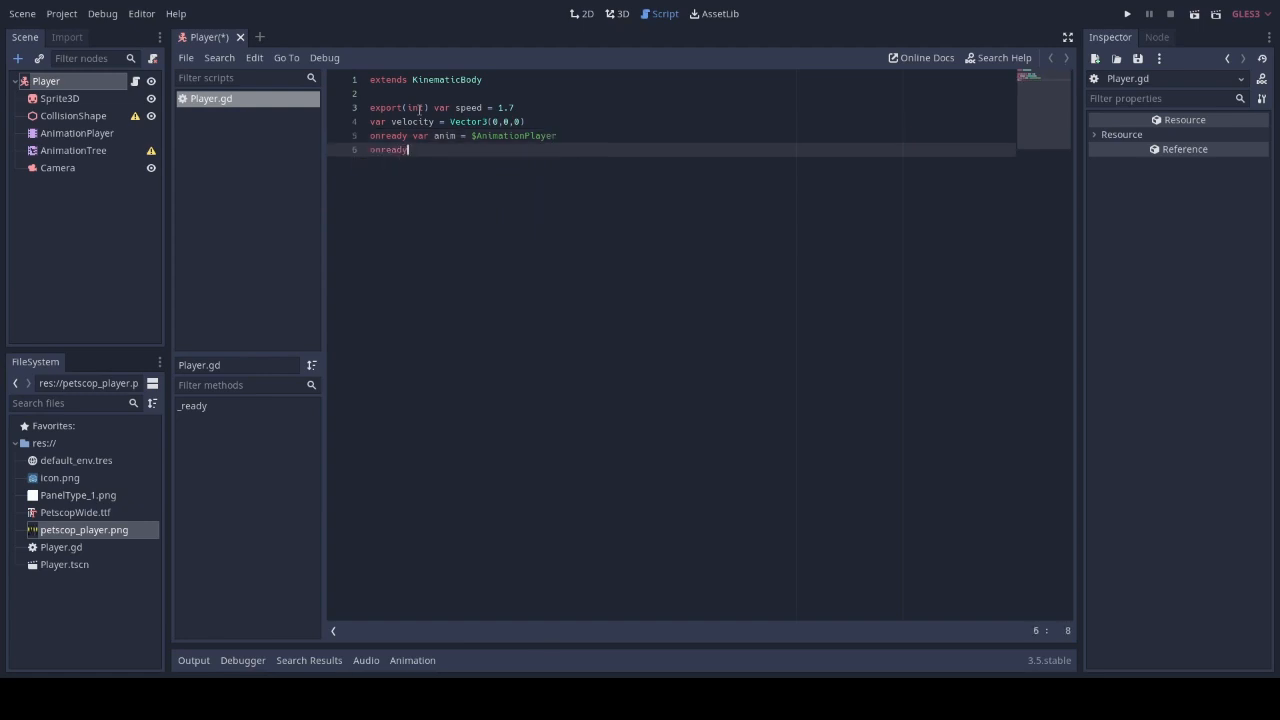
text(var anim)
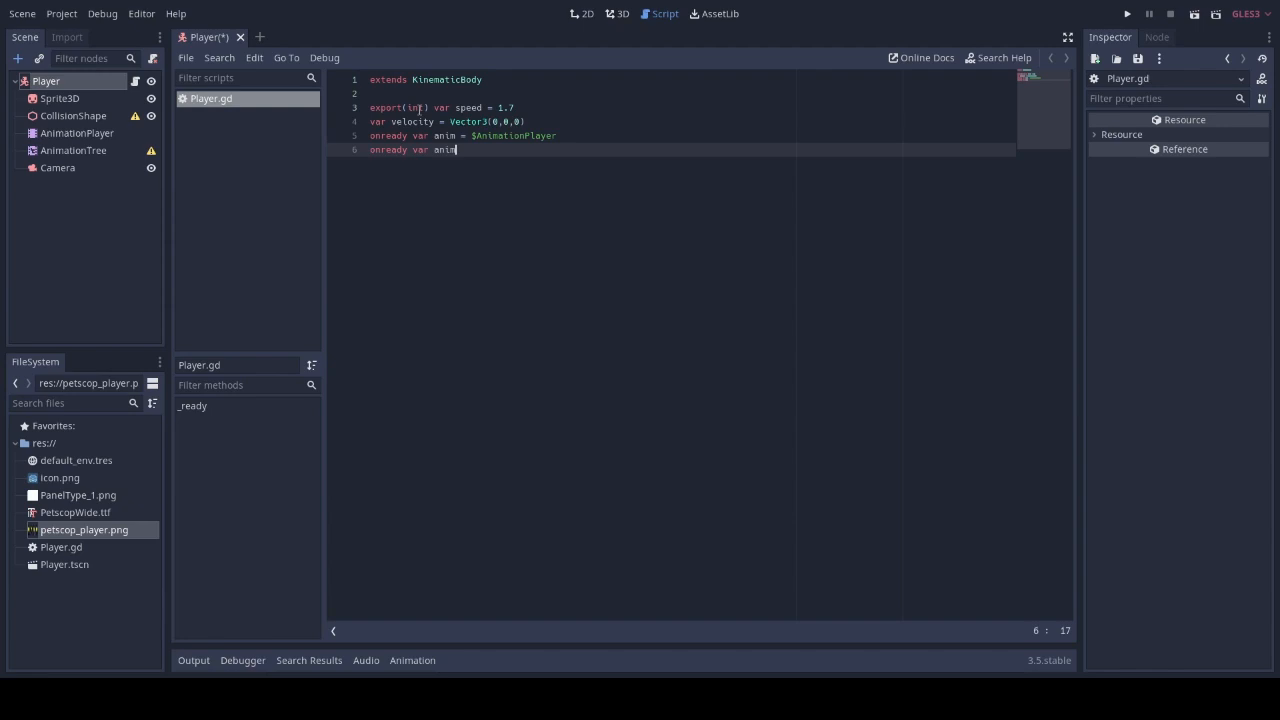
text(ationTree = $)
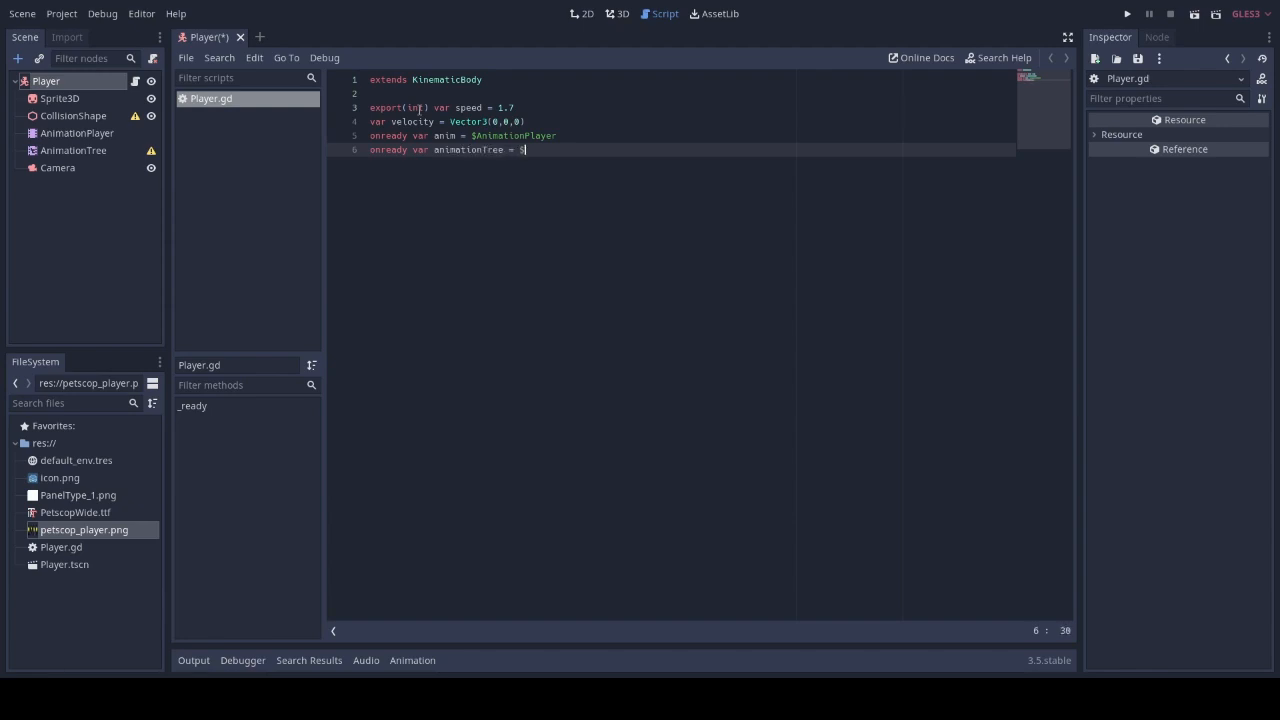
text(Ani)
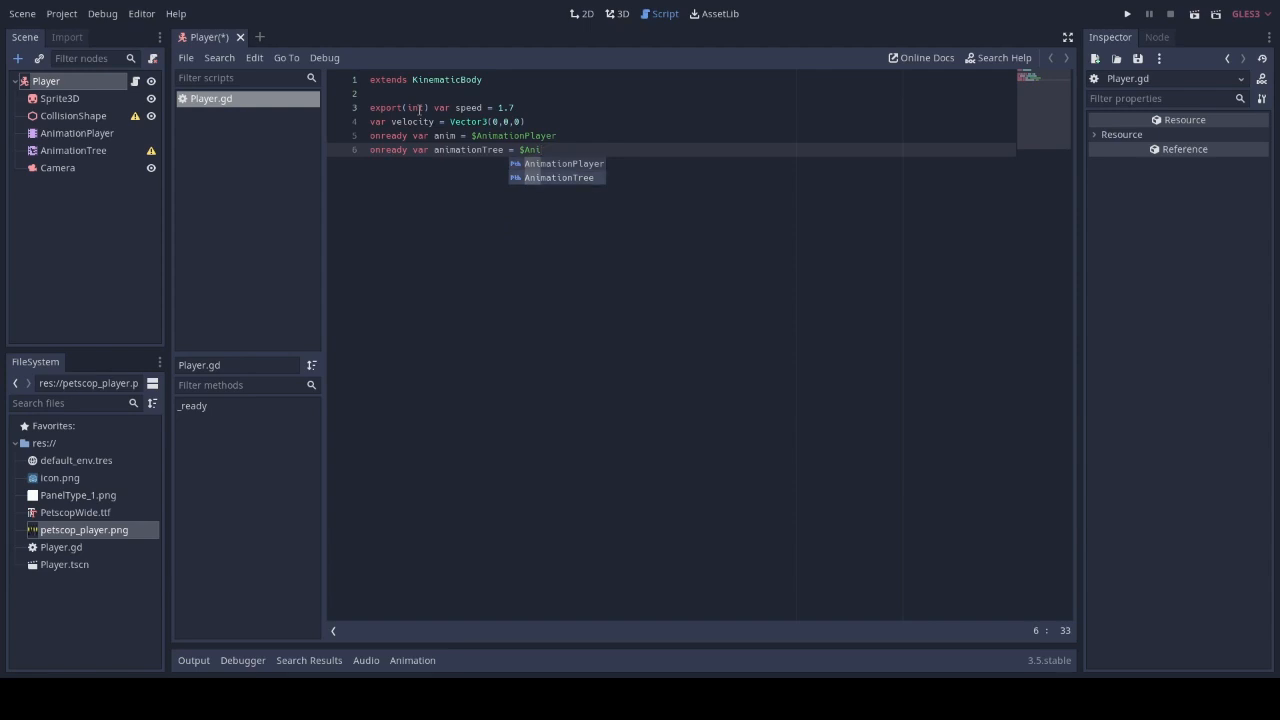
key(enter)
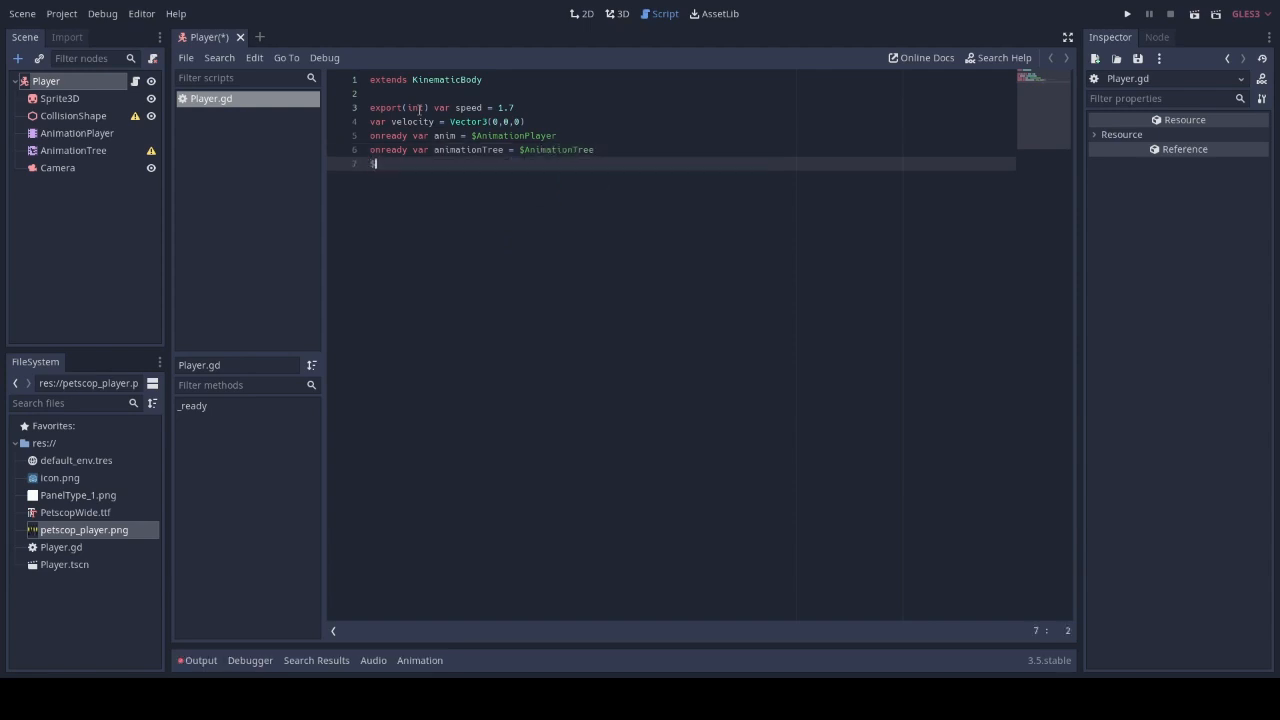
Declare an onready animationState variable from the AnimationTree's parameters/playback
text(onready var)
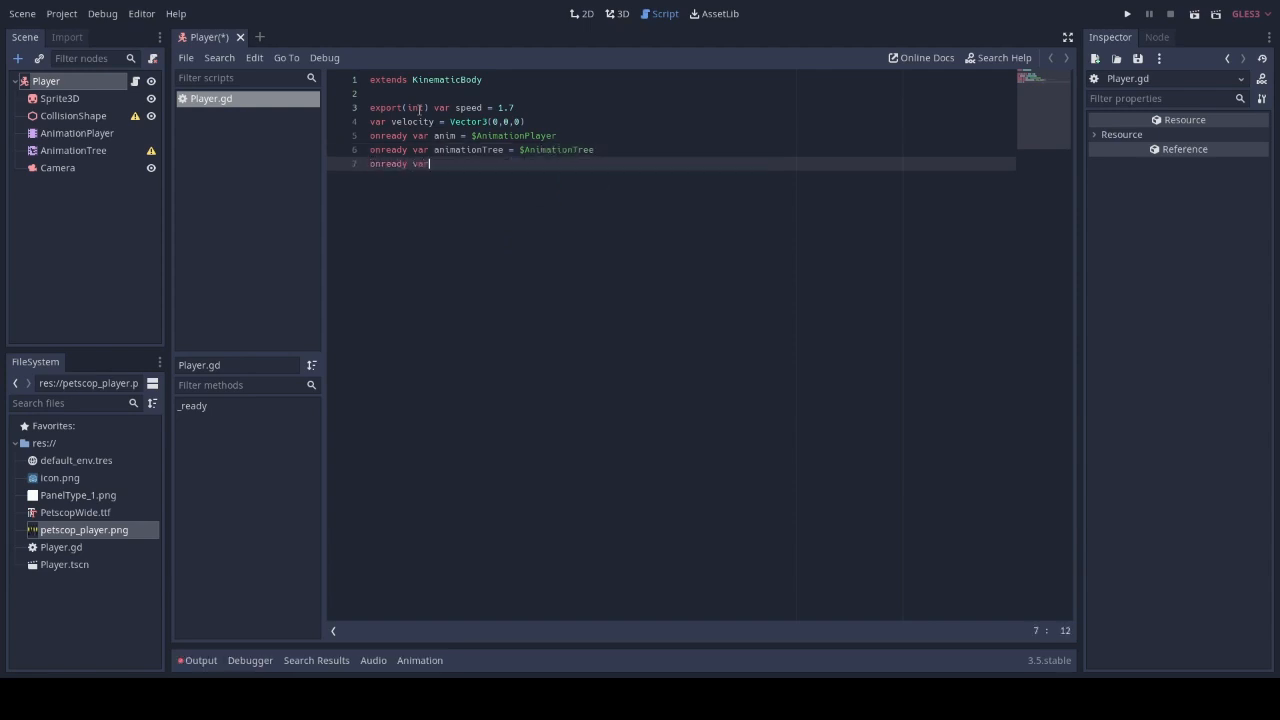
text(animation)
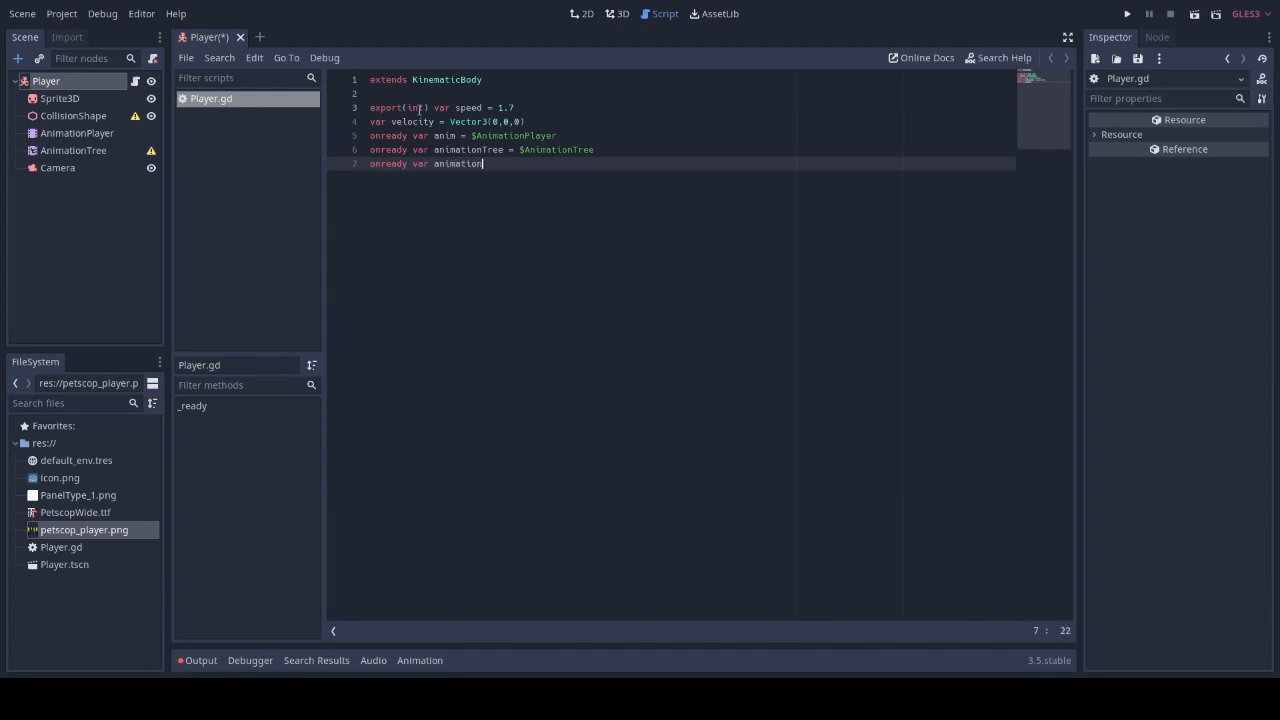
text(s)
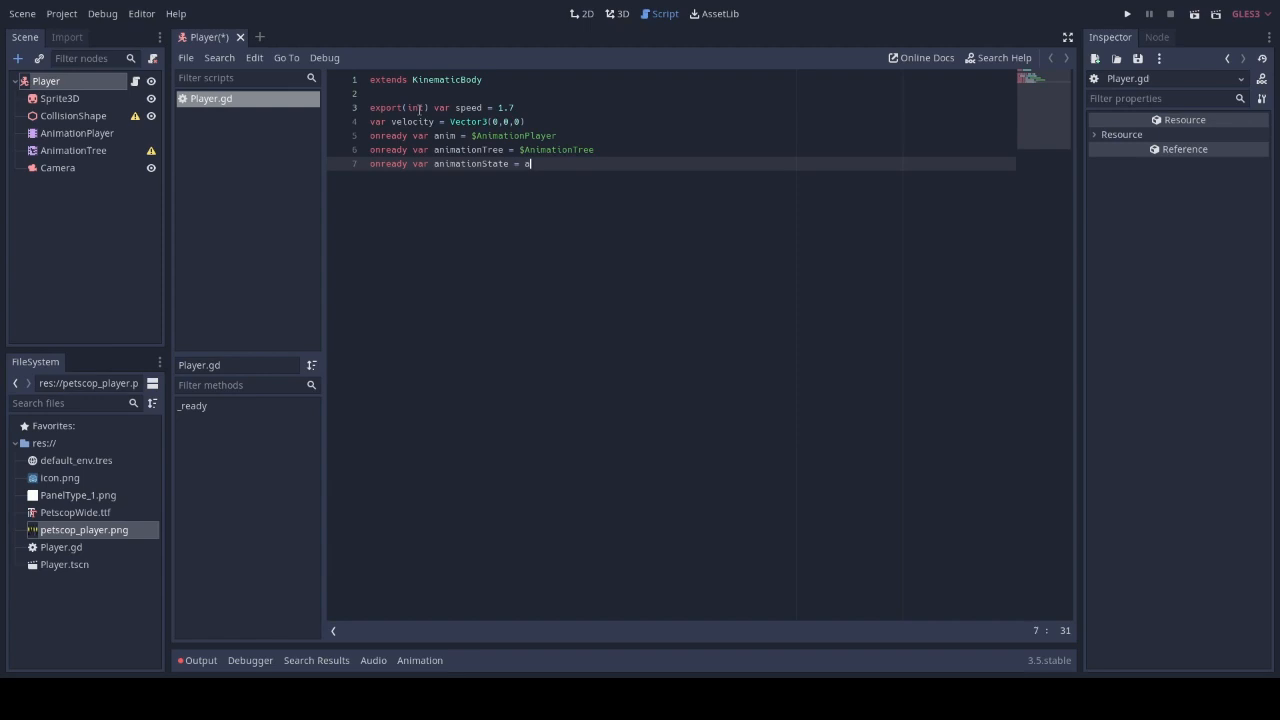
text(nimationTree.get("parameters/)
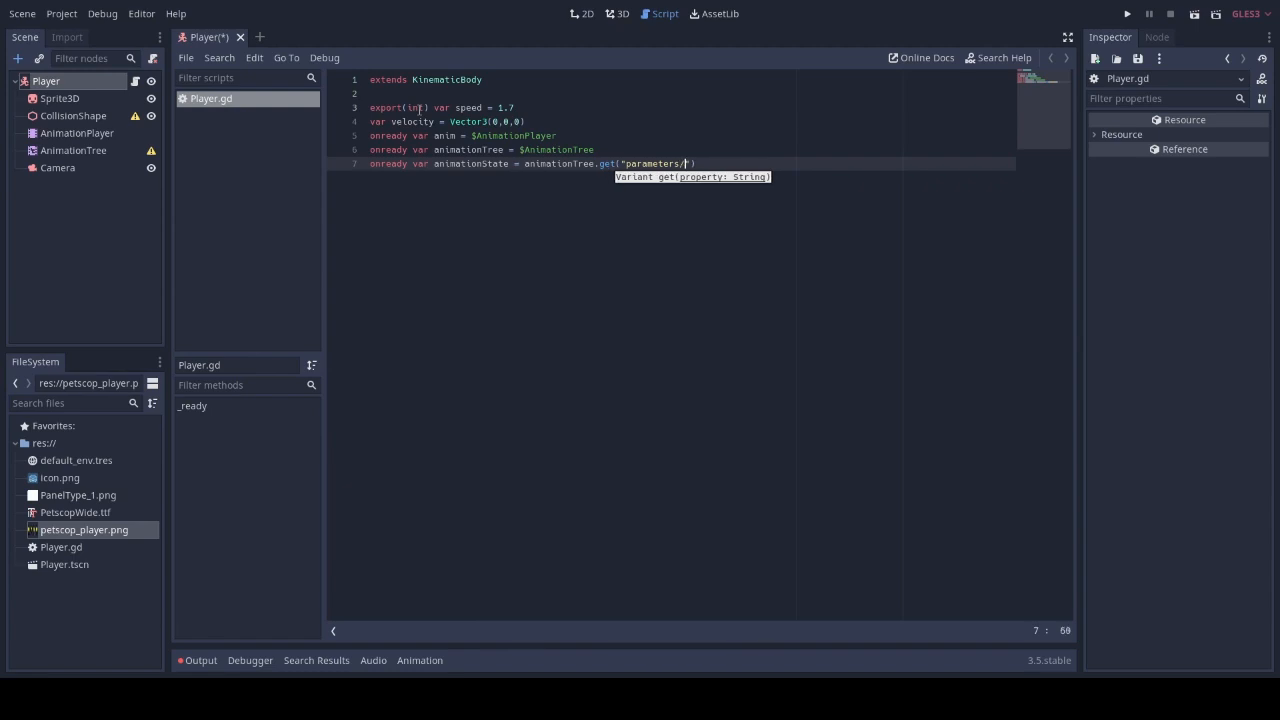
text(playback)
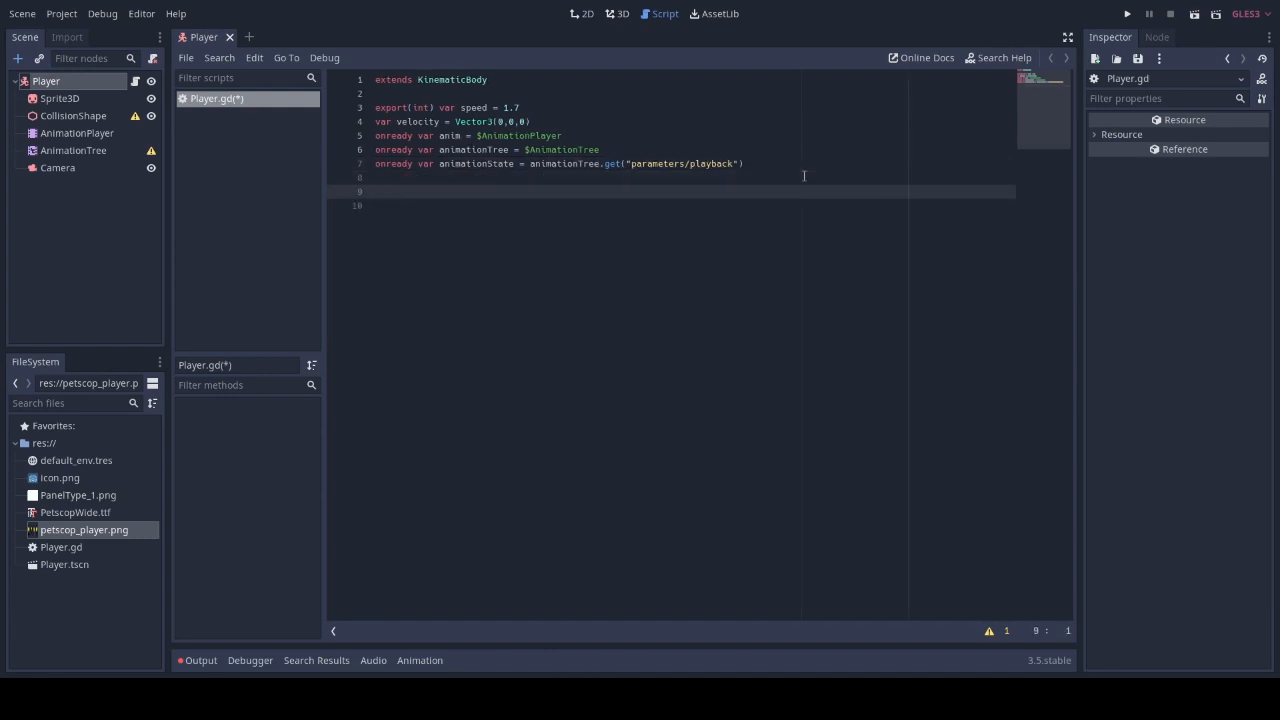
Write a Movement function whose ui_up branch sets velocity.z and plays the backwardwalk animation
text(func M)
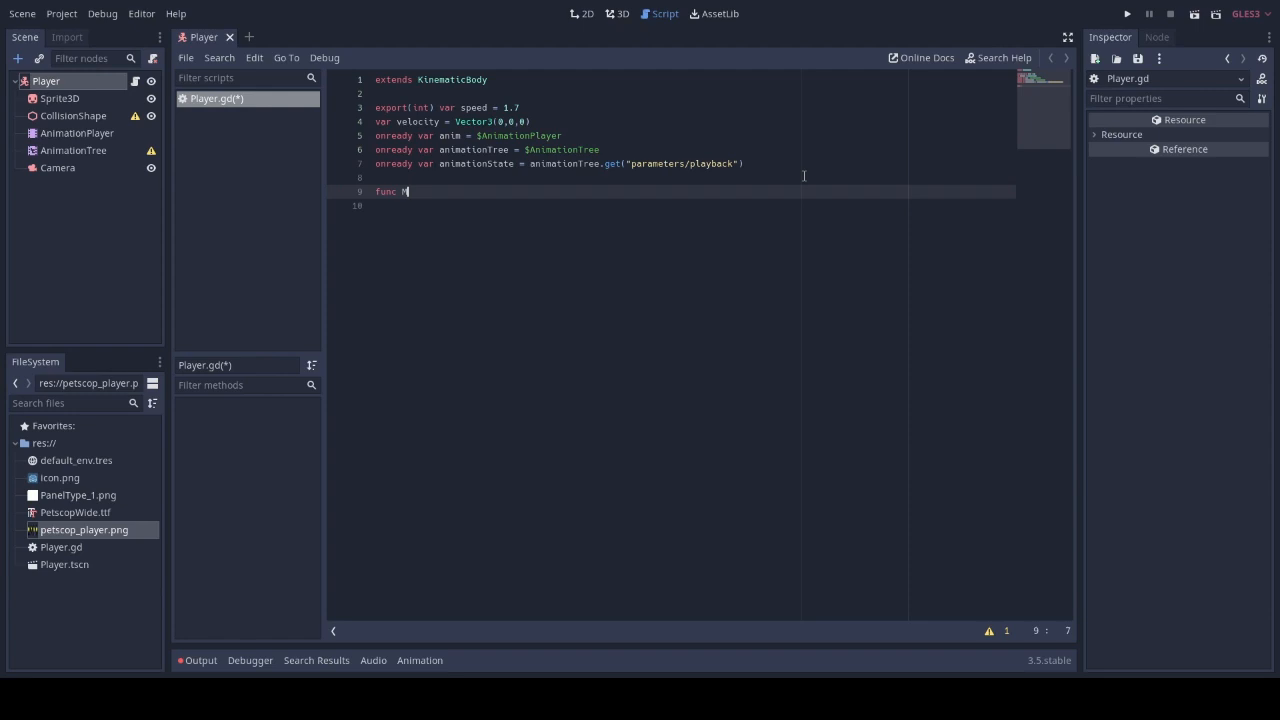
text(ovement())
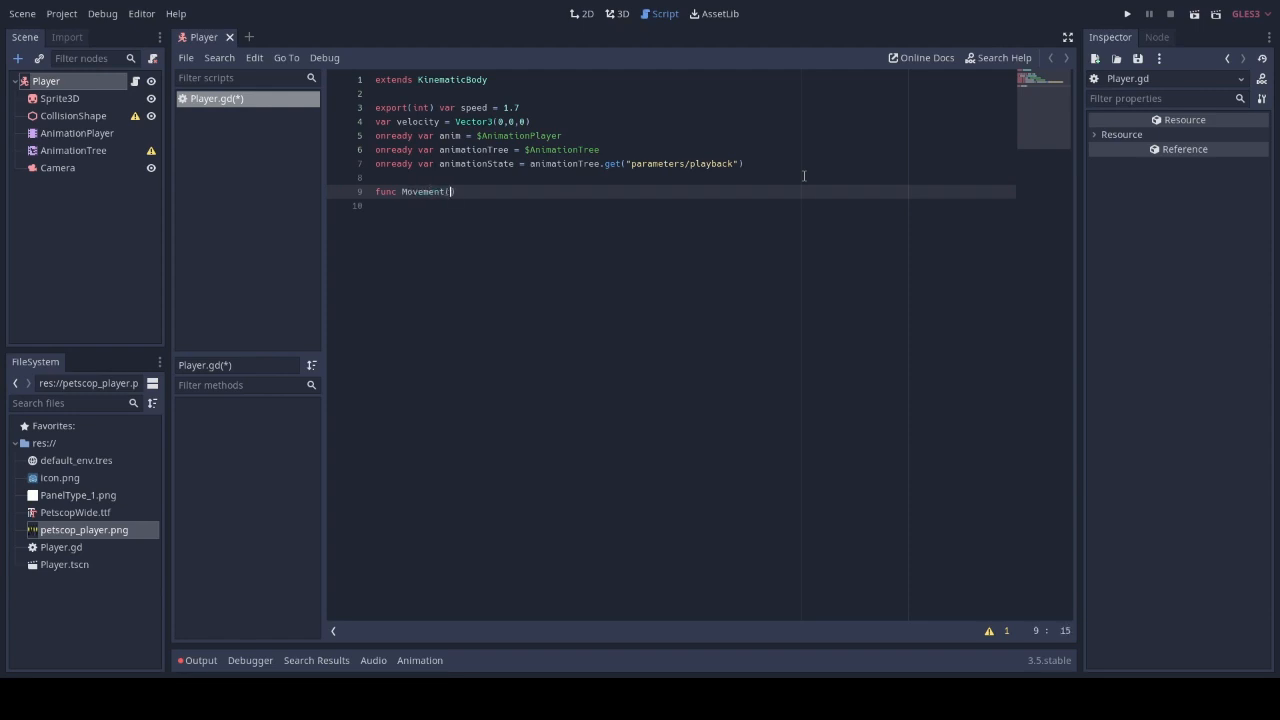
text(:)
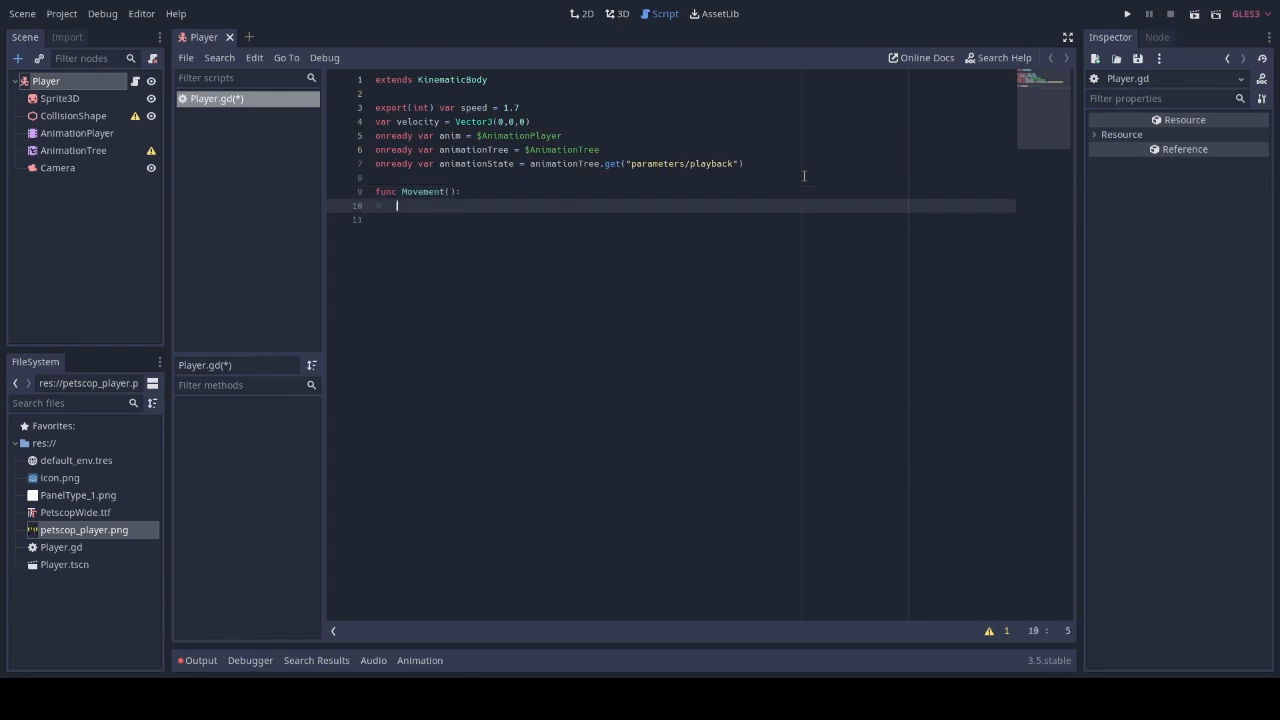
key(enter)
text(if Input)
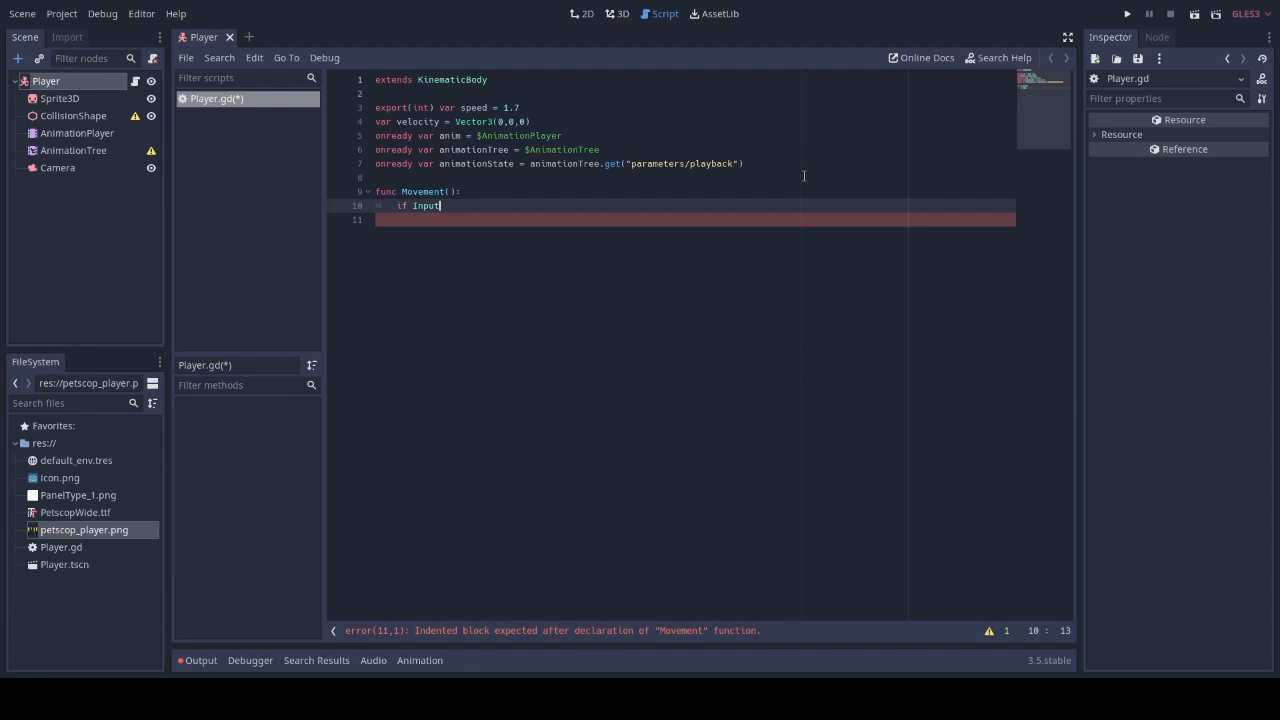
text(.is_)
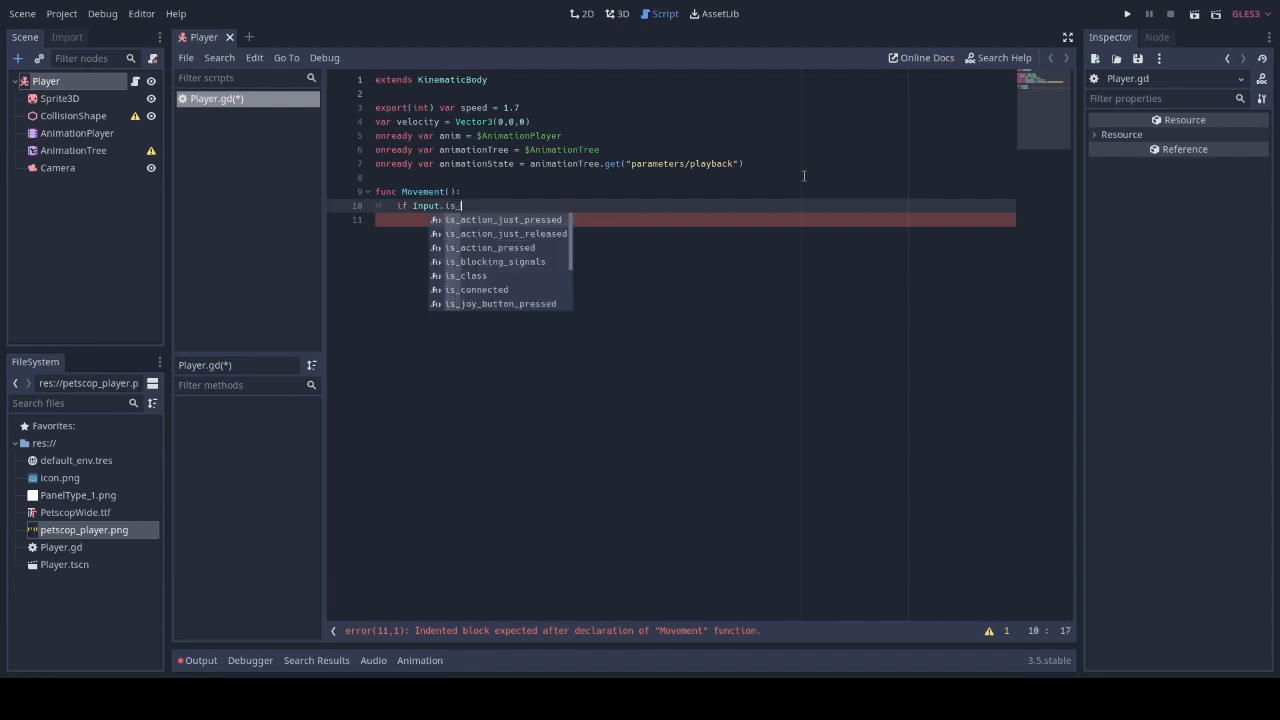
text(action_pressed("ui_up"):)
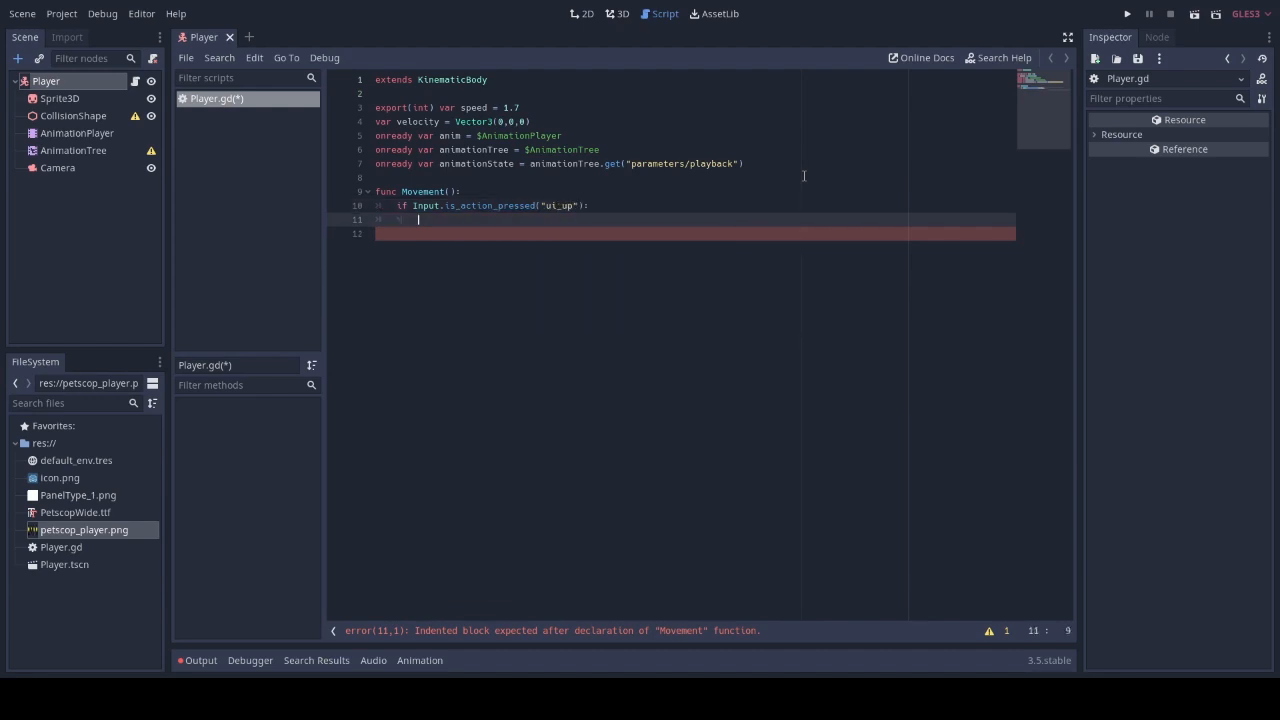
text(velocity)
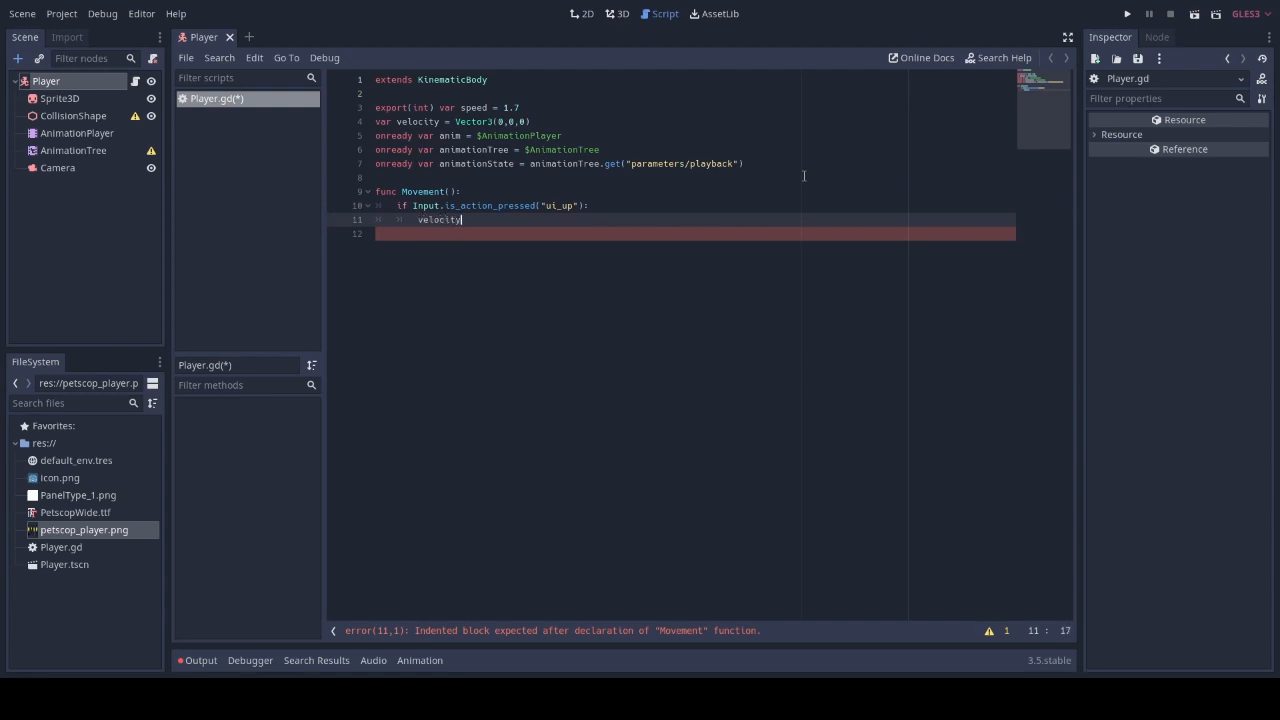
text(.z = -speed)
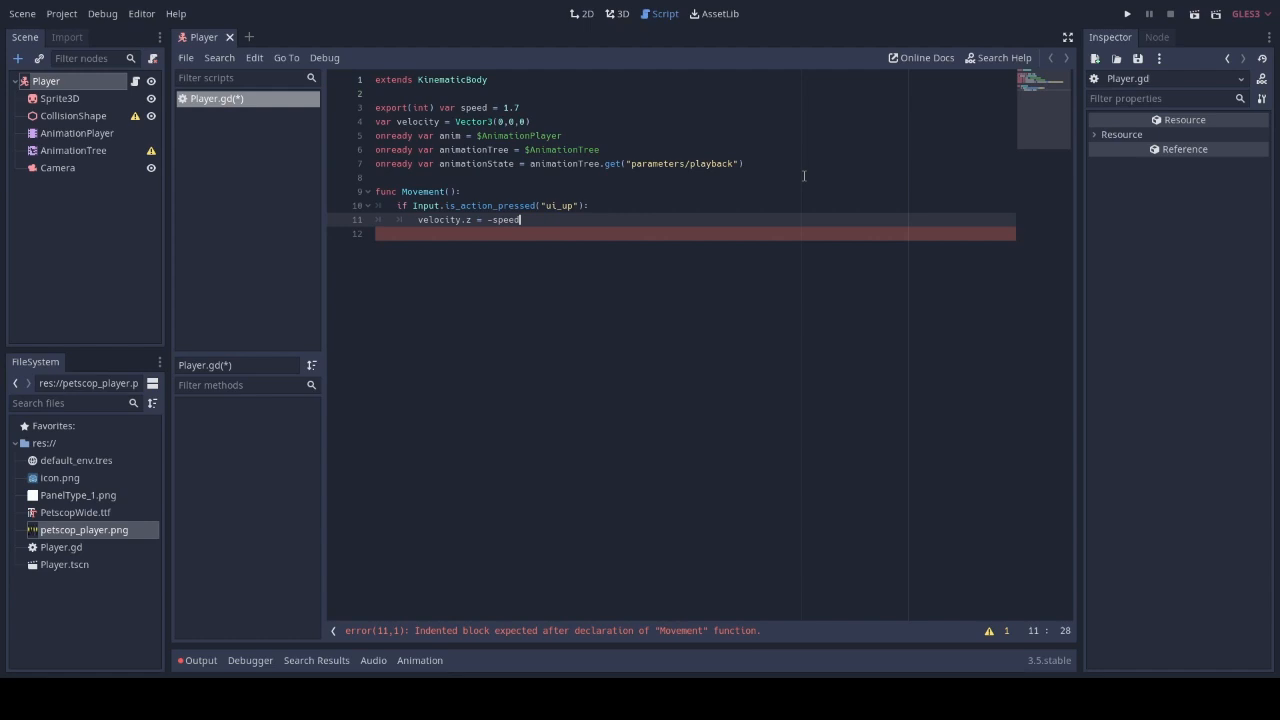
key(enter)
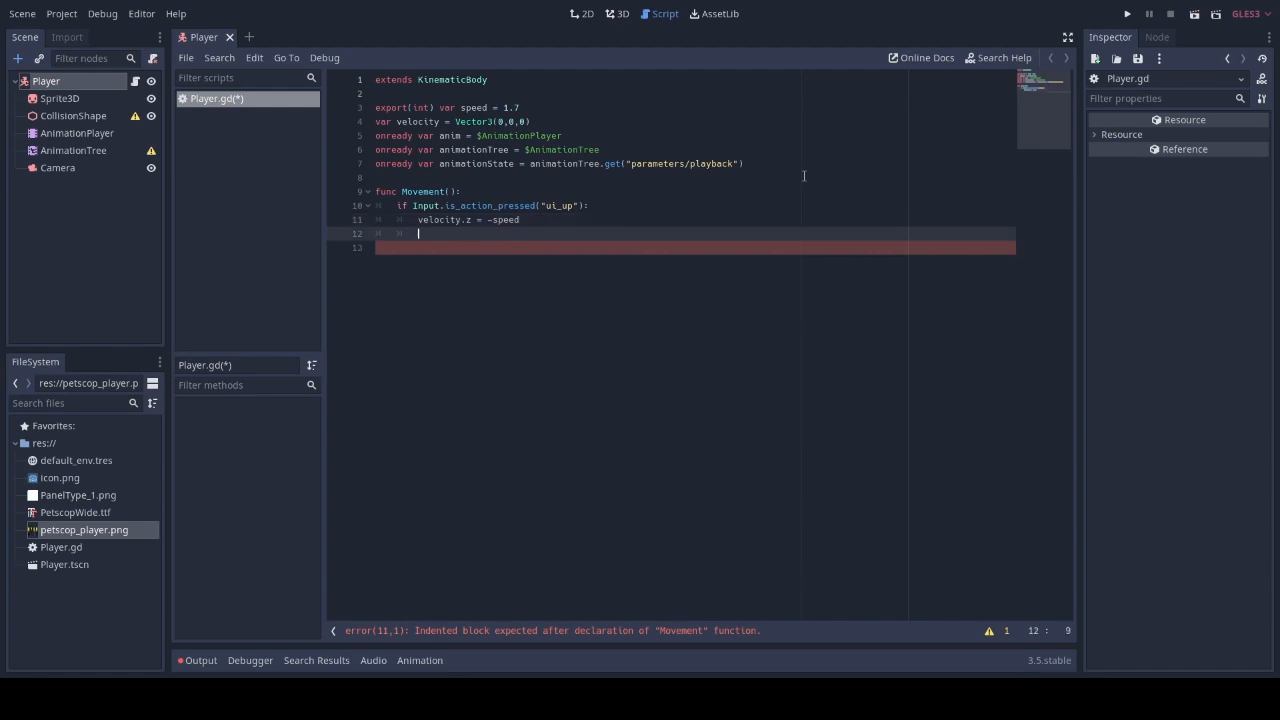
text(anim.play("backw)
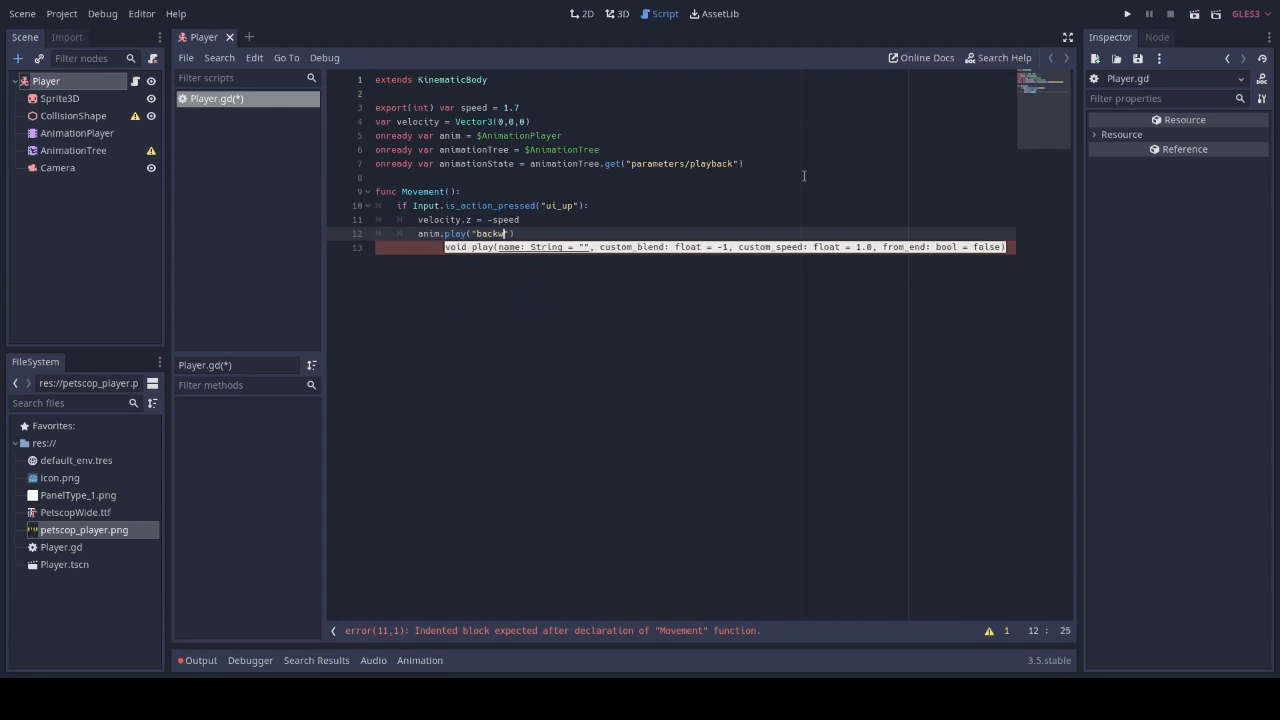
text(ardwalk)
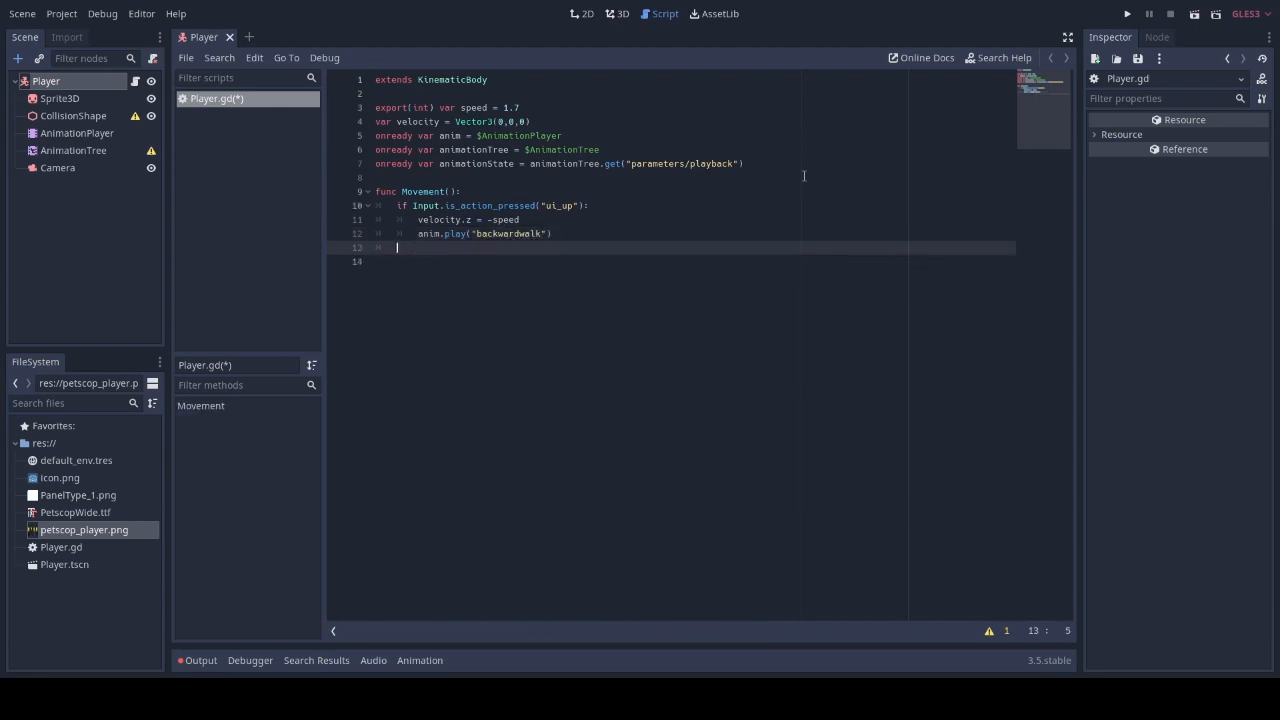
Add an elif ui_down branch setting velocity.z = speed and playing forwardwalk, then begin the else
text(elif)
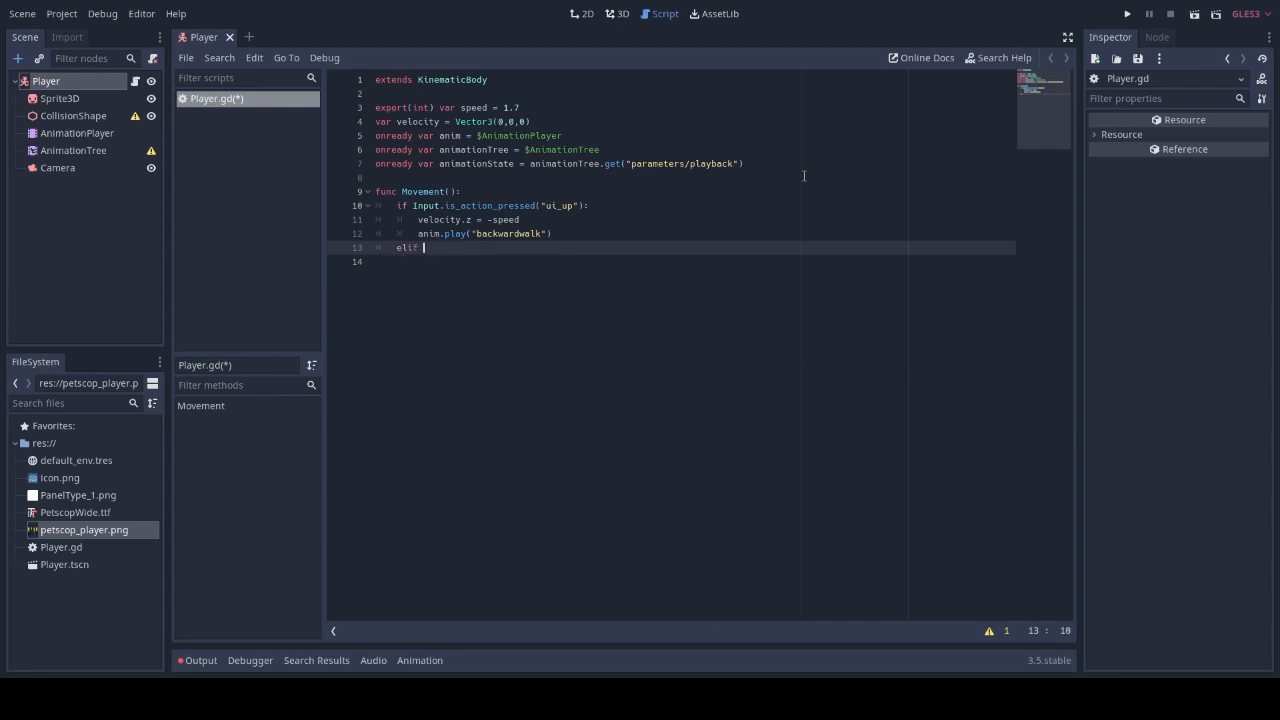
text(Input.)
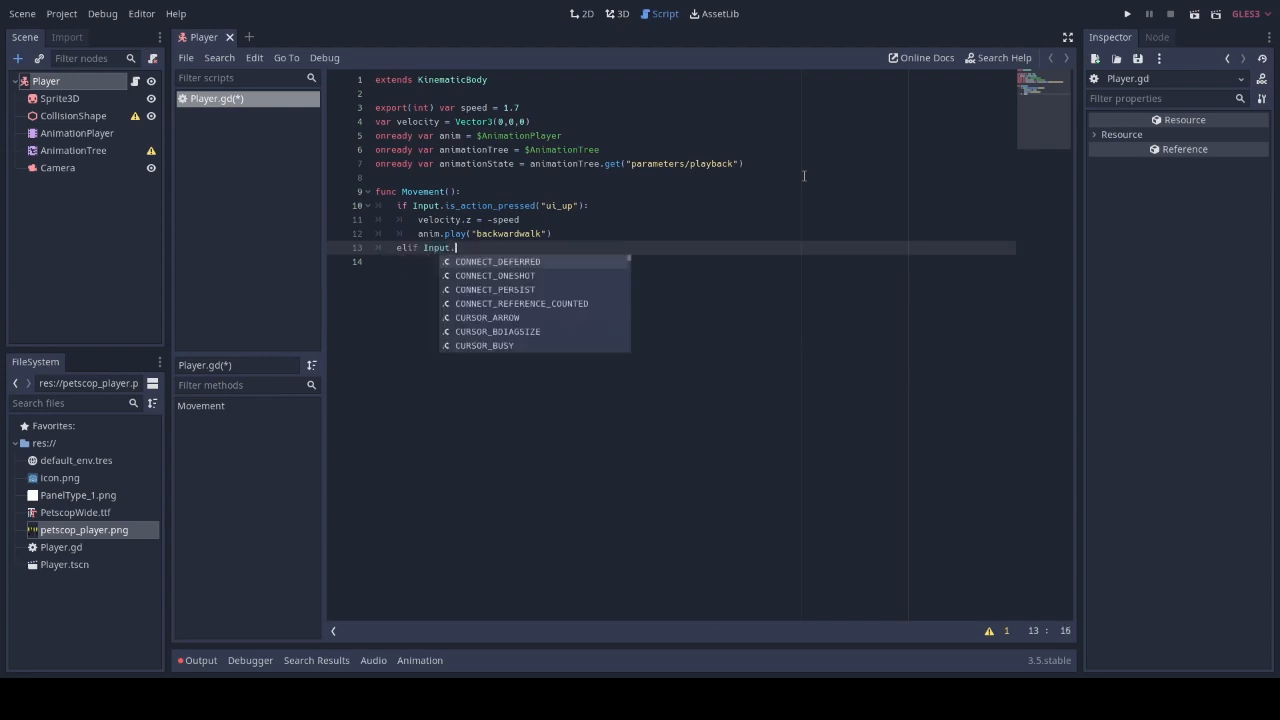
text(is_action_pressed("ui_down"):)
click(693, 261)
text(velocity.z = spee)
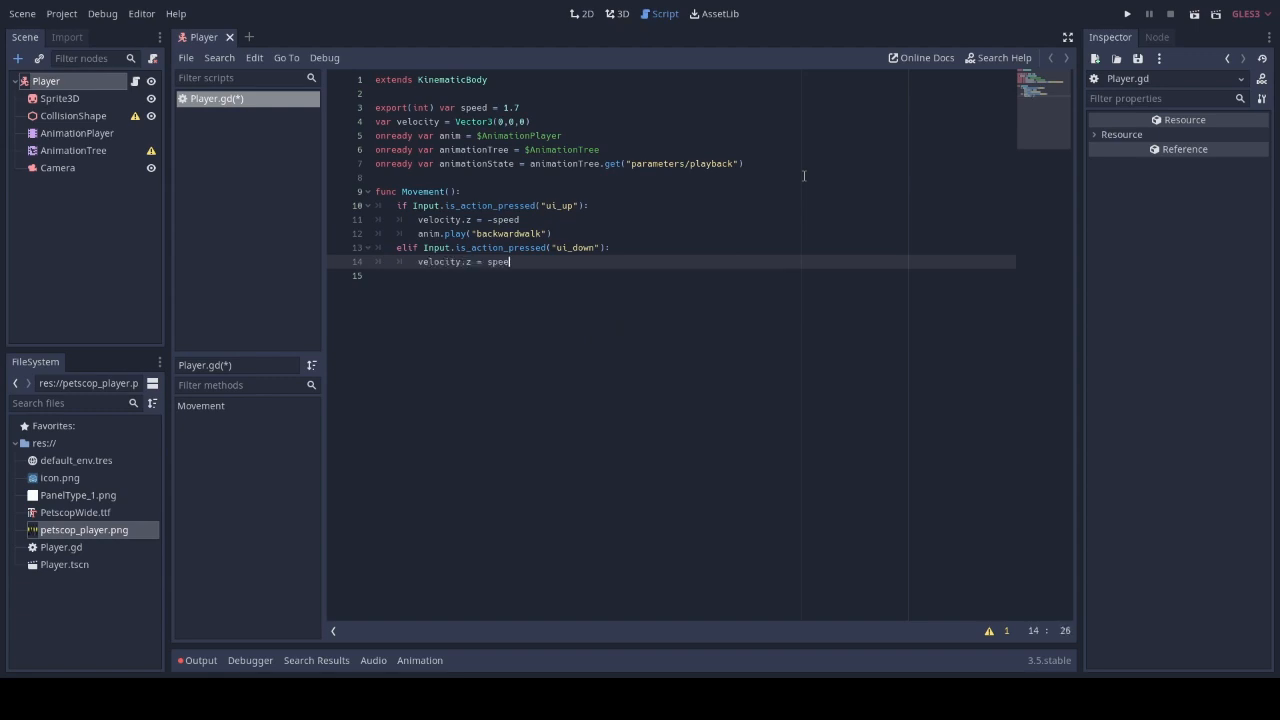
text(anim.)
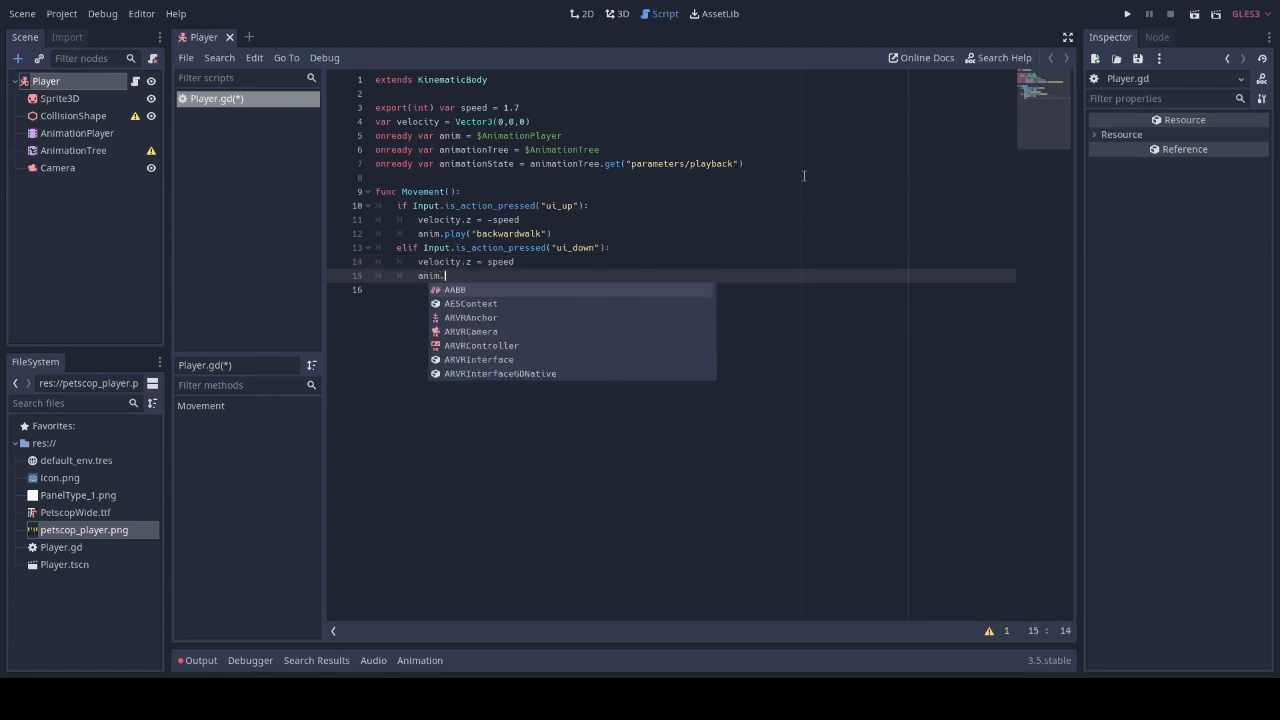
text(play("for)
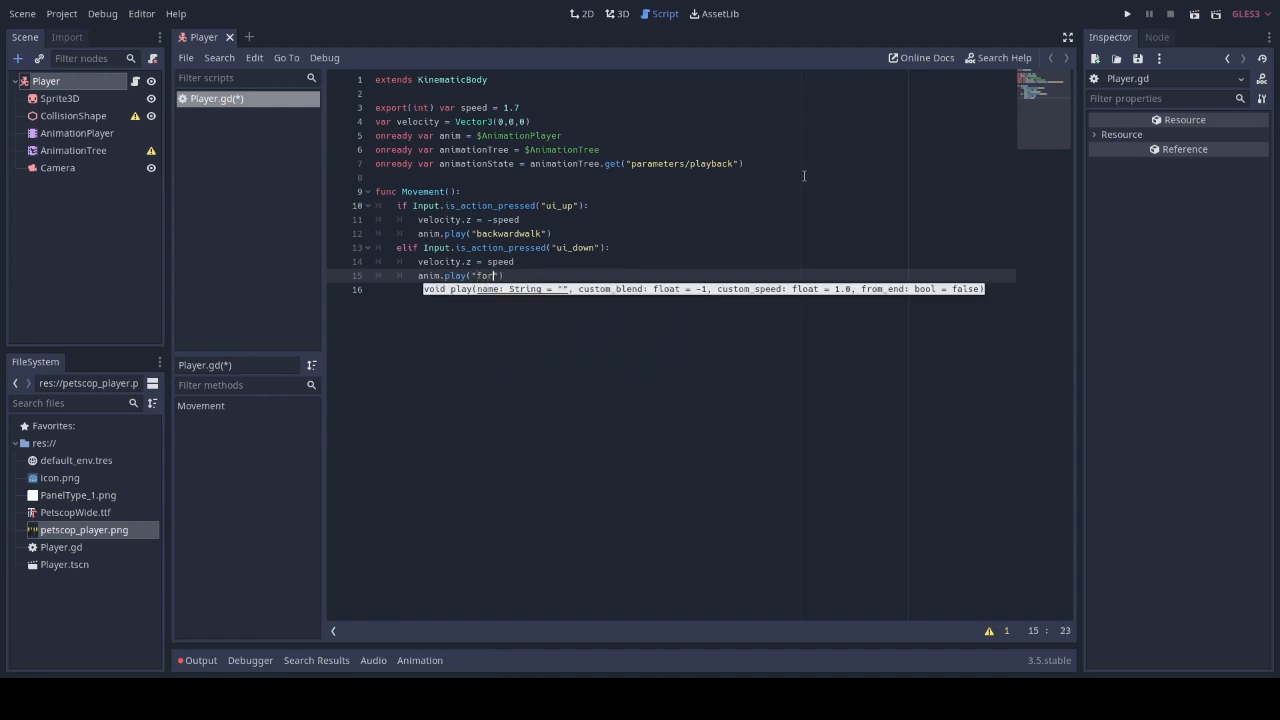
text(wardwalk)
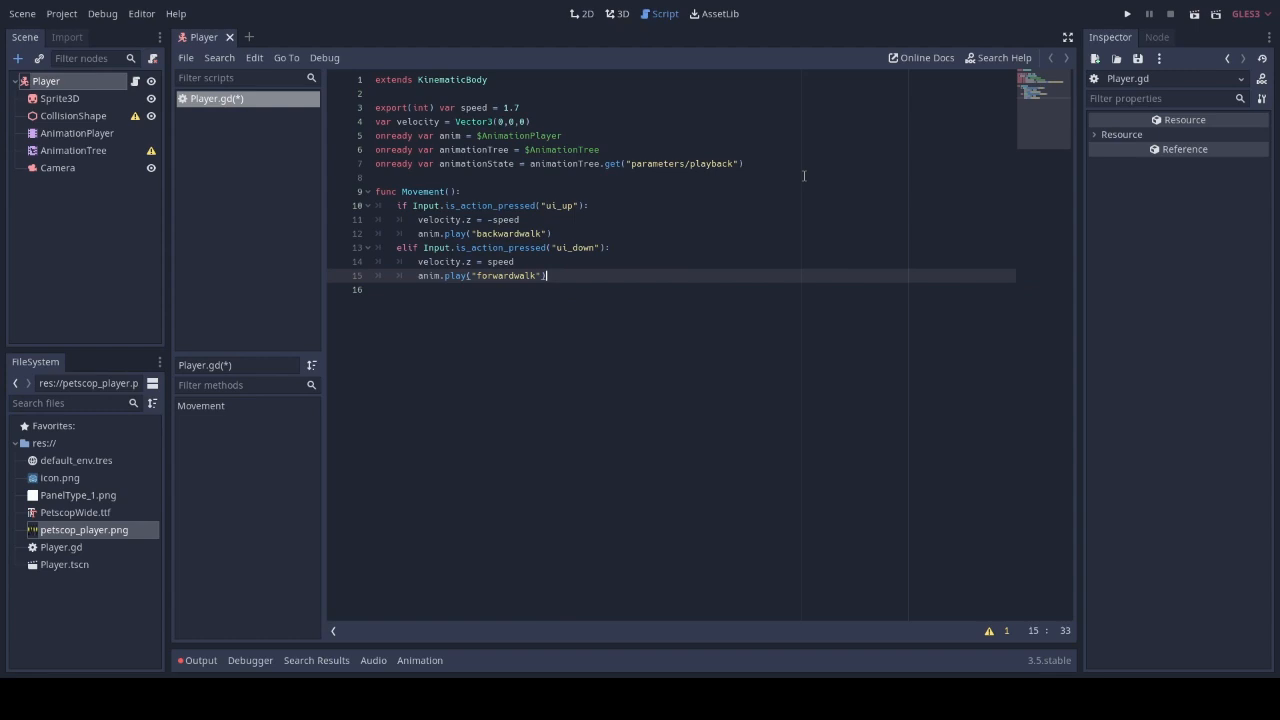
text(else)
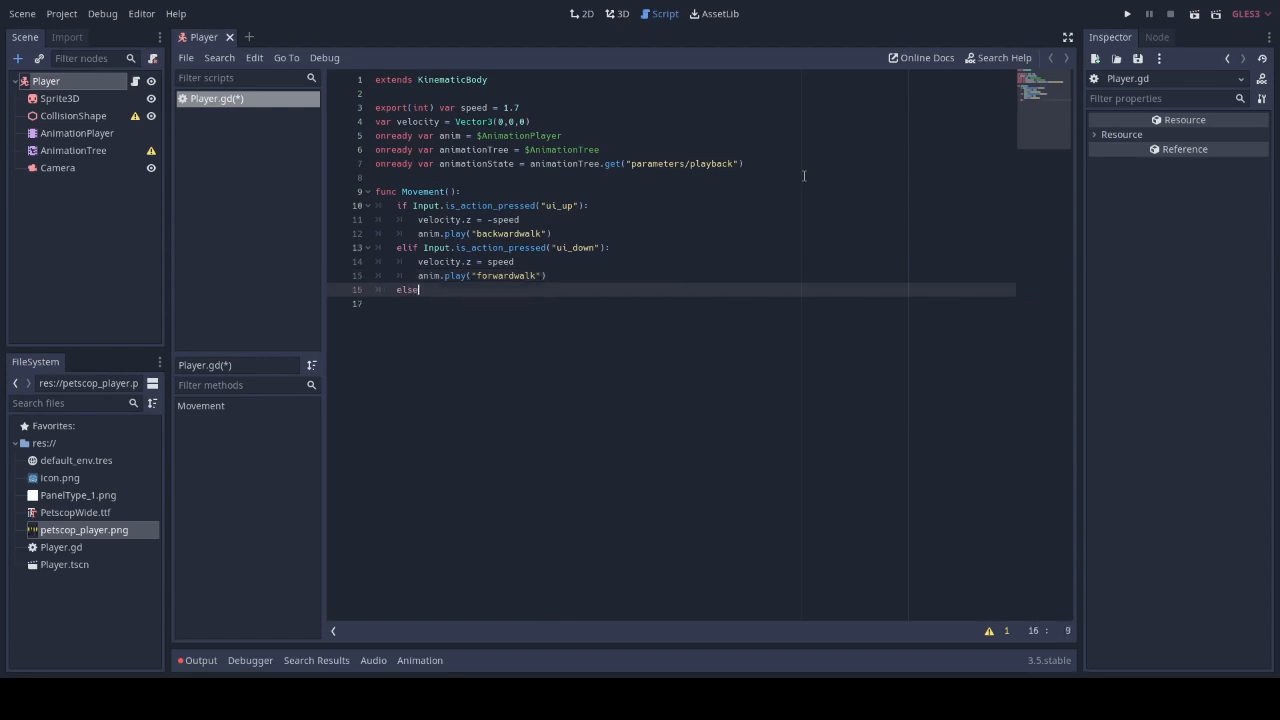
Lerp velocity.z to 0 by 0.5 in the else, add ui_left/ui_right branches with idle-on-release and a velocity.x lerp else
text(velocity.z = lerp(velocity)
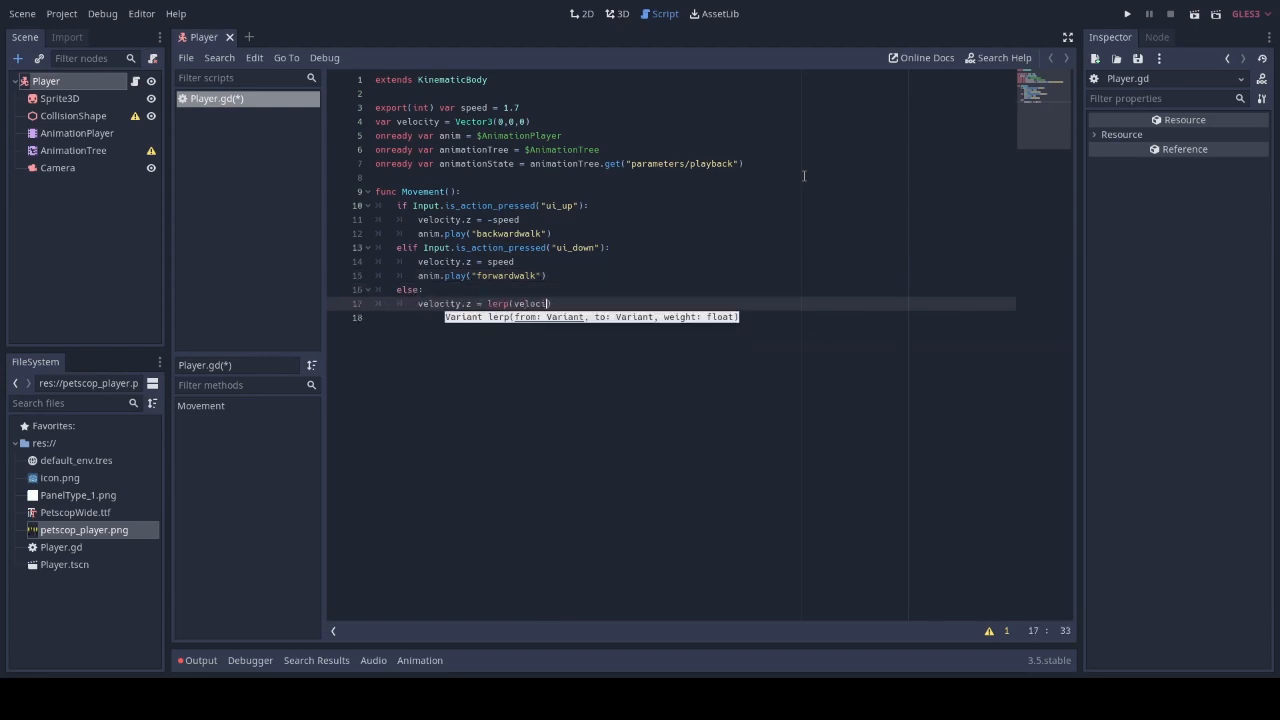
text(velocity.z, 0, 0.5))
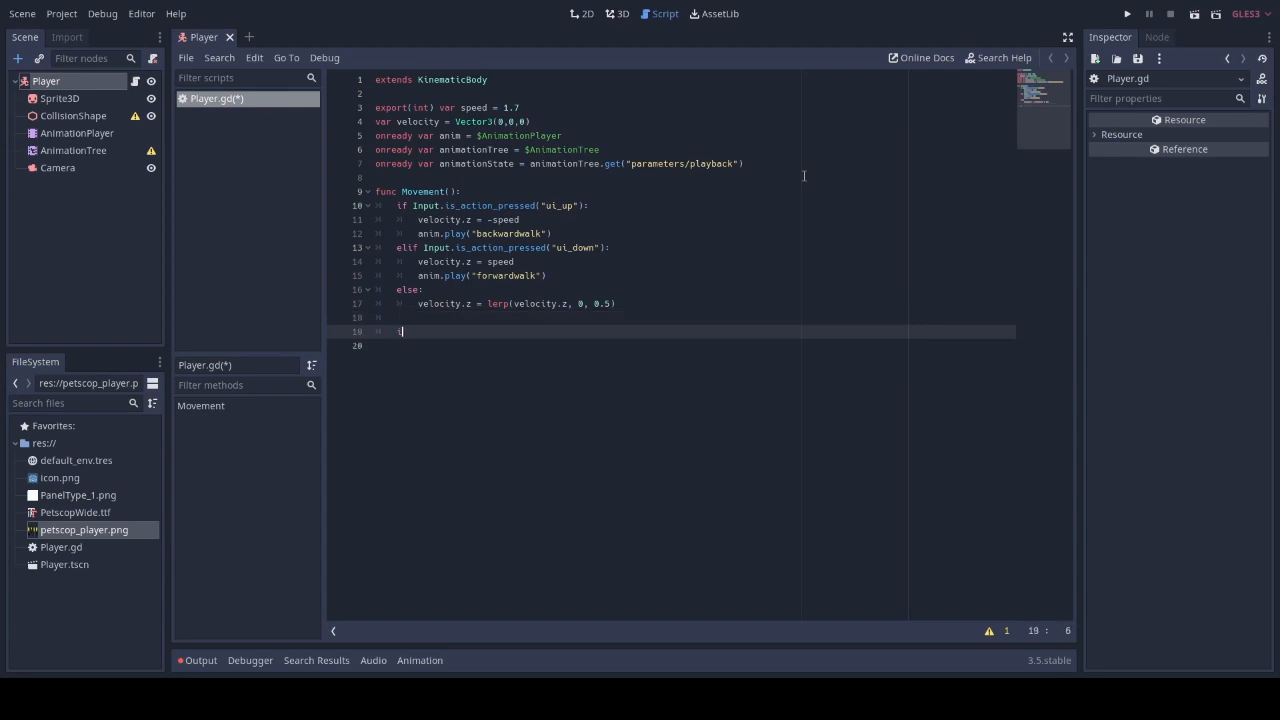
text(if Input.is_action_pressed("ui_left"):)
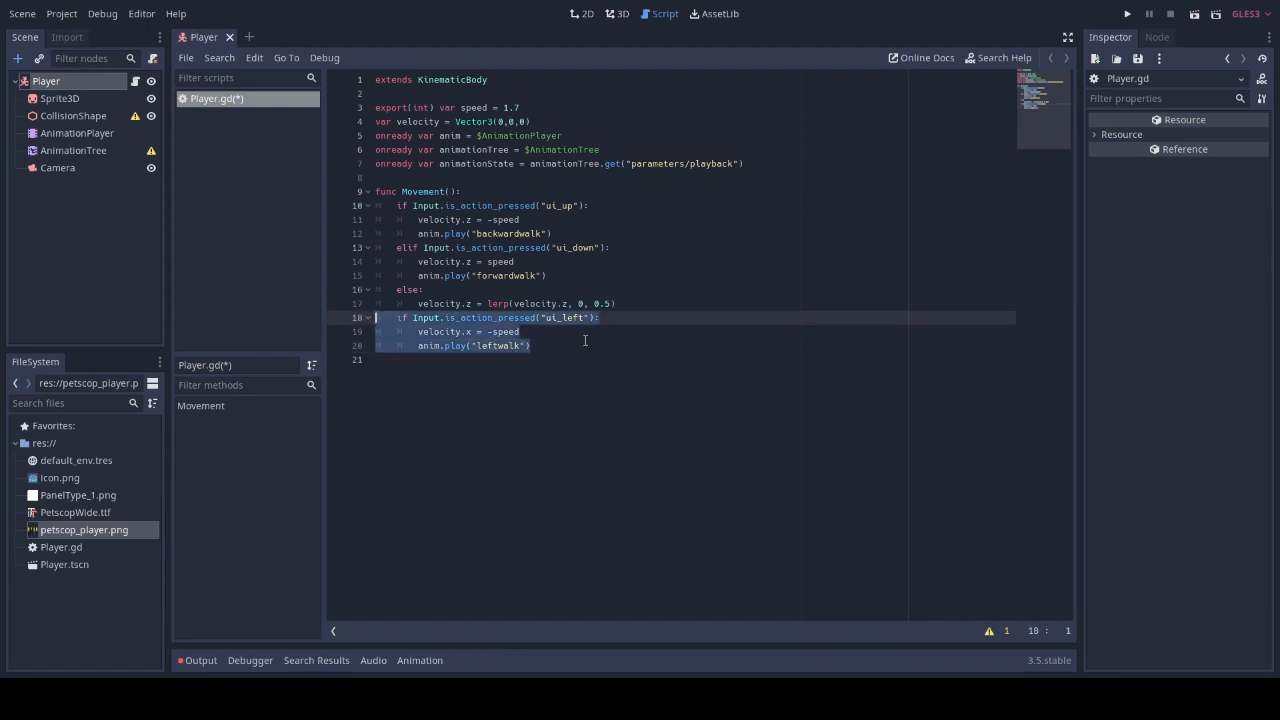
text(elif Input.is_action_pressed("ui_right"):)
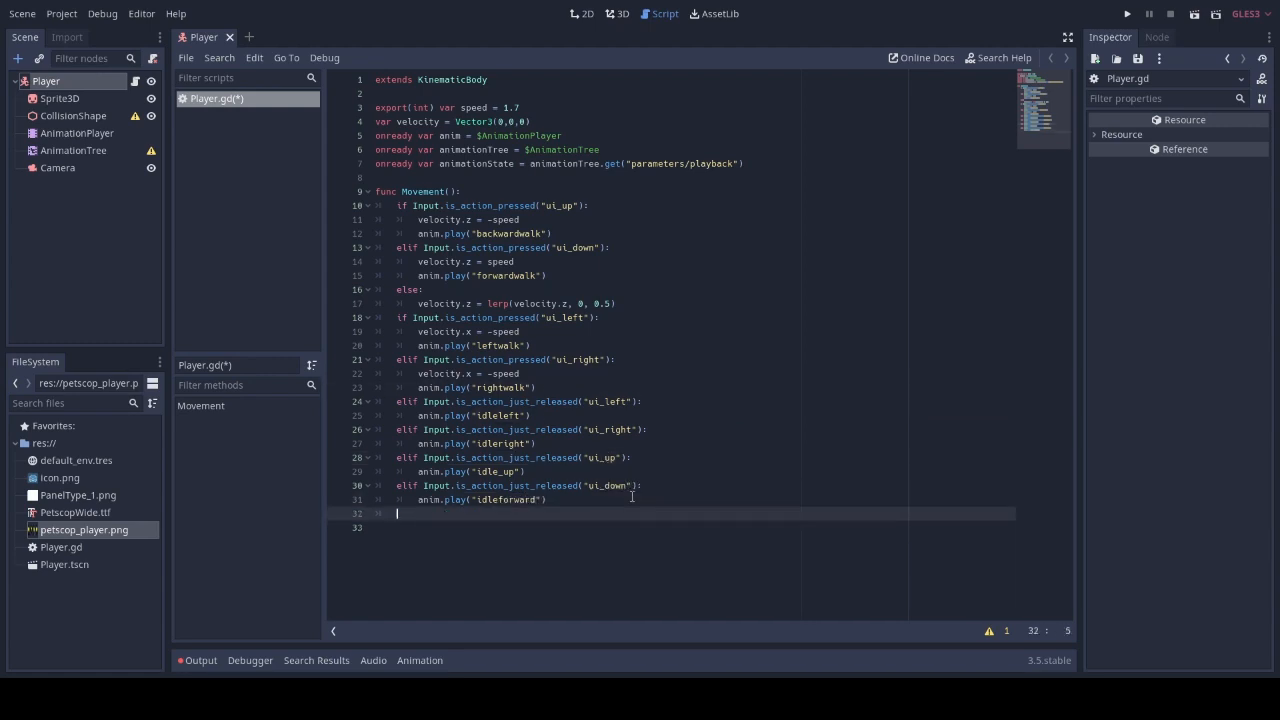
text(else:)
click(692, 527)
text(velocity.x = lerp(velocity.x, 0, 0.5)
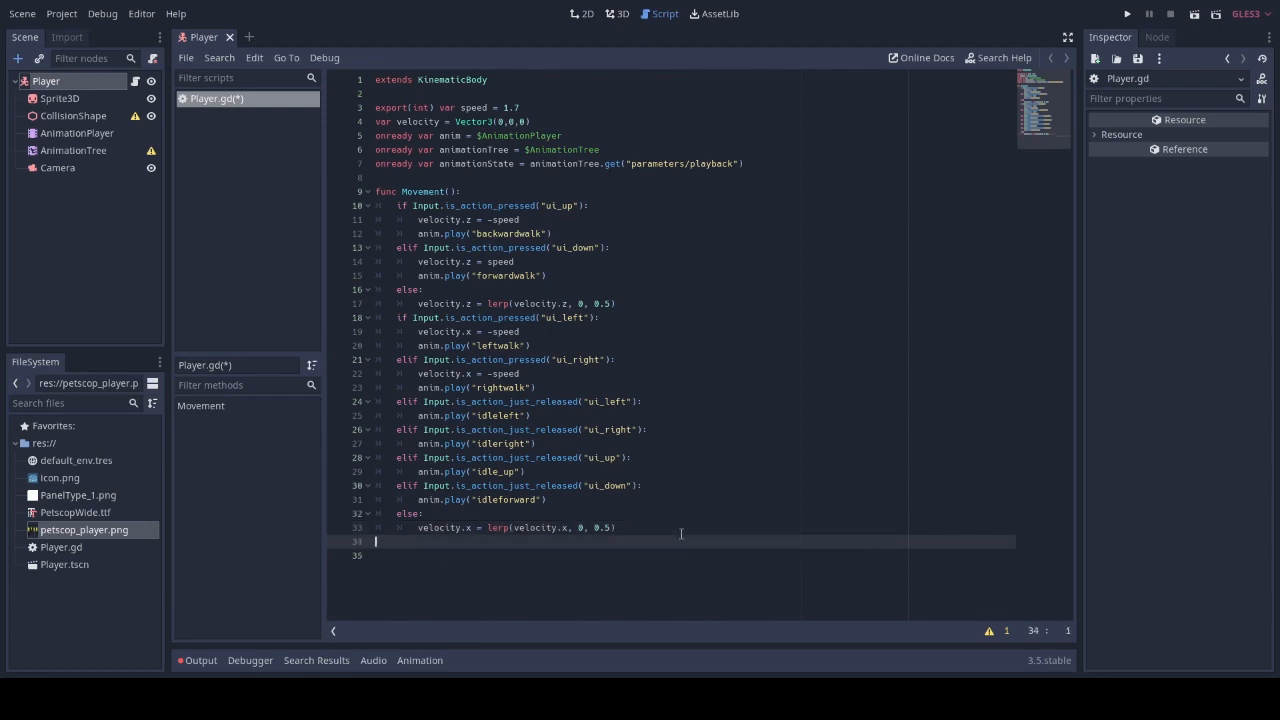
text(func)
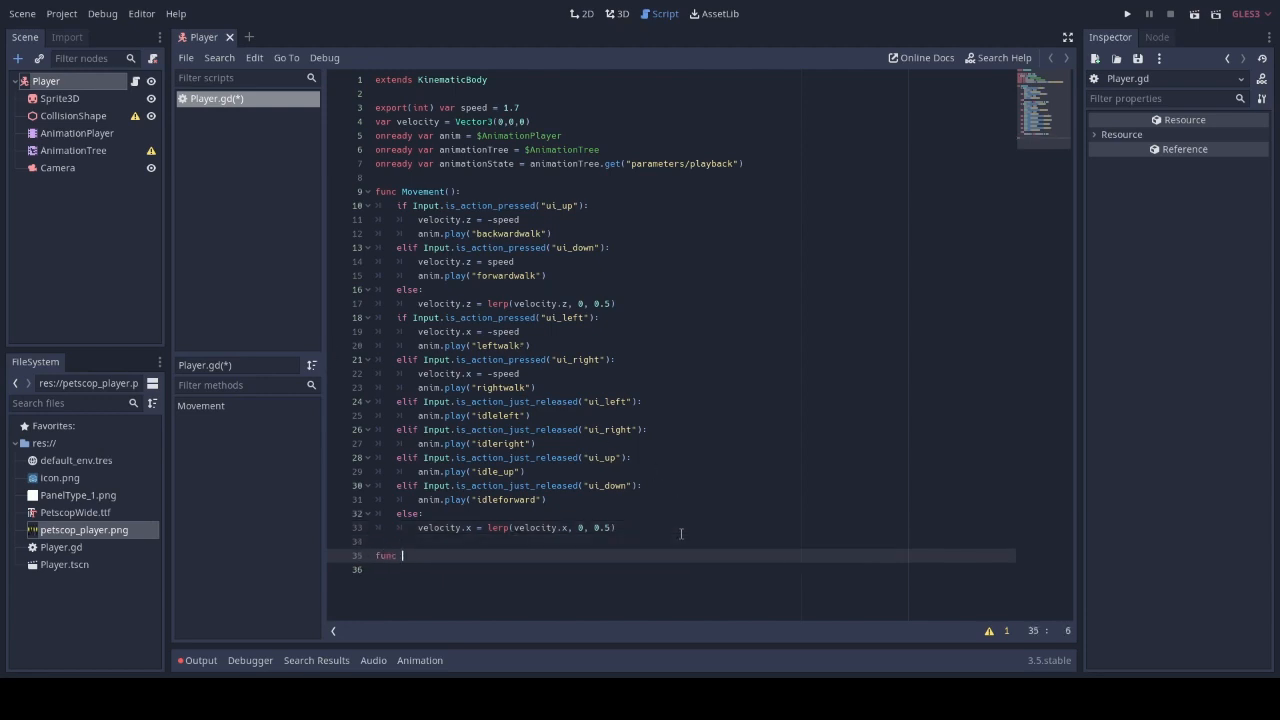
Add _physics_process(delta) calling Movement() and move_and_slide(velocity)
text(_physic)
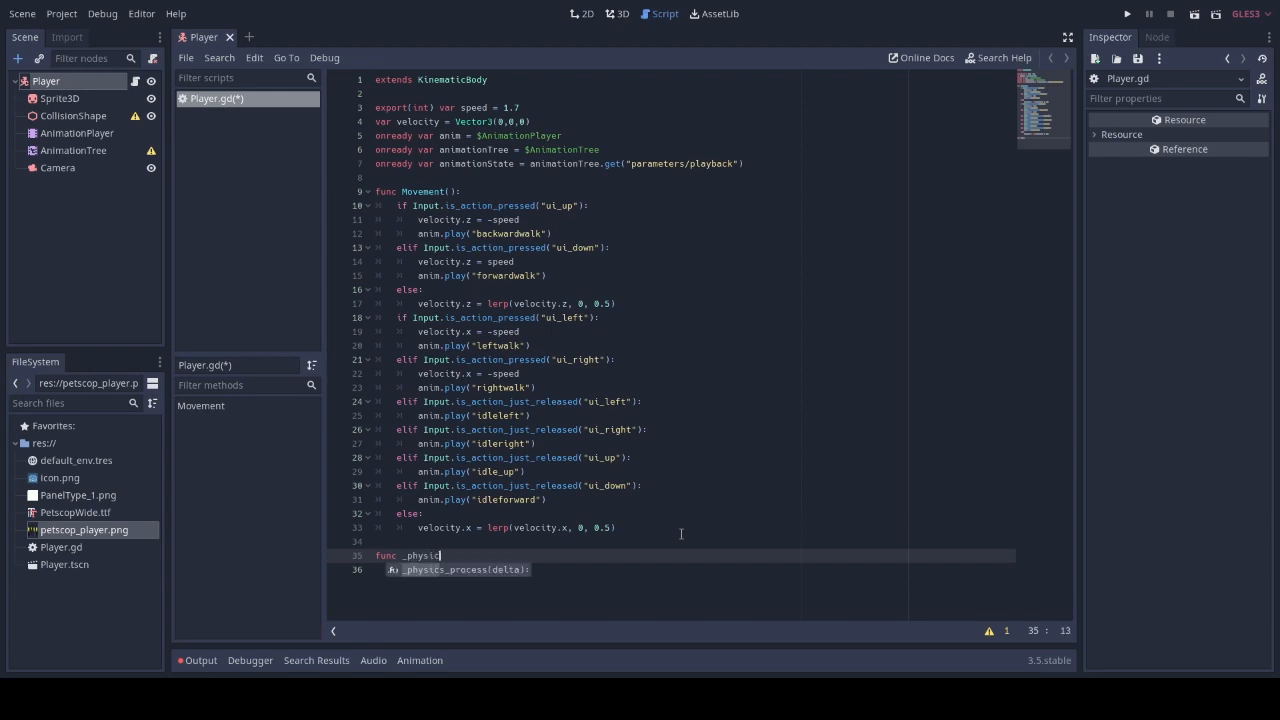
key(Enter)
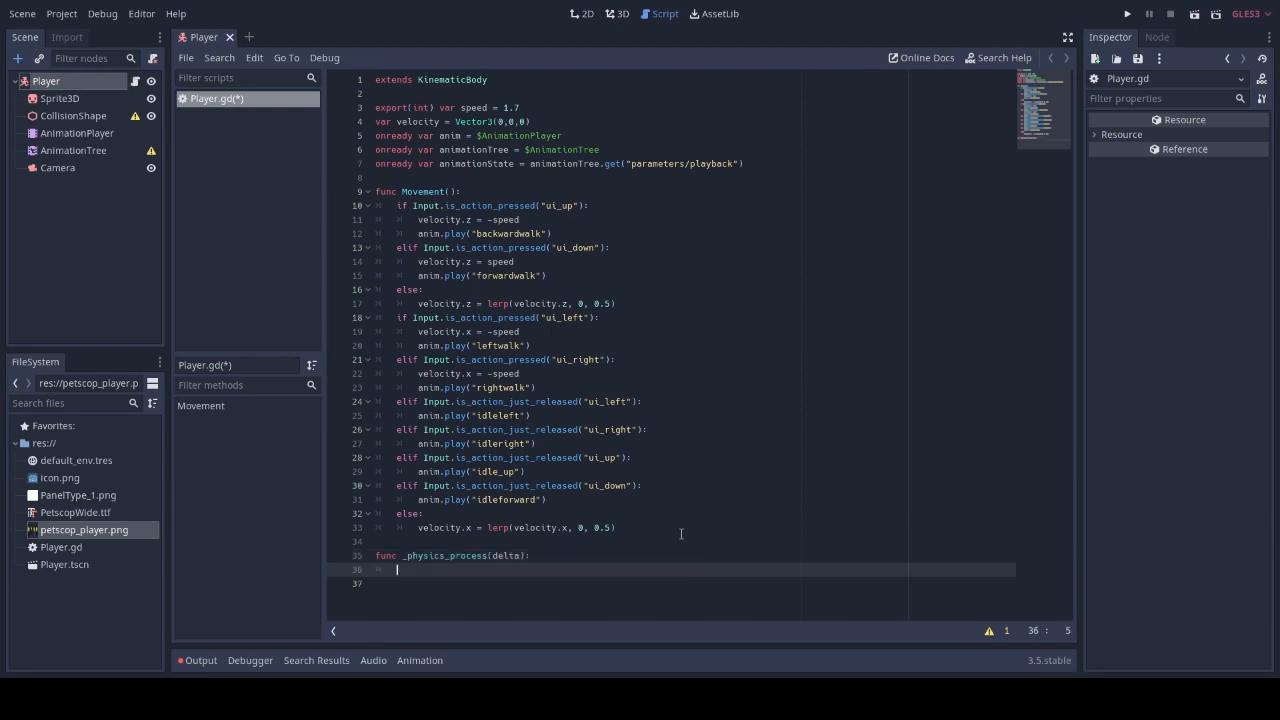
text(Movement()
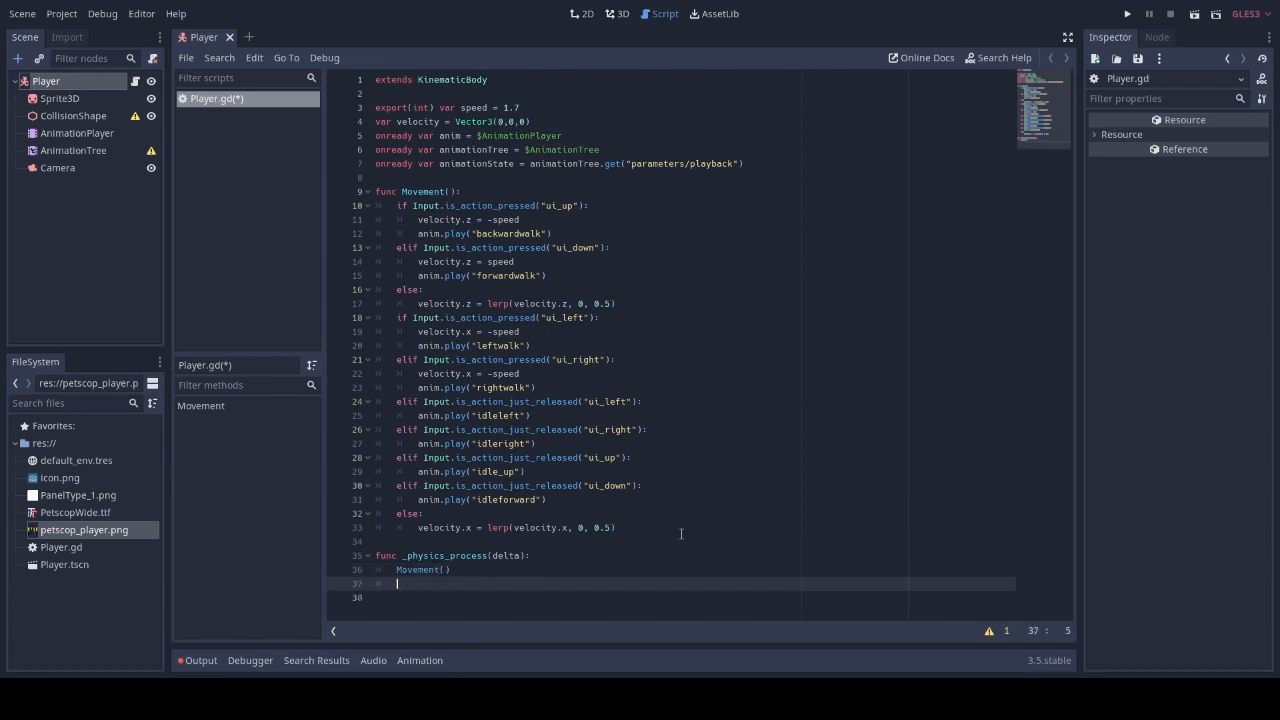
text(move_a)
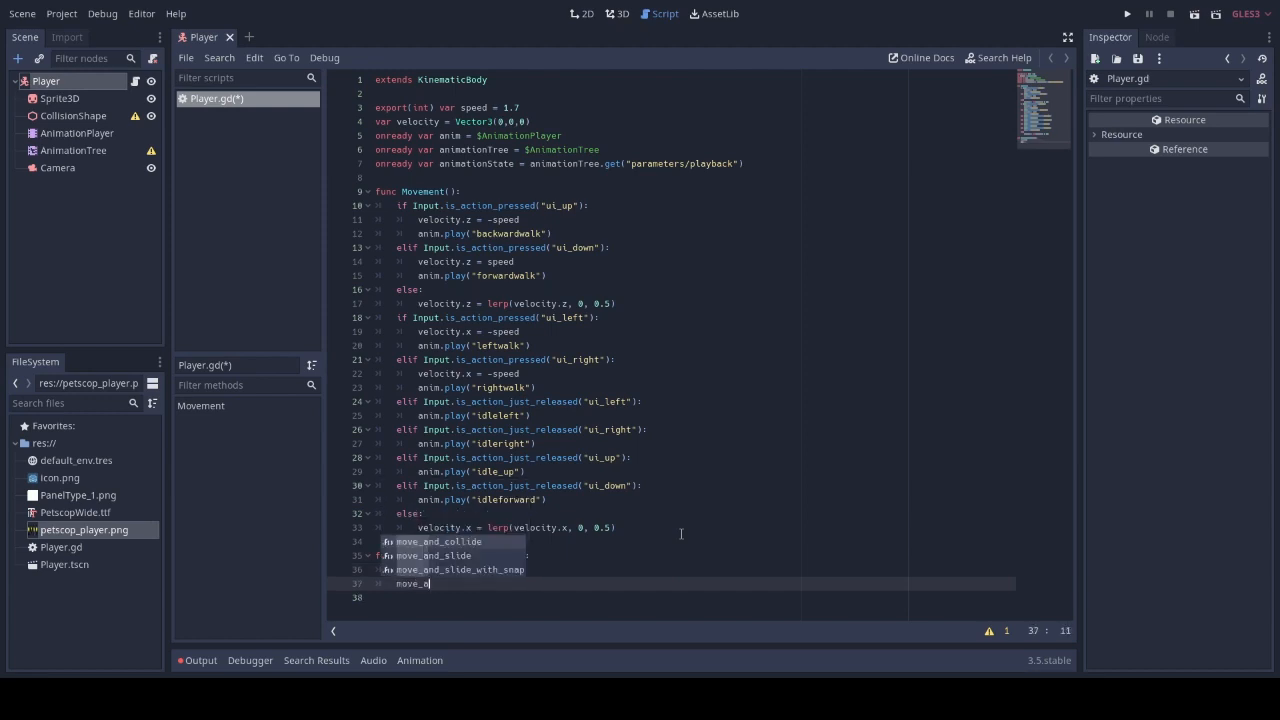
text(move_and_slide(v)
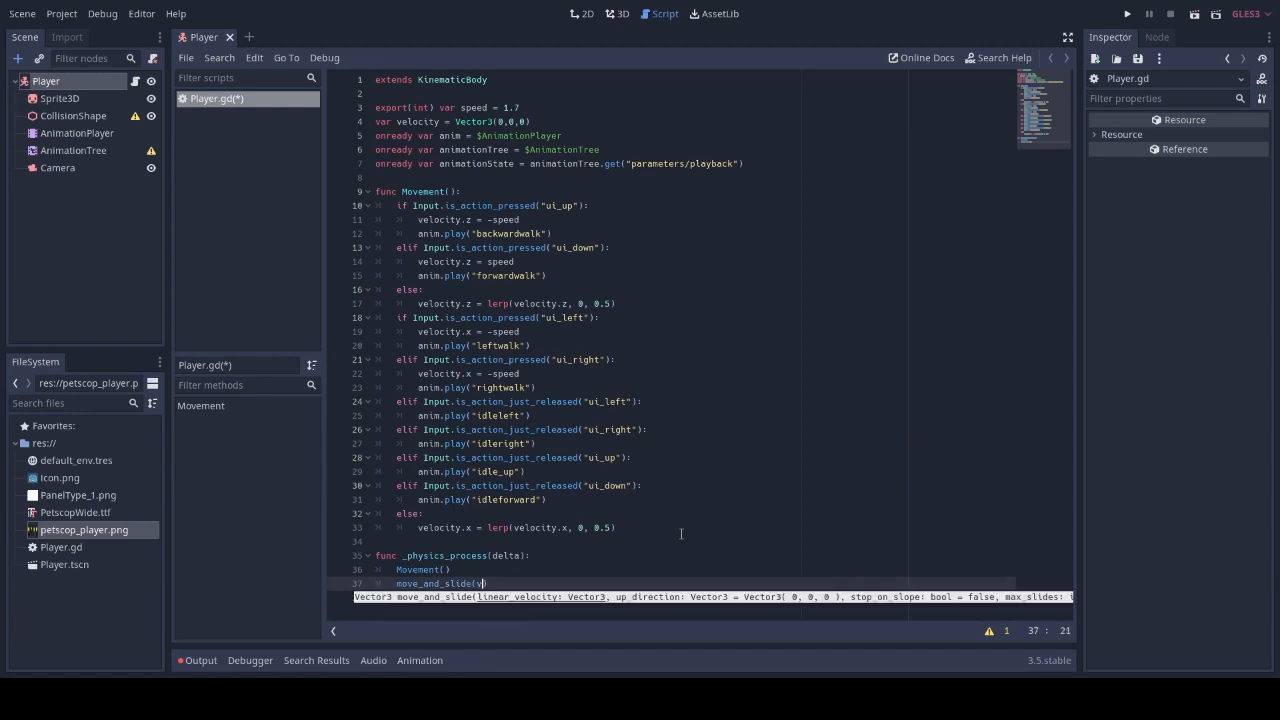
text(elocity)
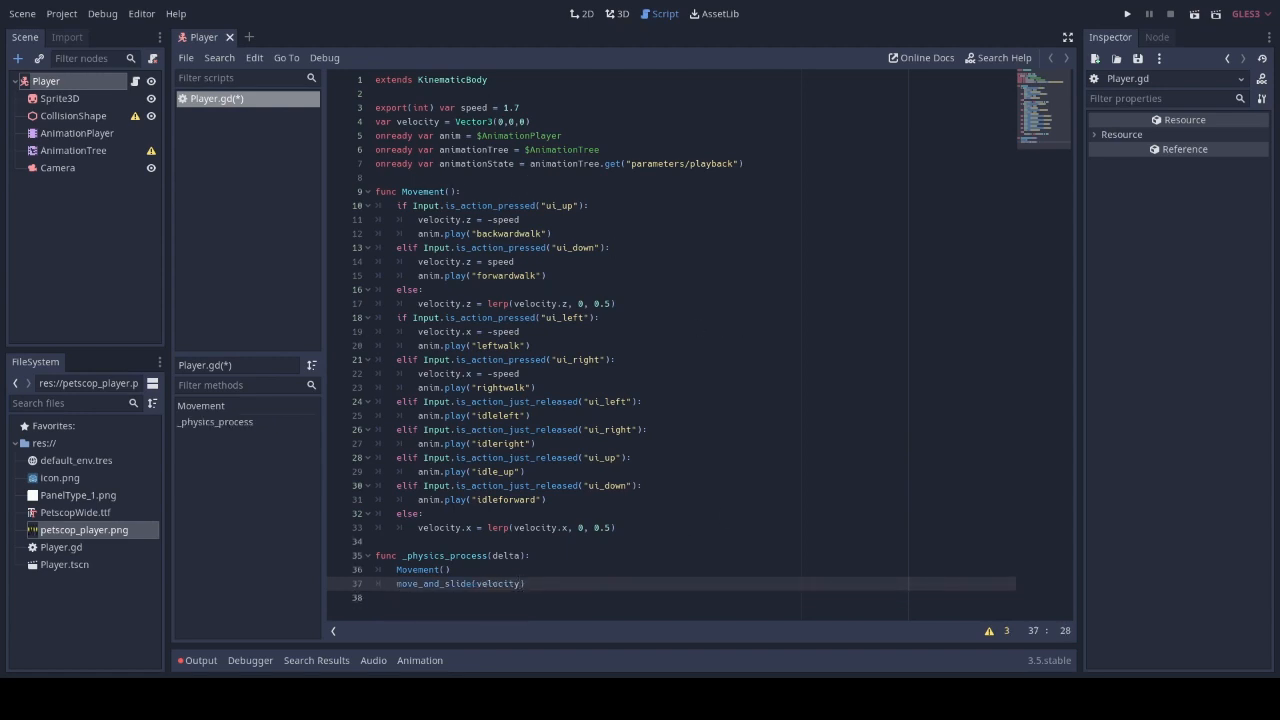
mouse_move(61, 547)
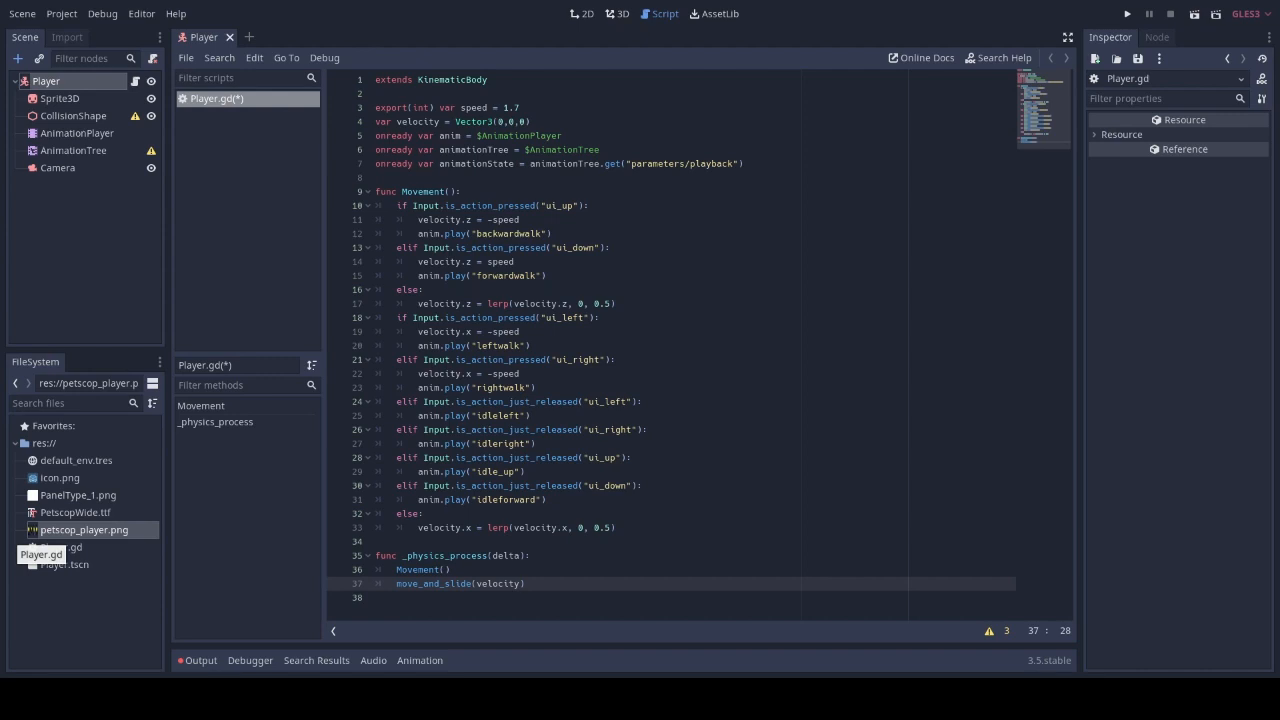
Create a new animation named backwardwalk on the AnimationPlayer node
click(581, 13)
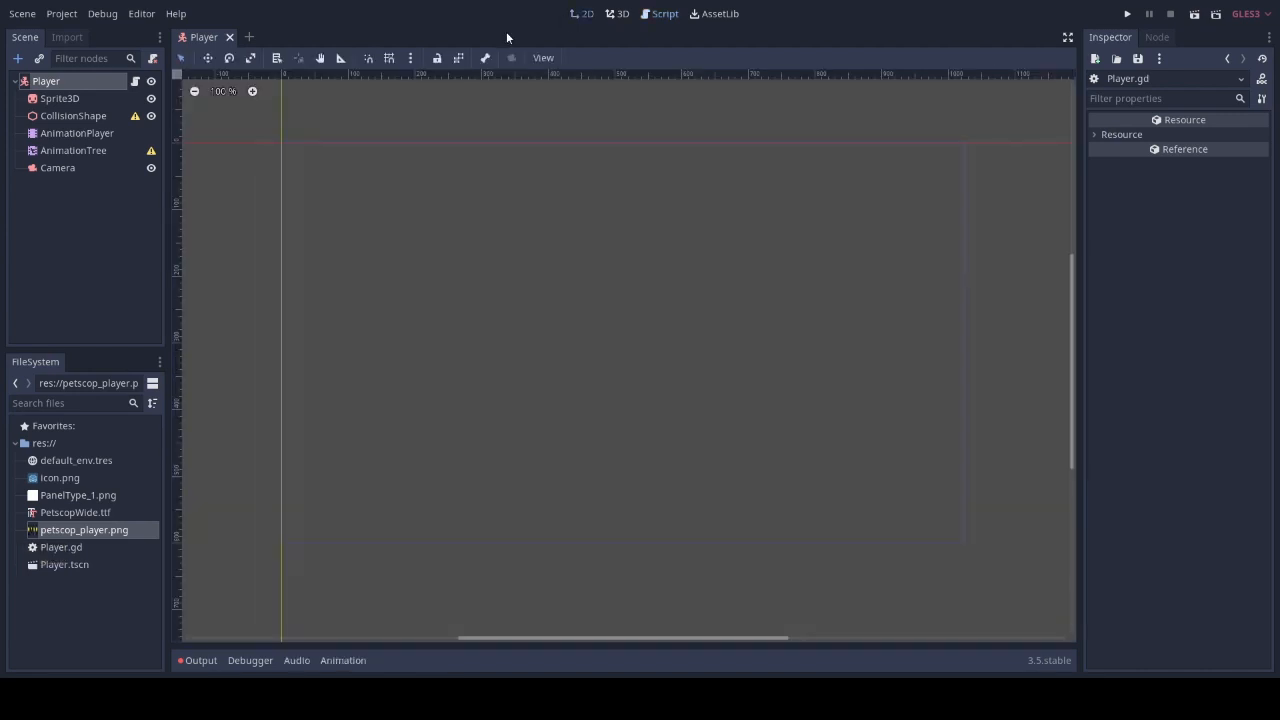
click(77, 132)
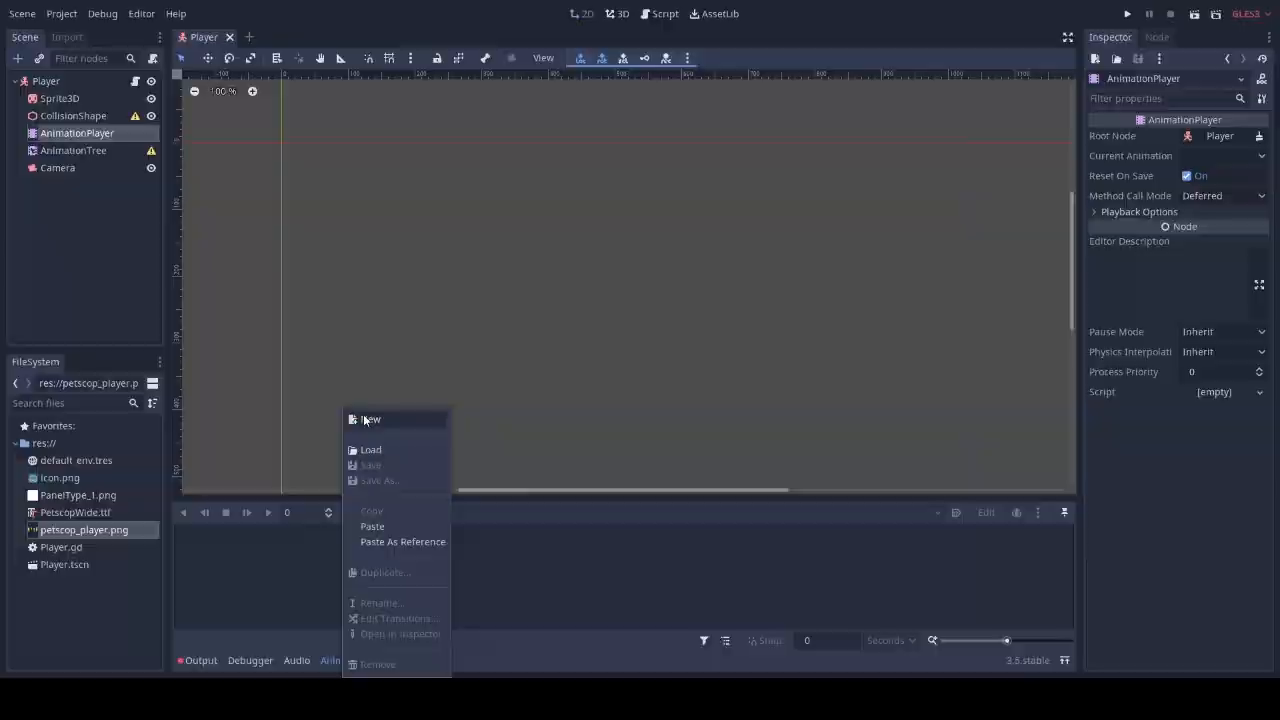
click(371, 419)
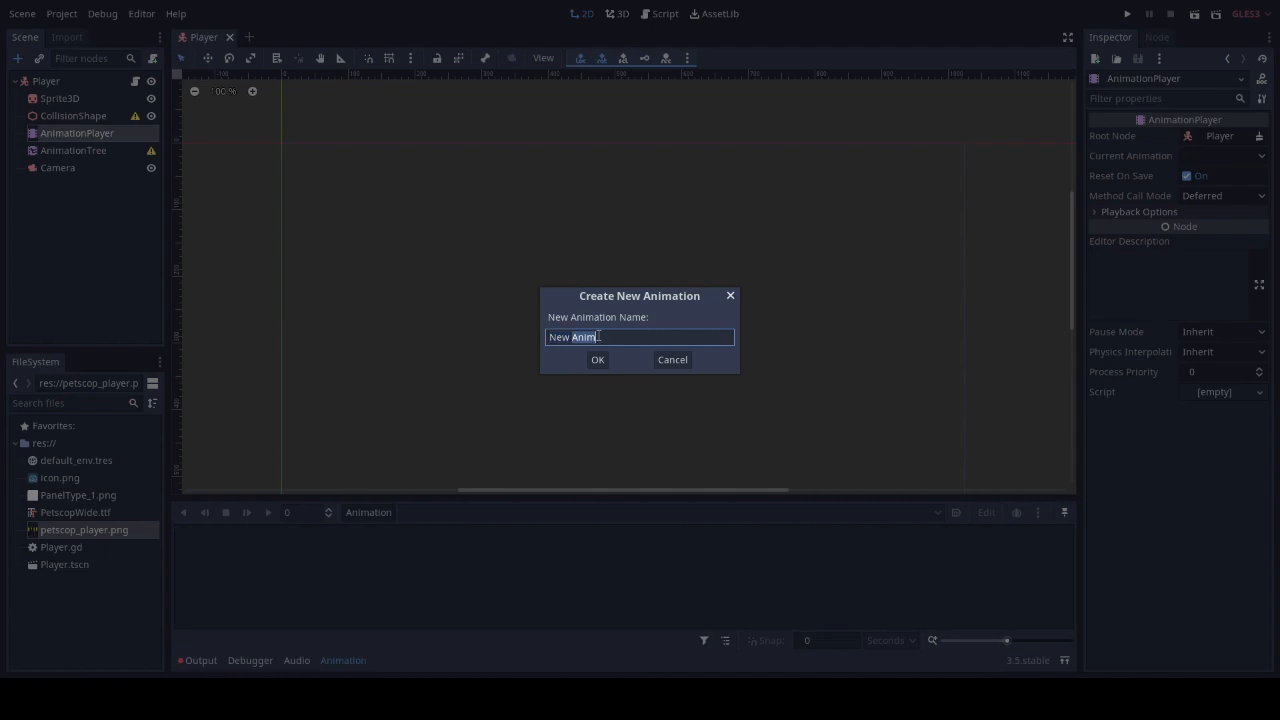
text(backwardwalk)
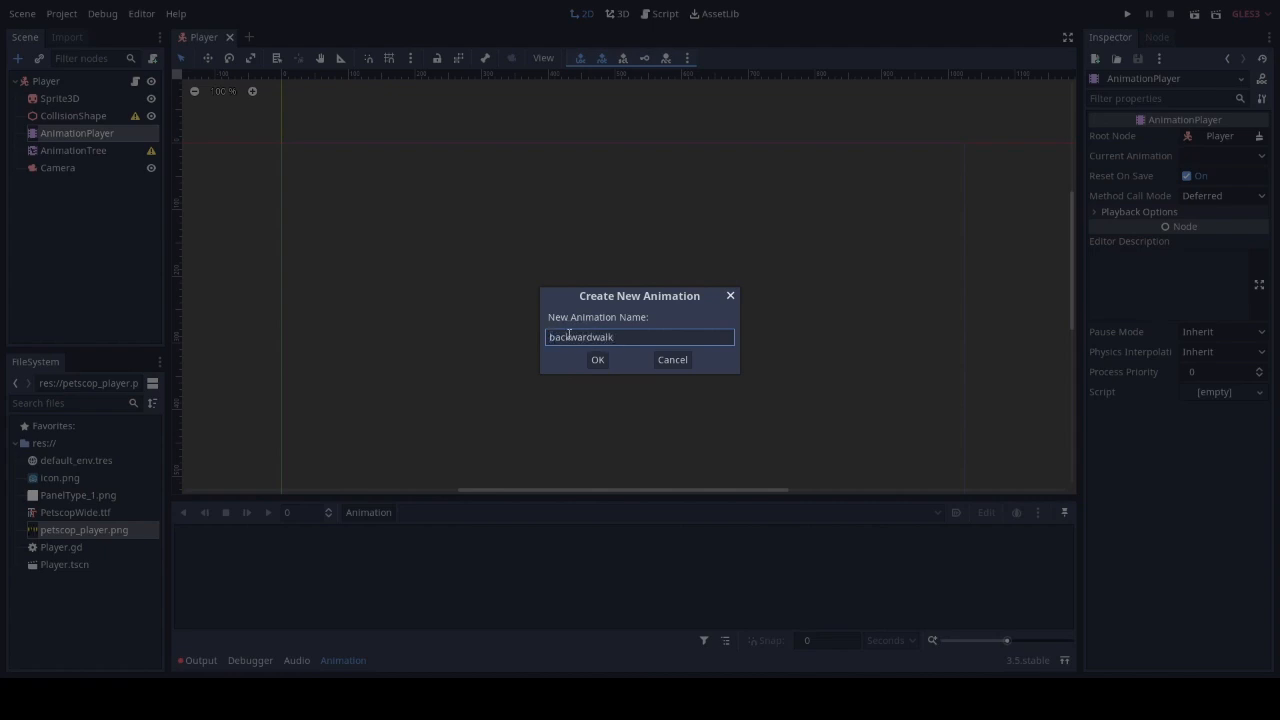
click(597, 359)
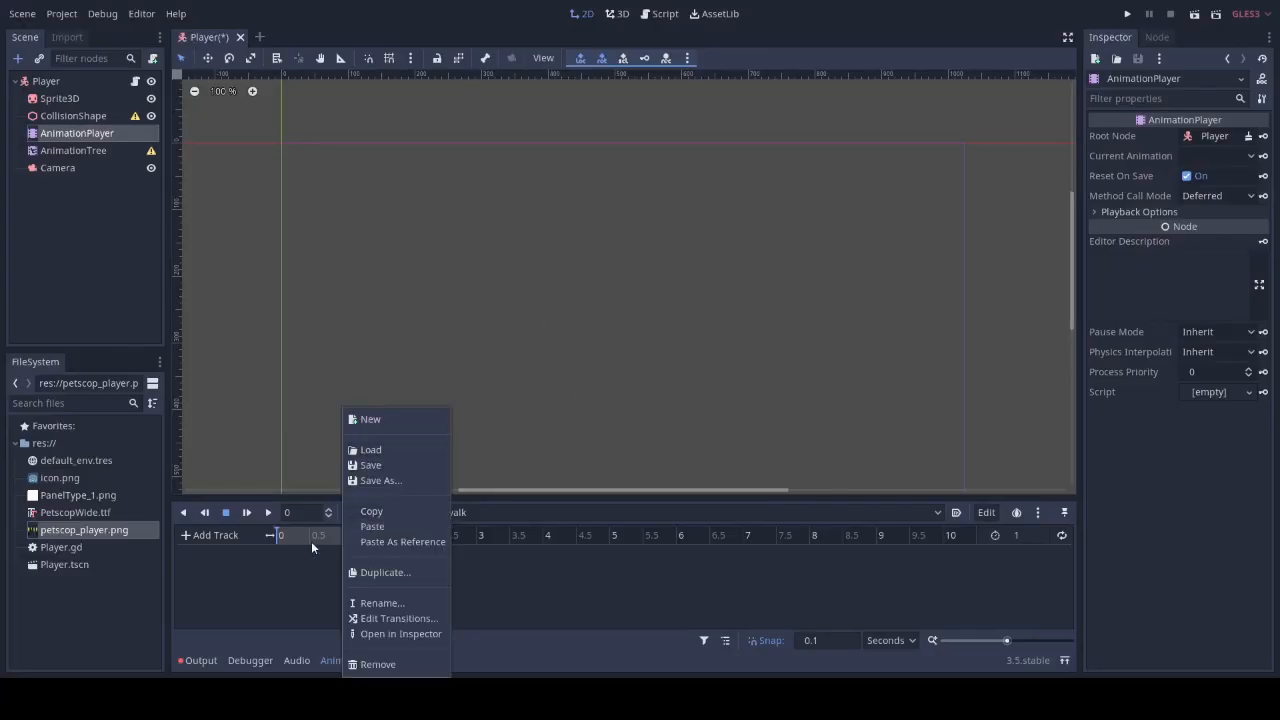
Assign petscop_player.png as the Sprite3D texture and set its Hframes to 12
click(60, 98)
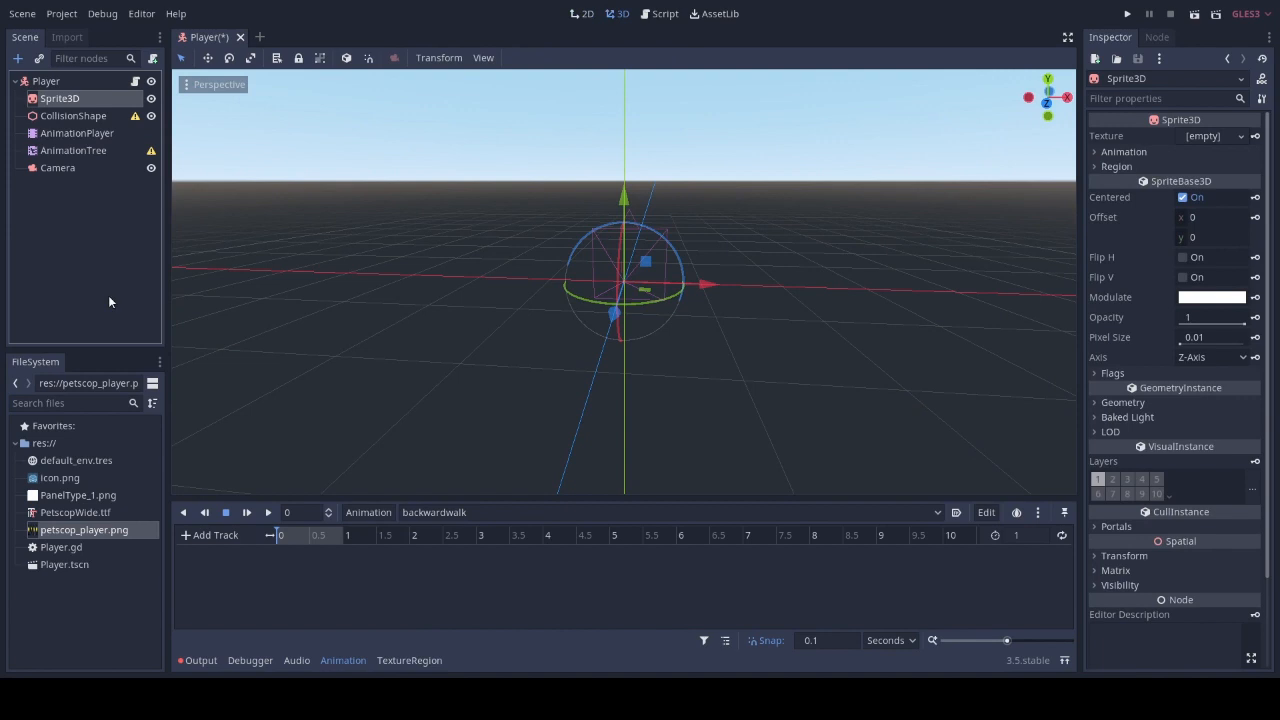
mouse_move(84, 530)
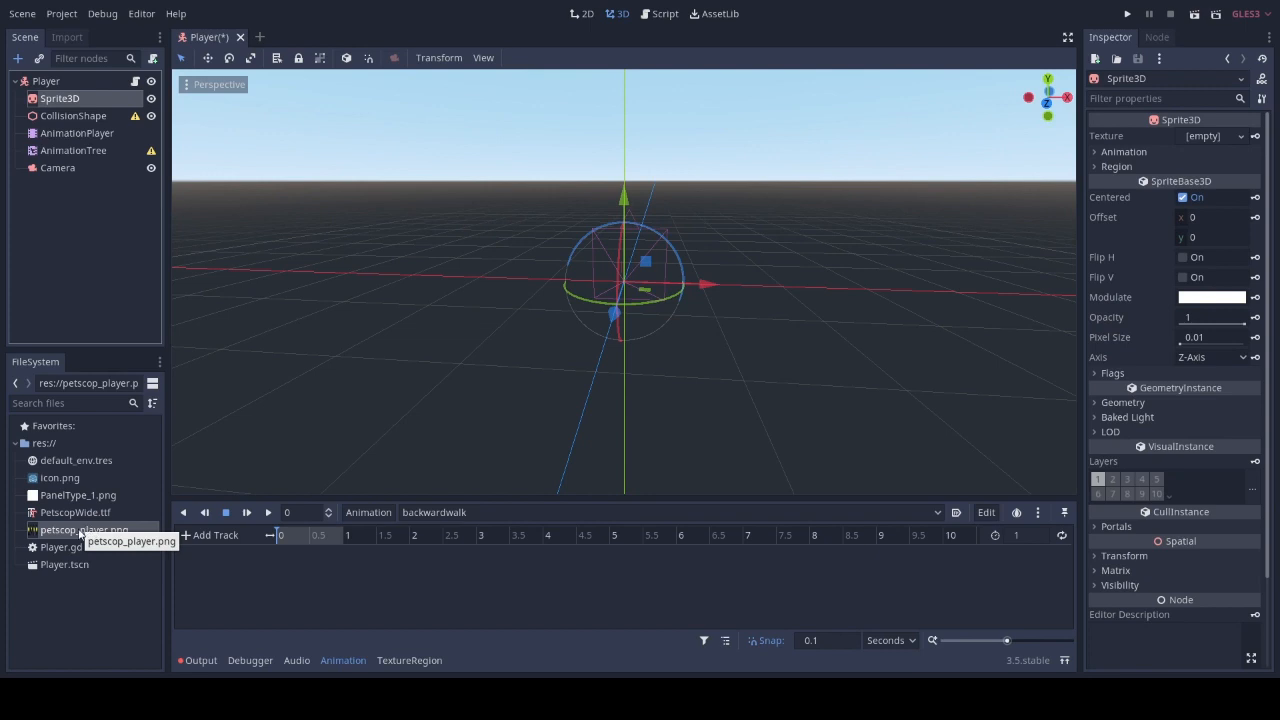
drag(84, 529, 1210, 148)
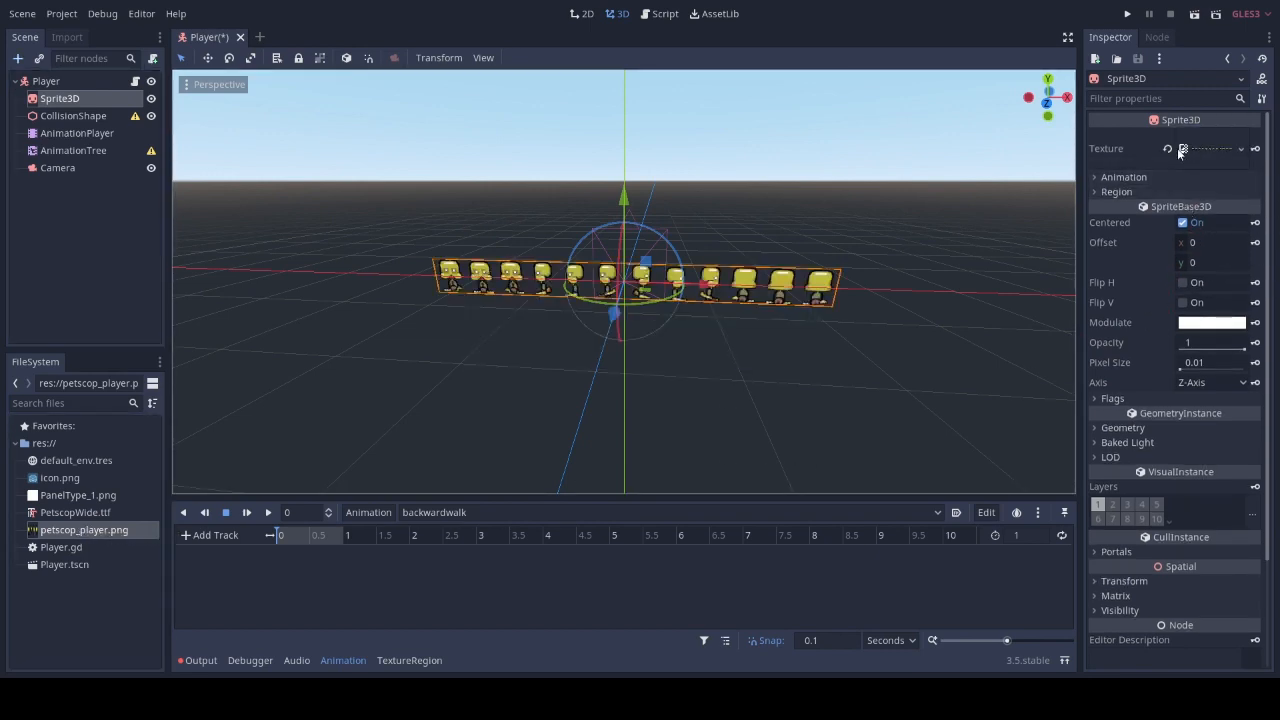
click(1094, 177)
text(12)
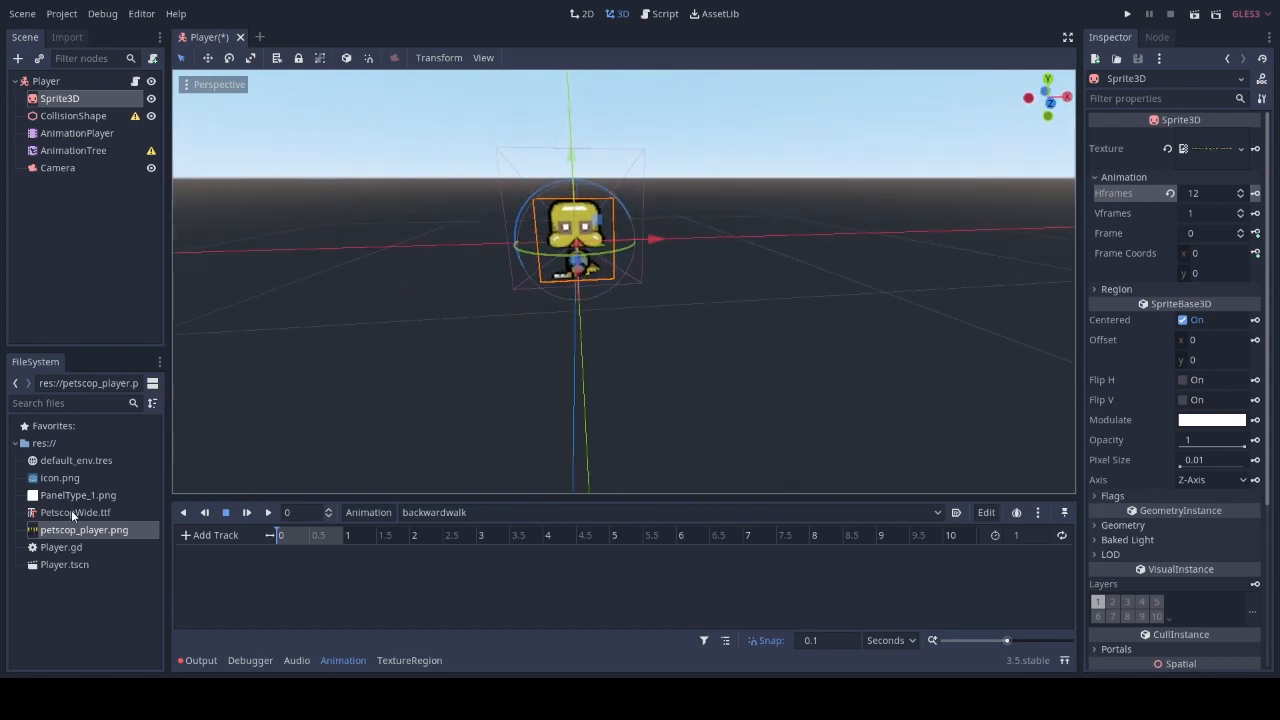
Reimport petscop_player.png and PanelType_1.png as crisp pixel art, then return to the AnimationPlayer node
click(67, 37)
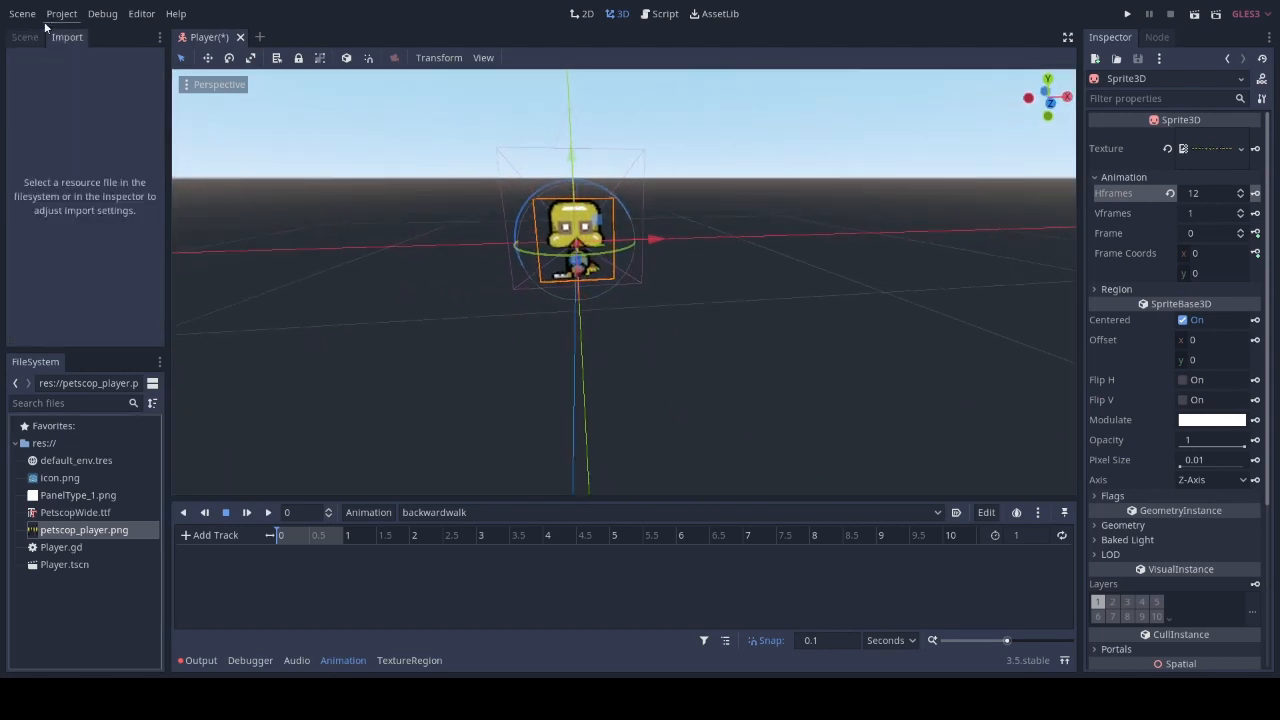
click(84, 529)
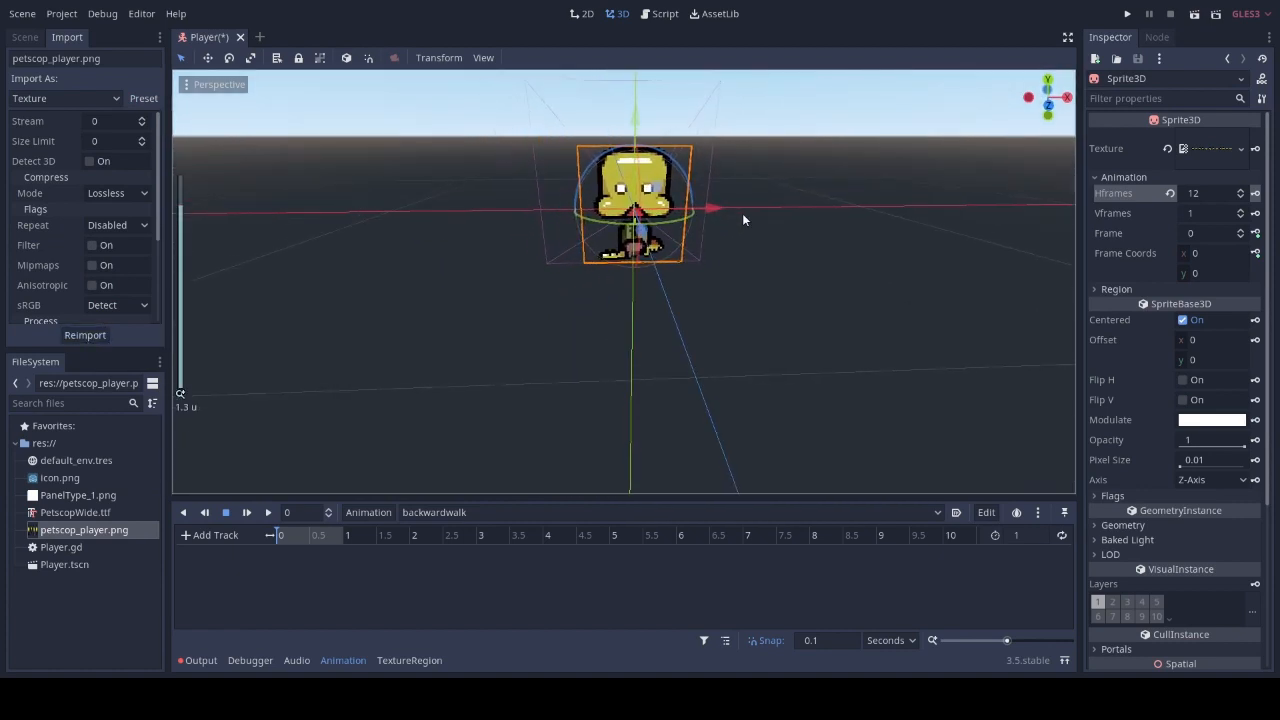
click(77, 494)
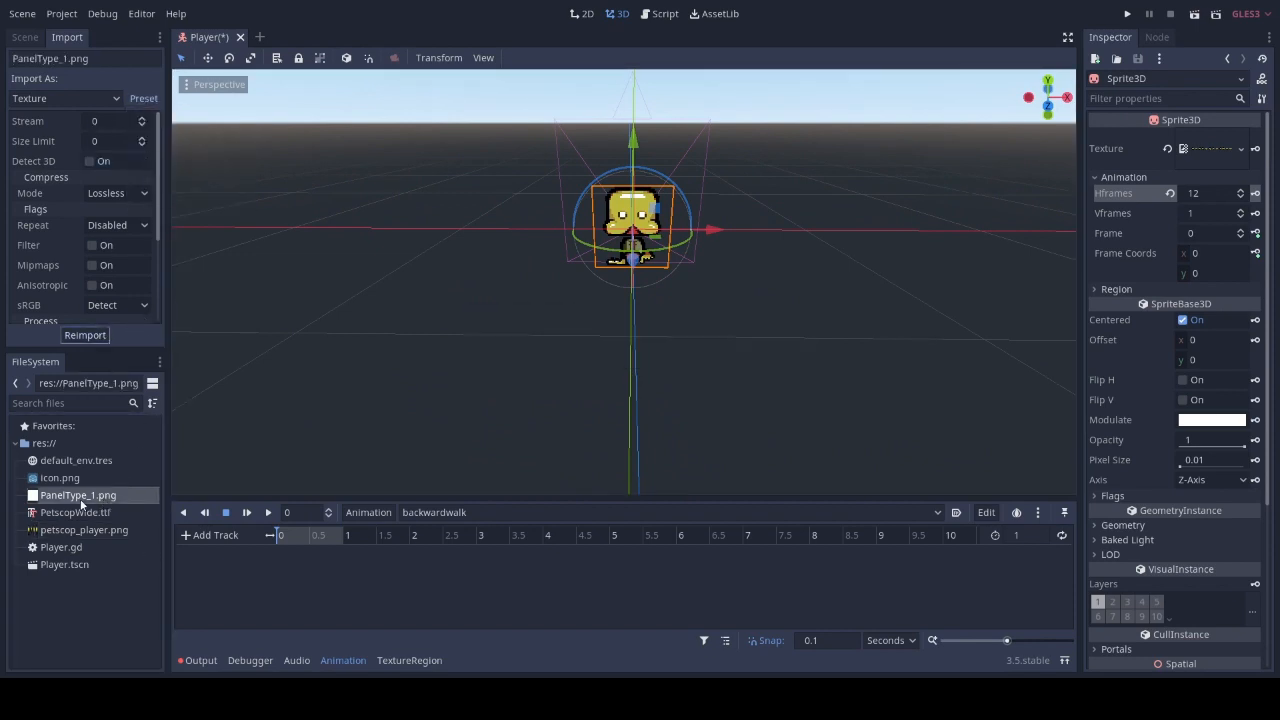
click(77, 495)
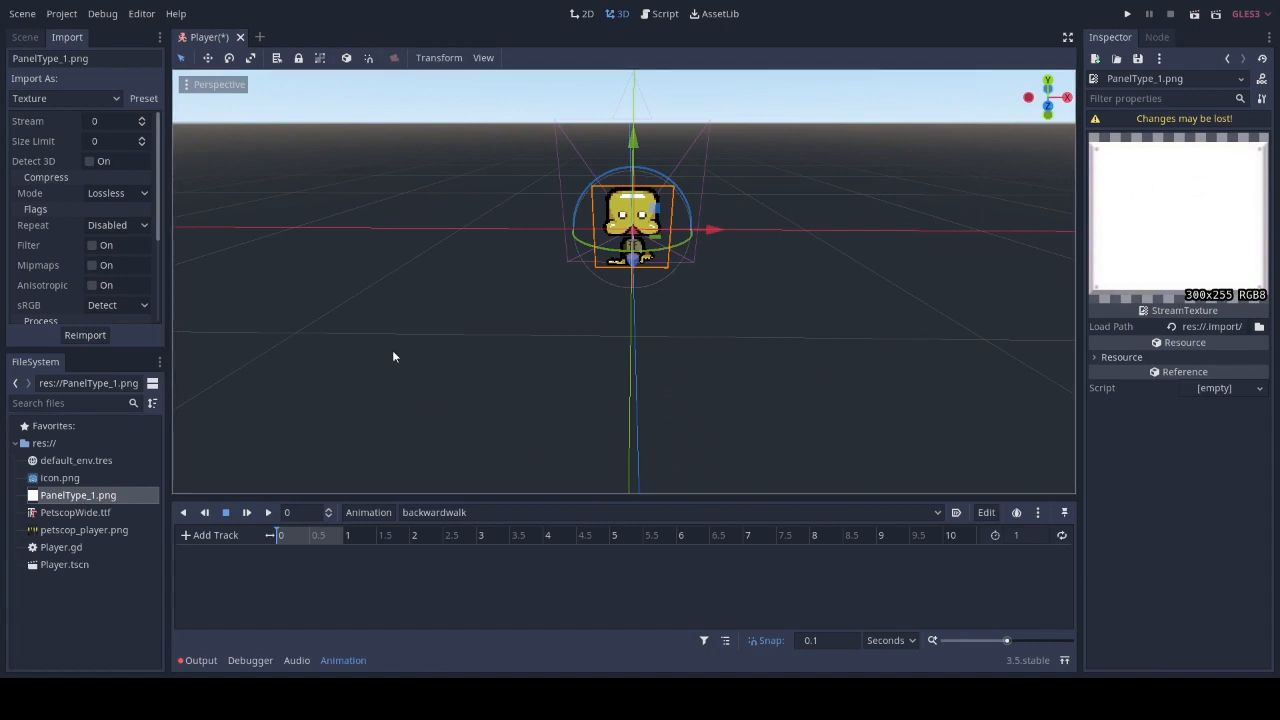
click(24, 37)
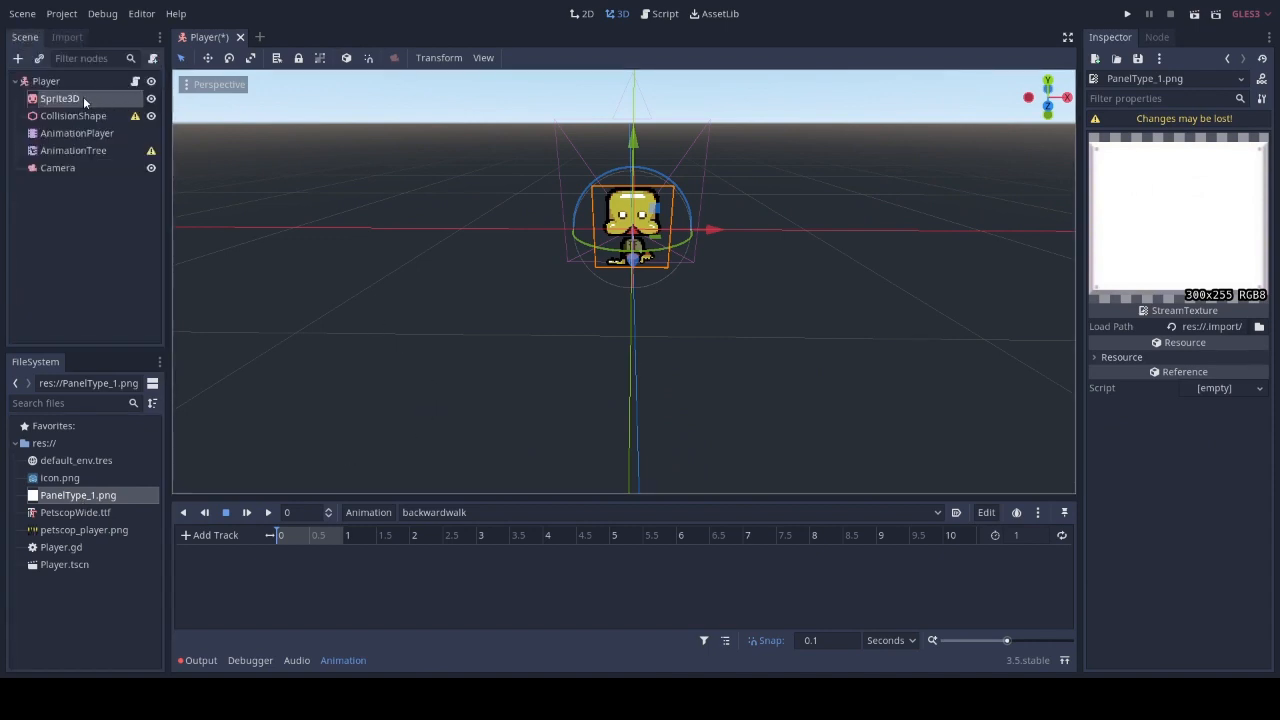
click(77, 132)
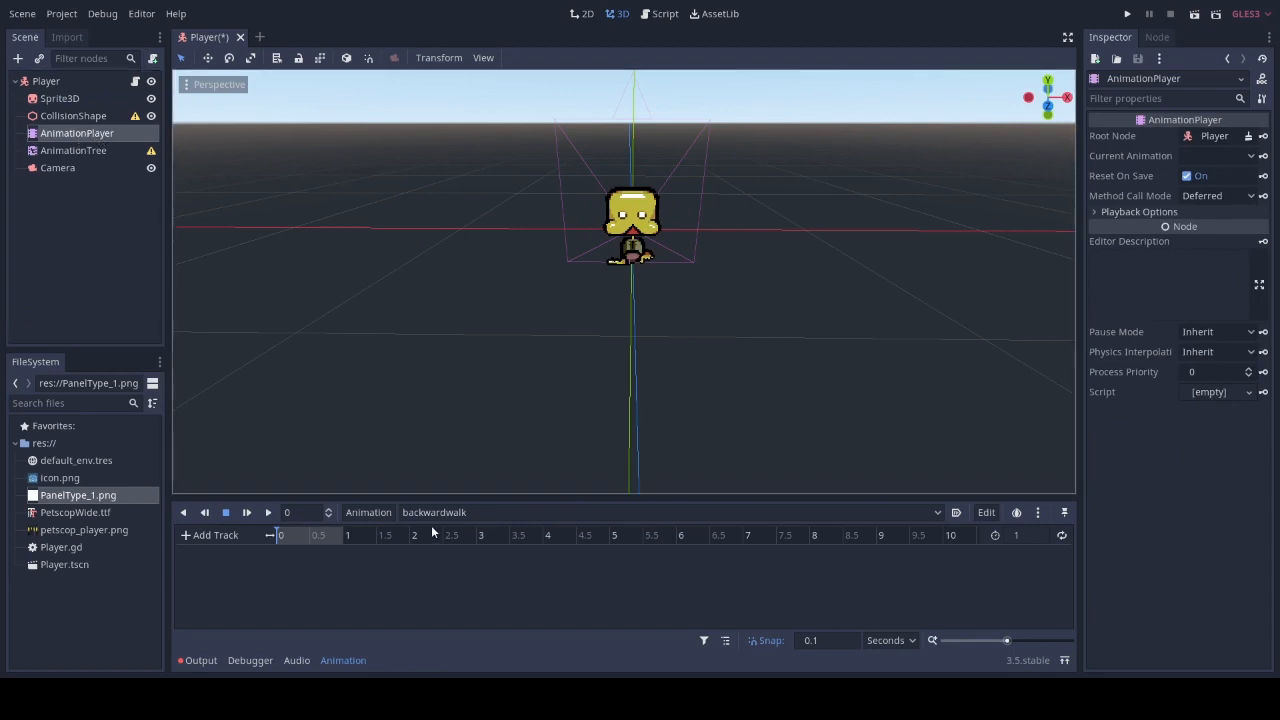
Key the Sprite3D Frame value into idlebackward, creating its frame track, and save the Player scene
click(60, 98)
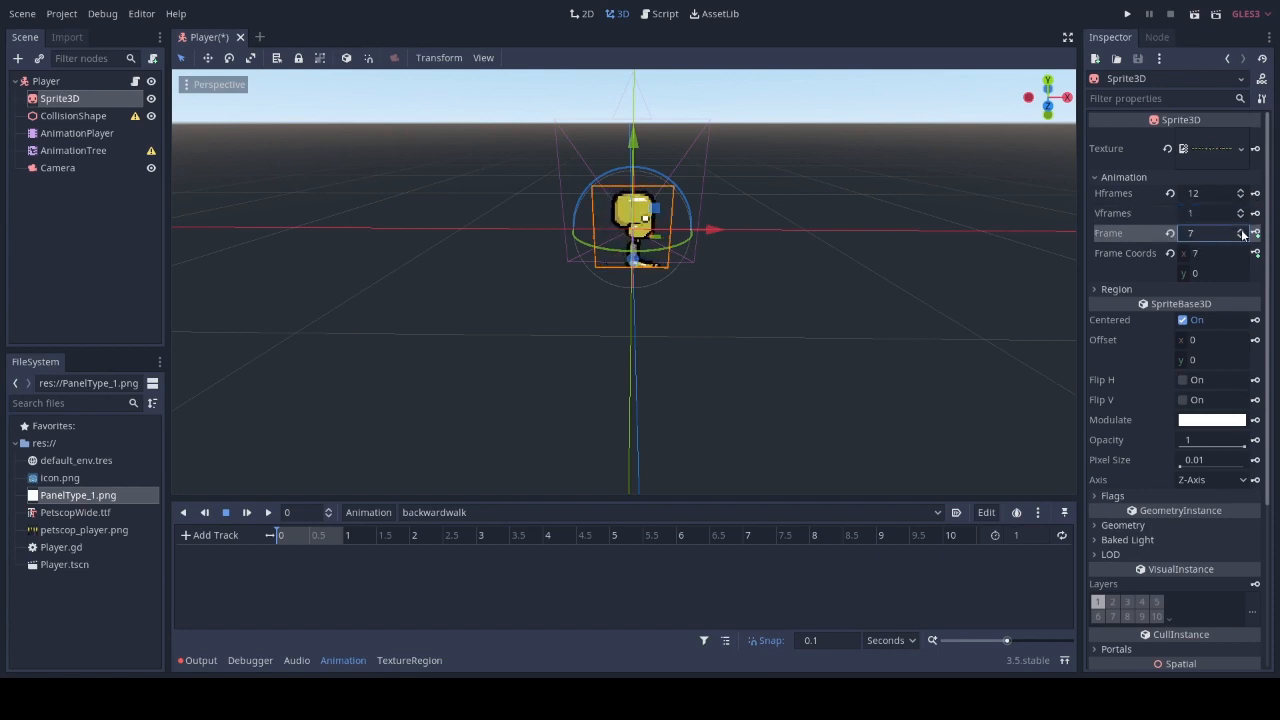
click(1255, 232)
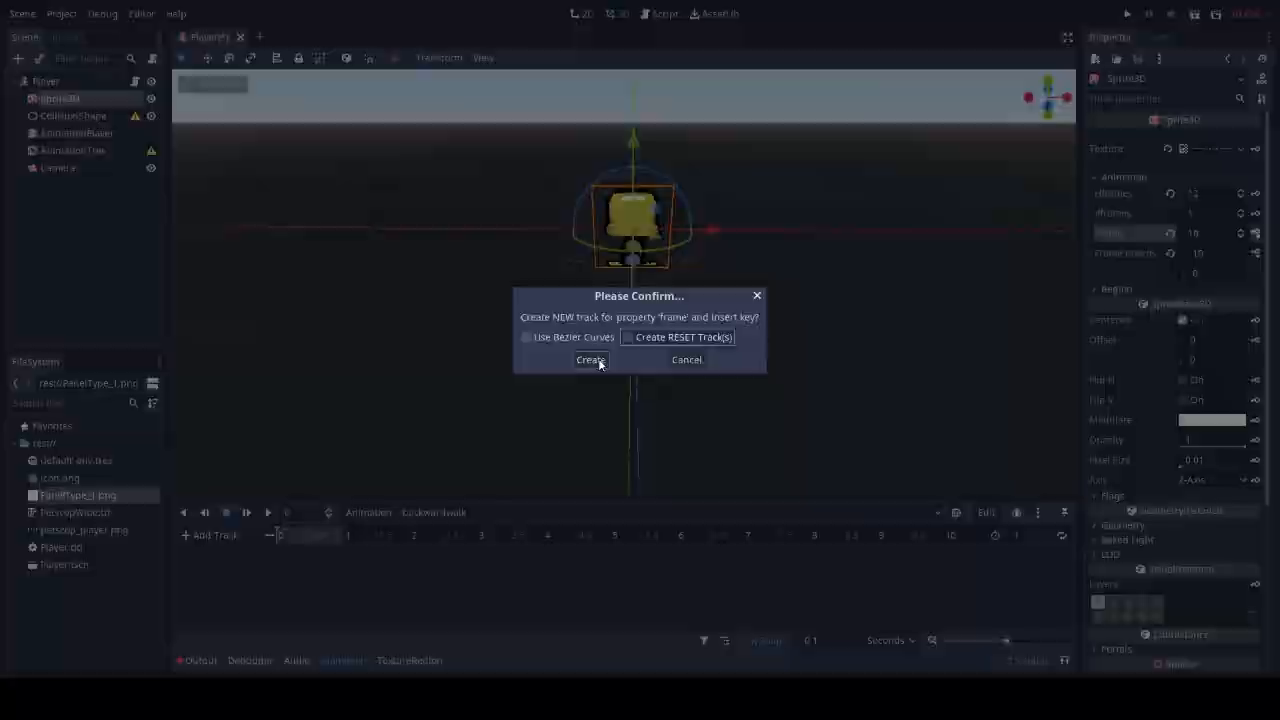
click(591, 360)
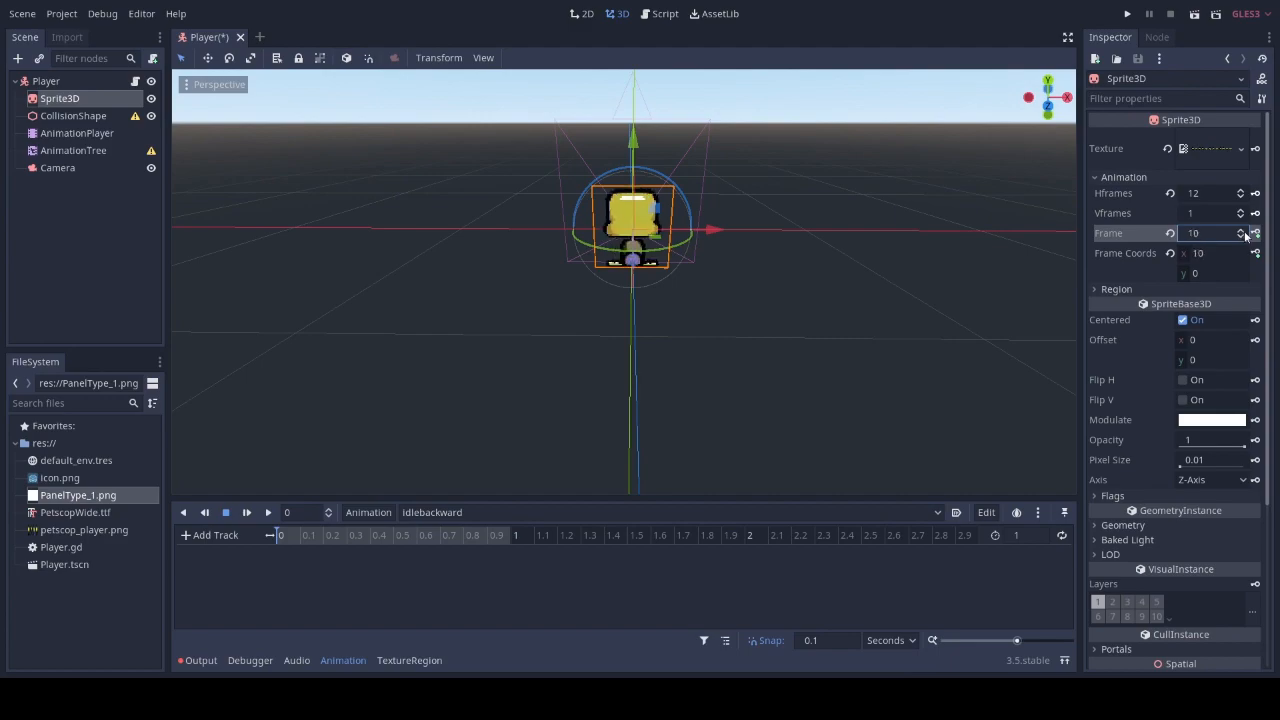
click(1254, 230)
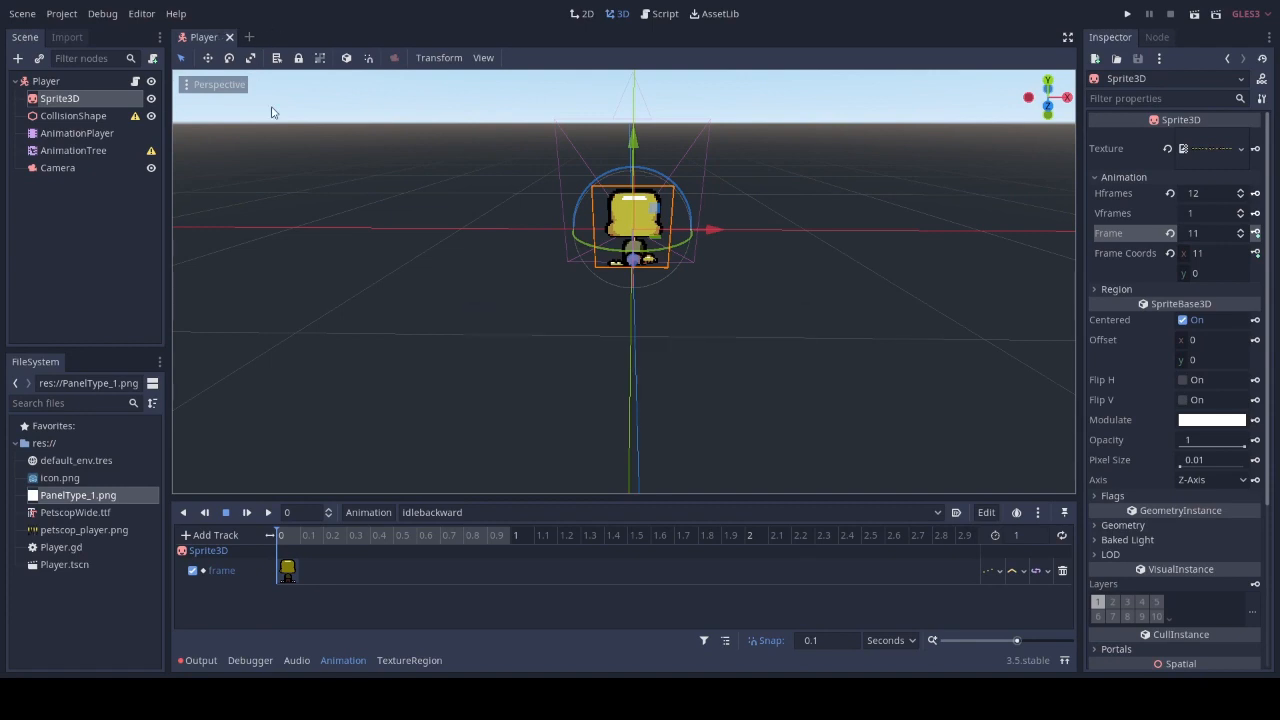
Select the AnimationTree node and make a new AnimationNodeStateMachine its tree root
click(77, 132)
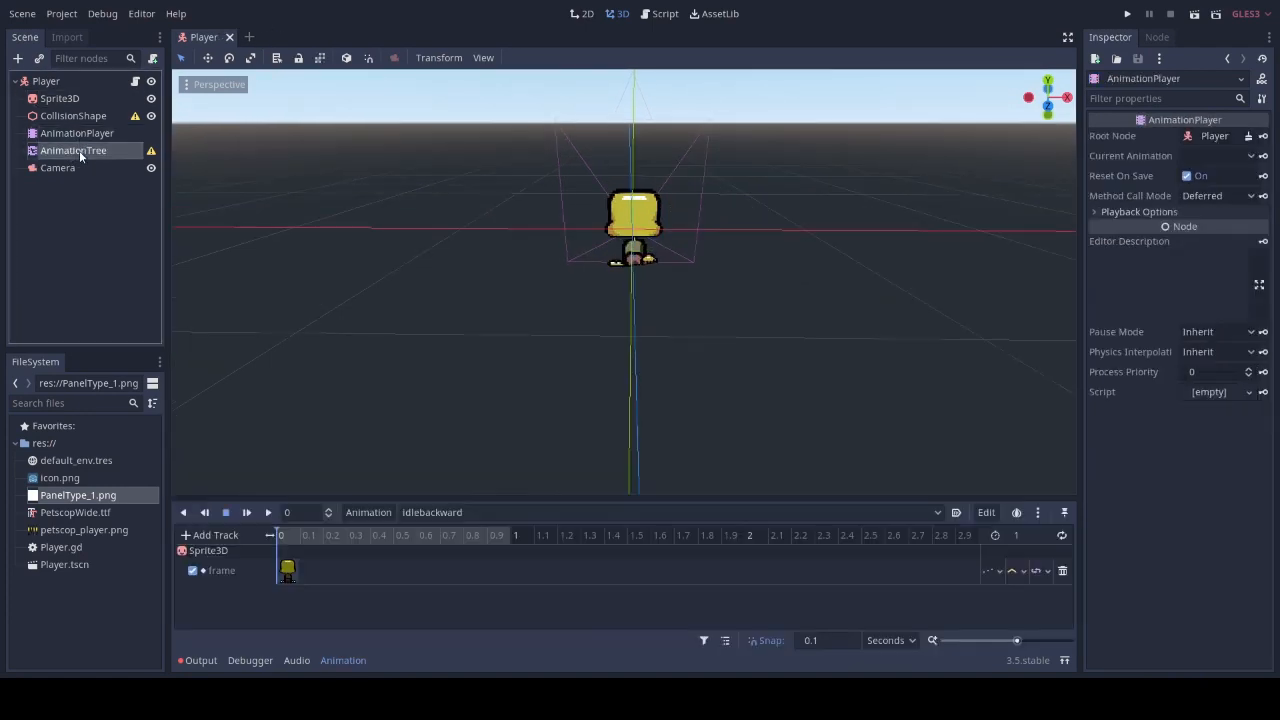
click(73, 150)
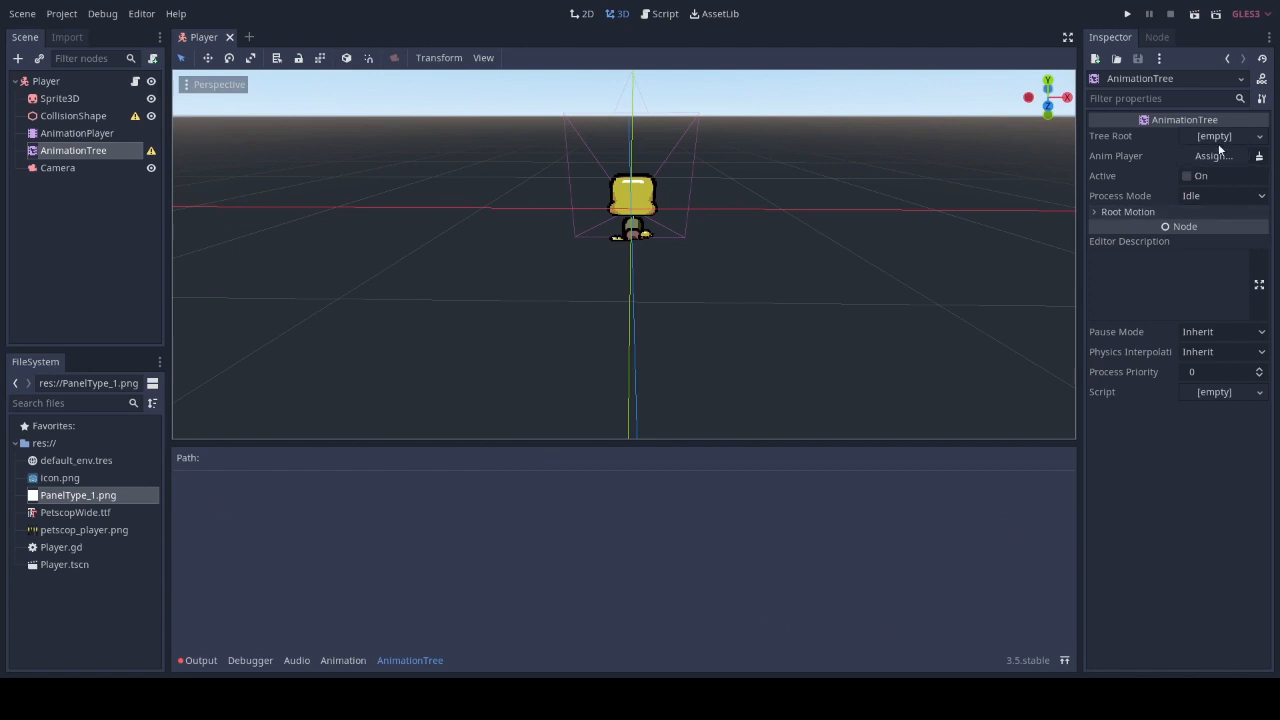
click(1225, 136)
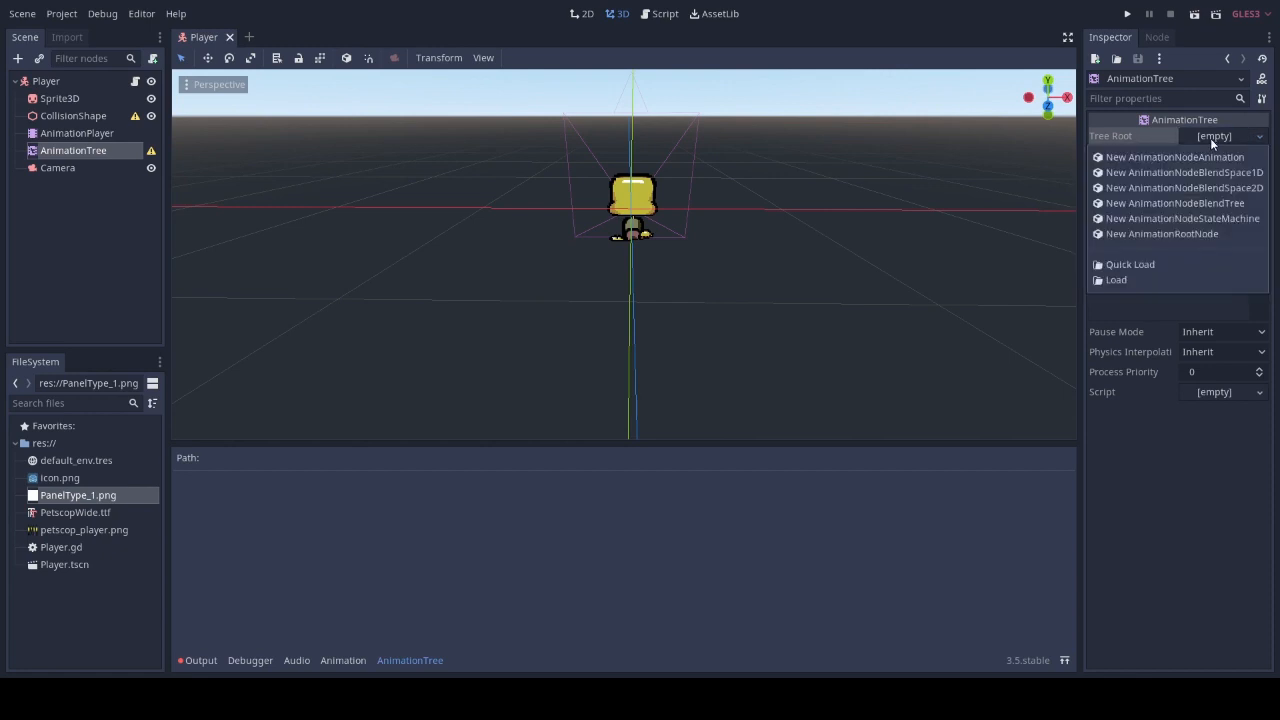
click(1183, 218)
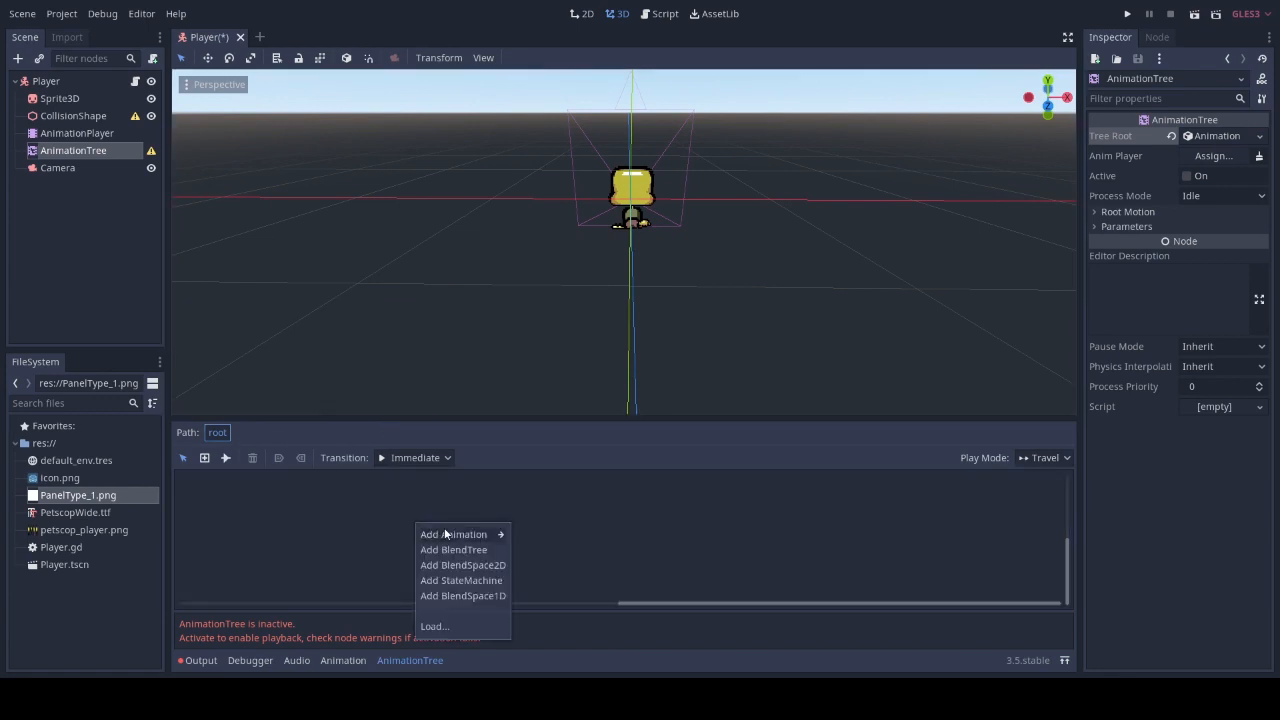
mouse_move(461, 580)
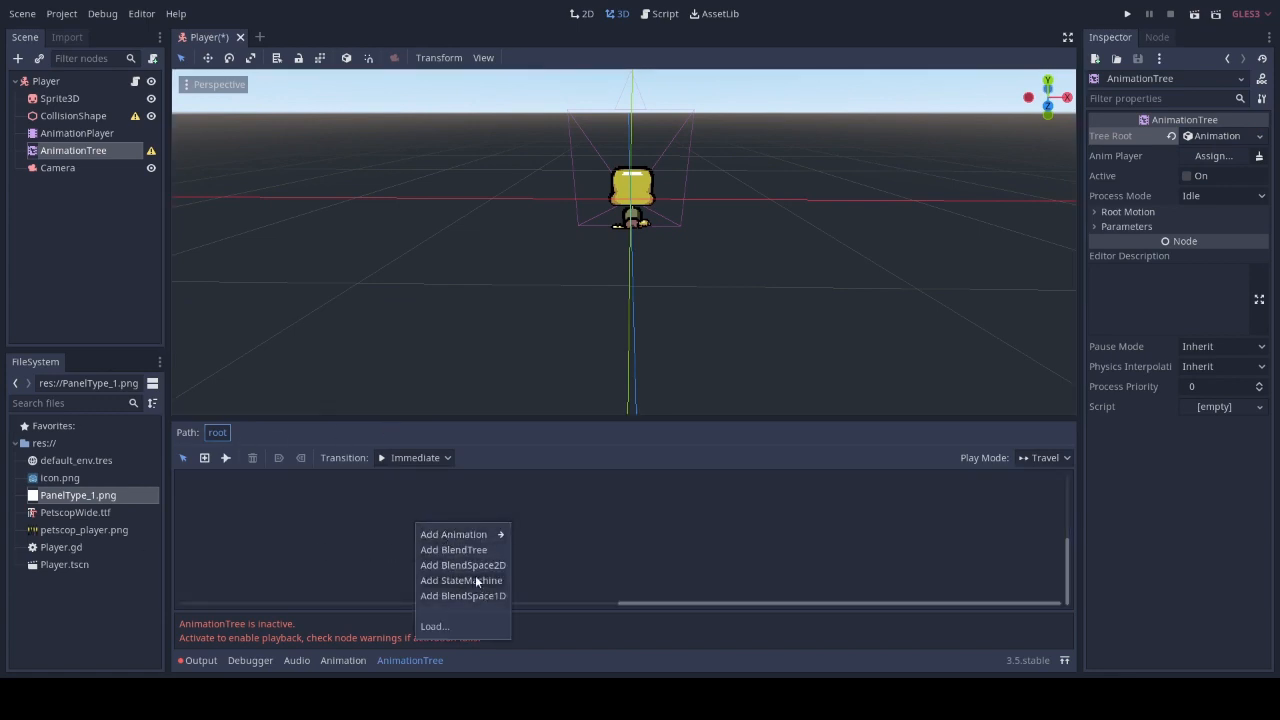
mouse_move(462, 565)
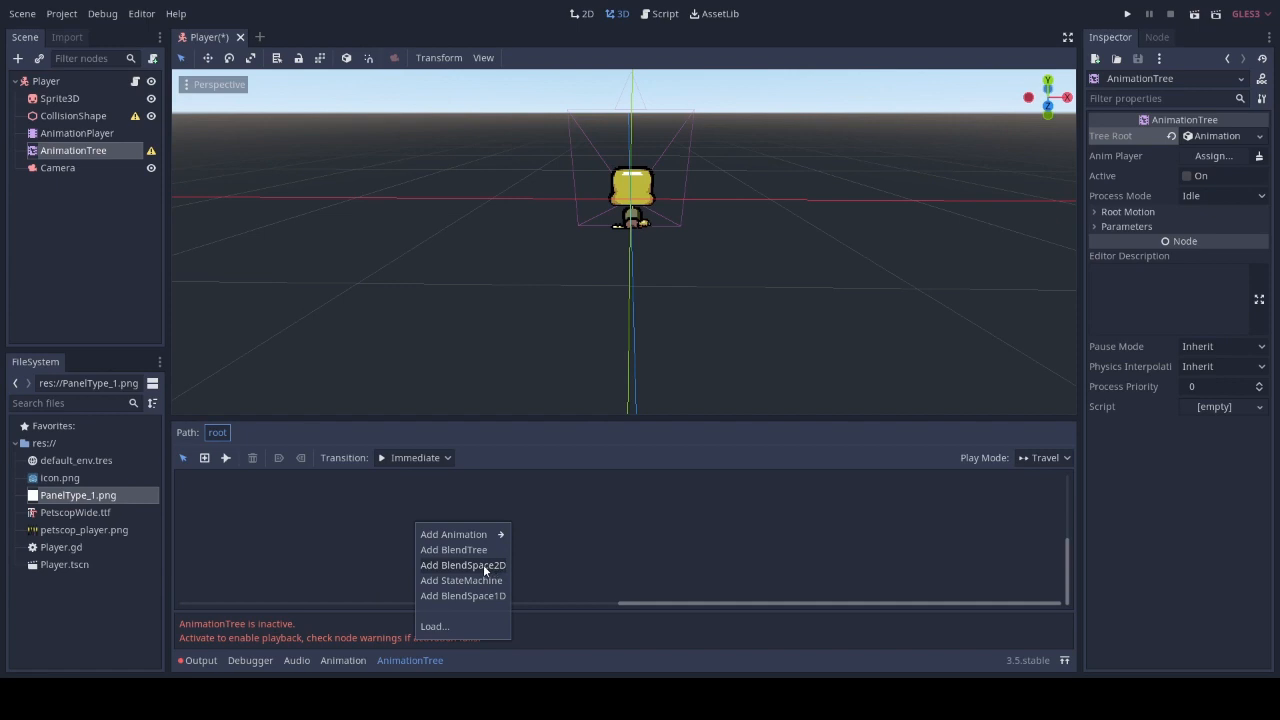
Add BlendSpace2D states Idle and Run to the state machine and connect them with transitions
click(462, 565)
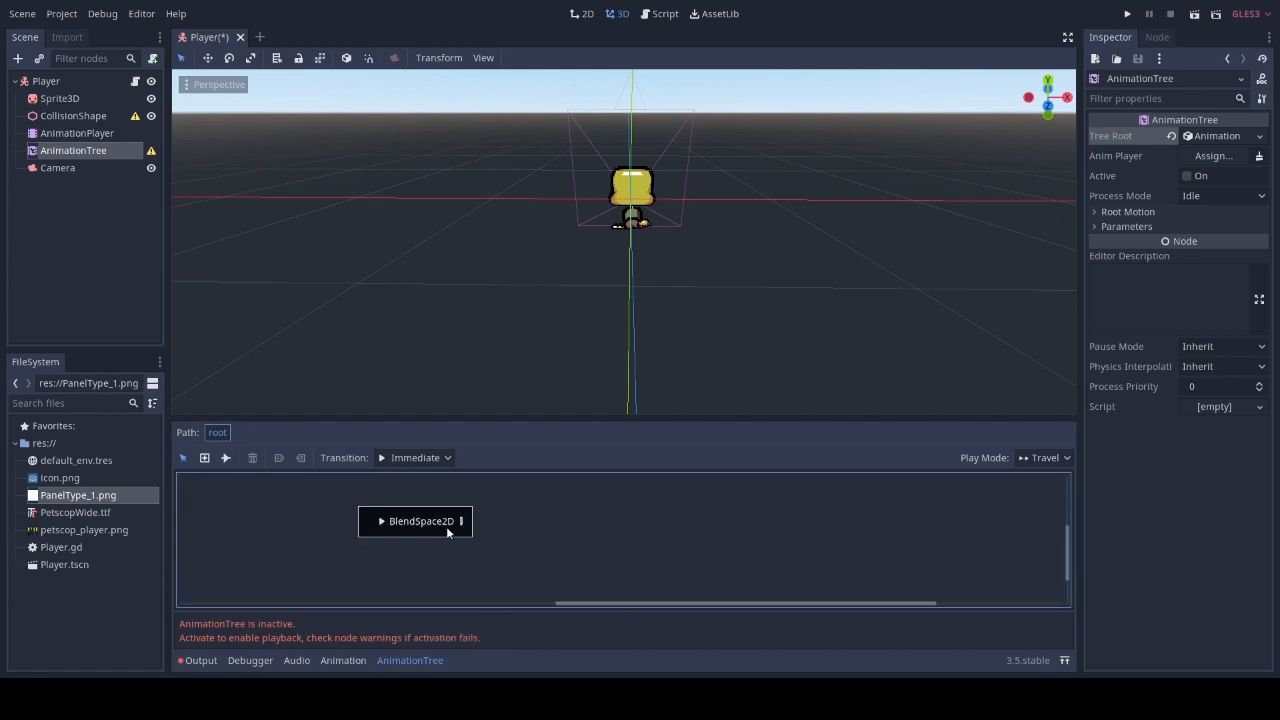
double_click(421, 521)
text(Idle)
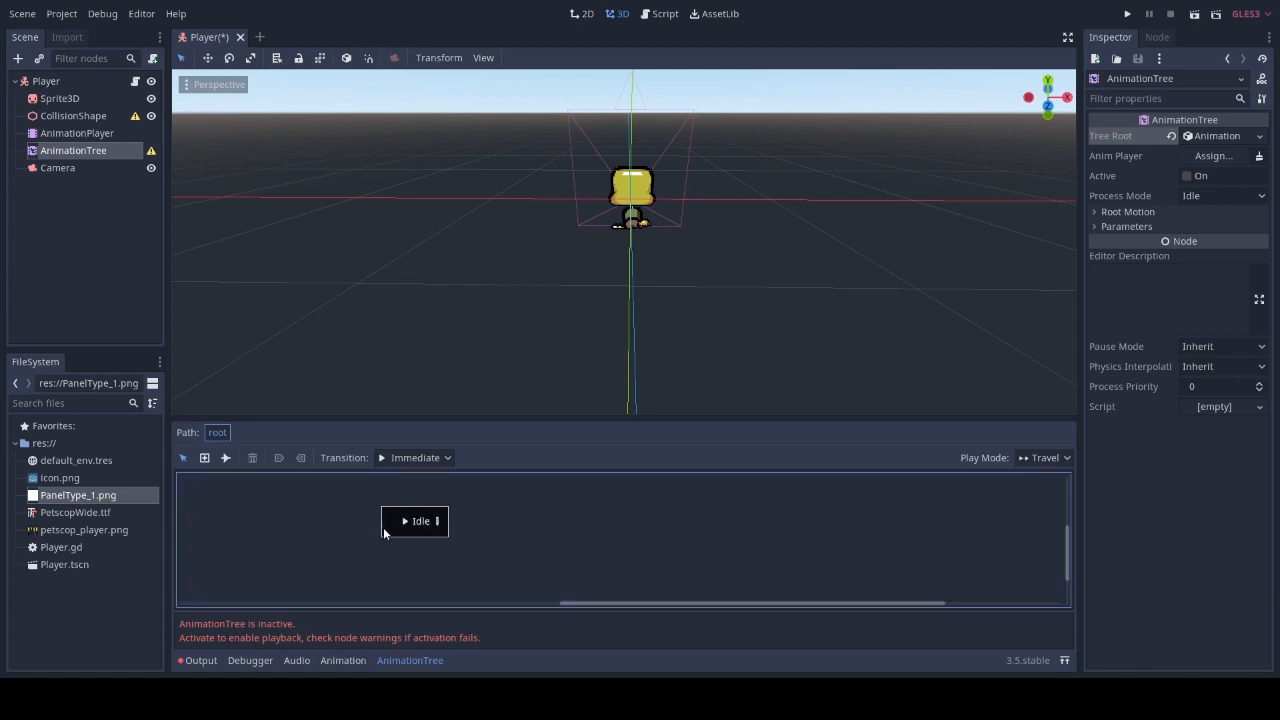
click(414, 521)
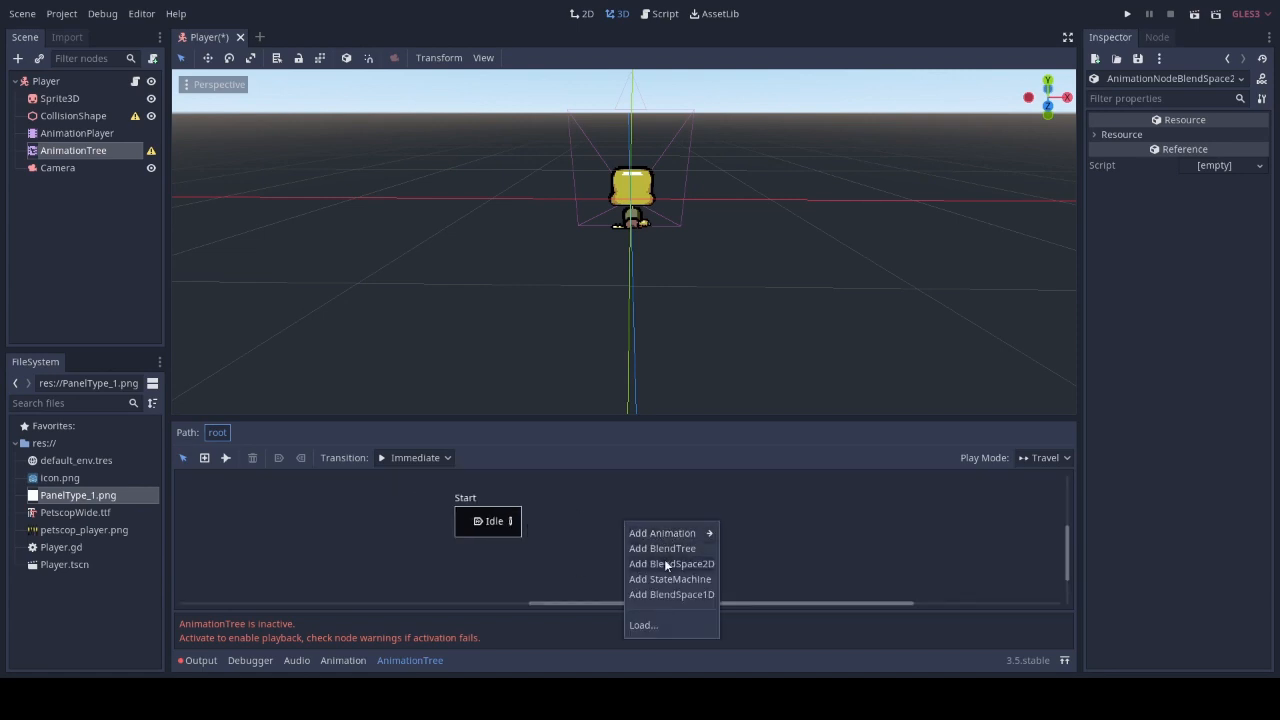
click(671, 563)
text(Run)
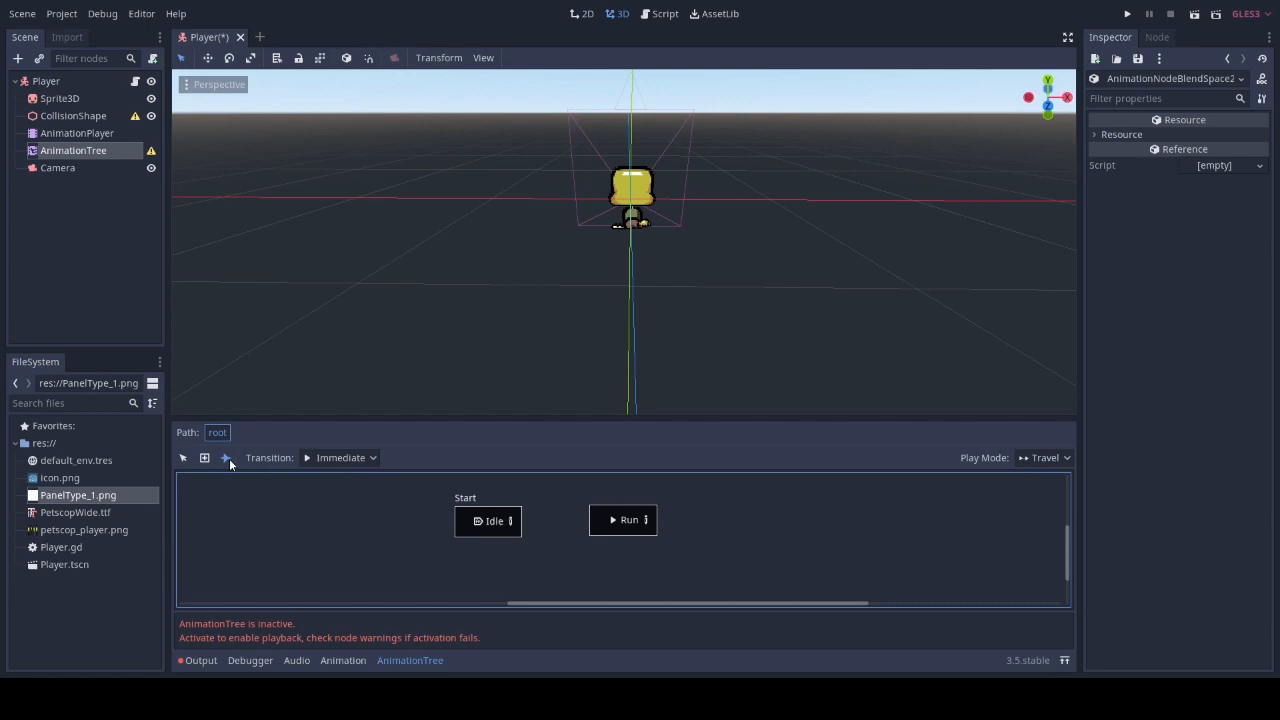
drag(510, 520, 590, 520)
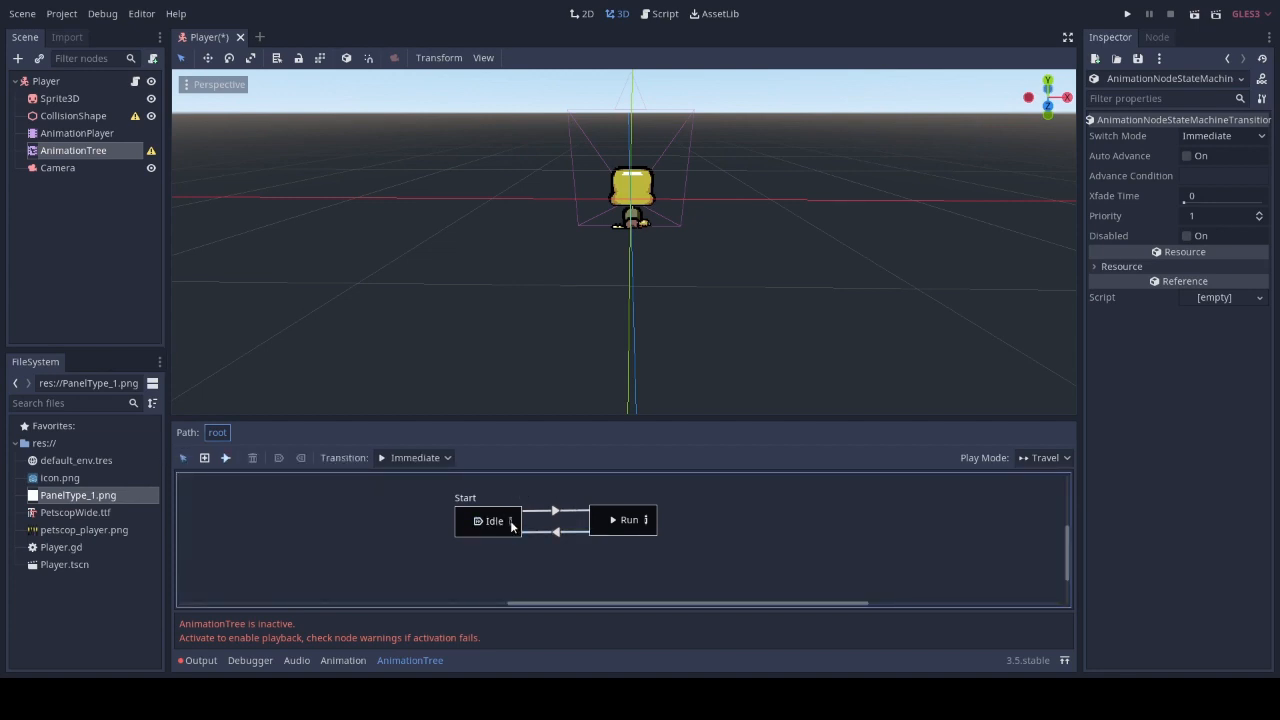
Open the Idle blend space, add its left point and assign AnimationPlayer as the anim player
double_click(492, 520)
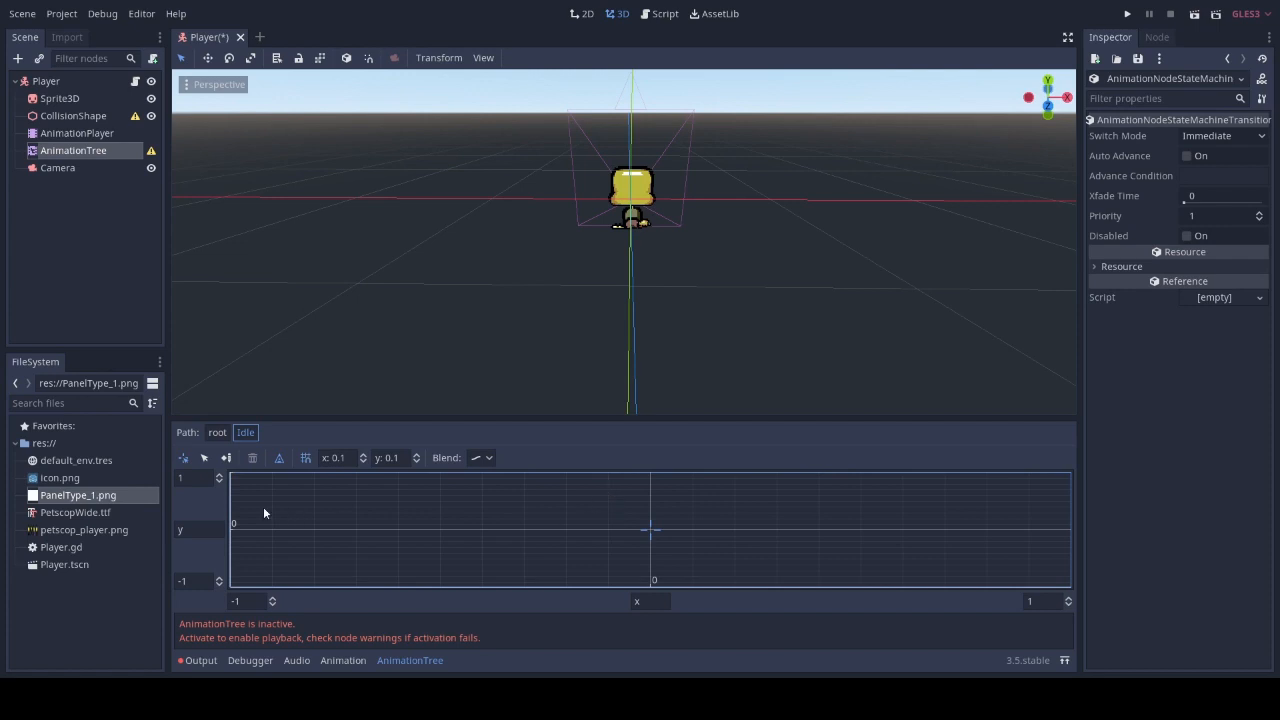
mouse_move(226, 458)
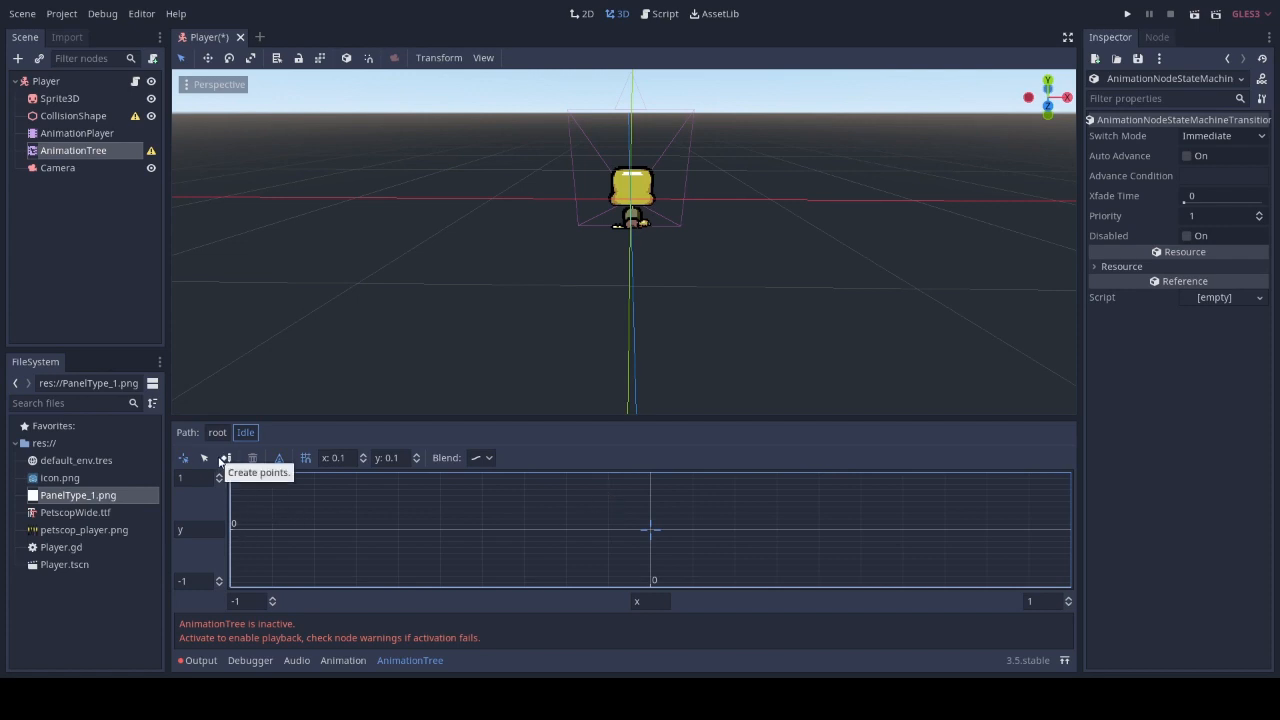
click(226, 457)
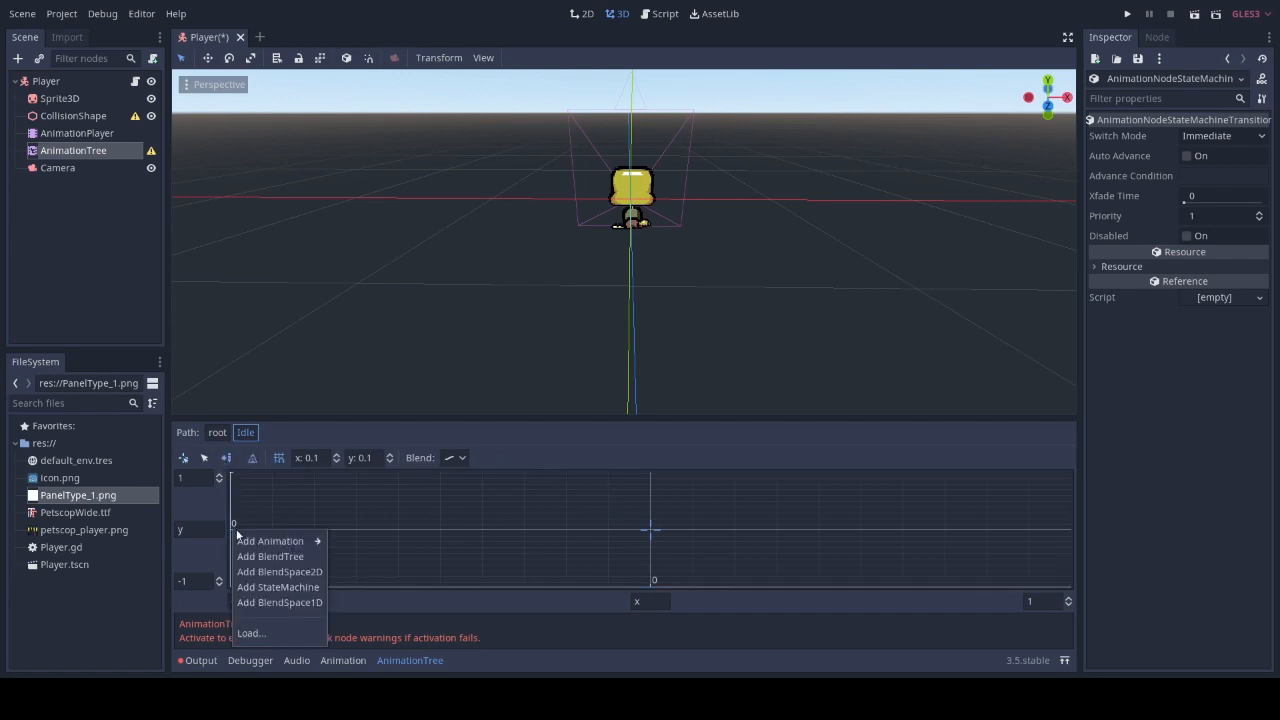
mouse_move(270, 541)
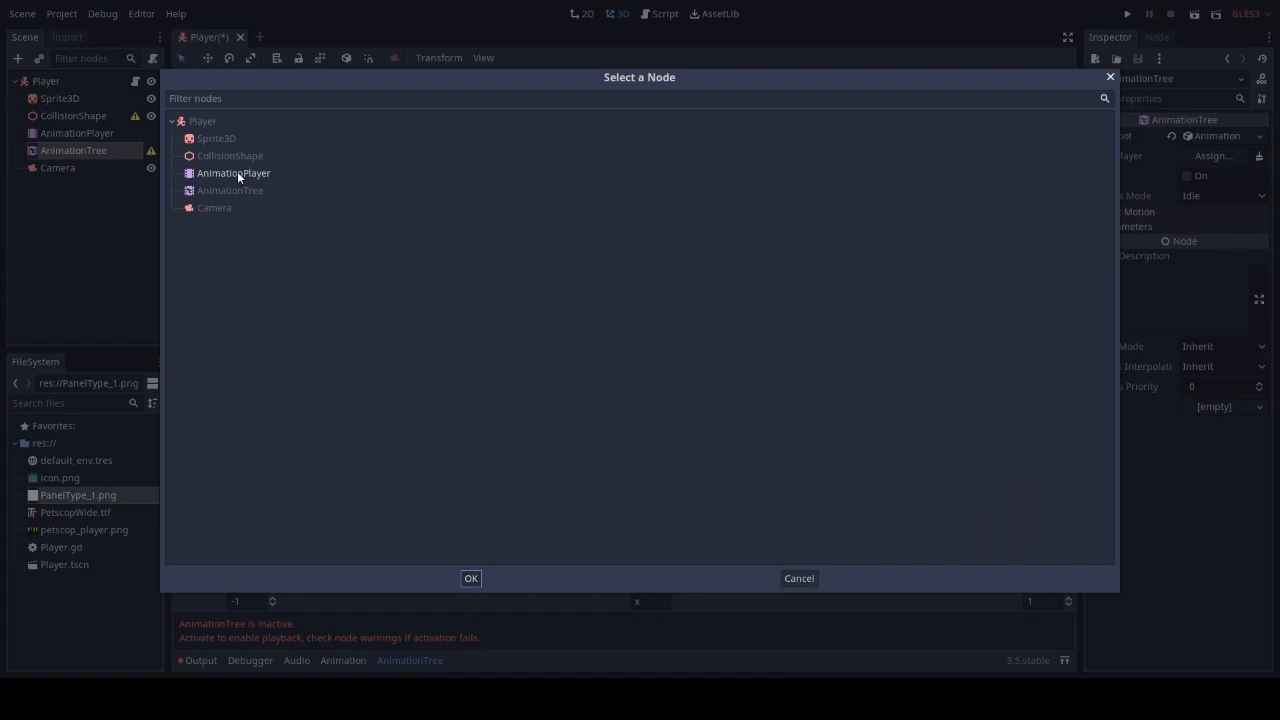
click(471, 578)
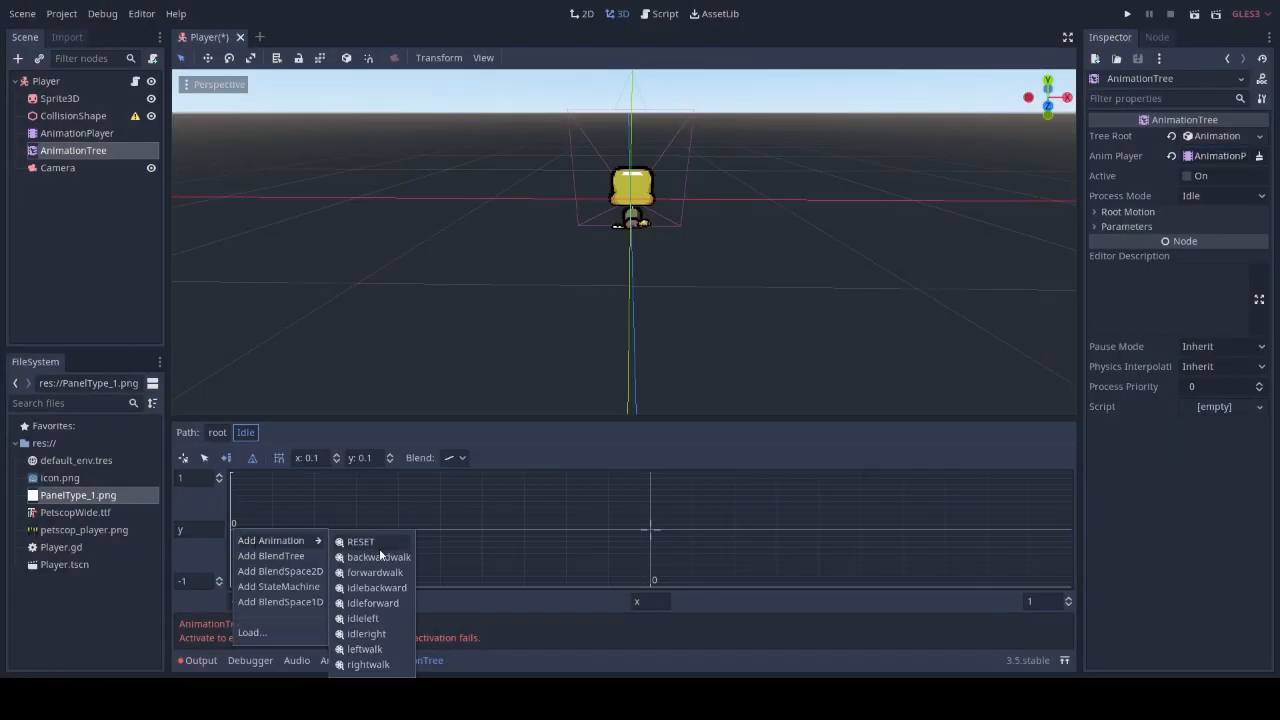
mouse_move(377, 587)
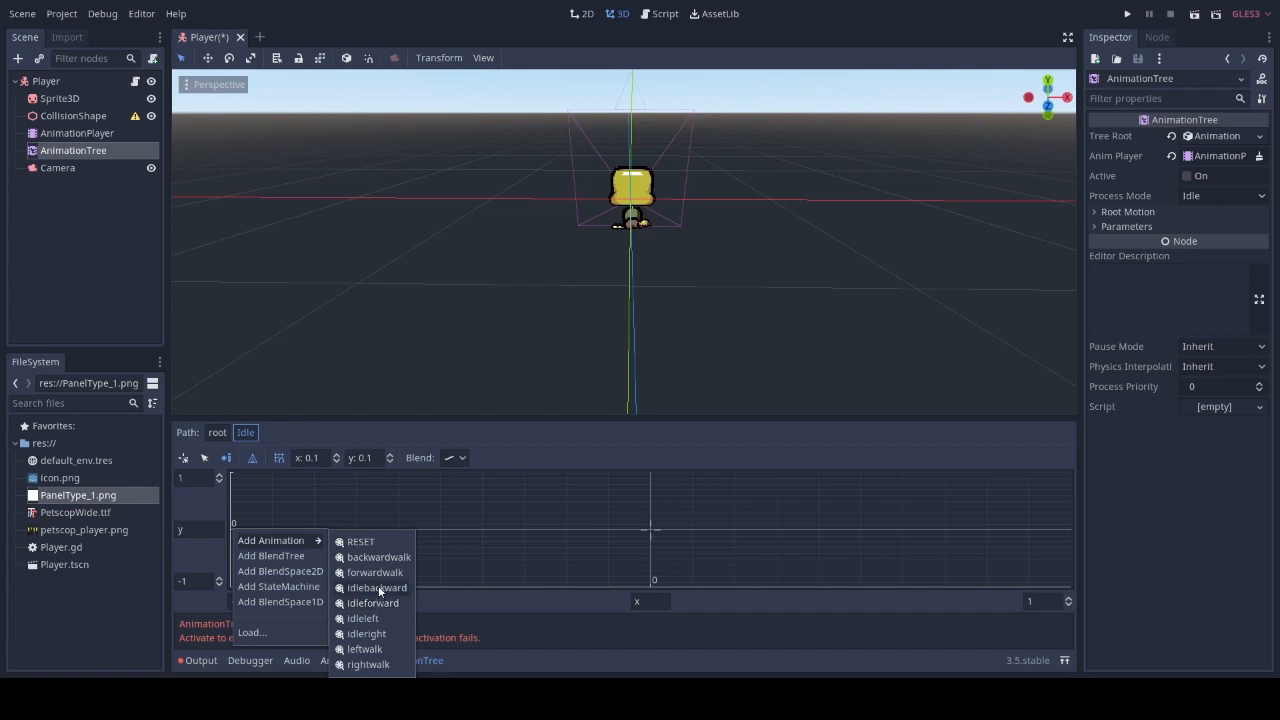
mouse_move(362, 618)
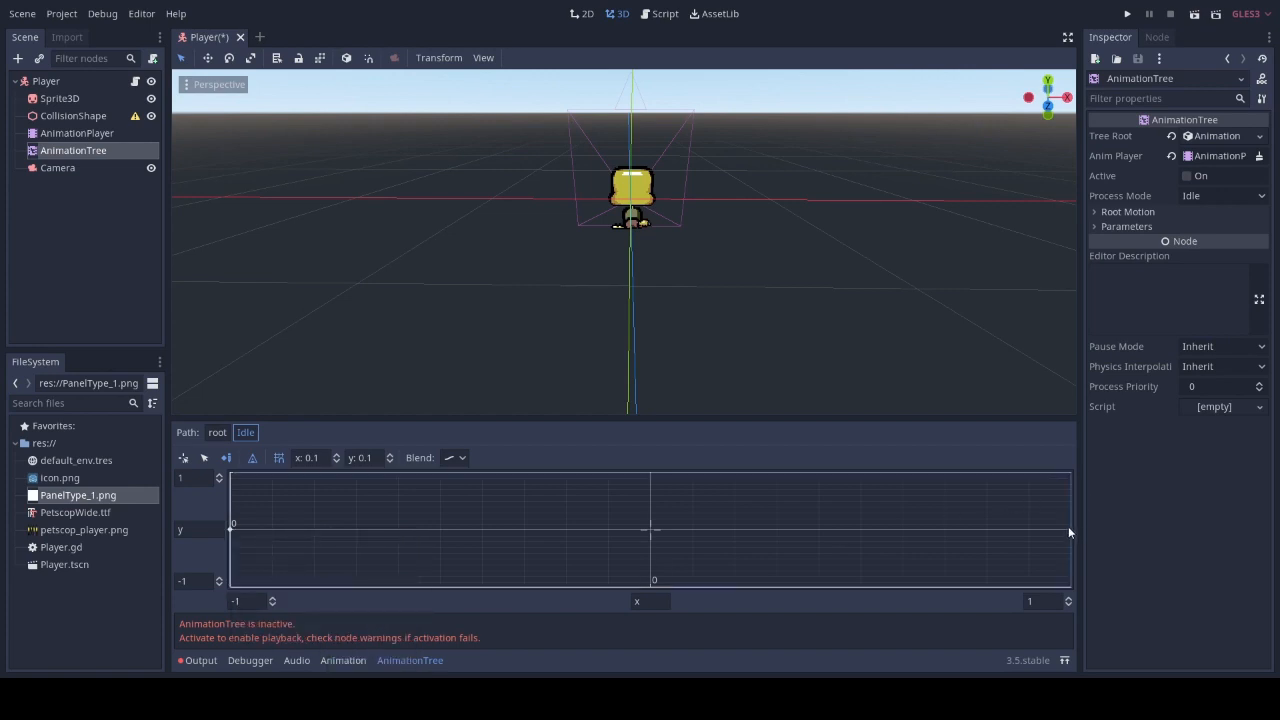
Add the remaining idle animation points to the blend space and return to the root state machine
right_click(650, 530)
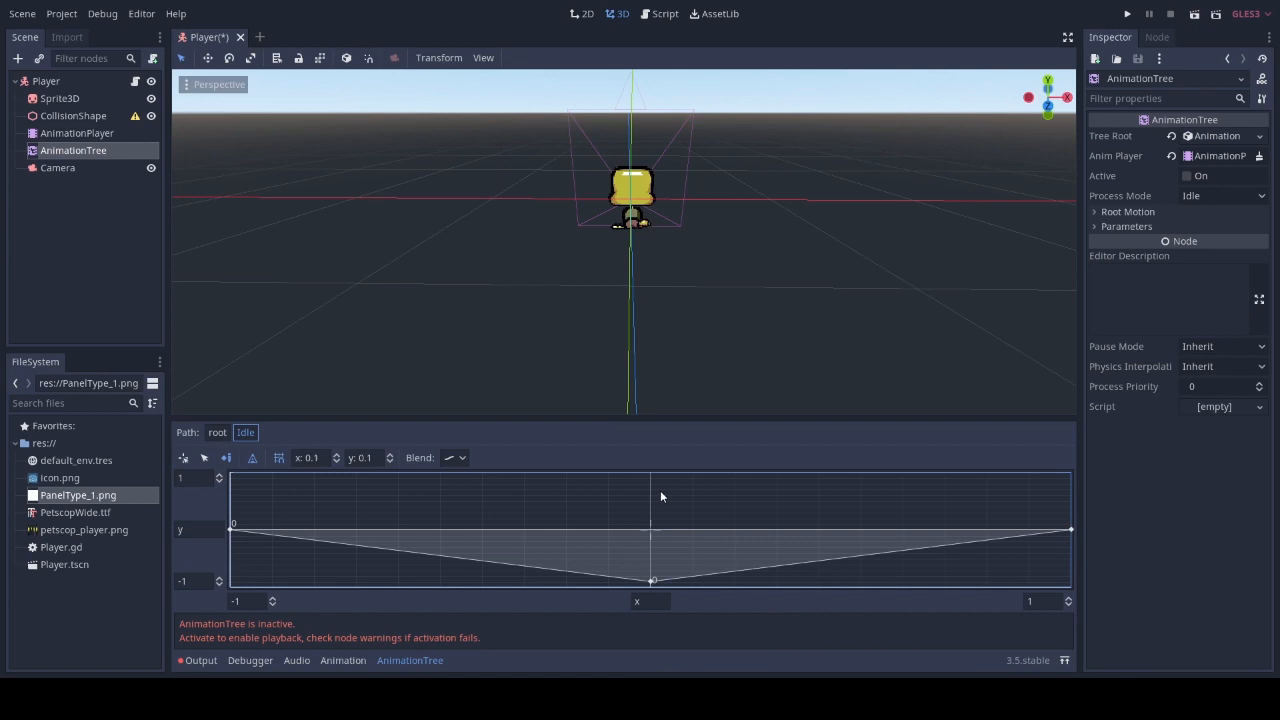
right_click(660, 497)
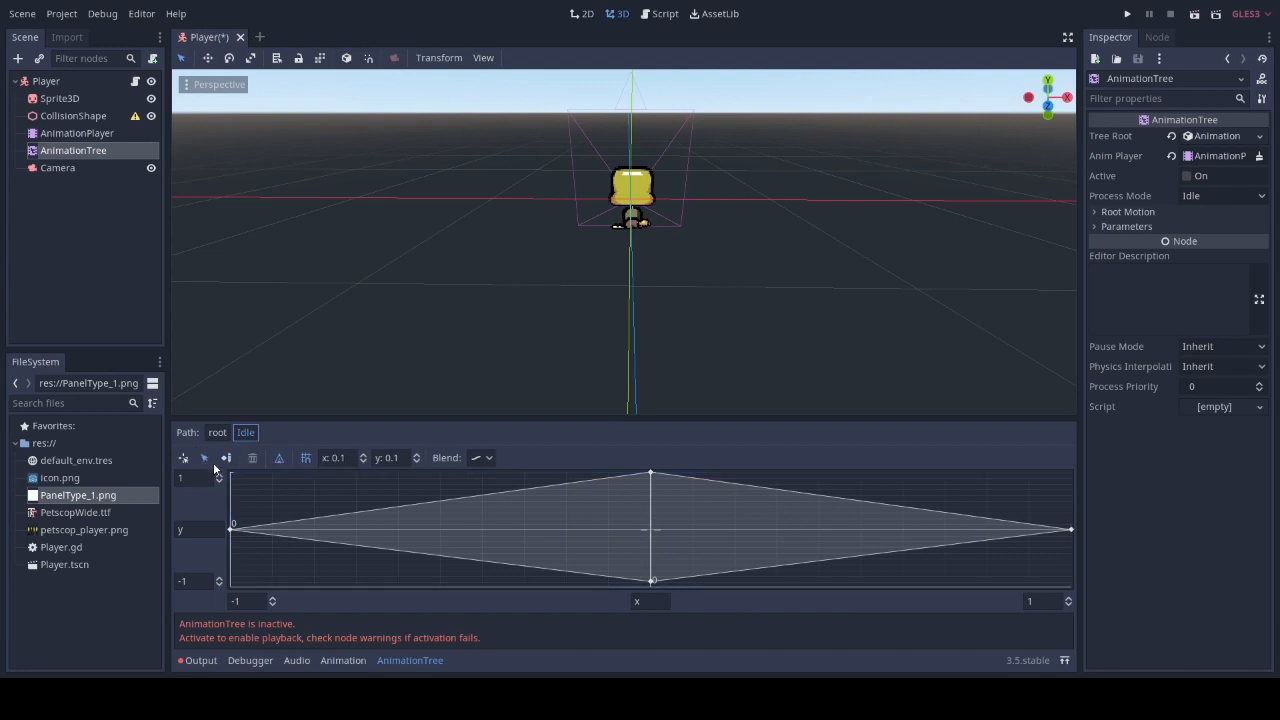
click(650, 581)
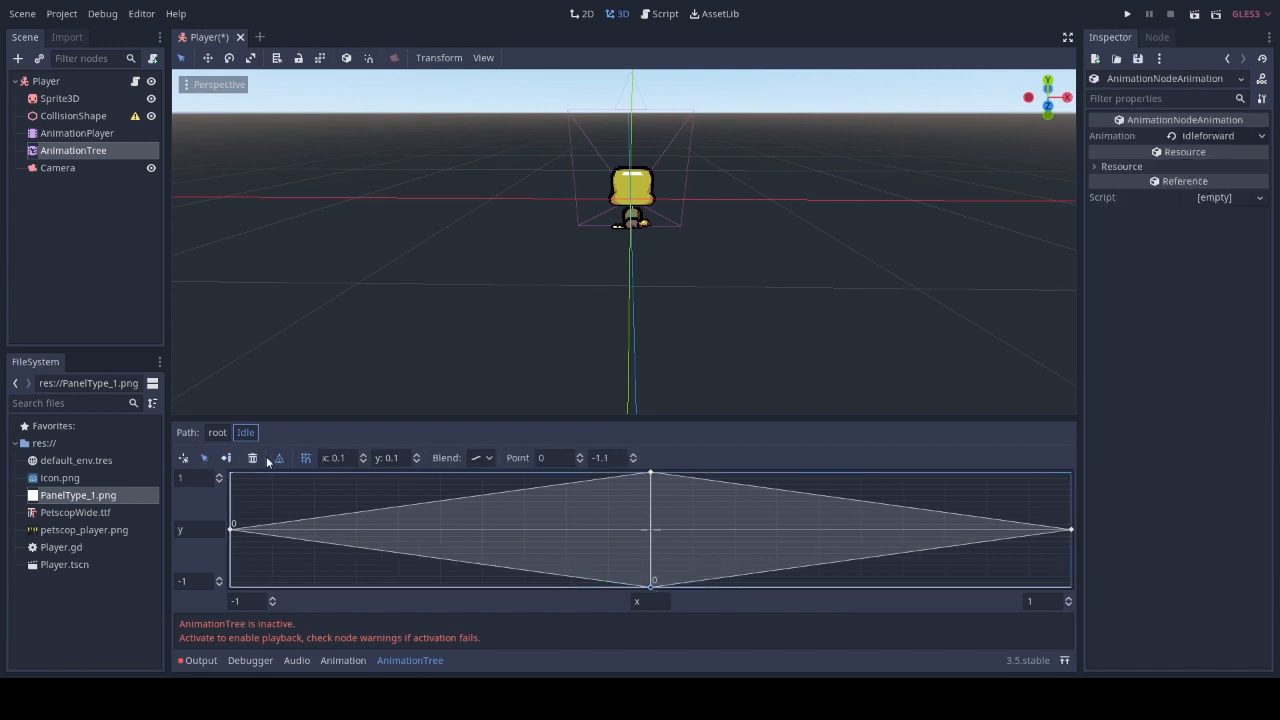
click(217, 432)
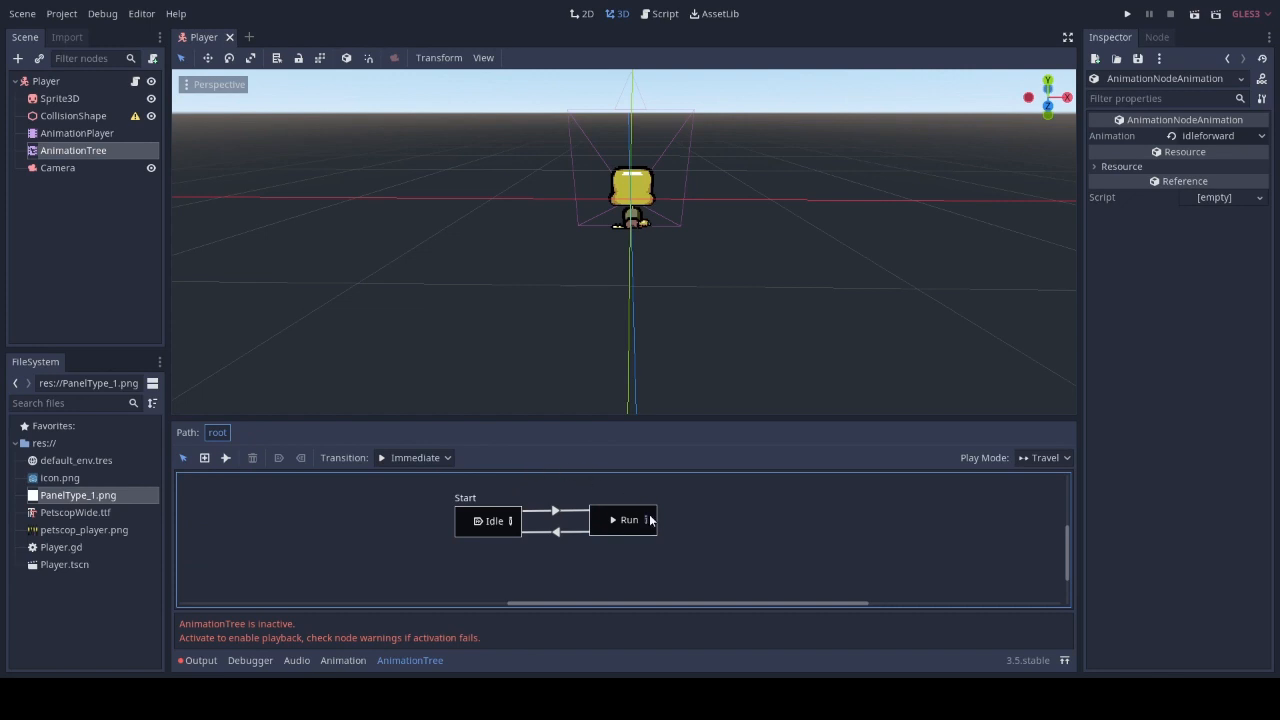
Place walk animations at the Run blend space's edge points, return to root and select CollisionShape
double_click(629, 519)
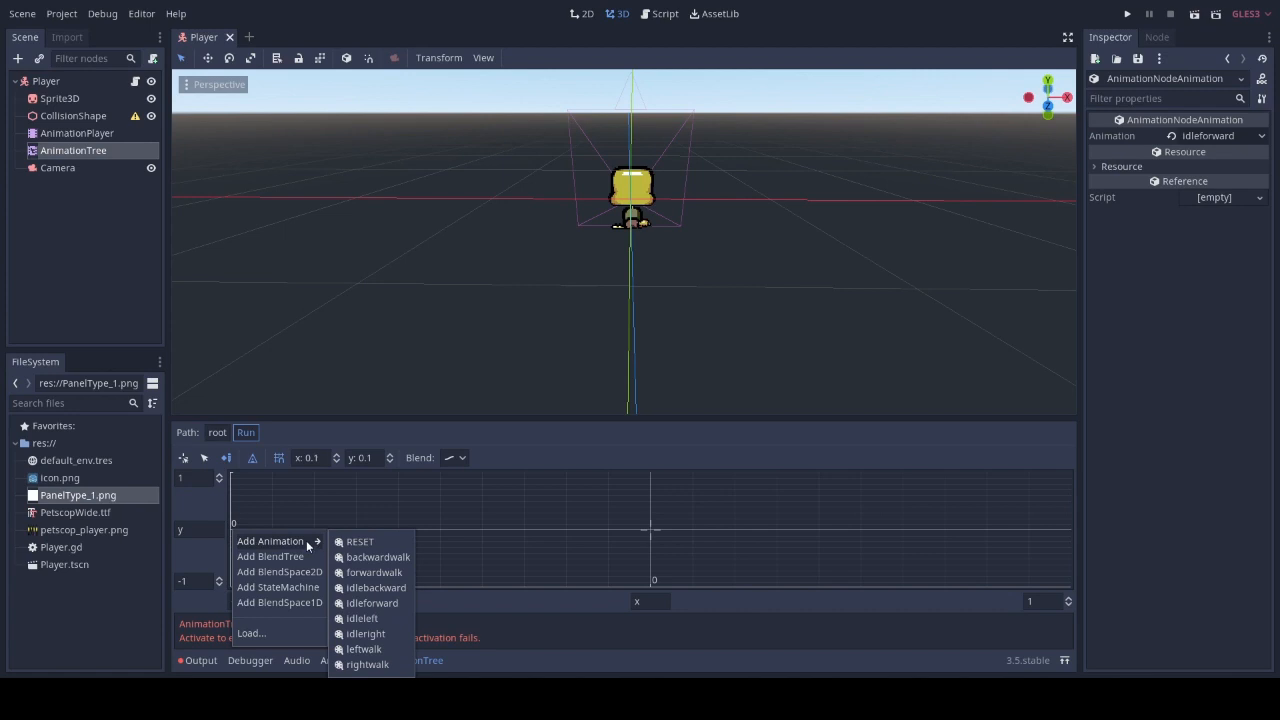
mouse_move(388, 627)
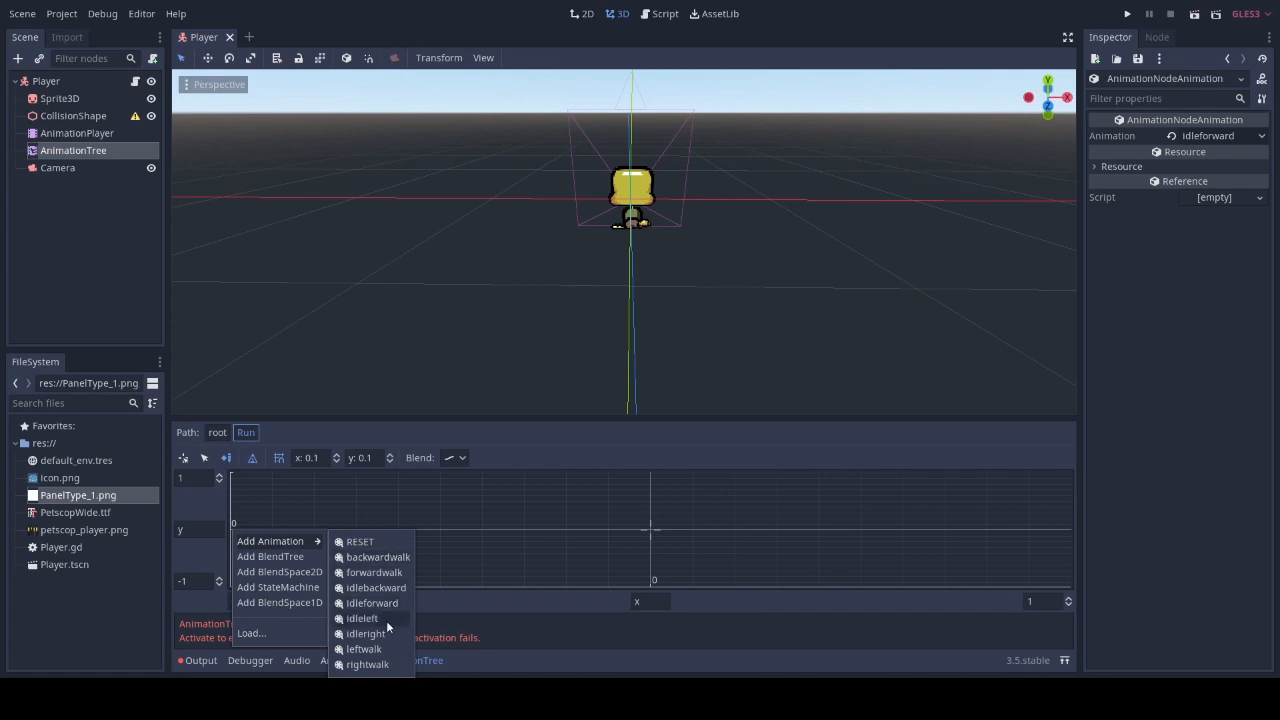
mouse_move(375, 588)
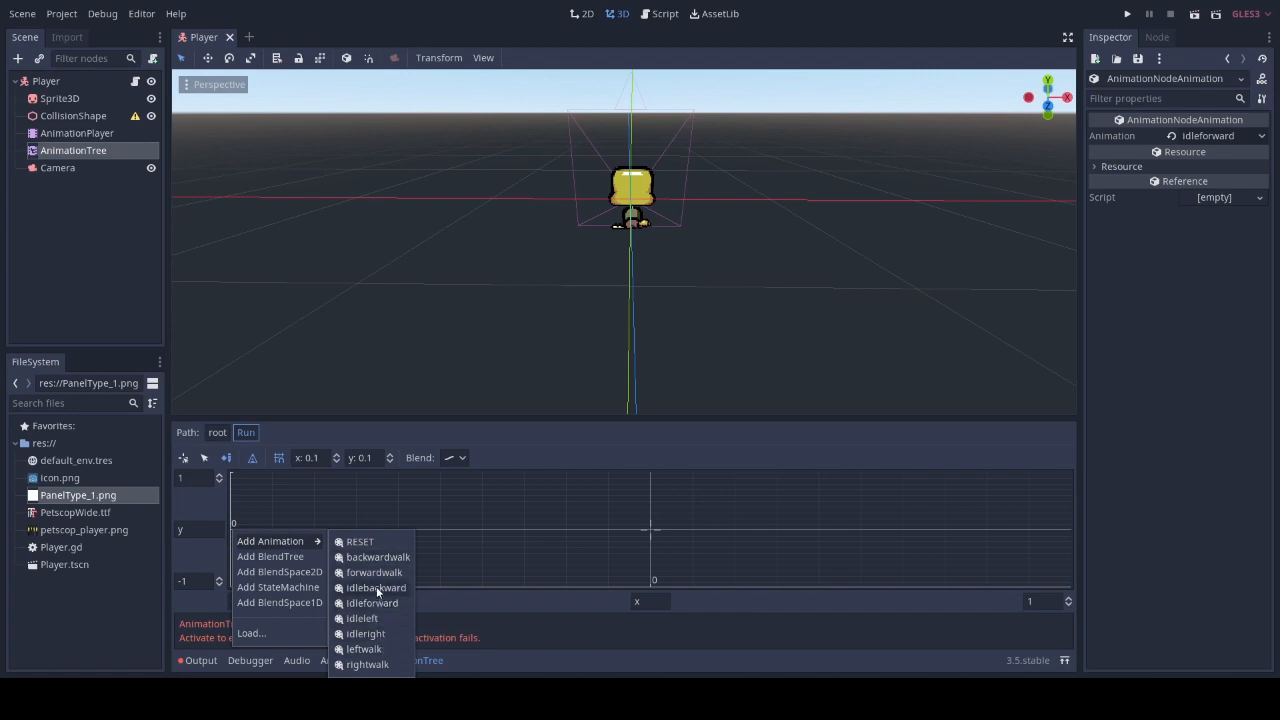
mouse_move(375, 649)
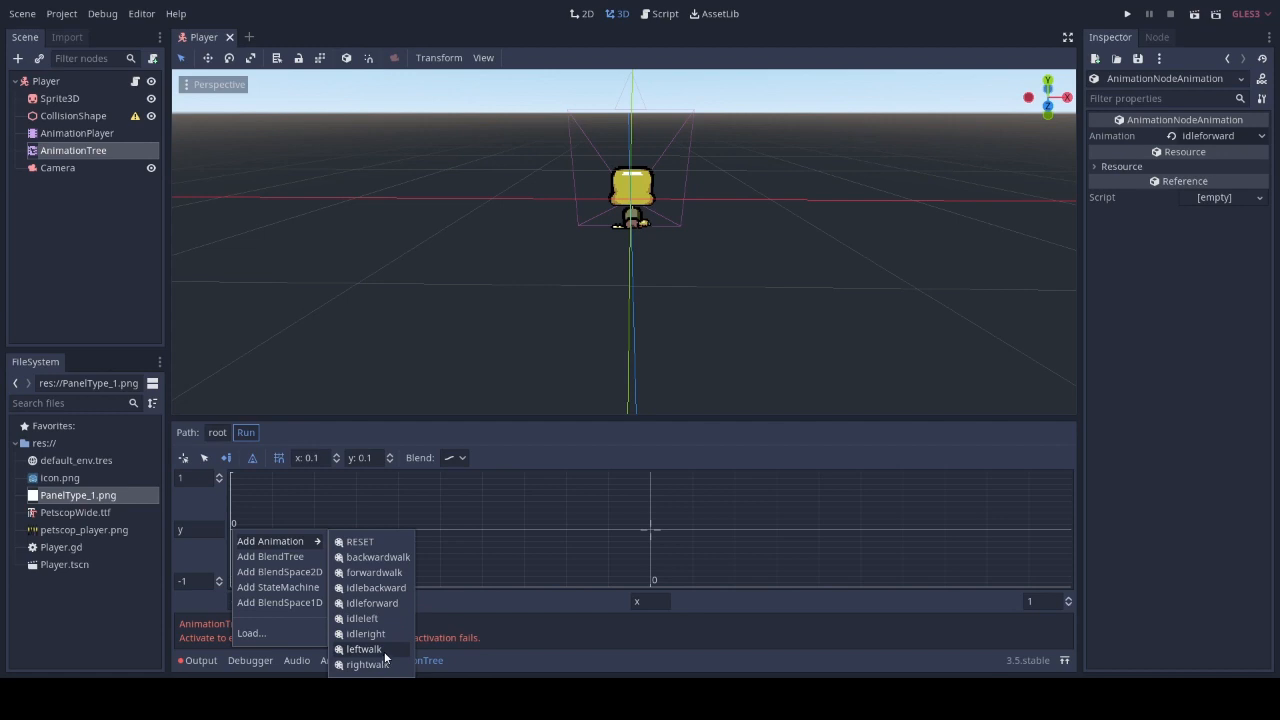
click(371, 602)
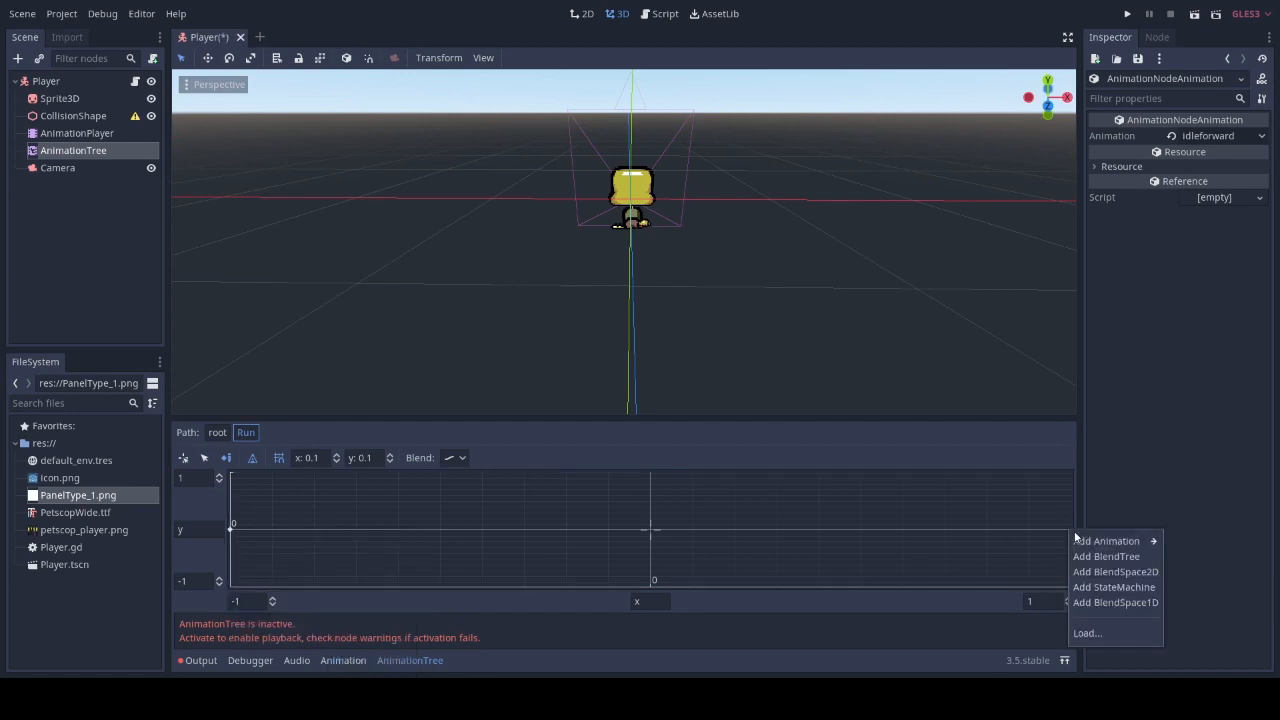
click(667, 617)
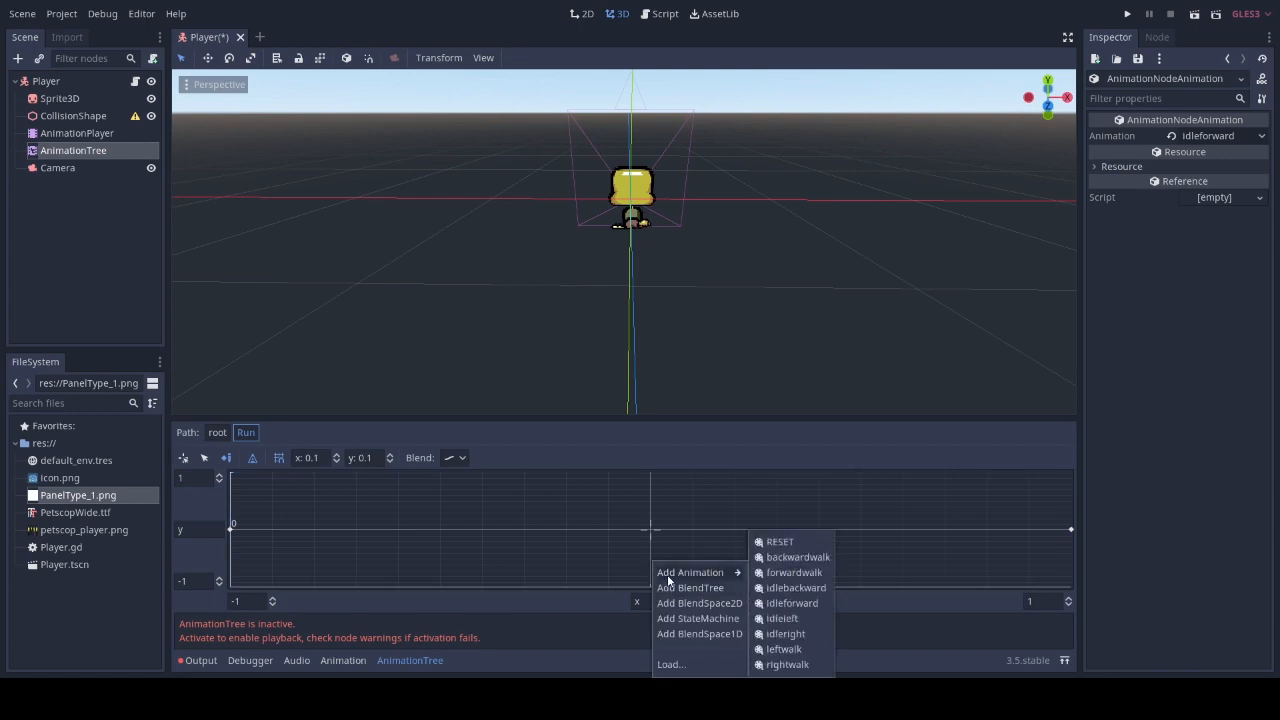
mouse_move(794, 572)
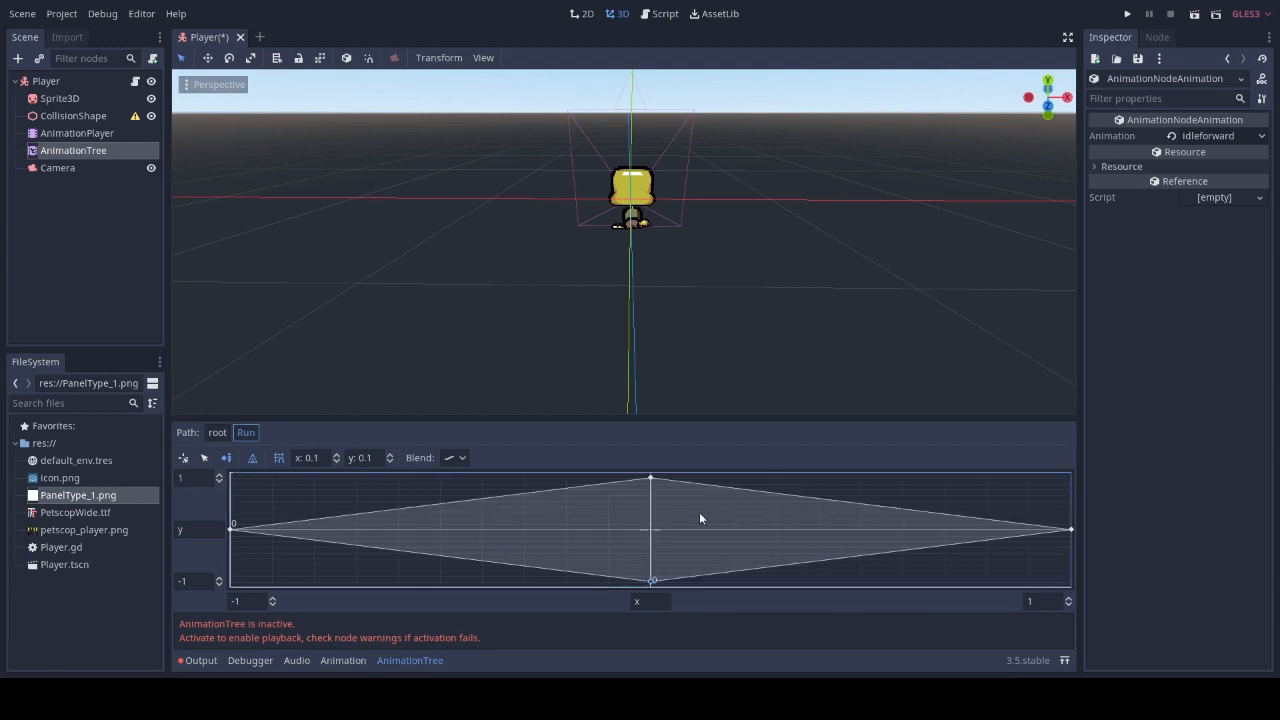
click(650, 480)
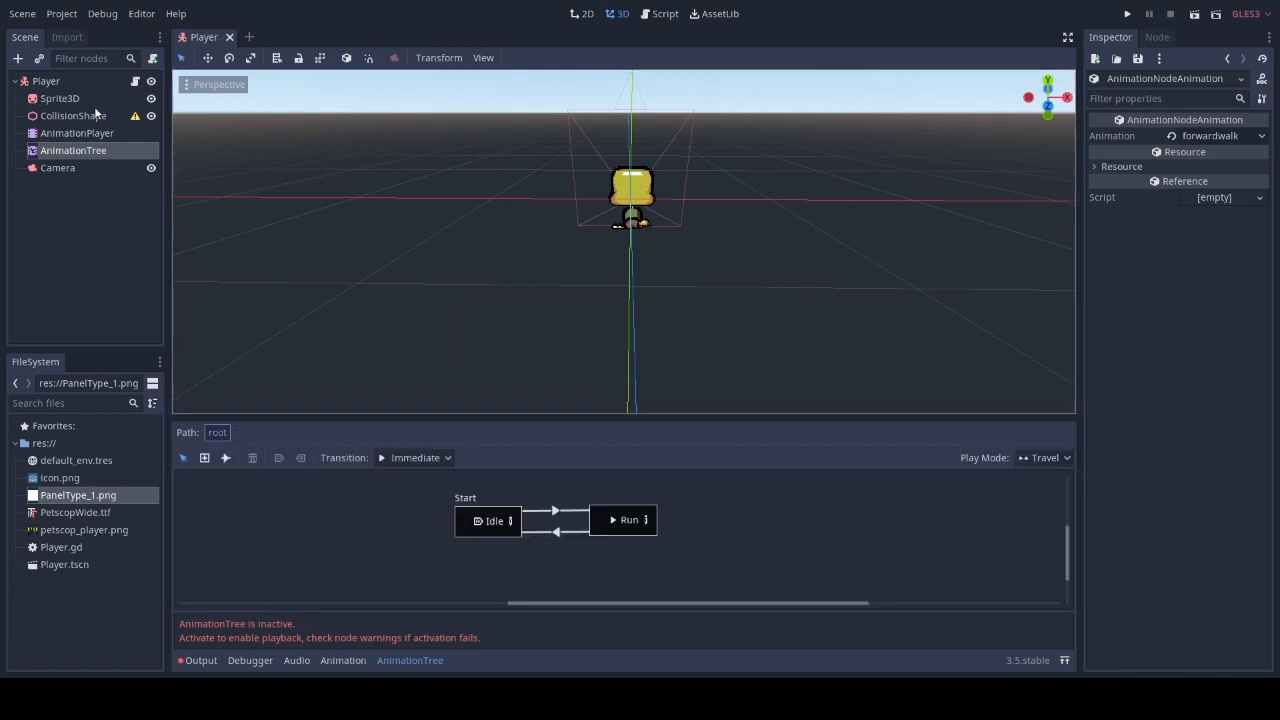
click(72, 115)
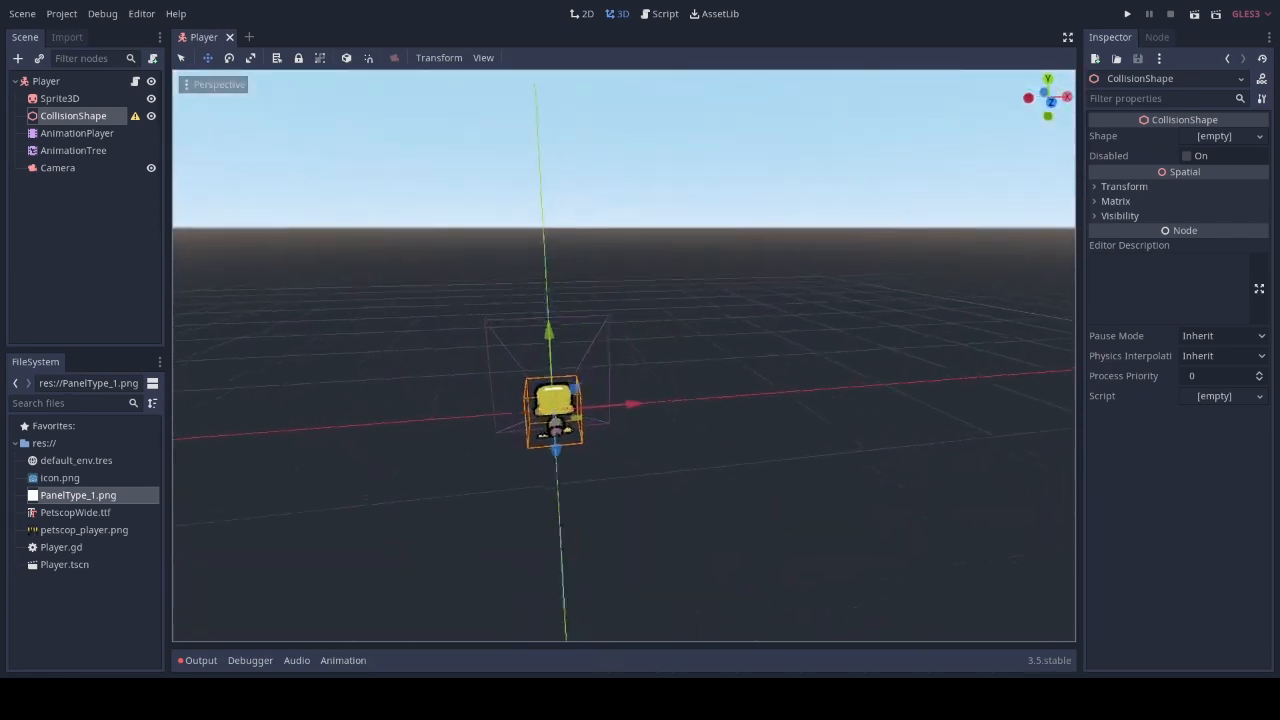
Move the Camera node above and beside the player with the move gizmo, then reselect CollisionShape
click(57, 167)
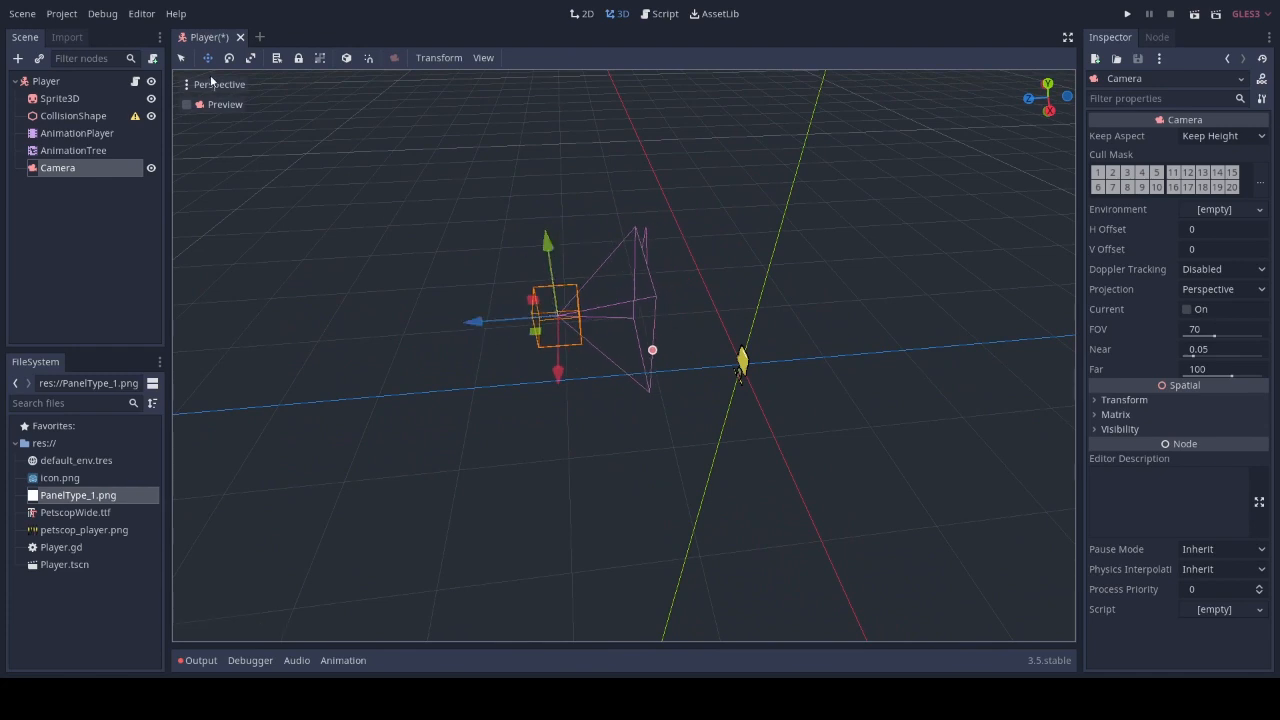
click(228, 57)
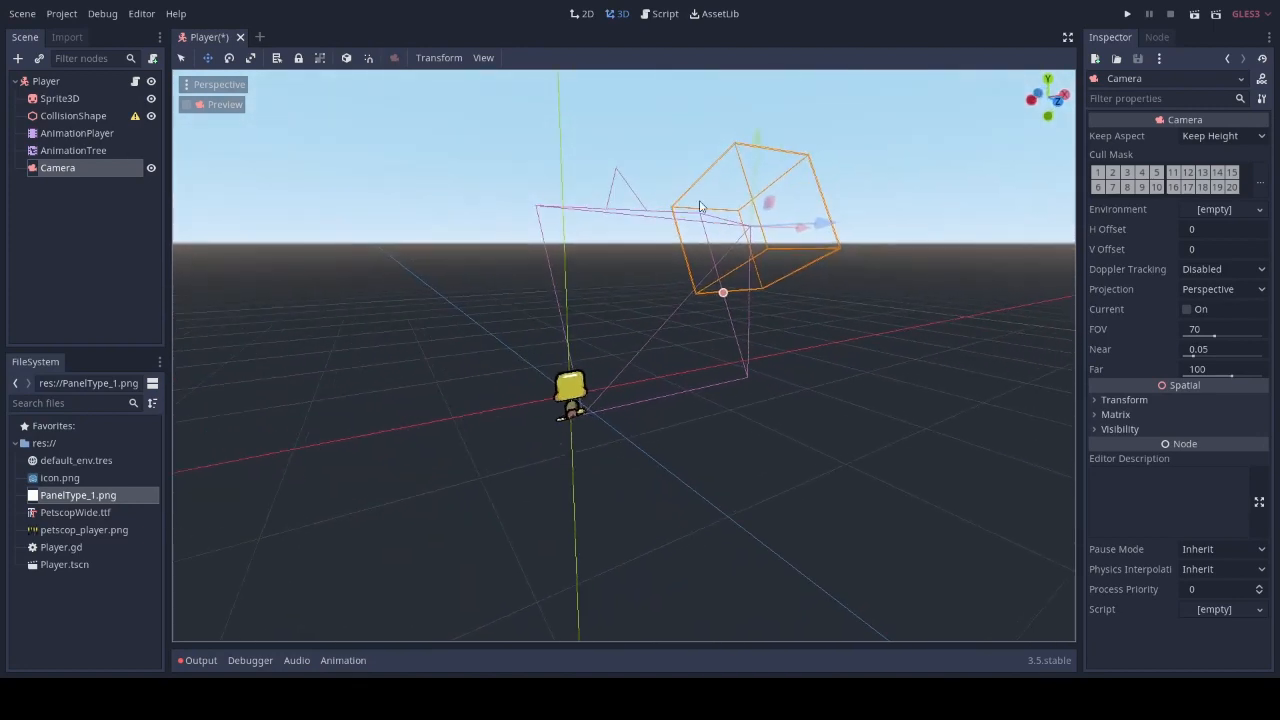
click(73, 115)
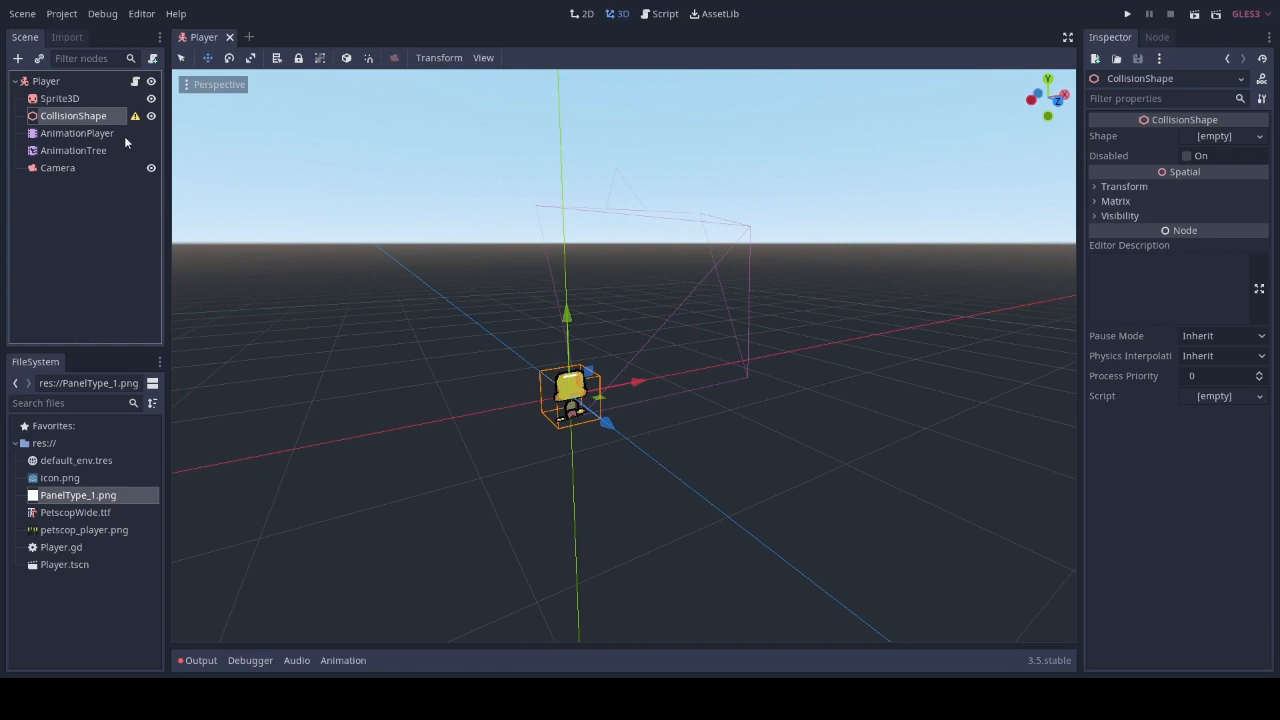
Check the idleforward animation, then assign a new BoxShape to the CollisionShape node
click(77, 133)
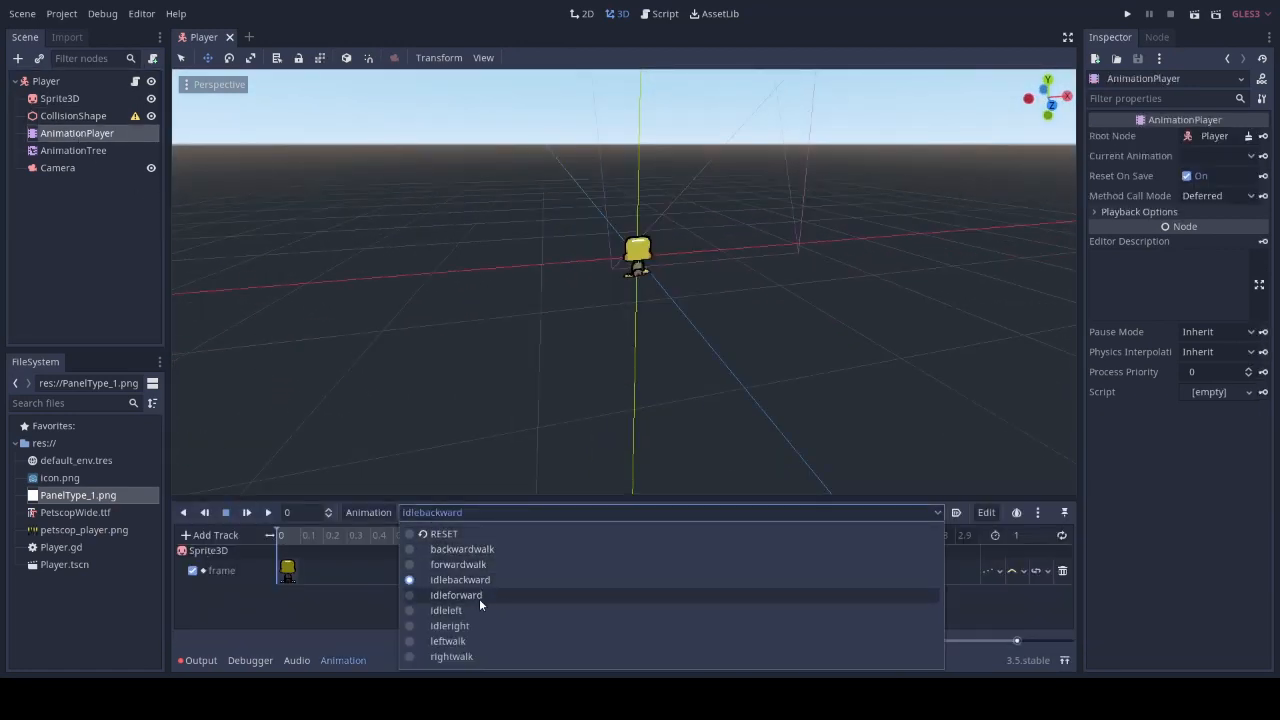
click(456, 595)
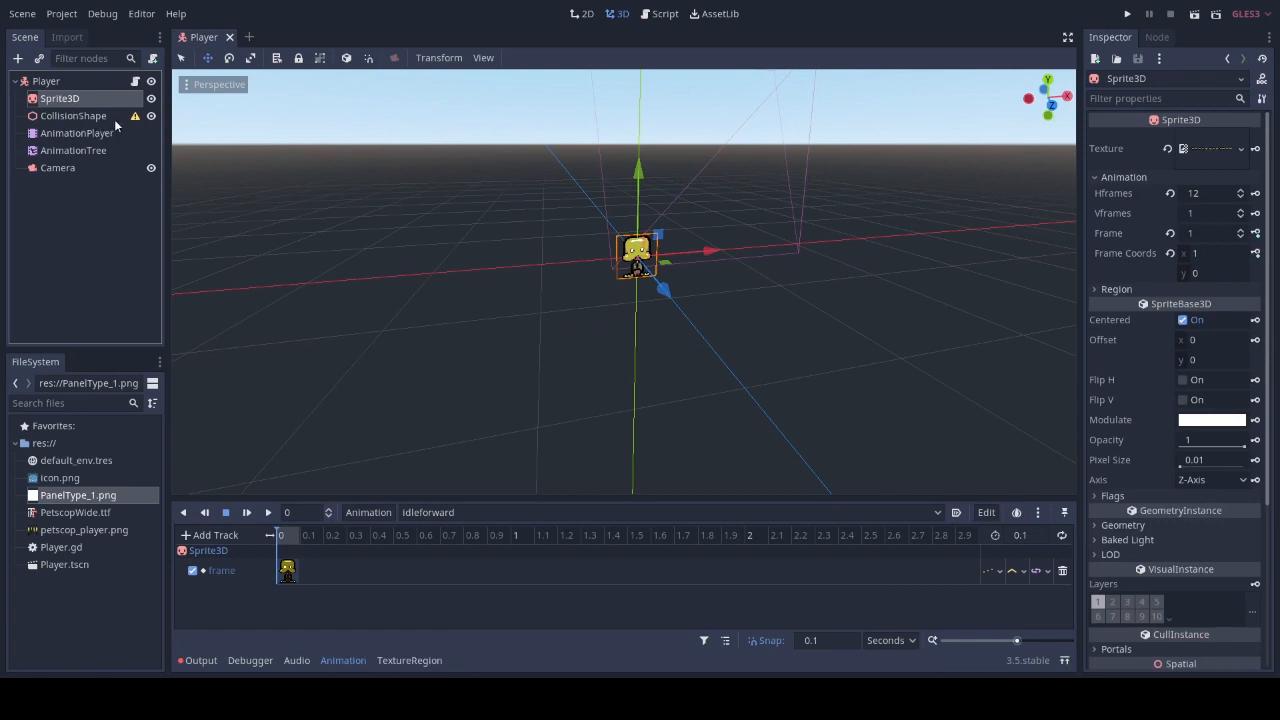
click(73, 115)
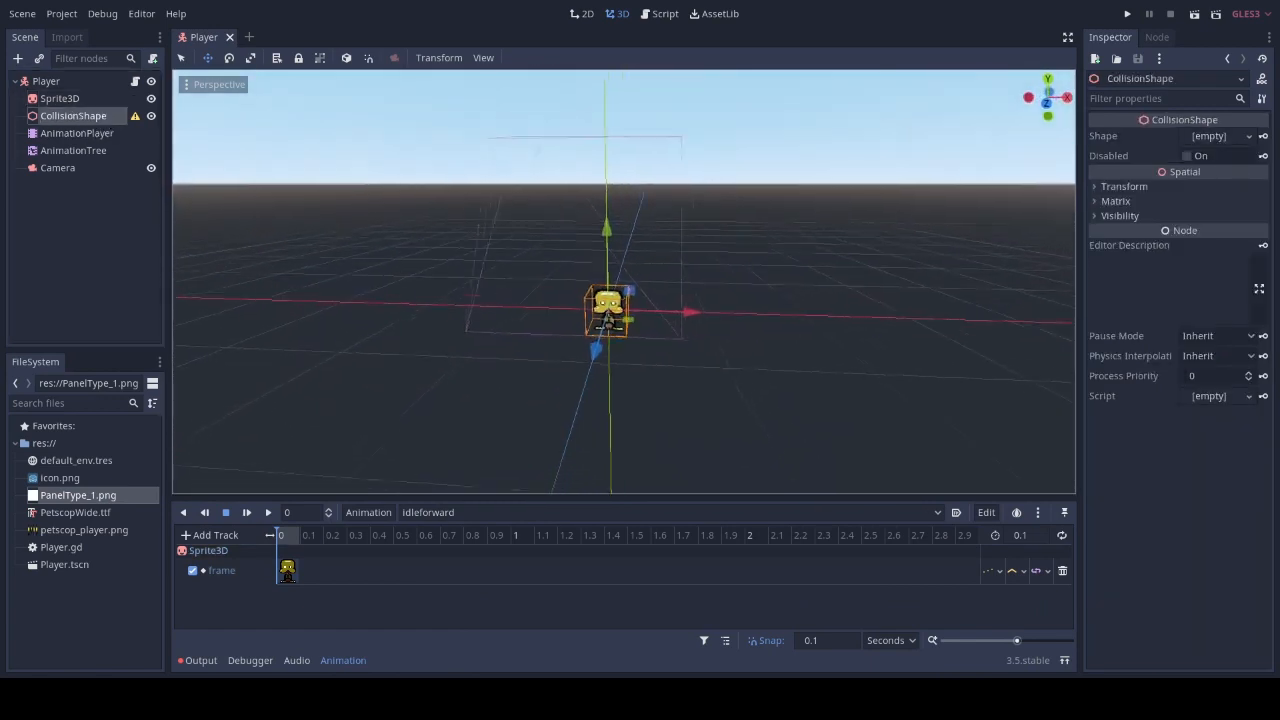
click(1220, 135)
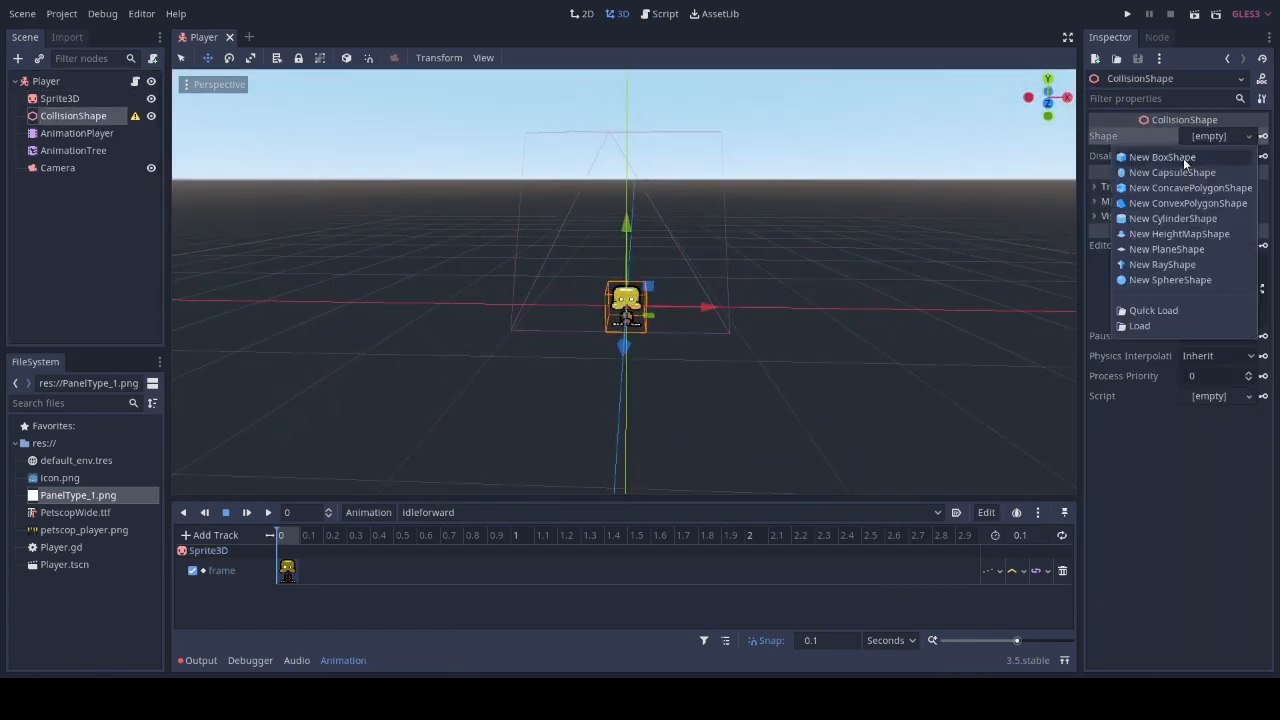
click(1162, 157)
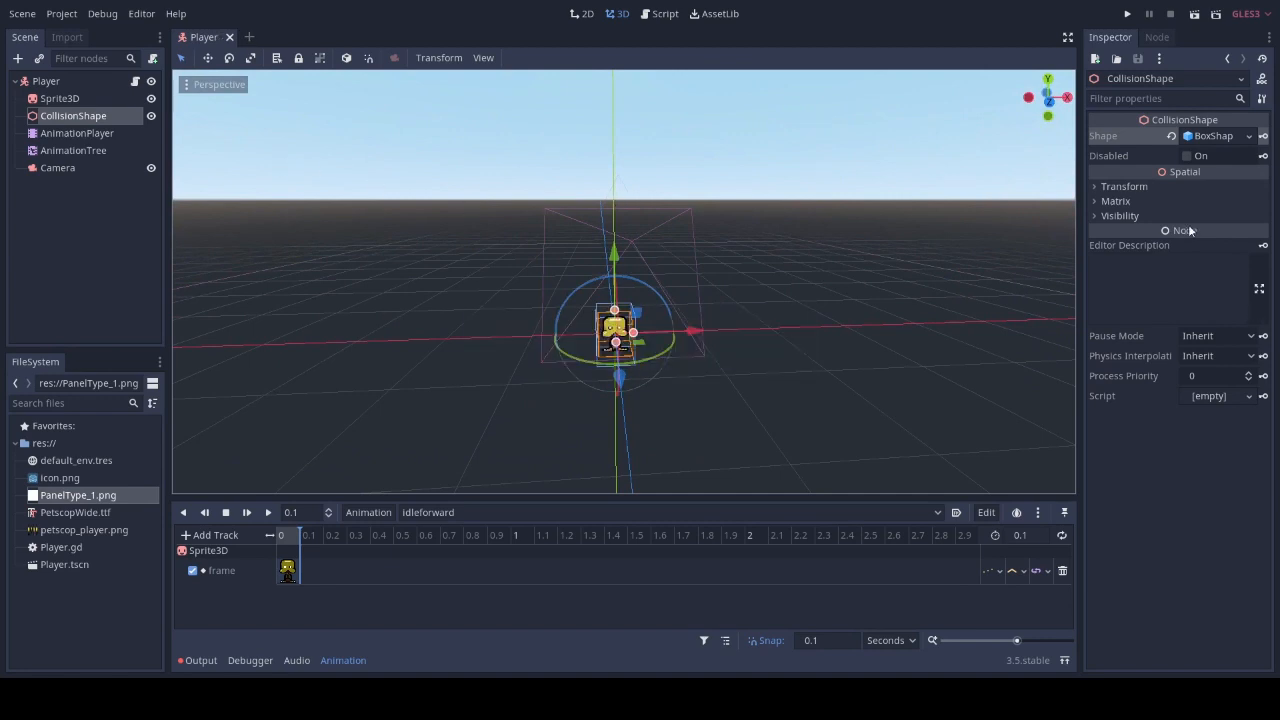
mouse_move(1148, 207)
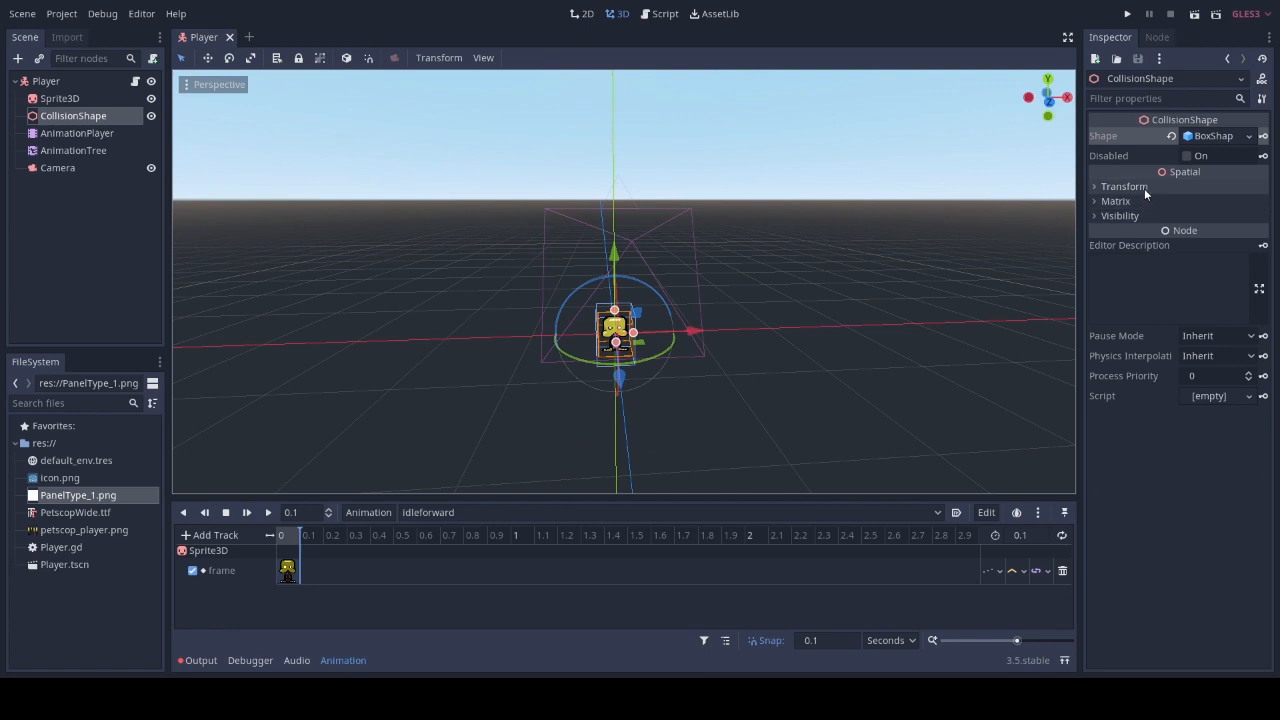
mouse_move(739, 223)
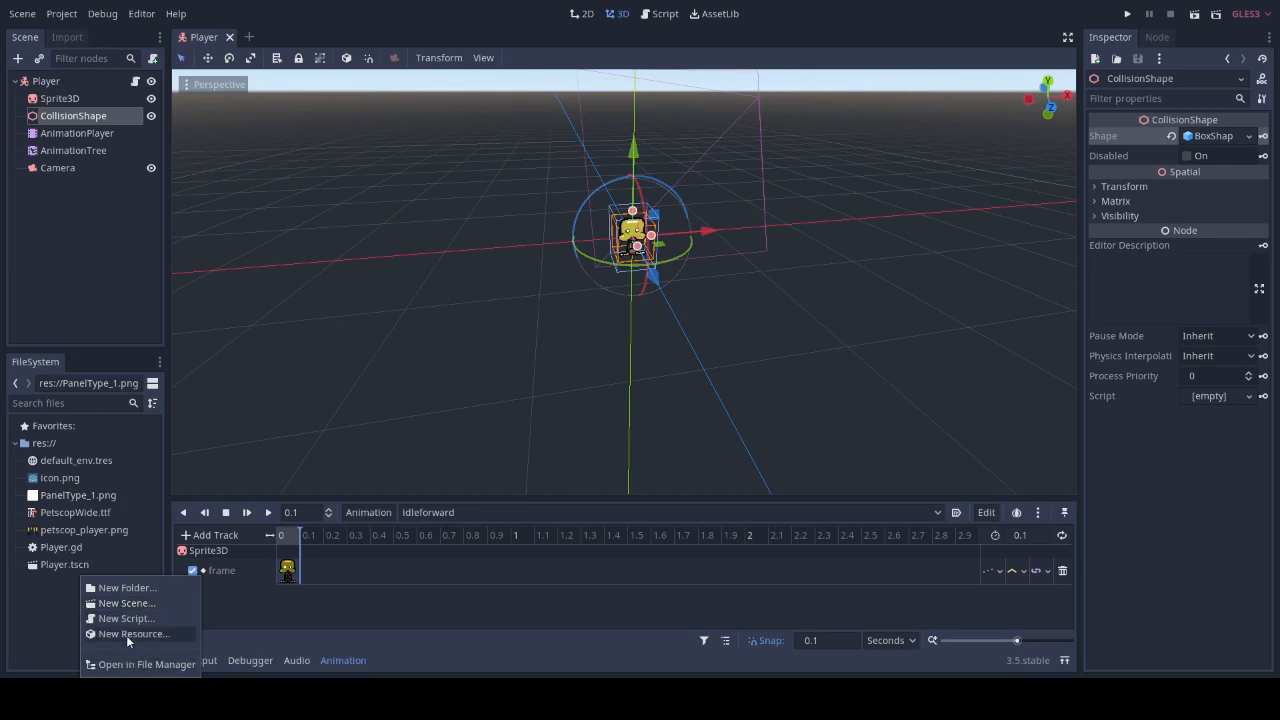
Create a new Theme resource and save it as Interface.tres
click(133, 633)
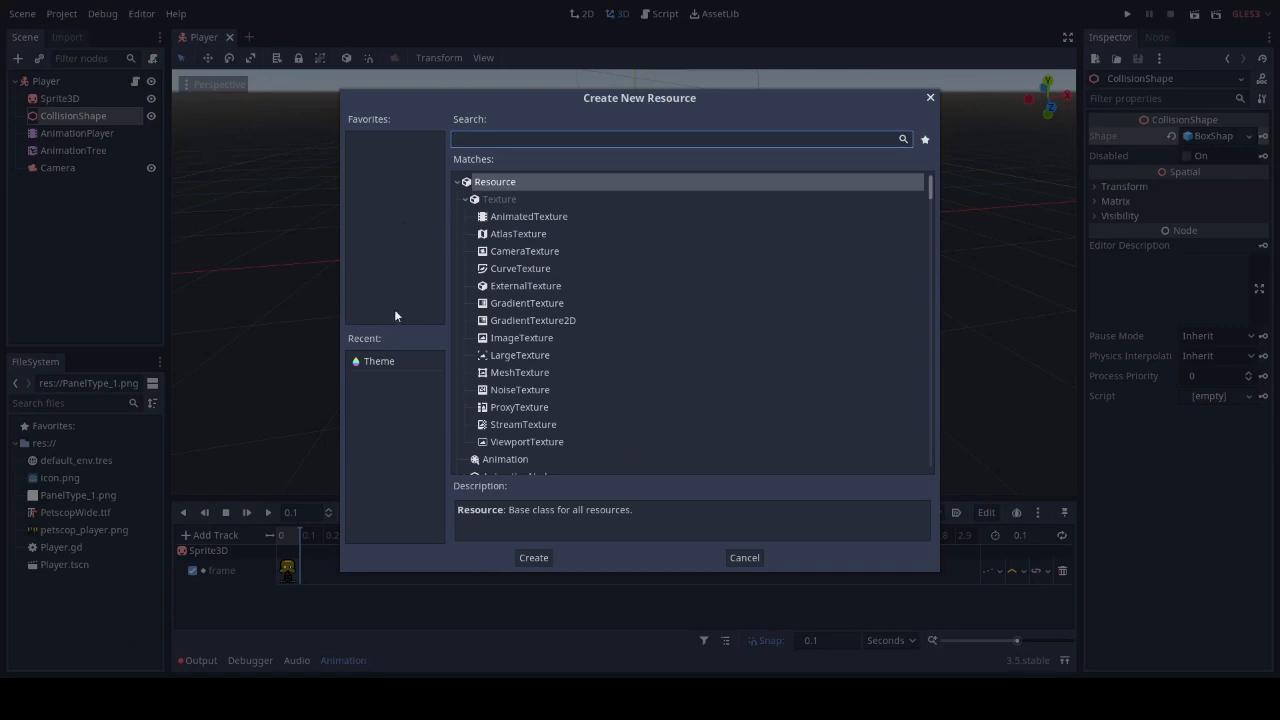
mouse_move(380, 358)
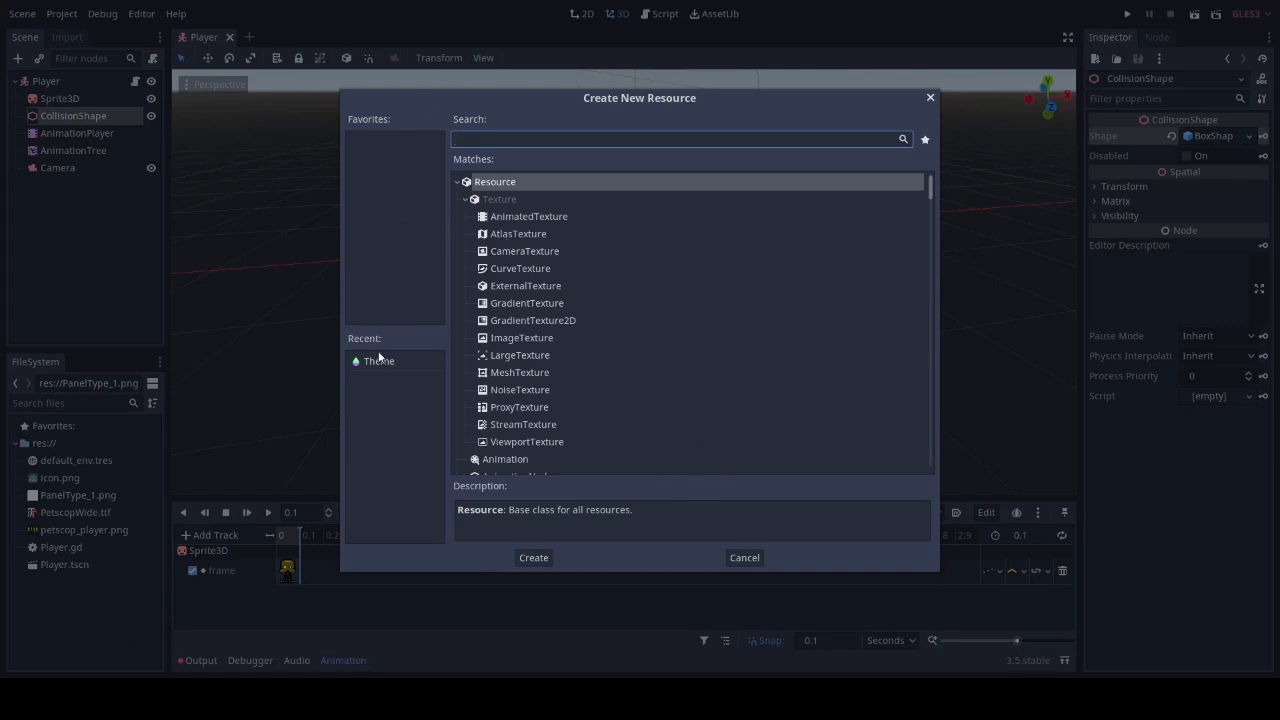
text(The)
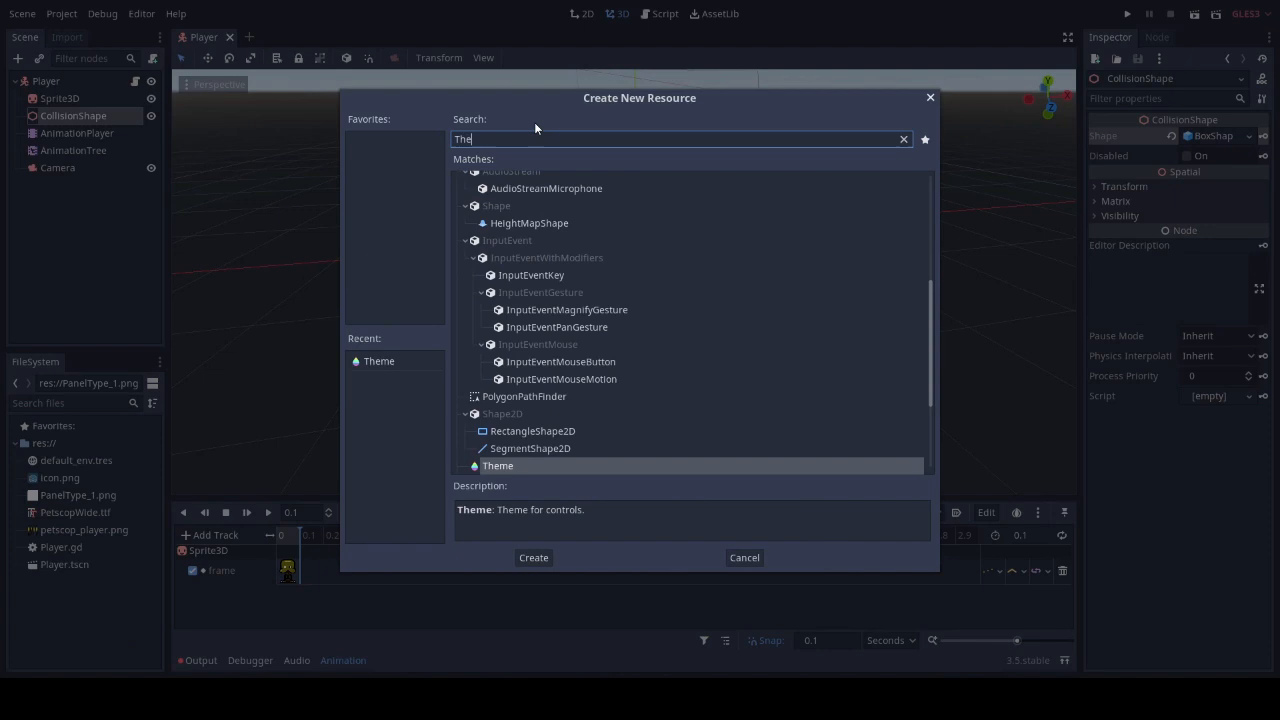
click(533, 557)
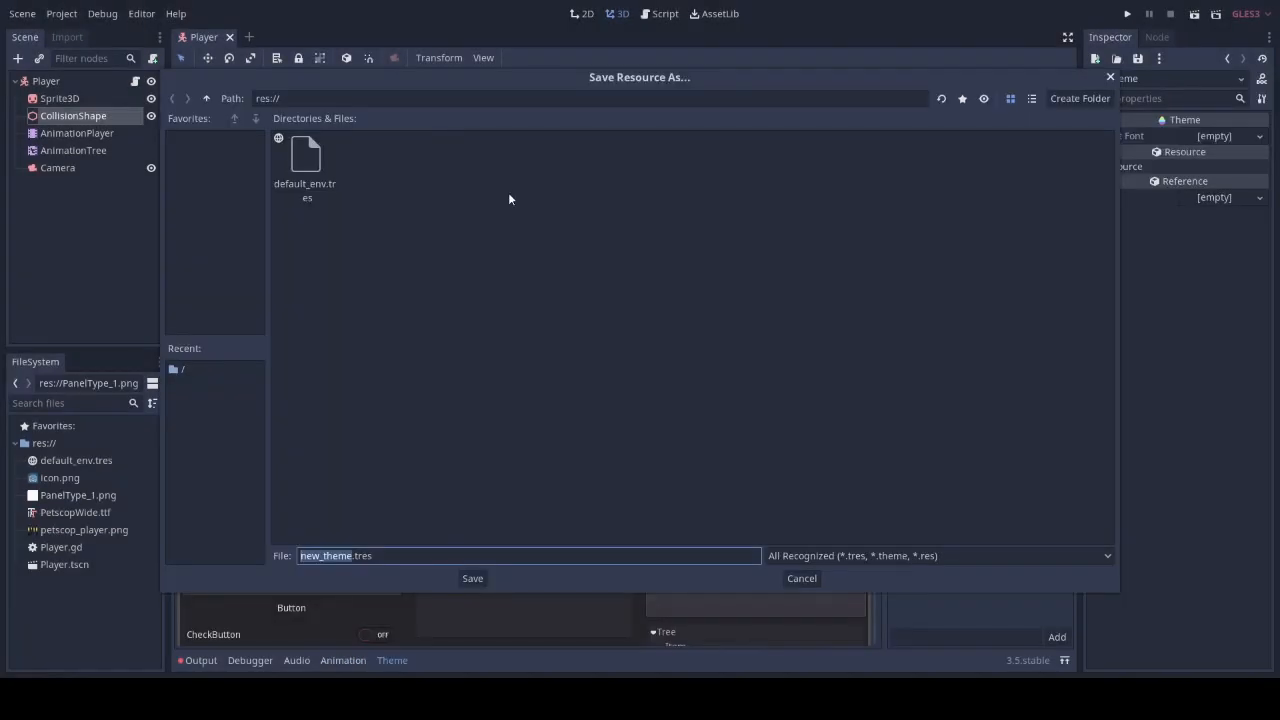
mouse_move(513, 199)
text(Interfac)
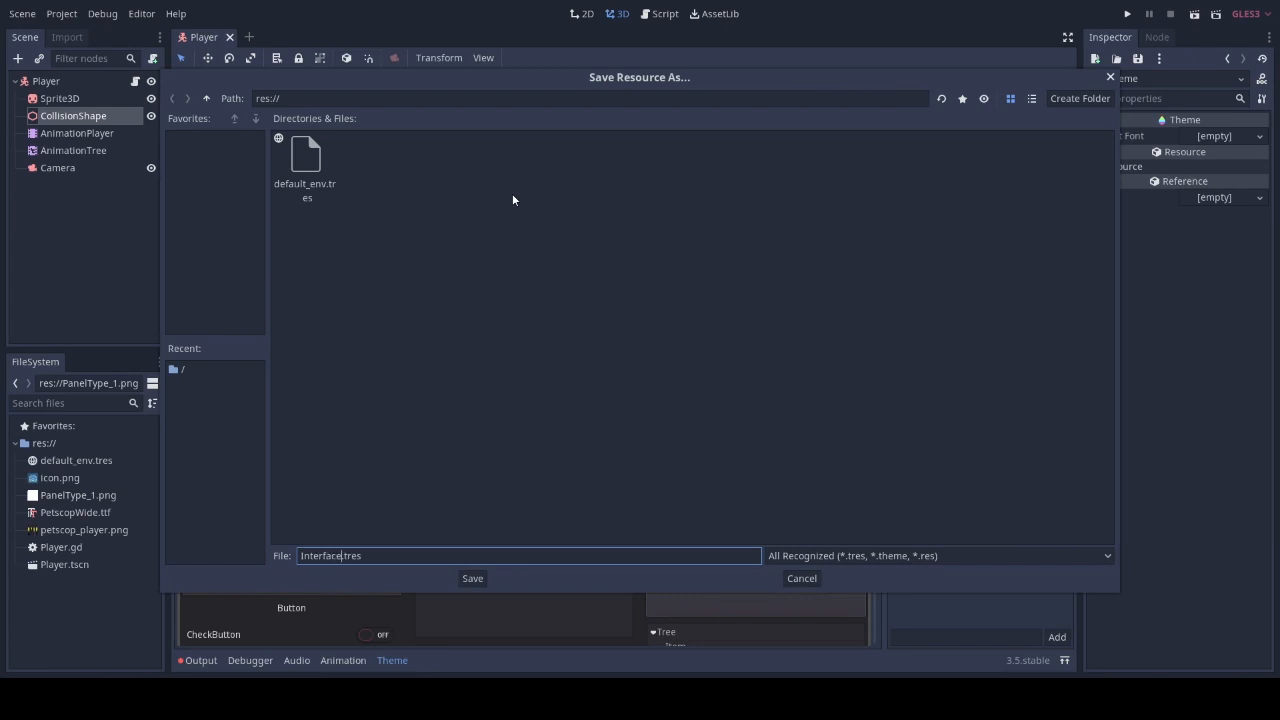
click(472, 578)
text(La)
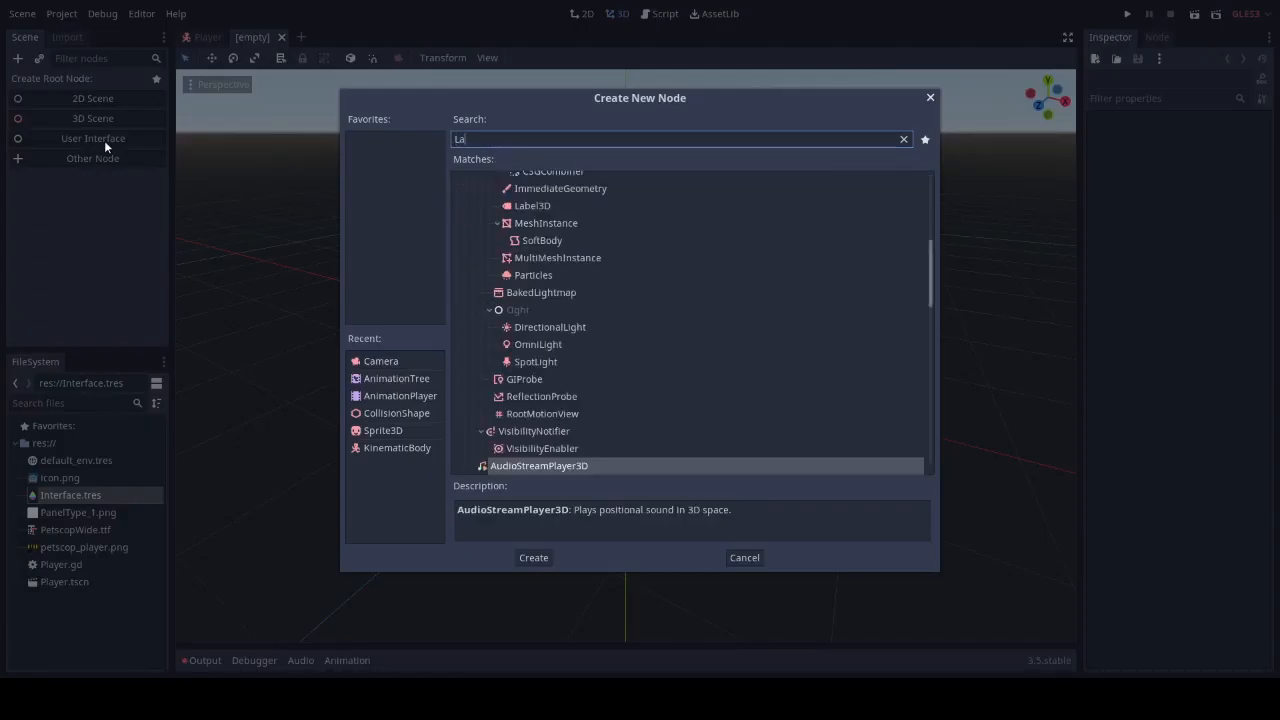
Create a Label reading 'Hello World' with a new dynamic font override
click(533, 557)
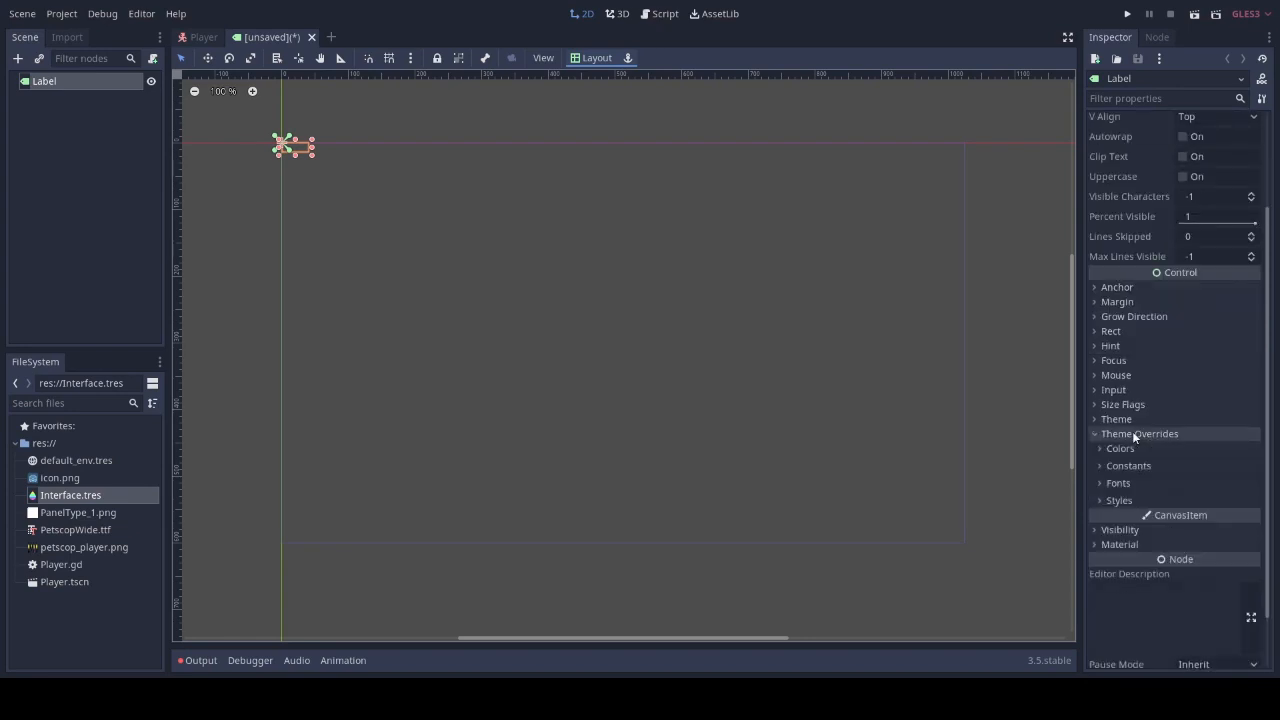
click(1118, 483)
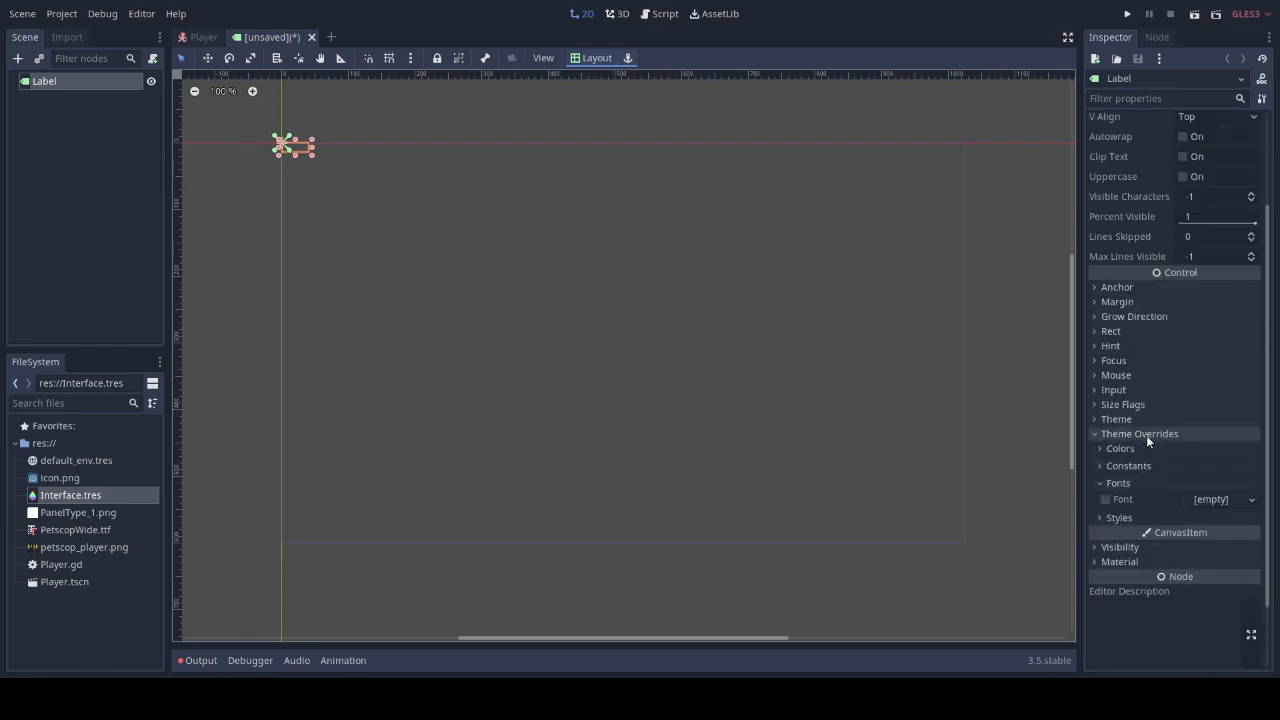
click(1251, 499)
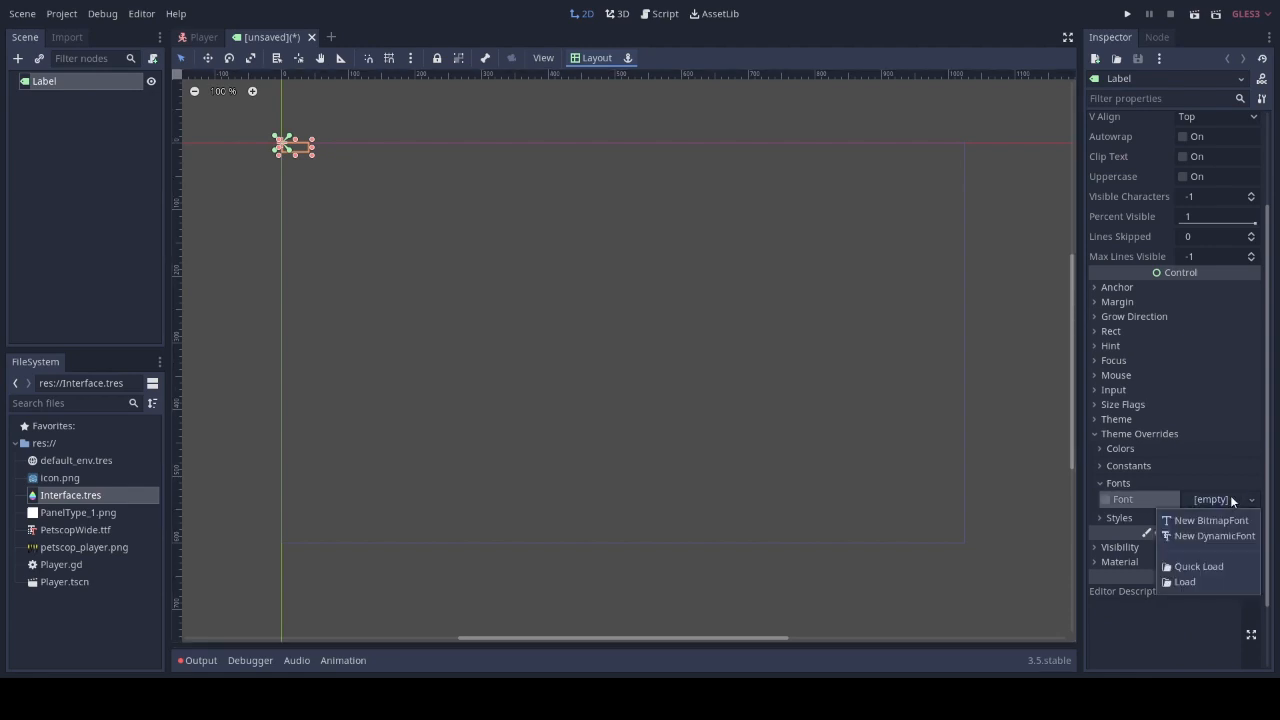
mouse_move(1214, 535)
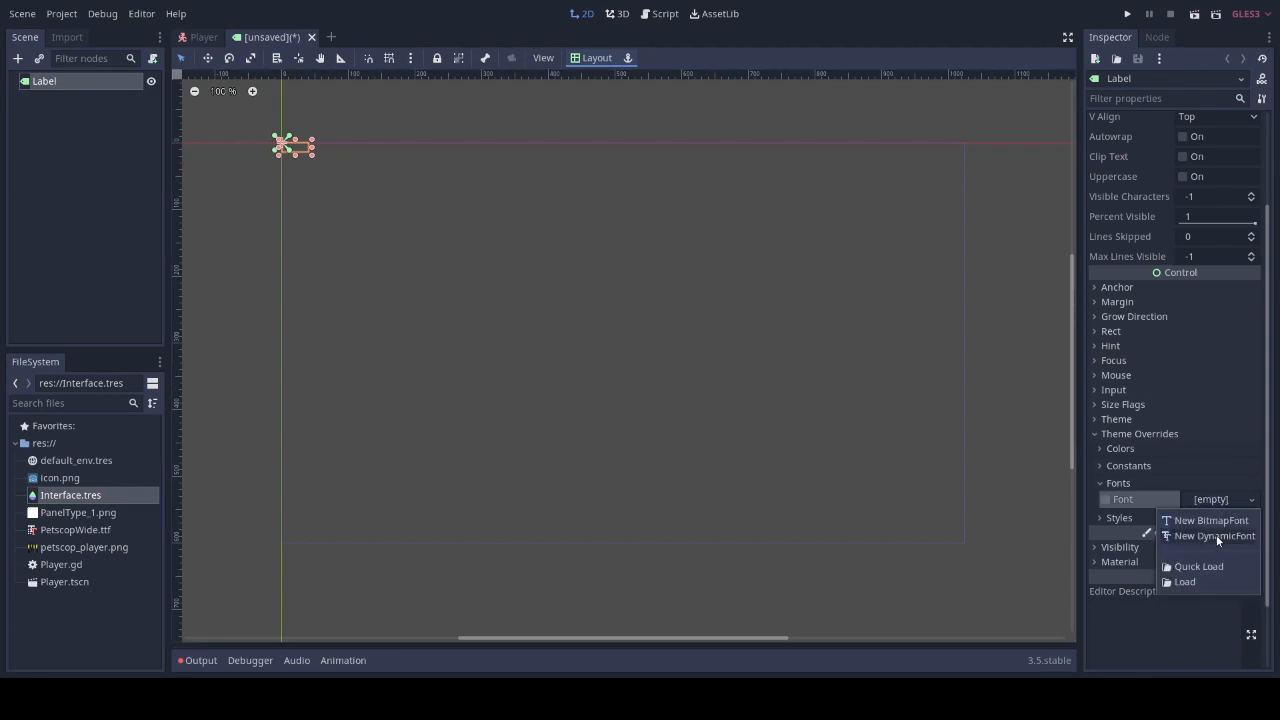
click(1213, 536)
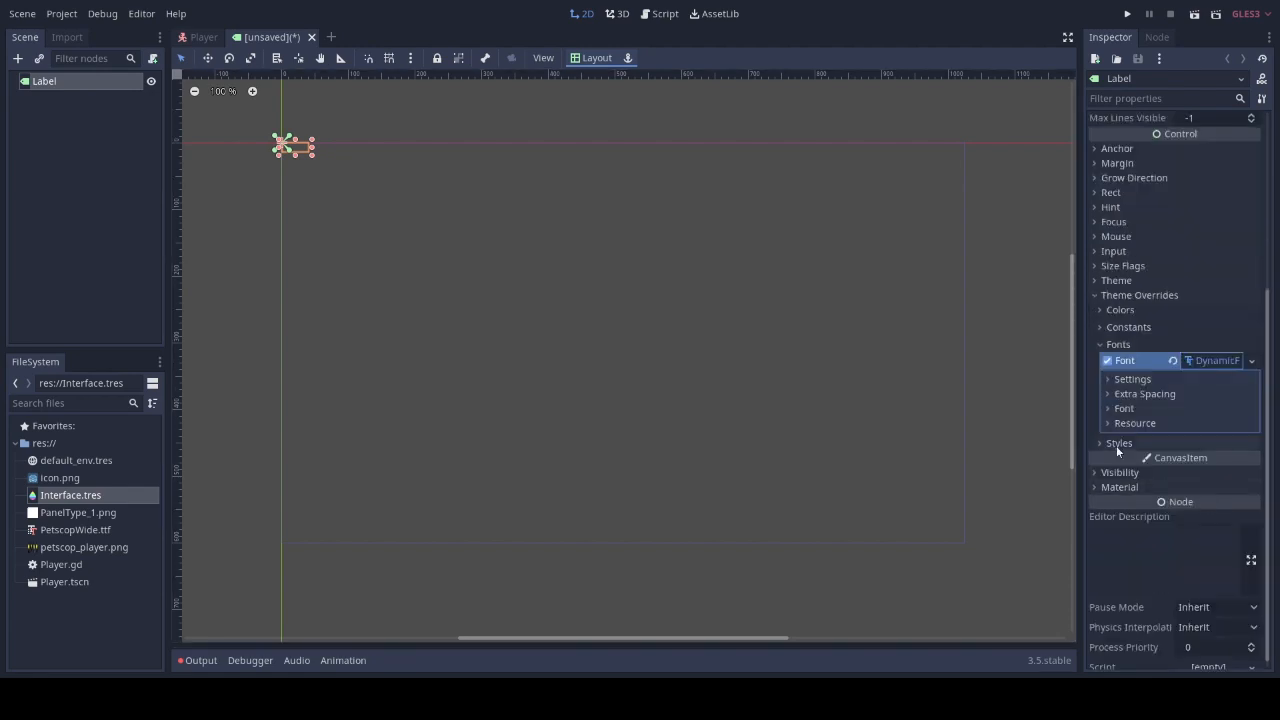
click(1124, 408)
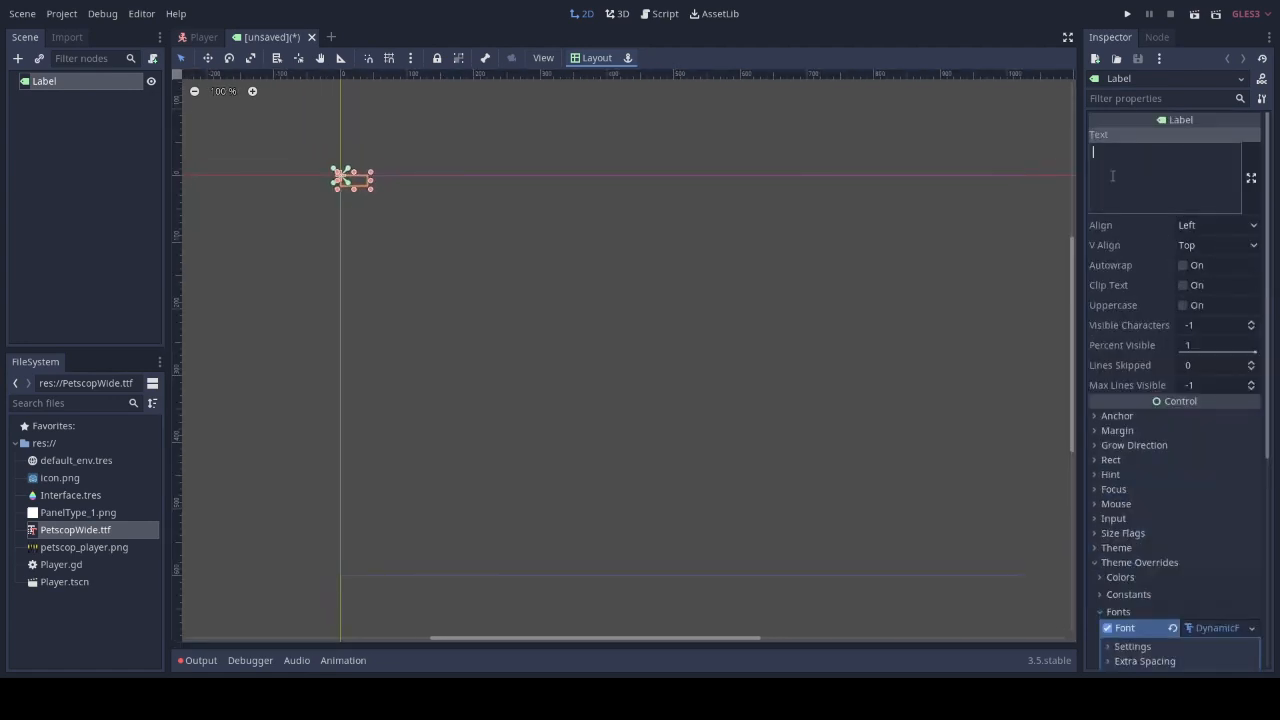
text(Hello)
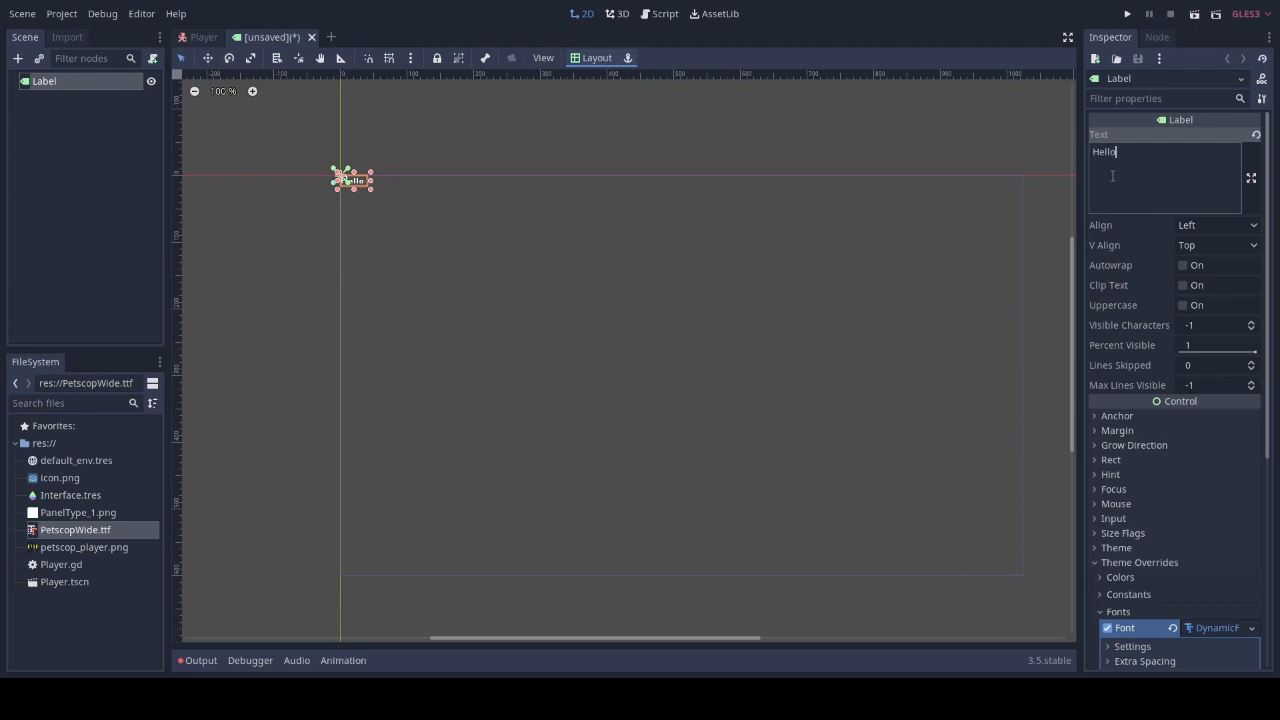
text(World)
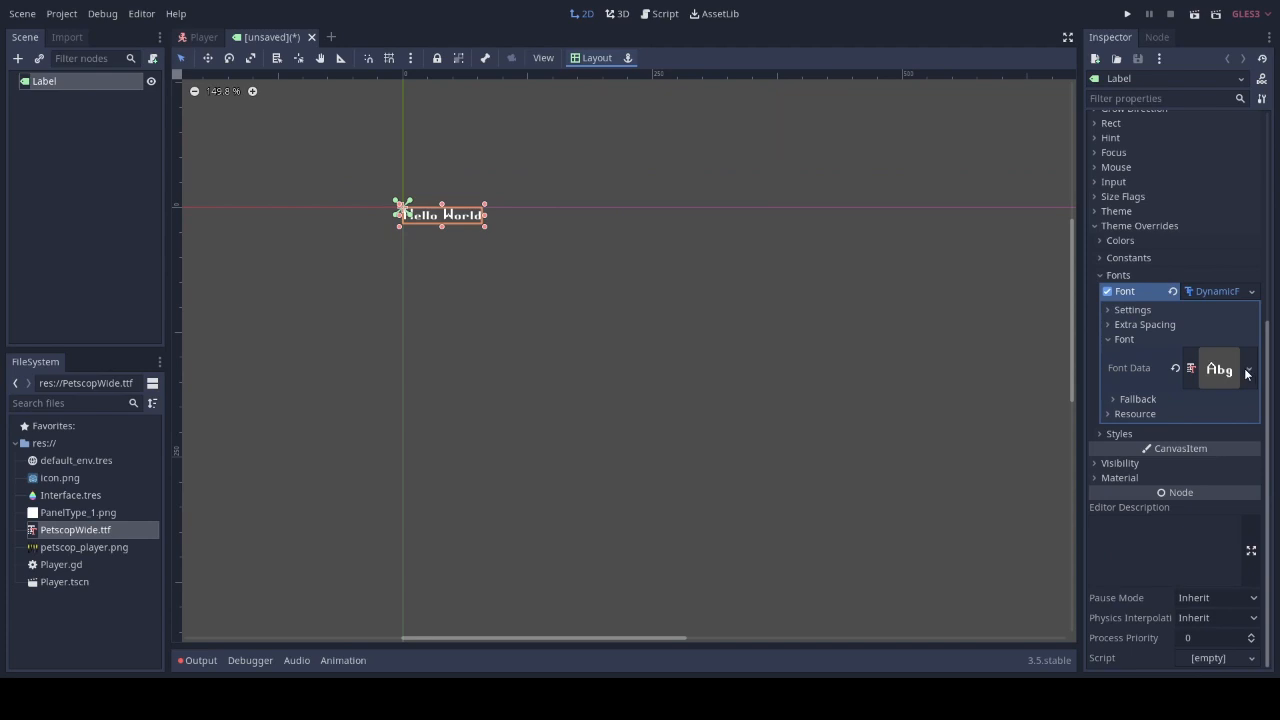
Save the label's font as PetscopFont_Normal.tres and close the unsaved label scene
click(1247, 368)
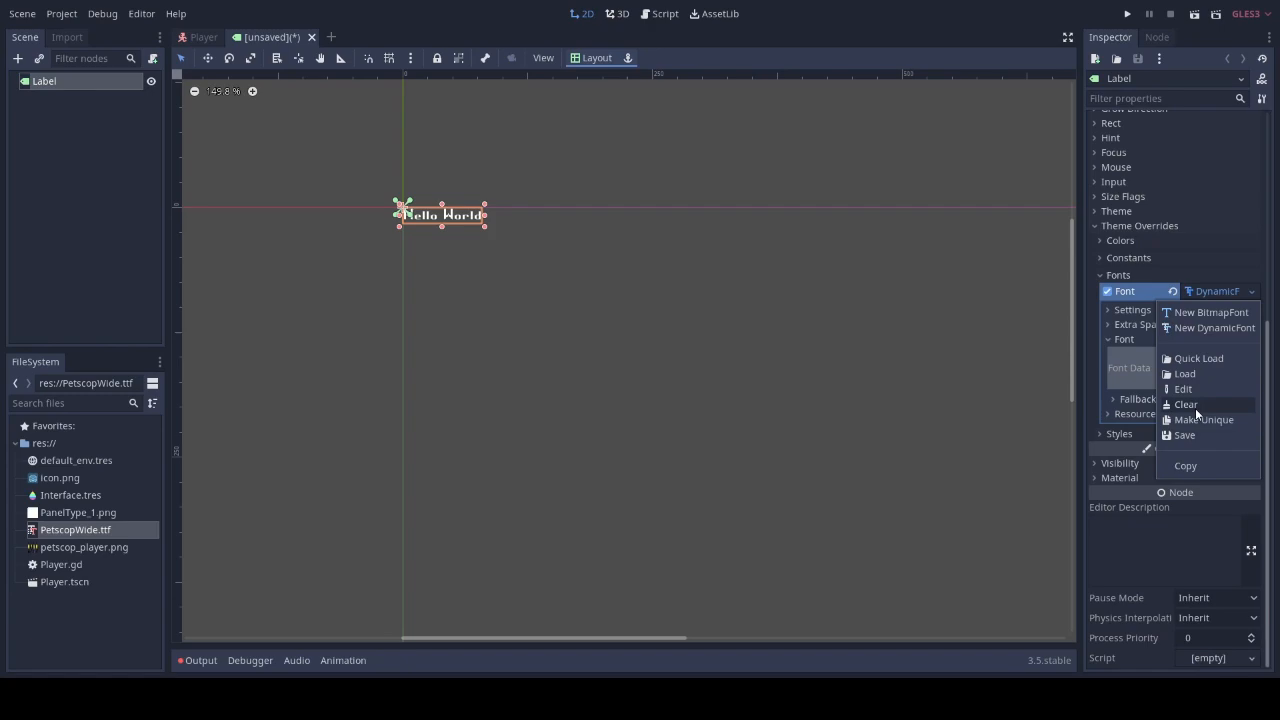
mouse_move(1184, 435)
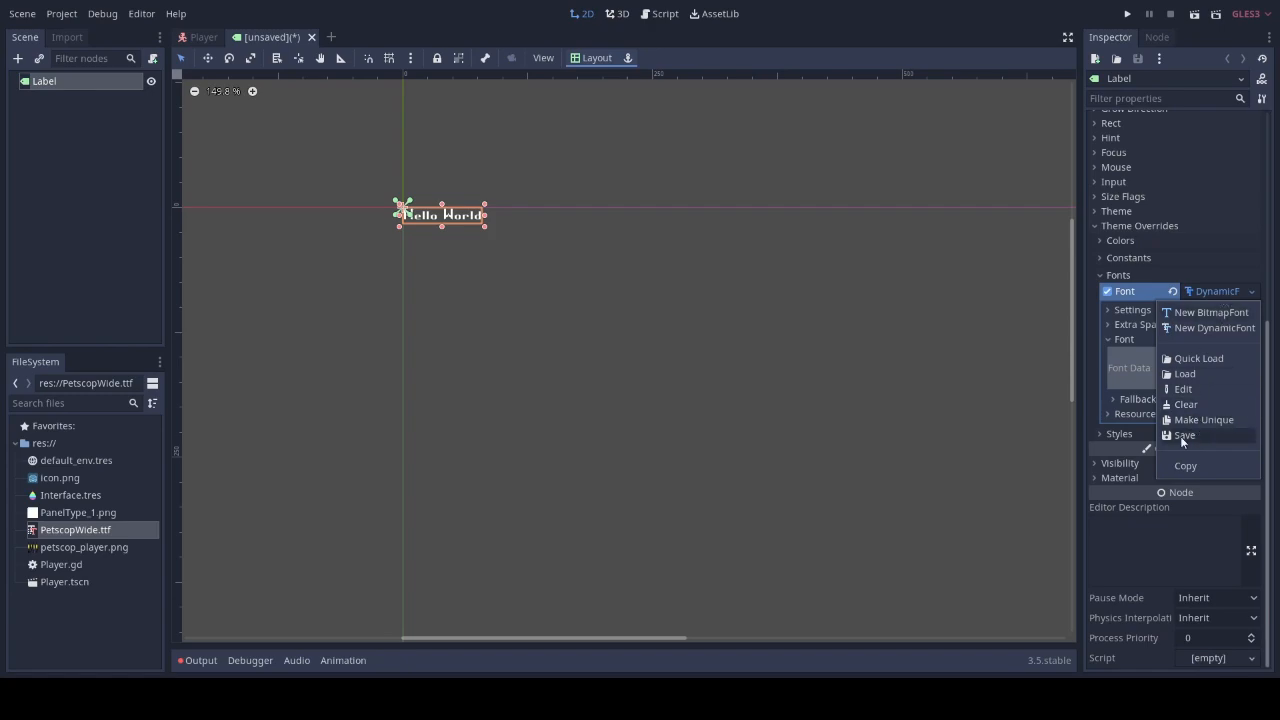
click(1184, 435)
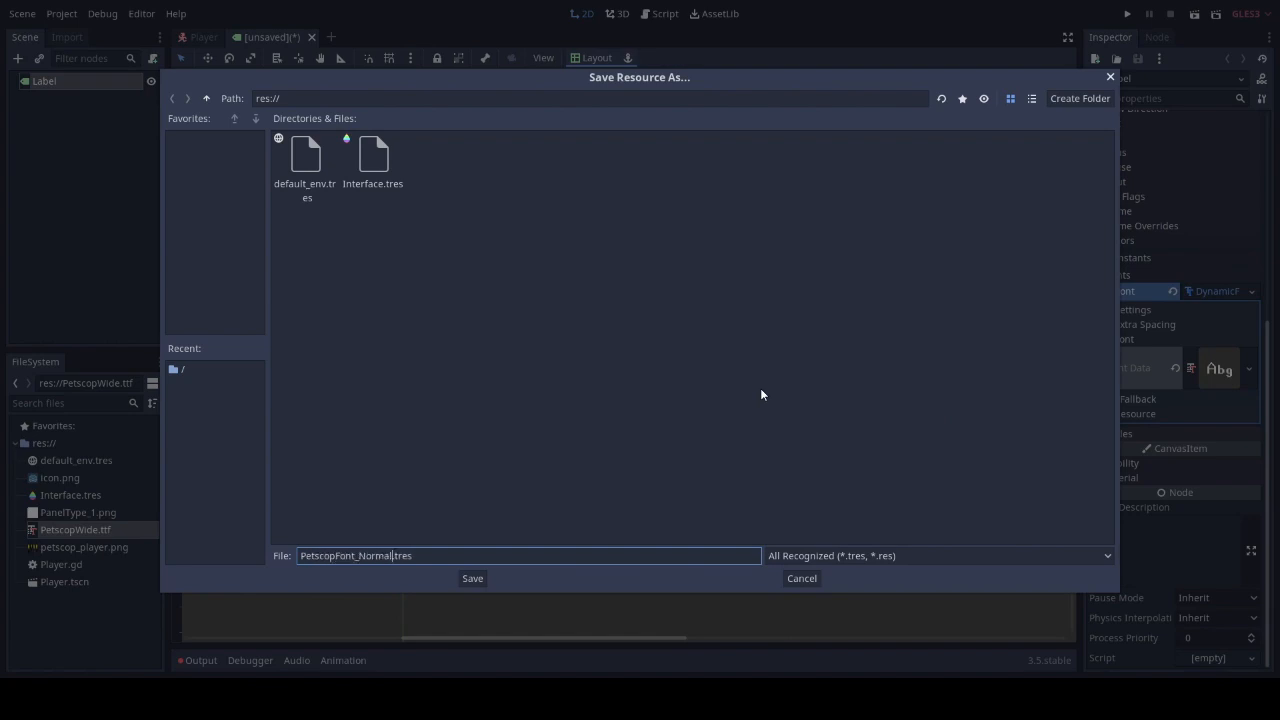
click(472, 578)
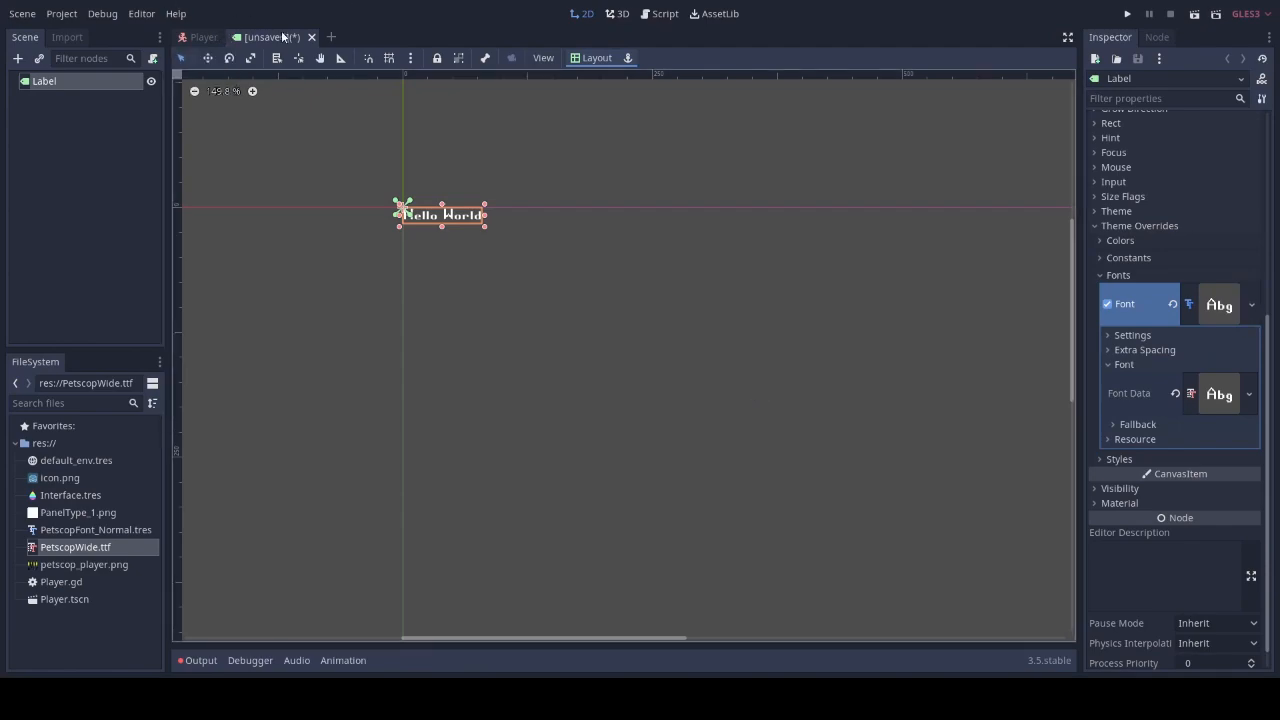
click(204, 37)
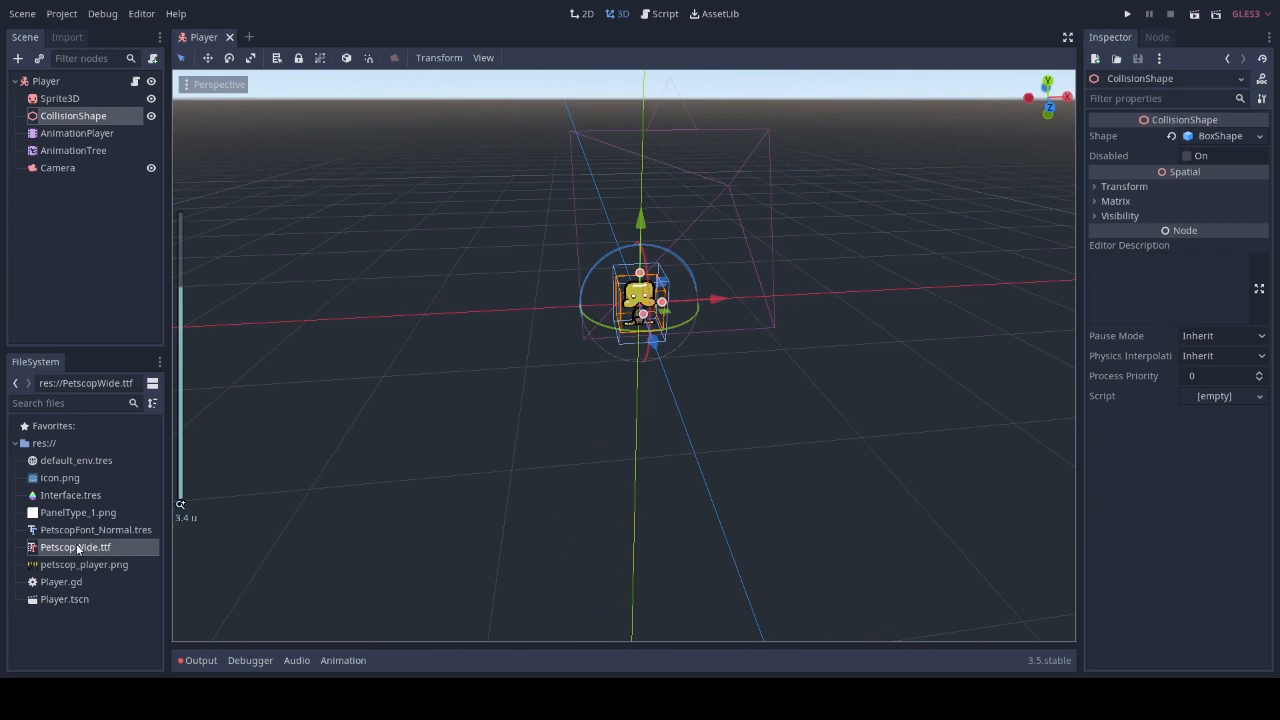
Open Interface.tres and set PetscopFont_Normal.tres as its default font
double_click(70, 495)
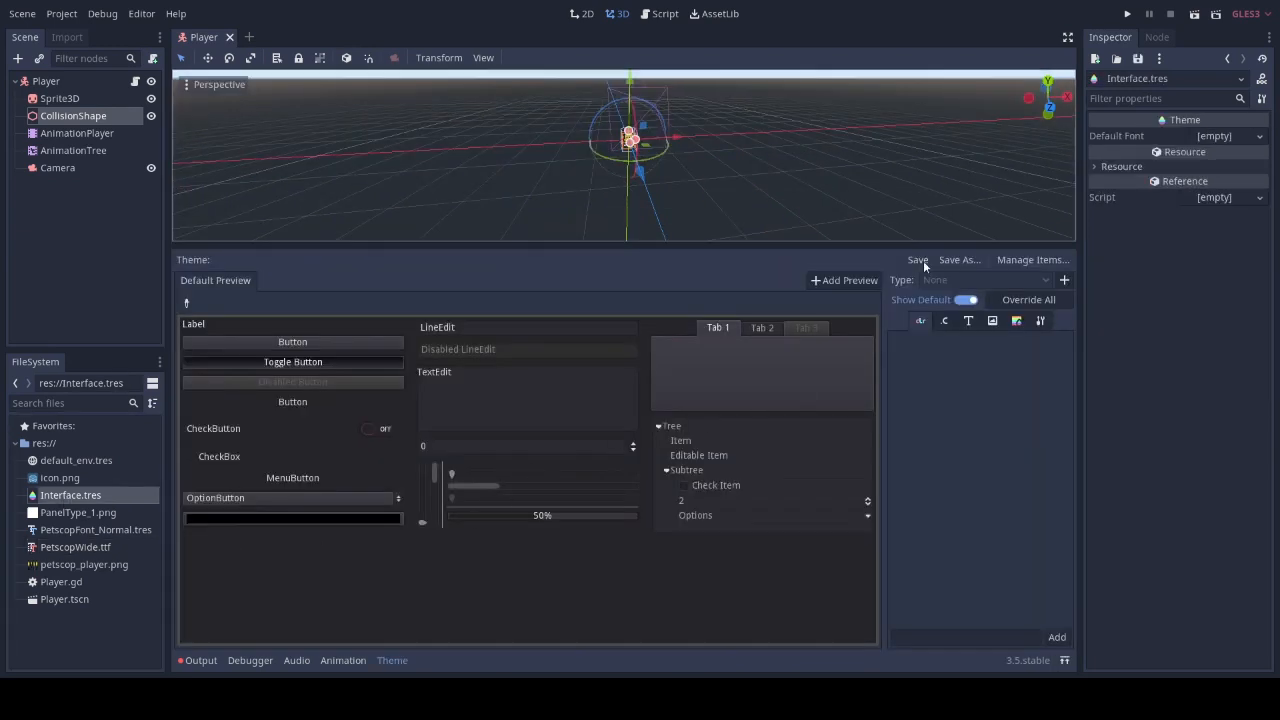
mouse_move(63, 533)
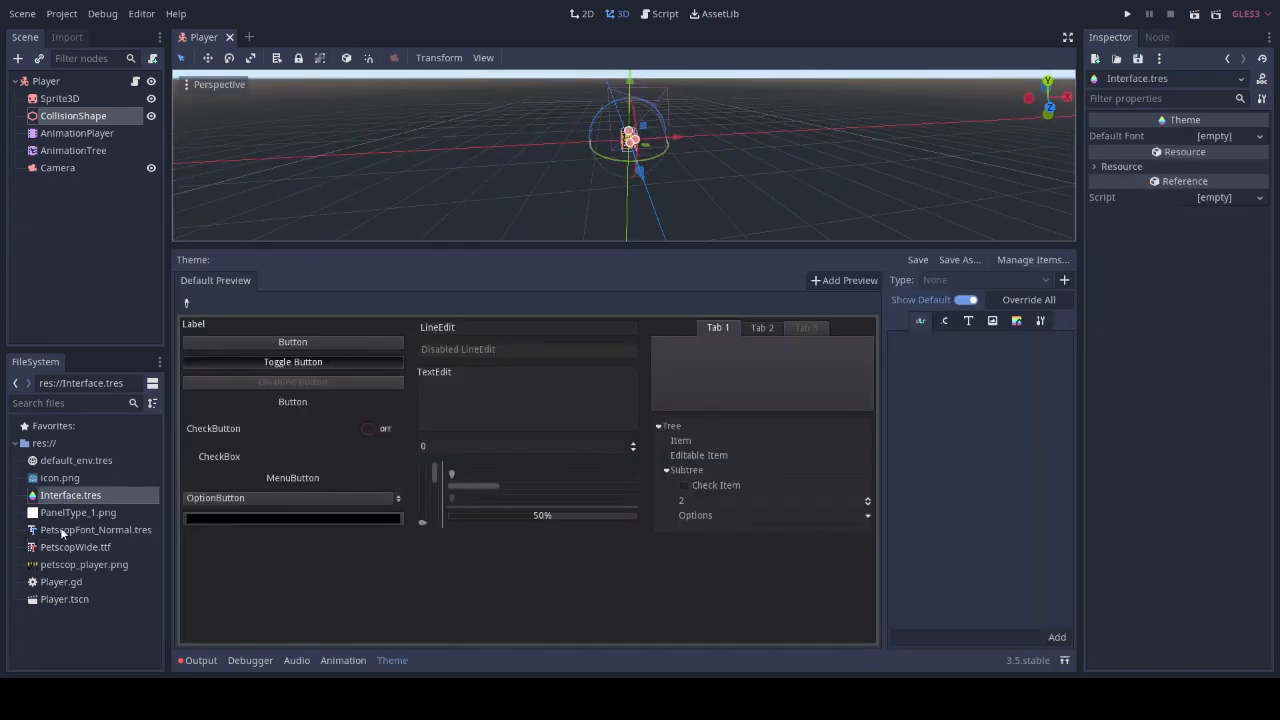
click(96, 530)
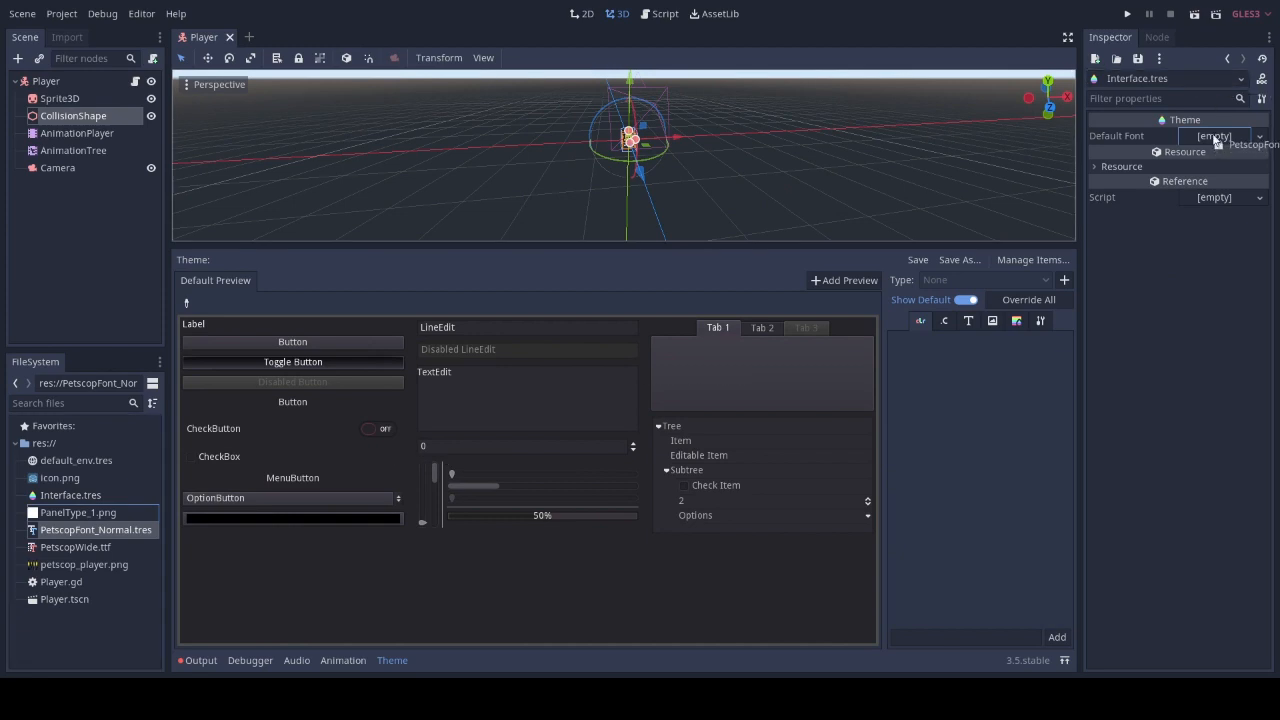
click(1213, 135)
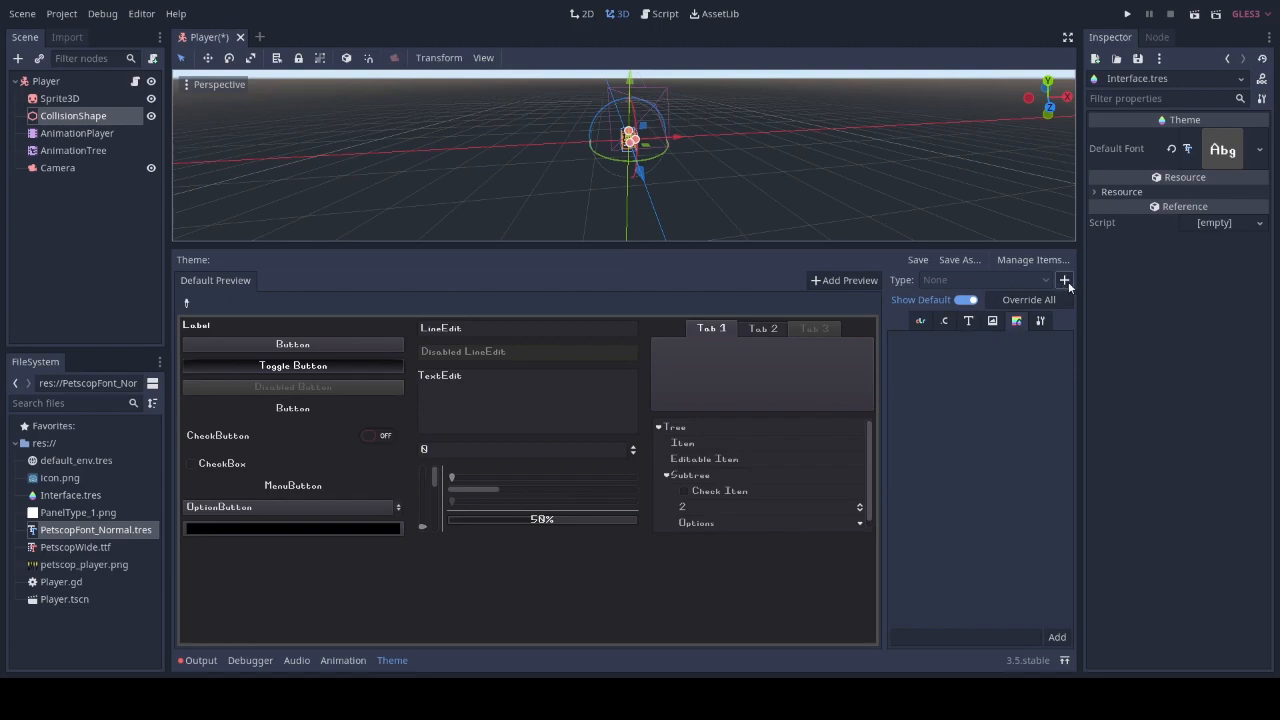
Add the Panel type to the theme and give its panel style a new StyleBoxTexture
click(1064, 280)
text(Panel)
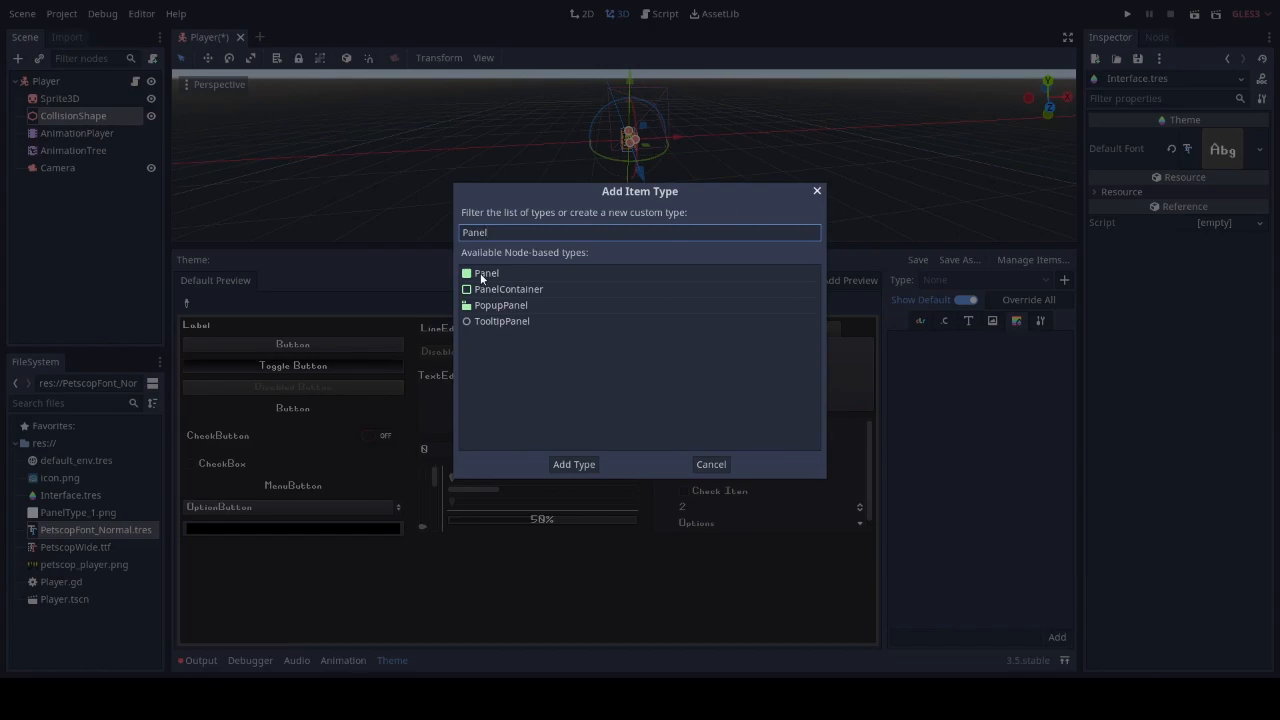
click(574, 464)
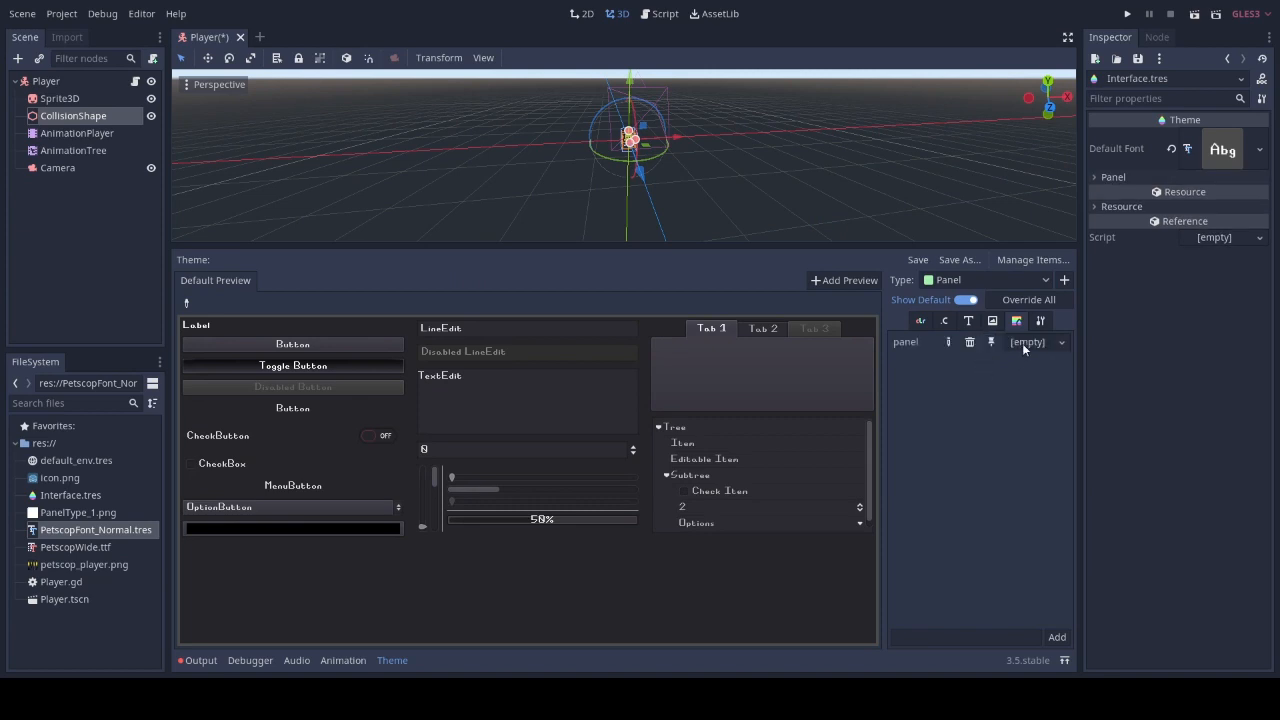
click(1060, 342)
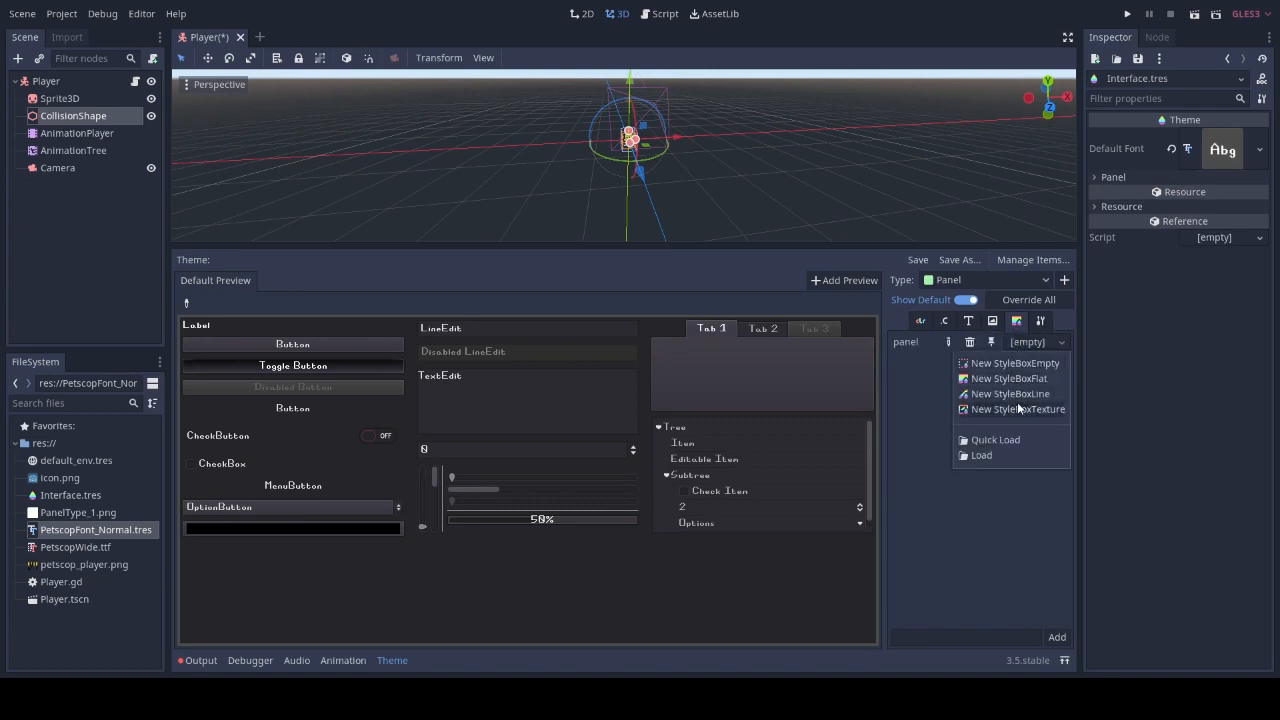
mouse_move(1015, 363)
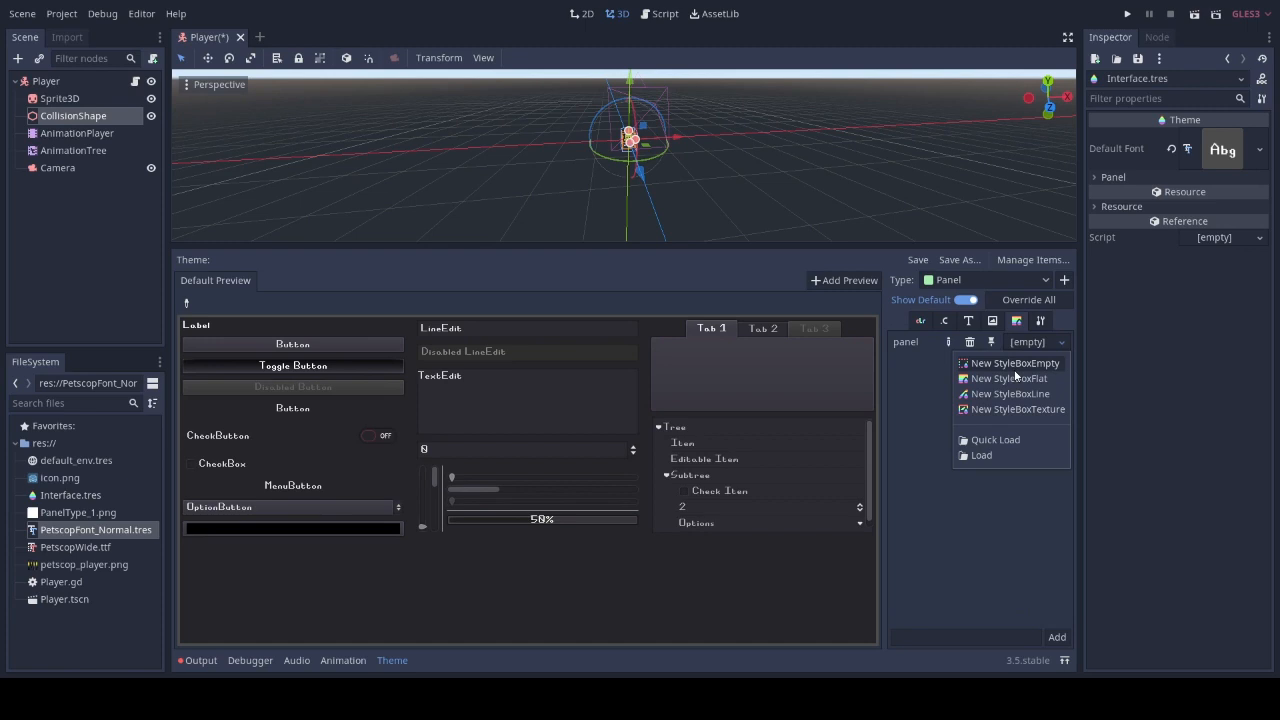
mouse_move(1011, 393)
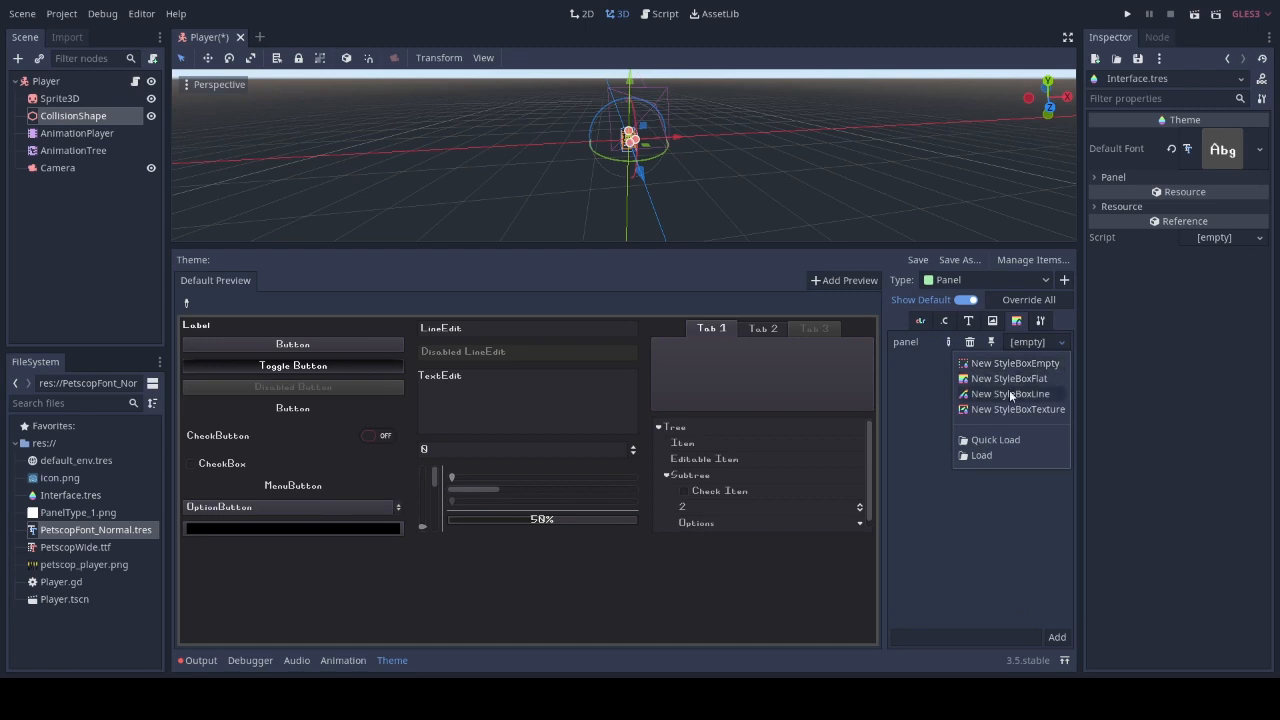
mouse_move(1009, 378)
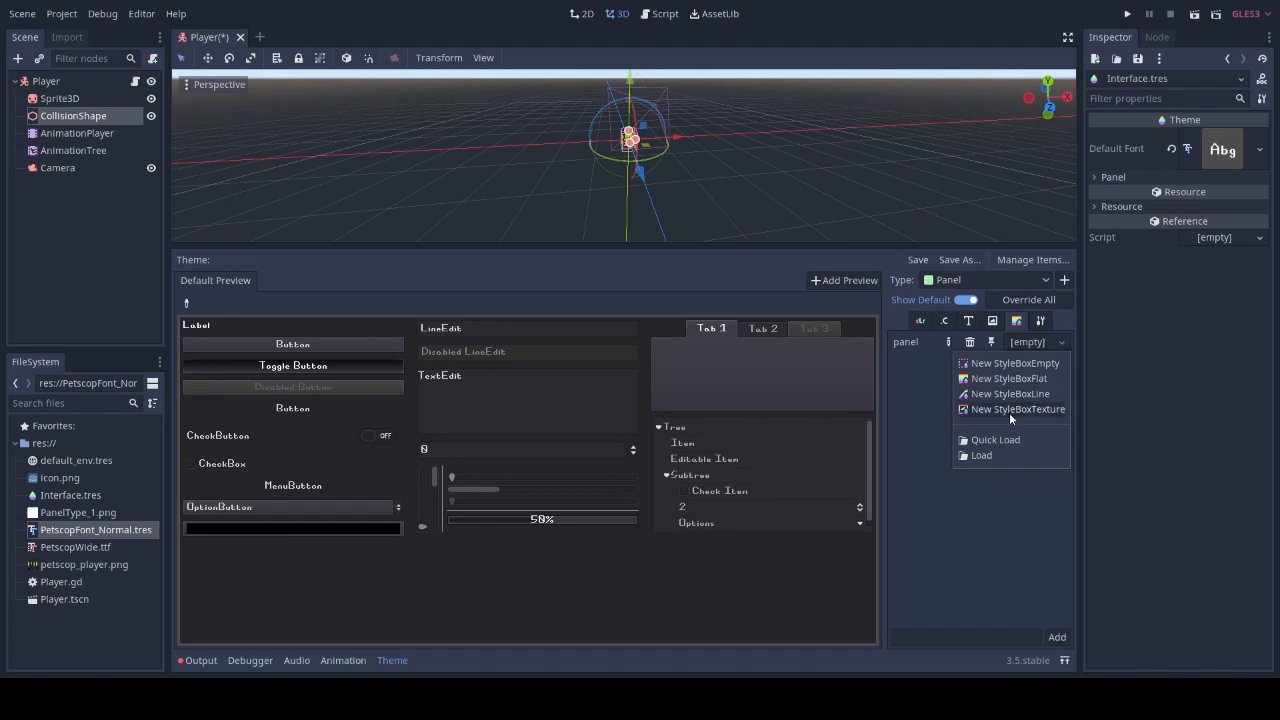
click(1008, 378)
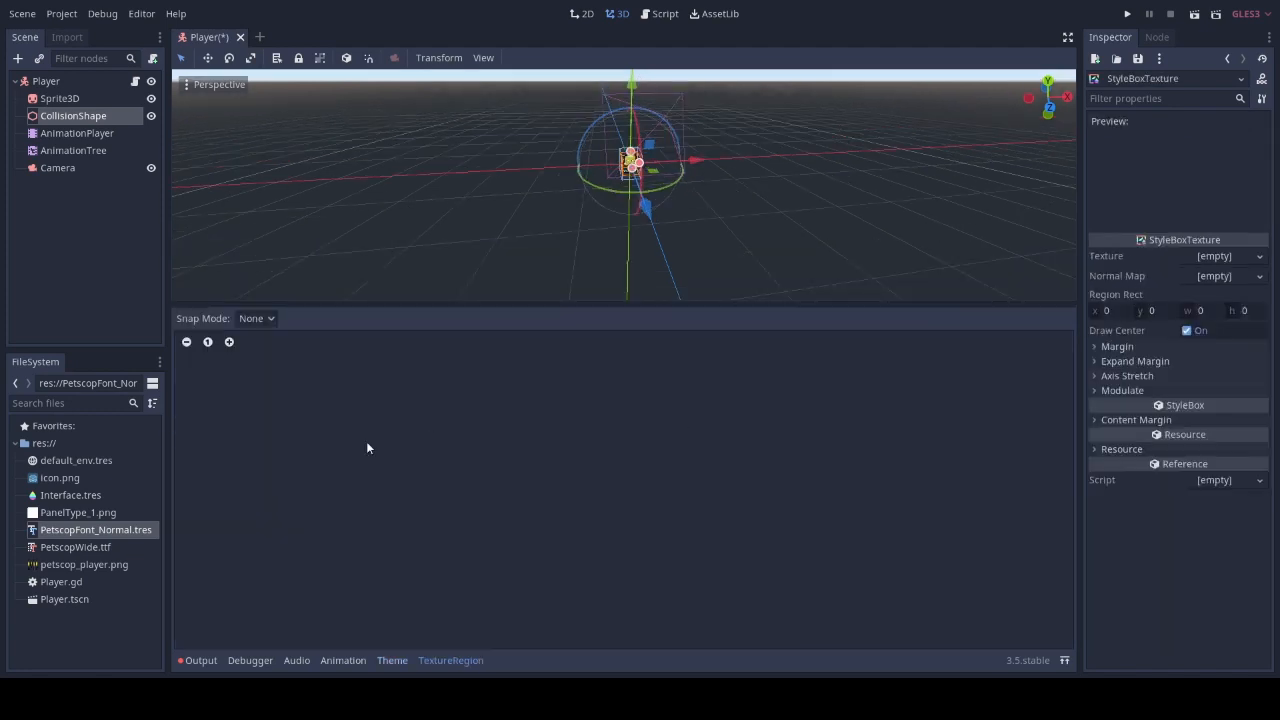
Assign PanelType_1.png as the stylebox texture and snap its margin guide to the image border using Grid Snap
click(77, 512)
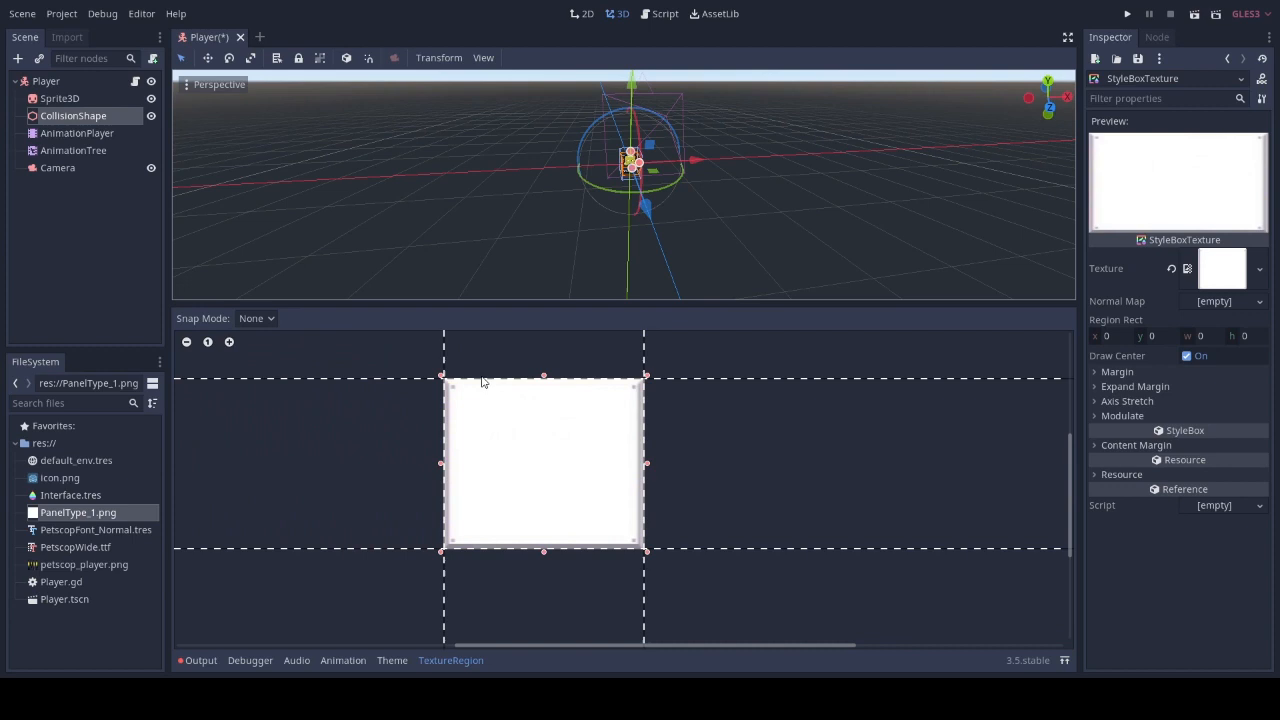
mouse_move(505, 432)
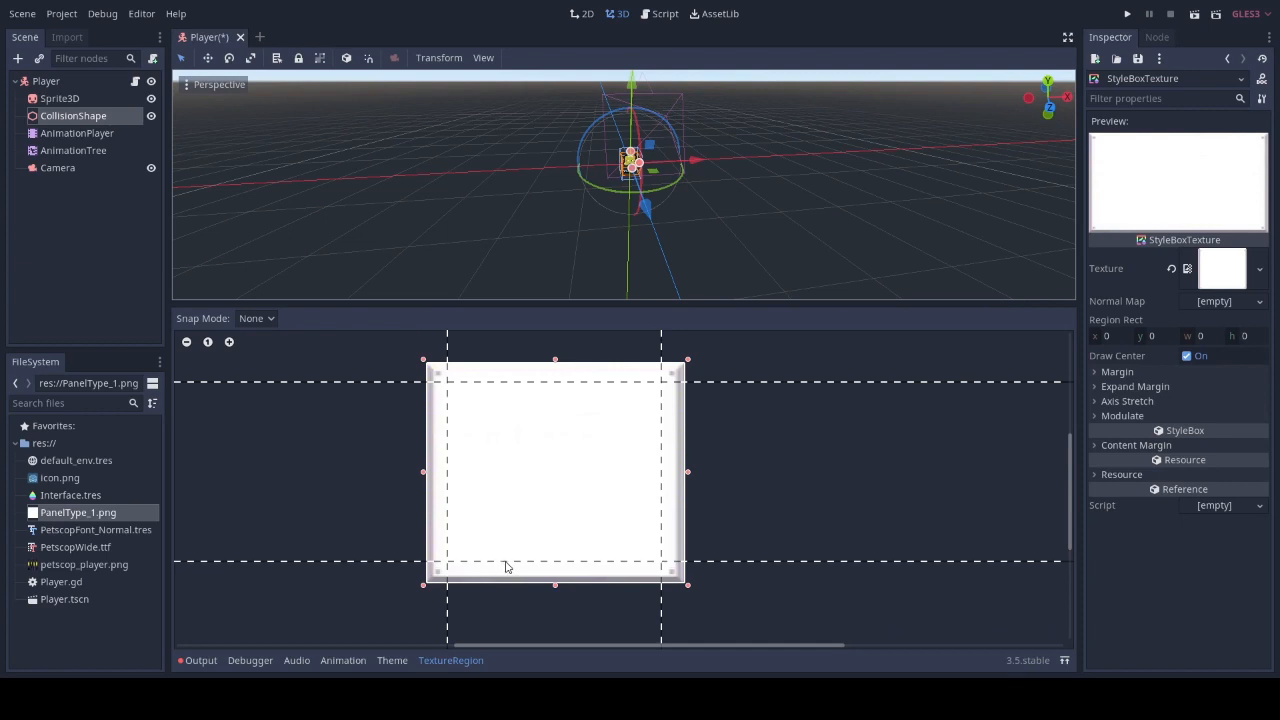
mouse_move(505, 391)
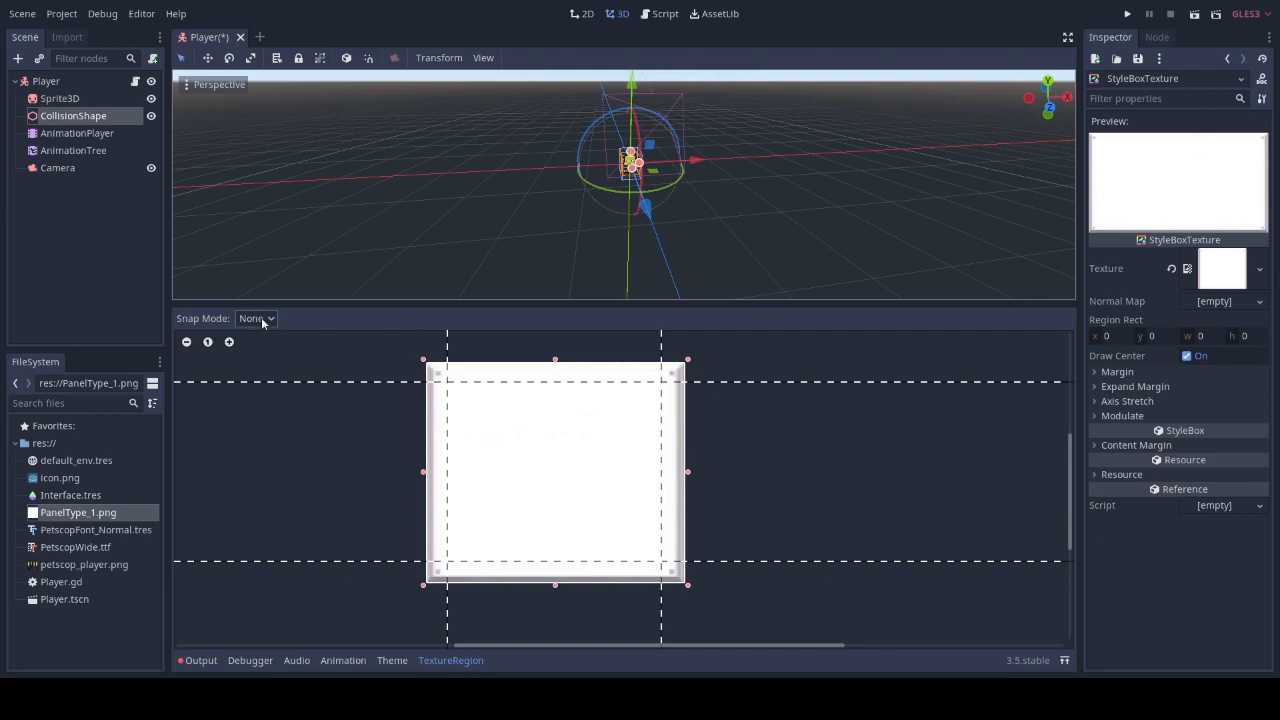
click(256, 318)
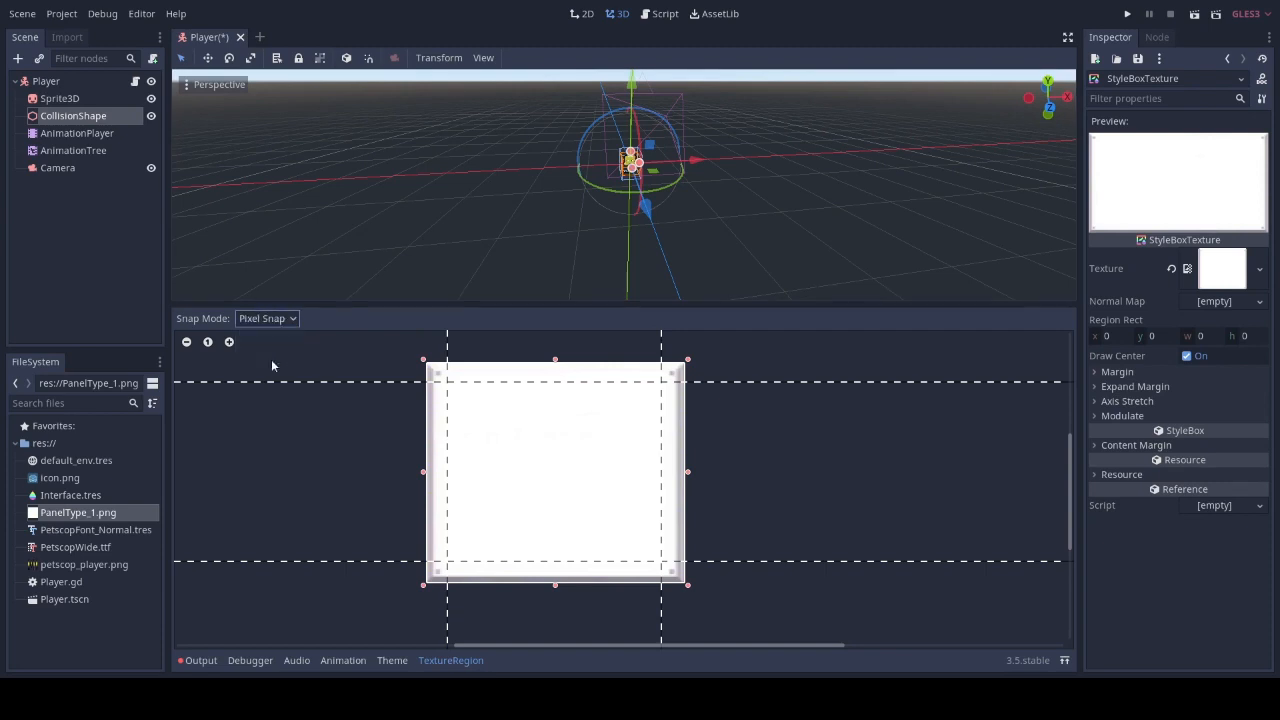
click(265, 318)
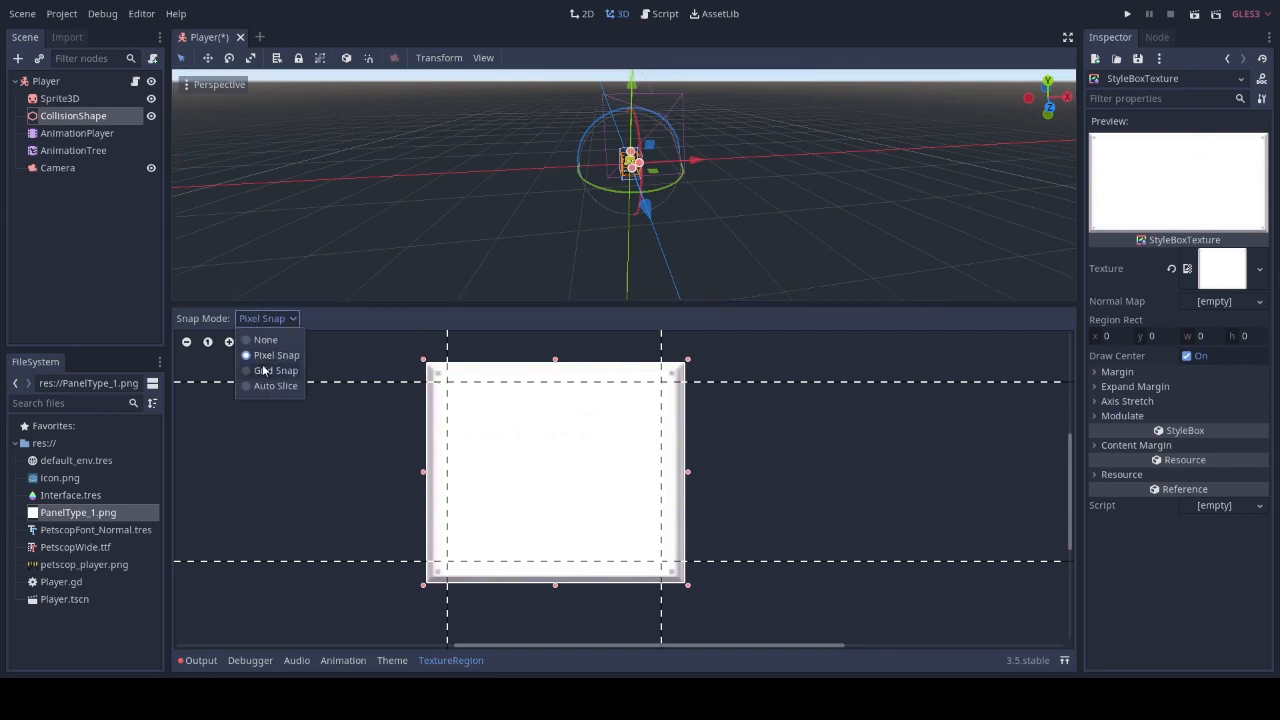
click(275, 370)
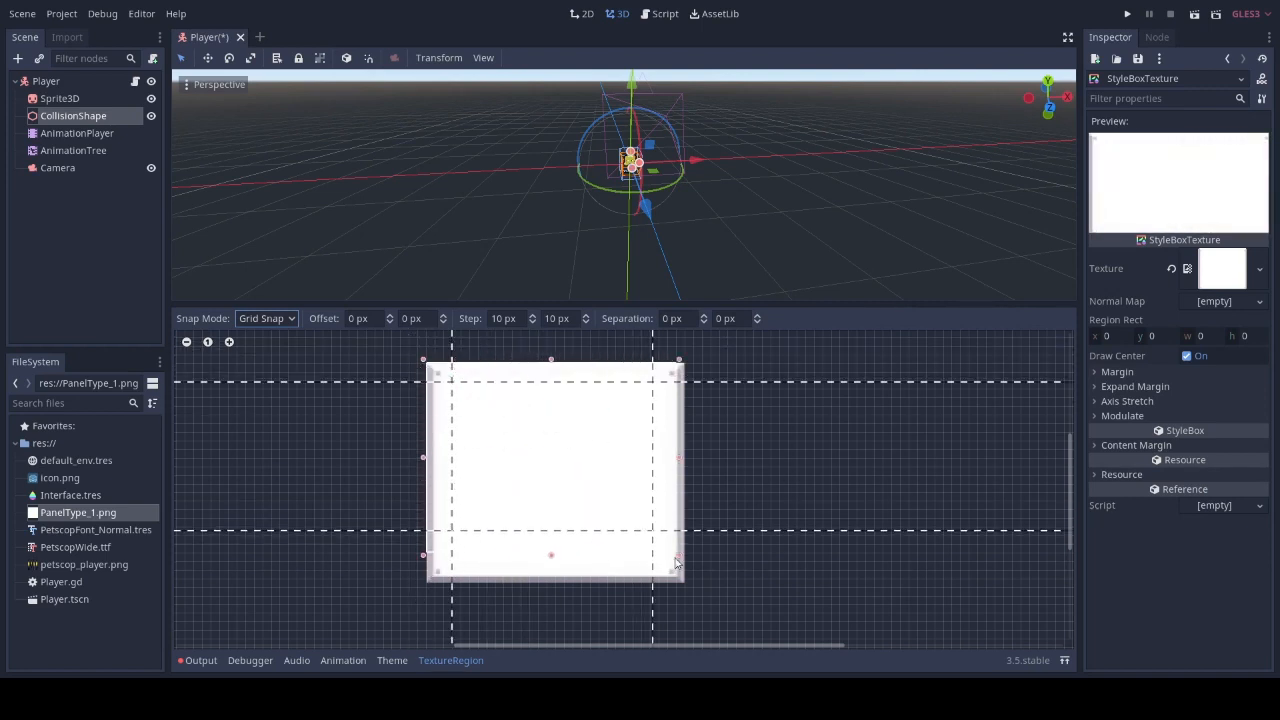
drag(678, 565, 687, 588)
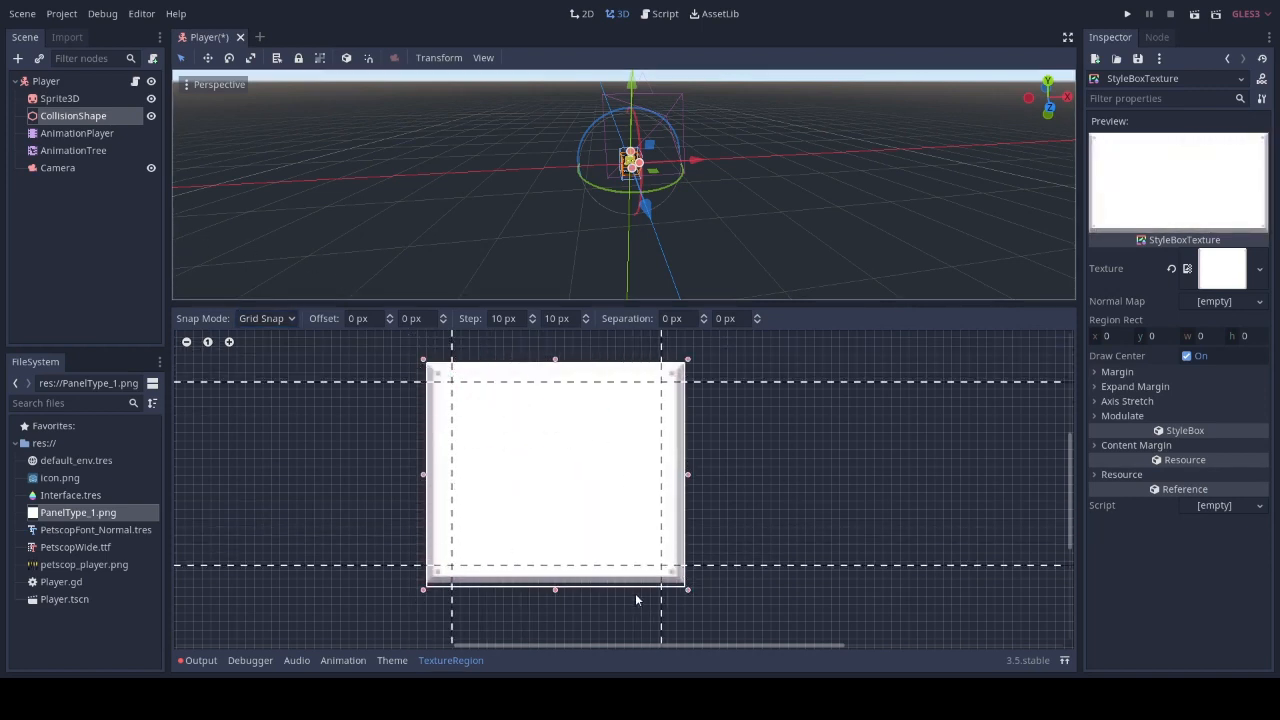
click(265, 318)
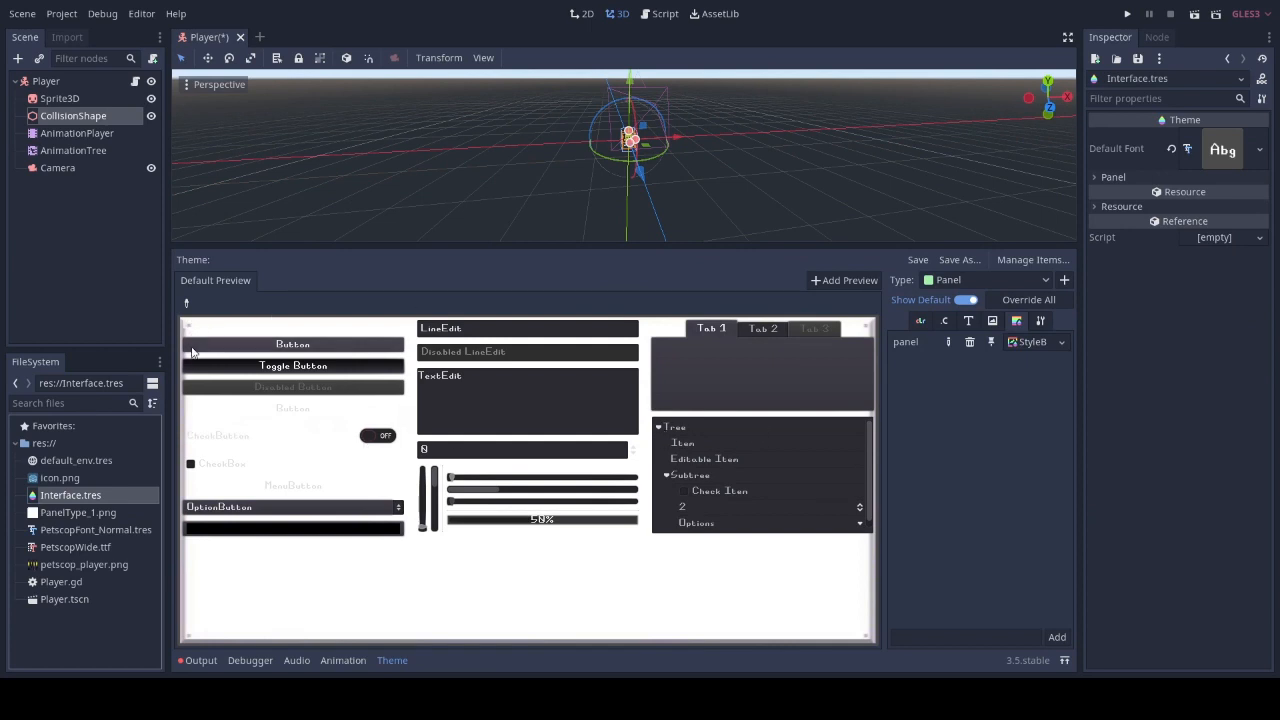
mouse_move(667, 360)
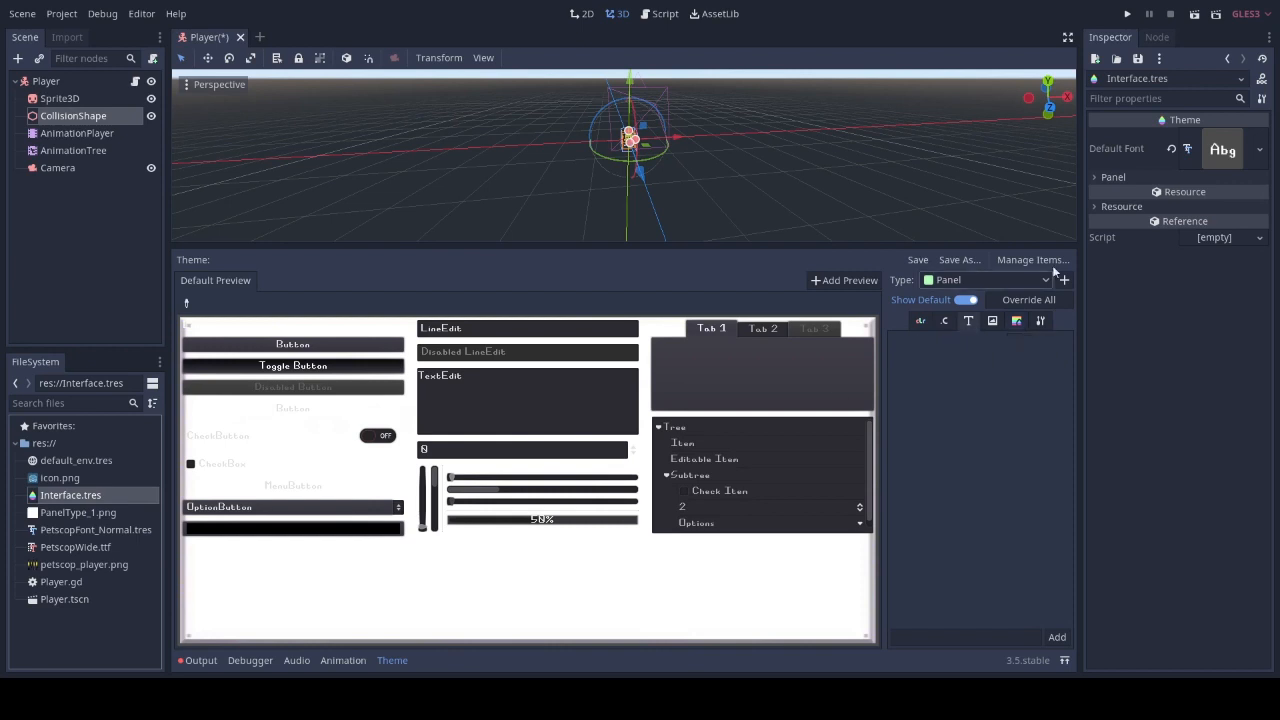
Expand the theme's Default Font to show its size 16 PetscopWide settings
click(1117, 148)
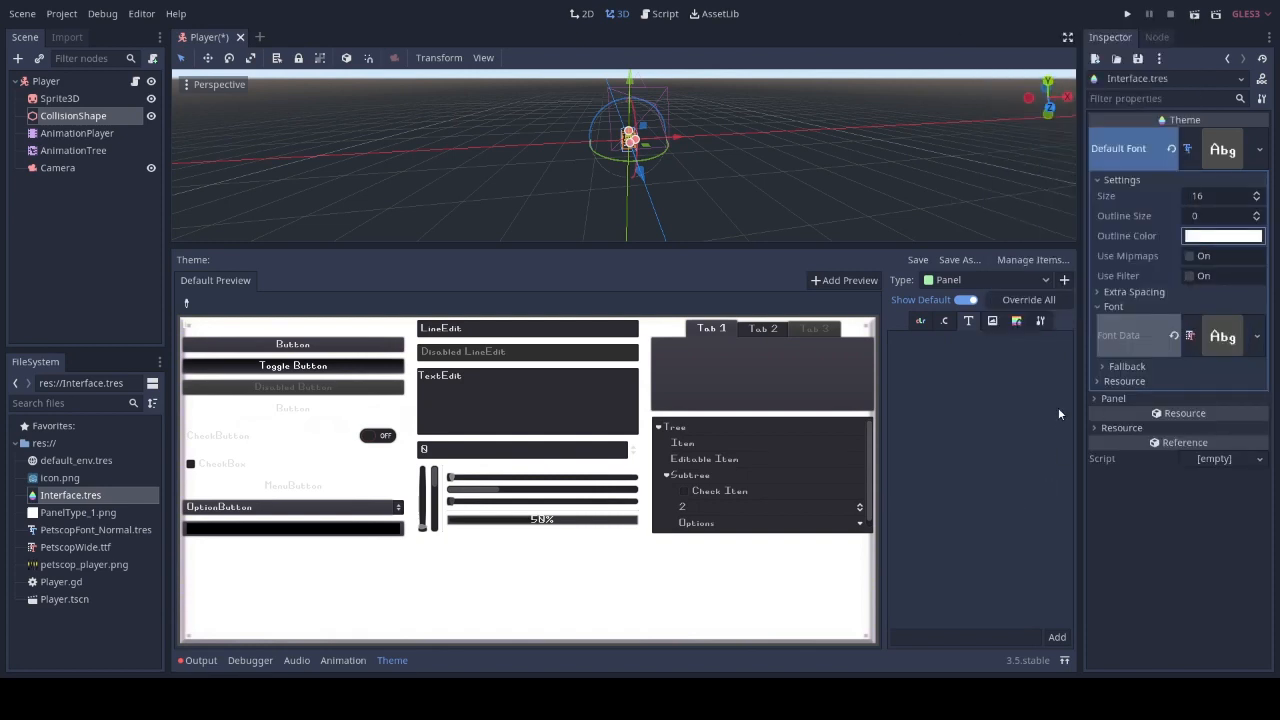
mouse_move(1230, 323)
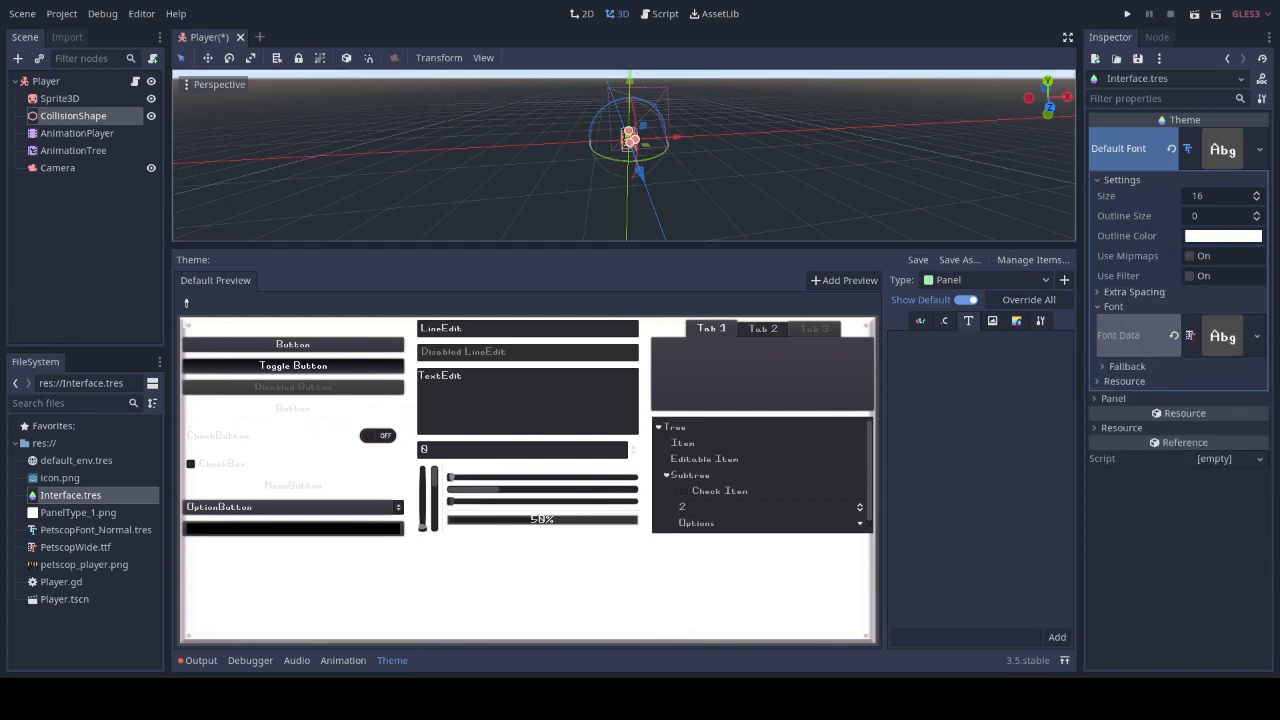
mouse_move(73, 115)
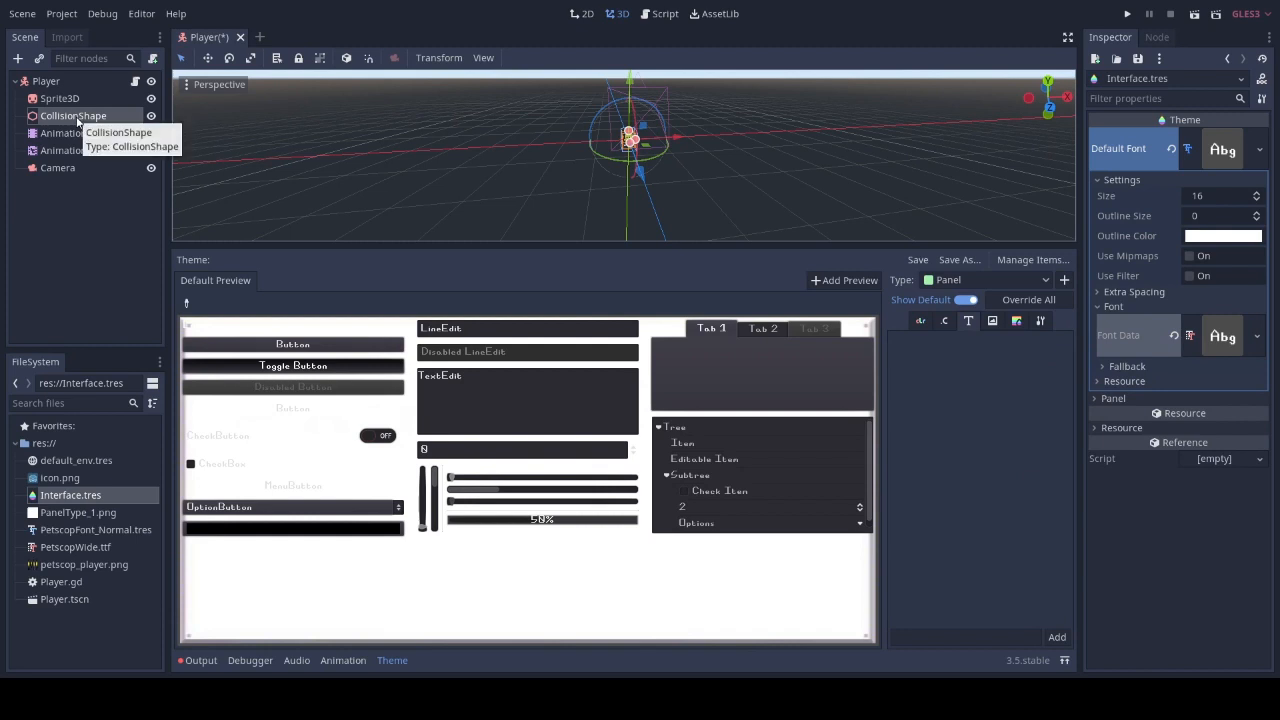
mouse_move(193, 322)
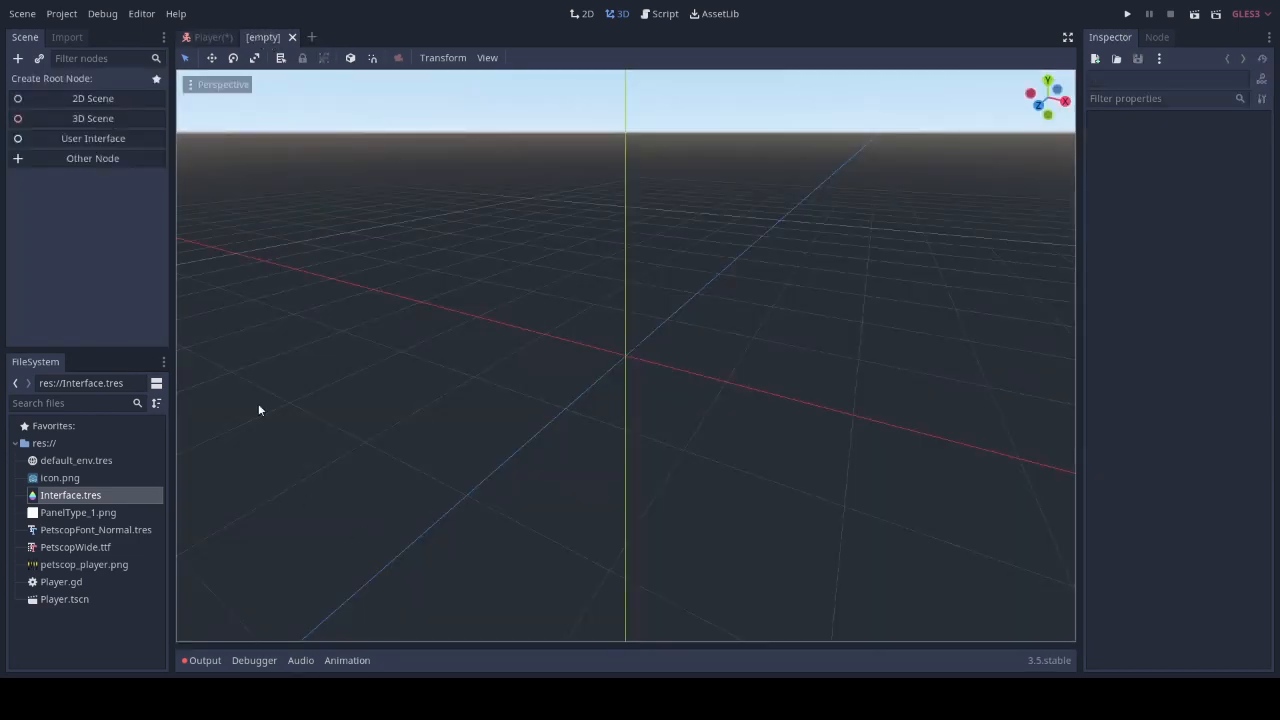
Create a 3D root node renamed 'World' and bring the instanced Player into view
click(92, 158)
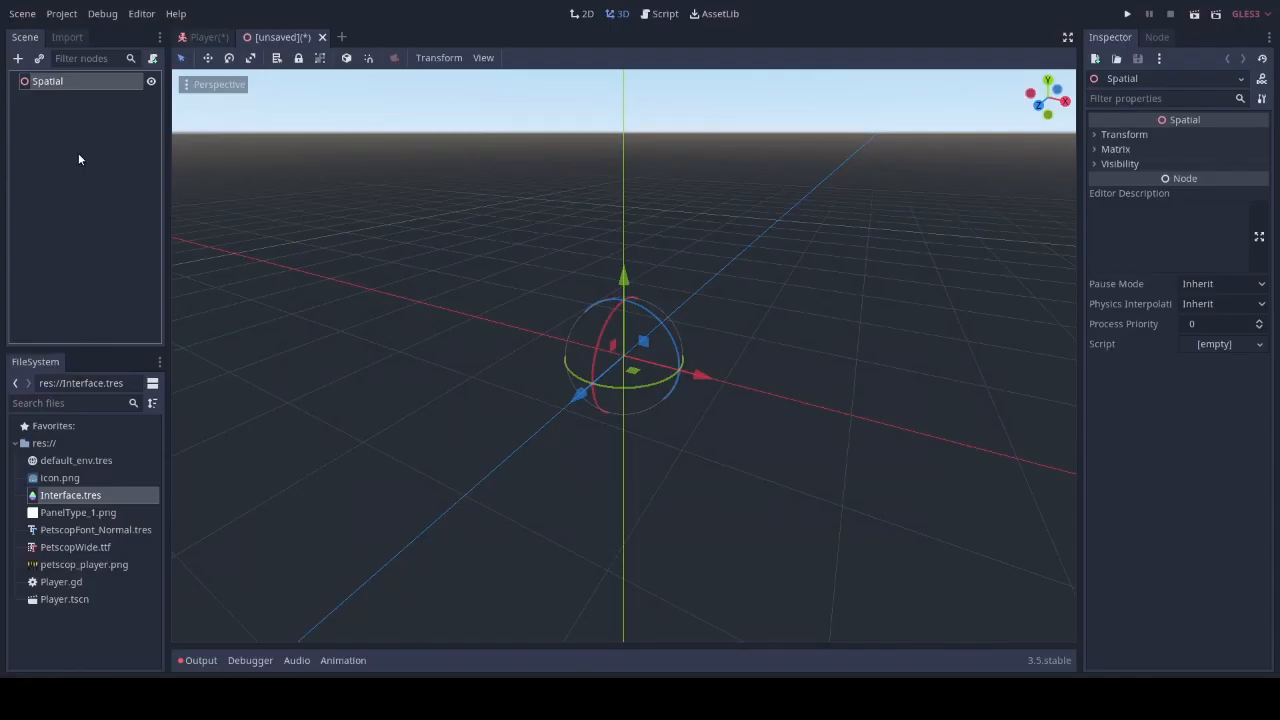
text(World)
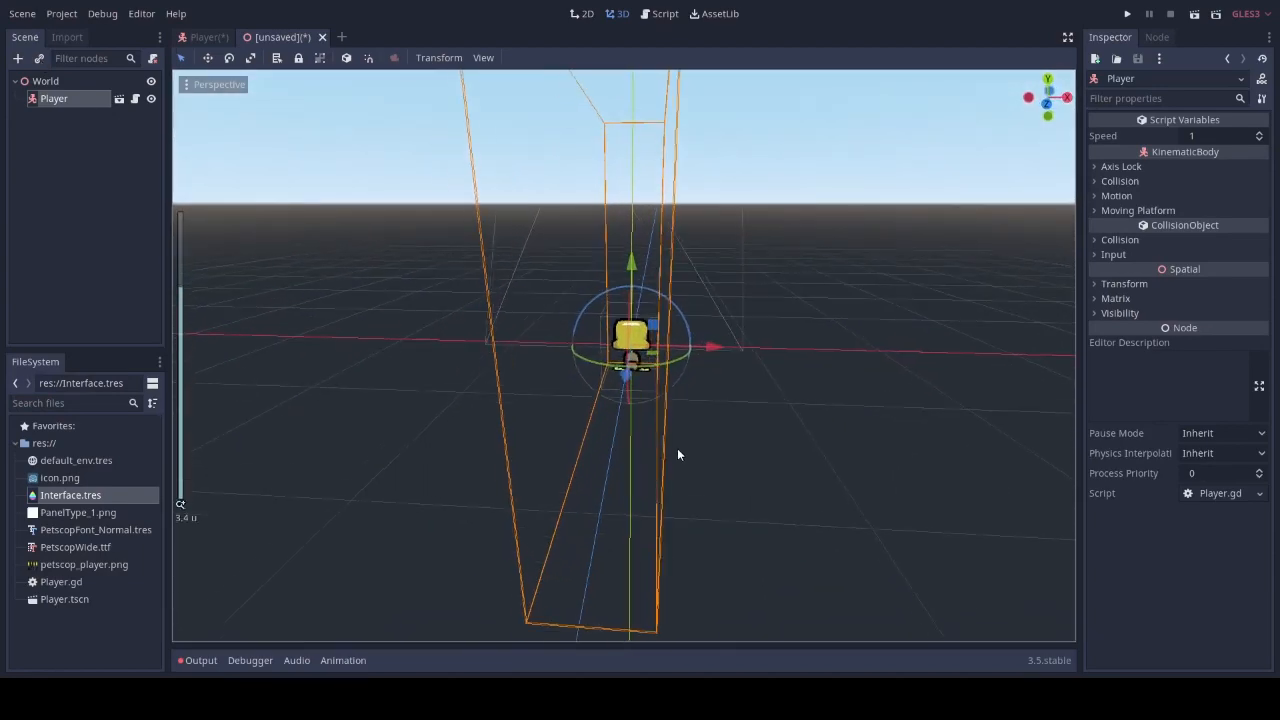
scroll(down, 3)
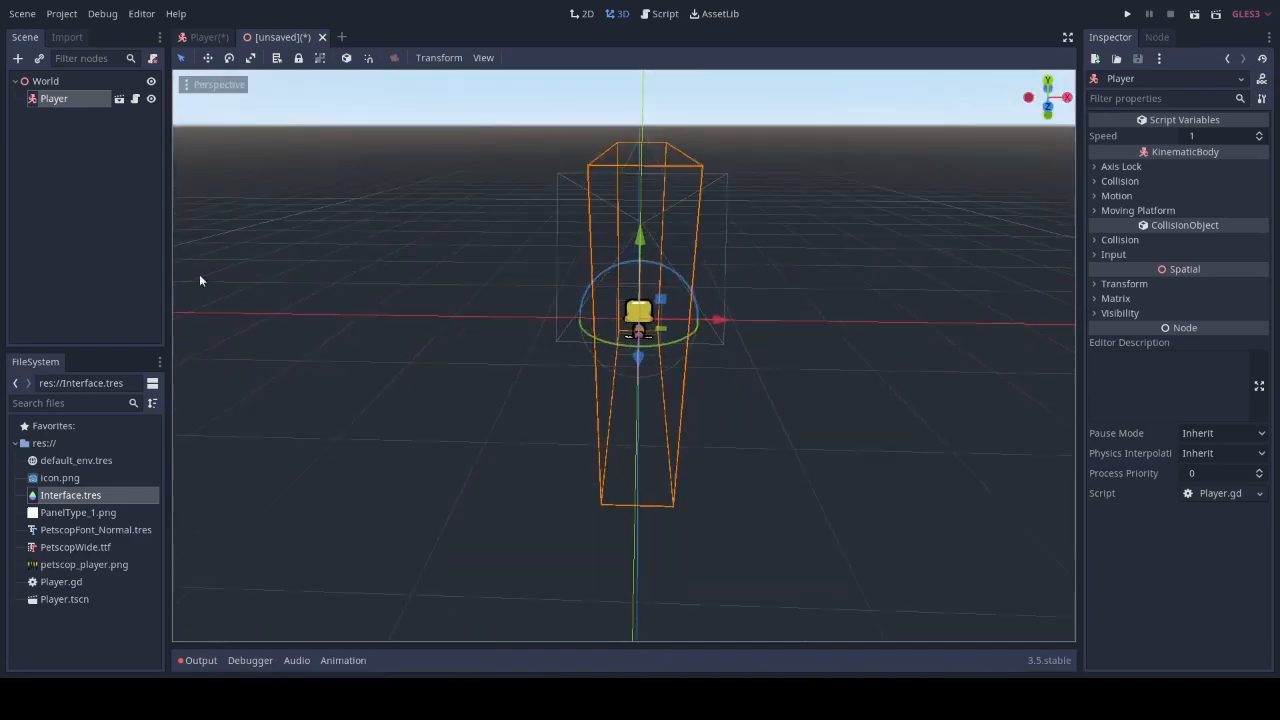
Add a WorldEnvironment node and a MeshInstance node under World
click(17, 58)
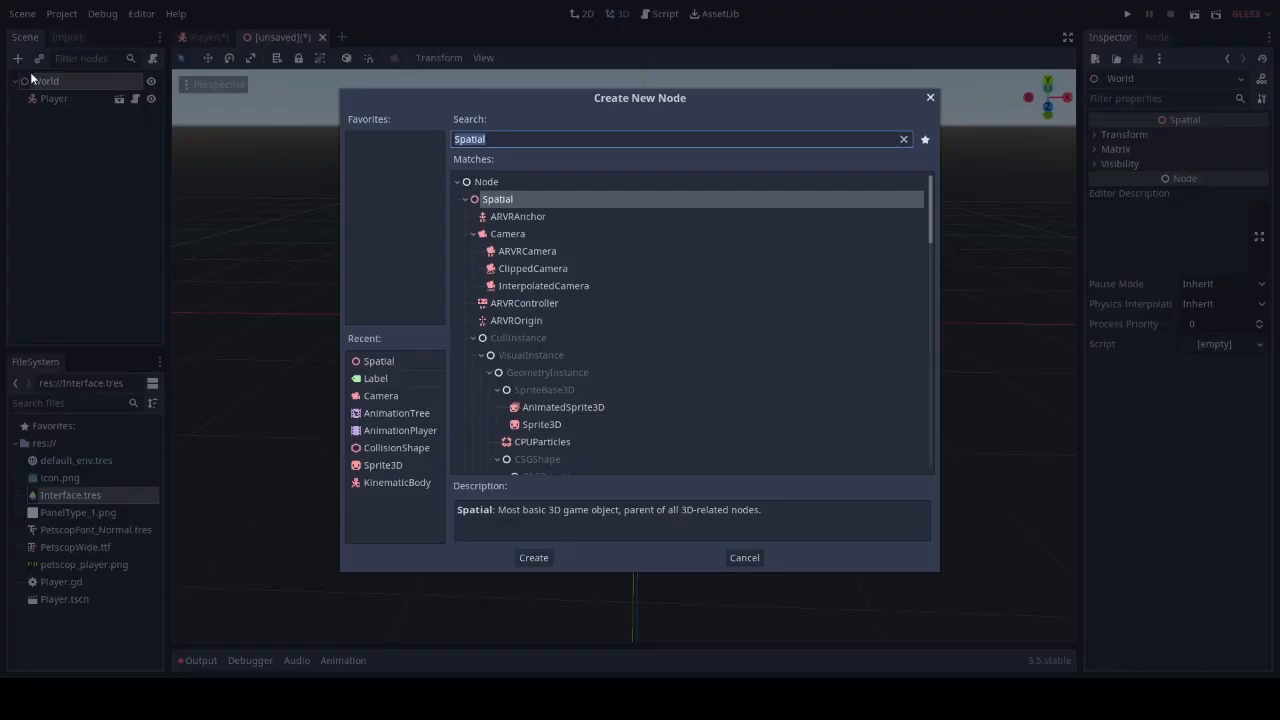
click(533, 557)
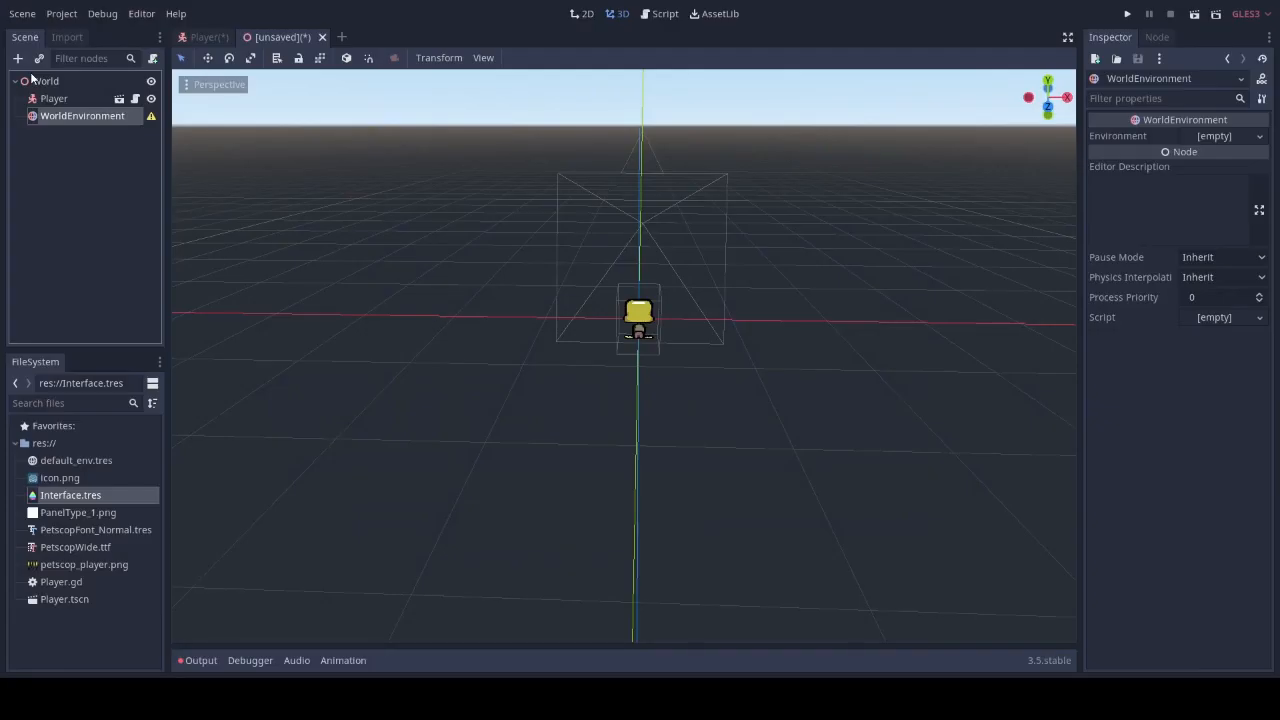
click(18, 58)
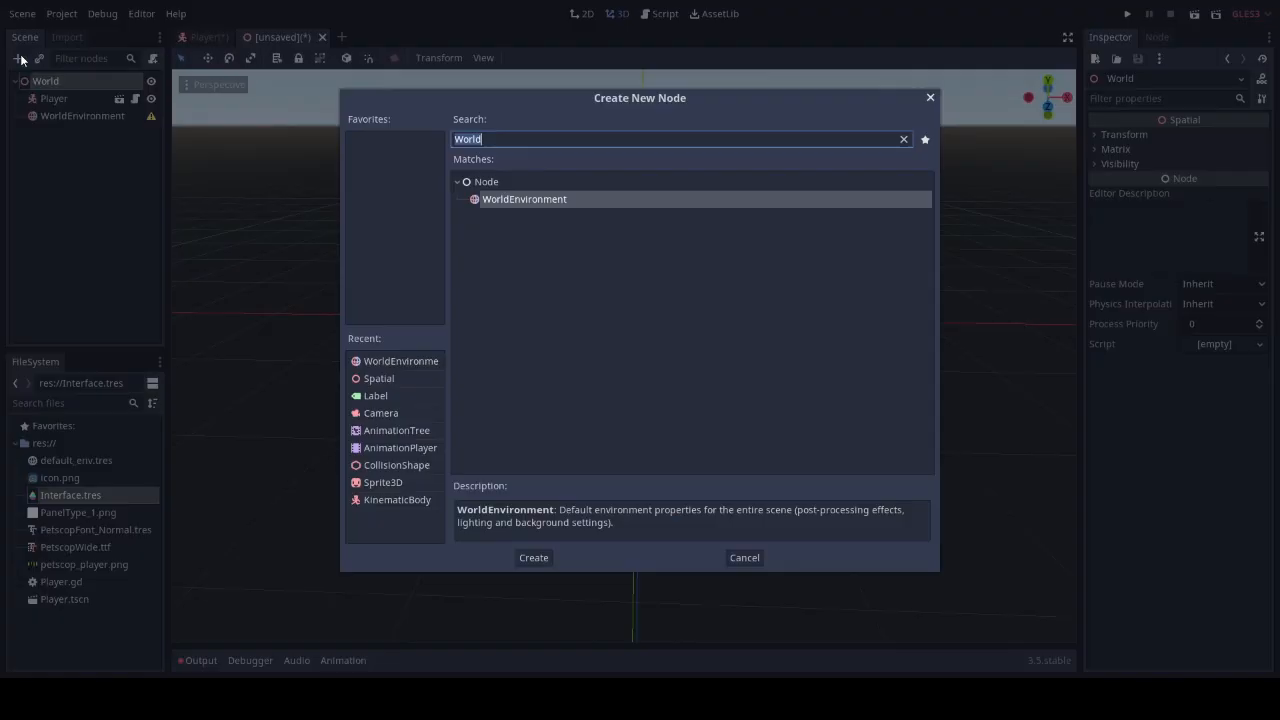
text(CSG)
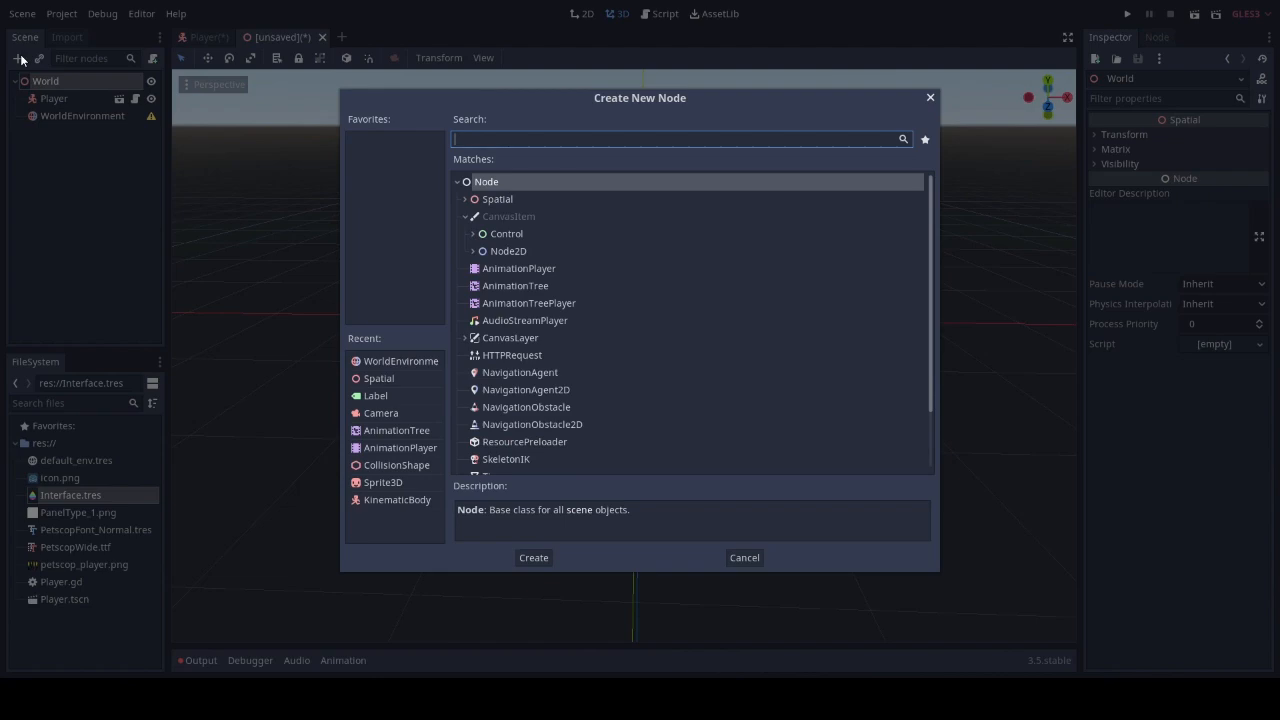
click(533, 557)
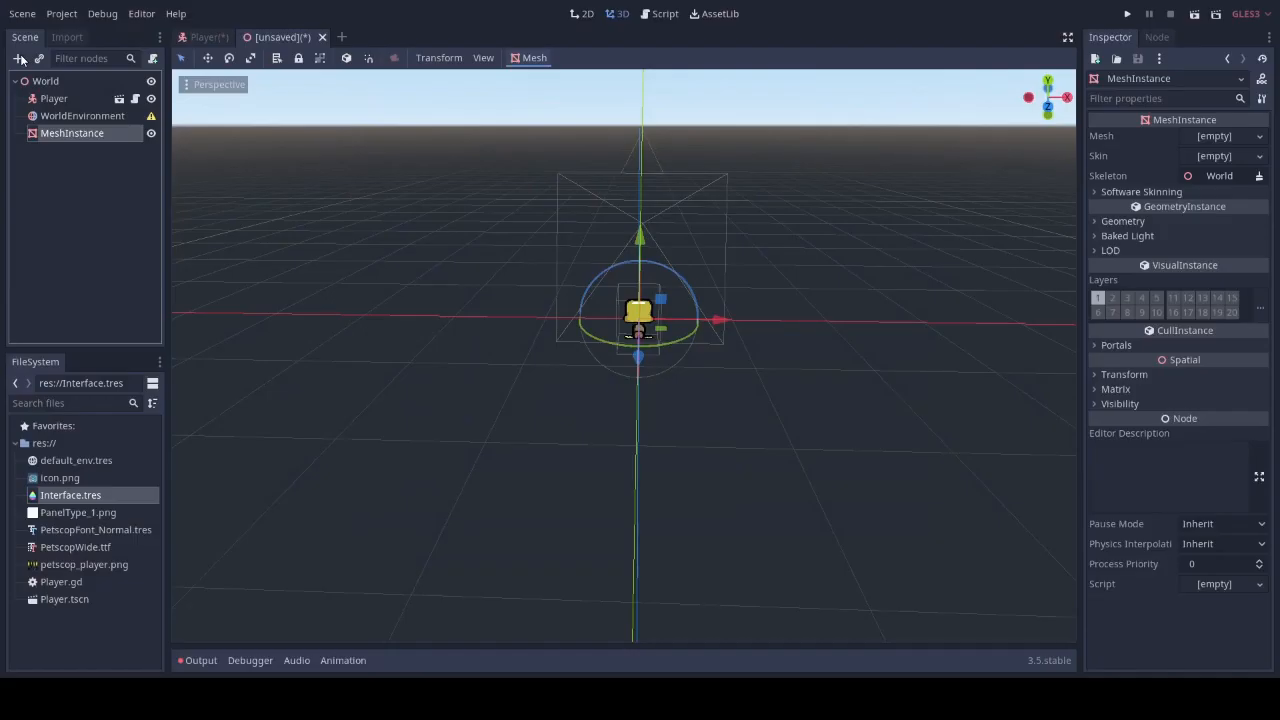
Give the MeshInstance a new CubeMesh flattened into a wide floor and expose its Material slot
click(1213, 136)
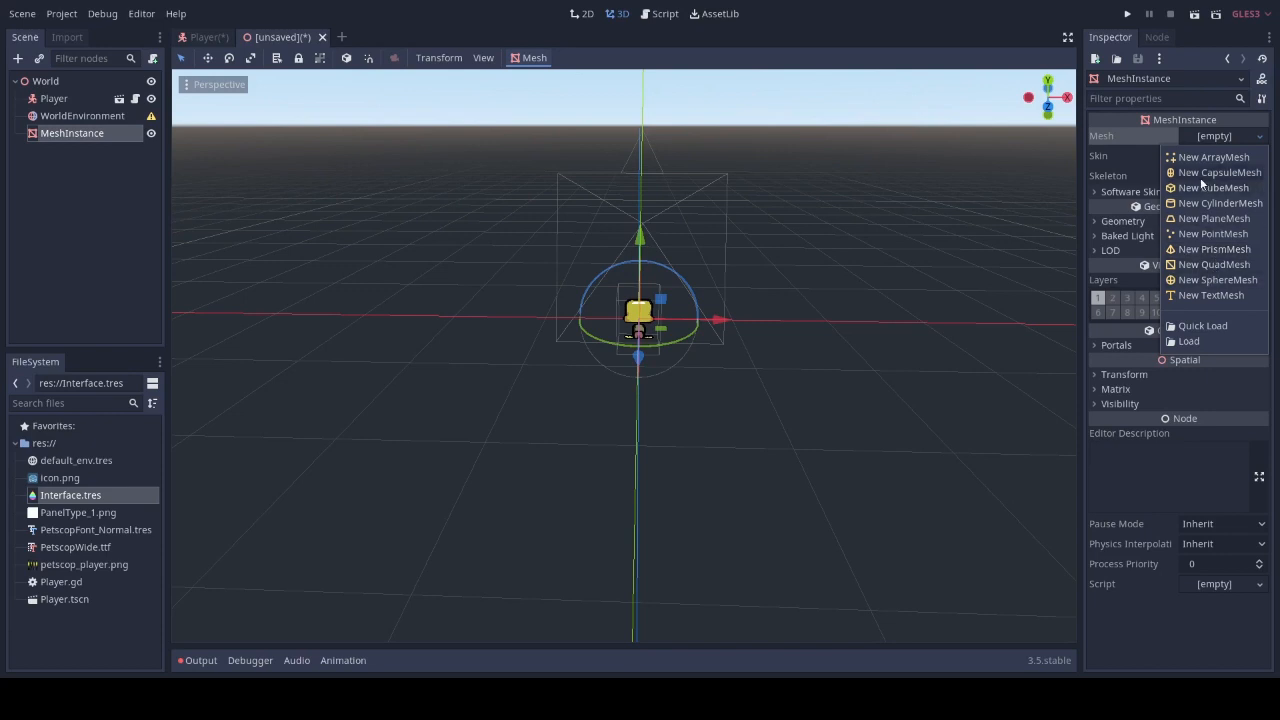
click(1214, 187)
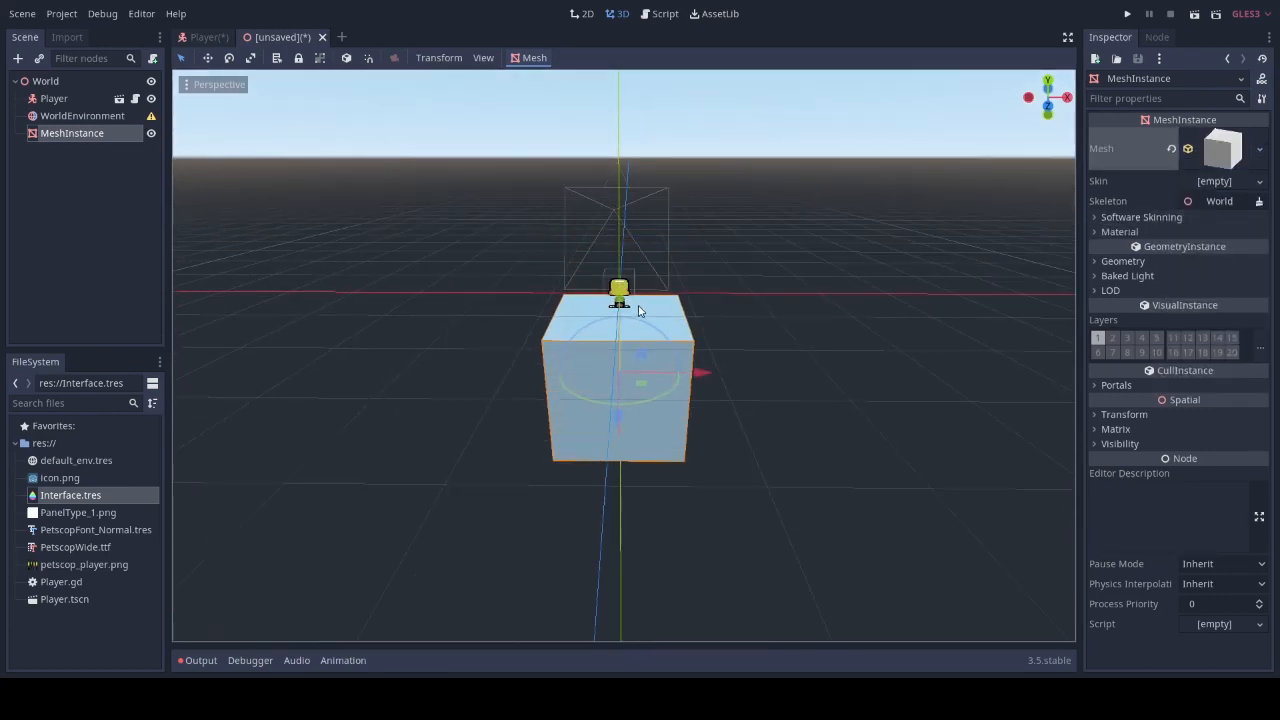
drag(619, 290, 619, 280)
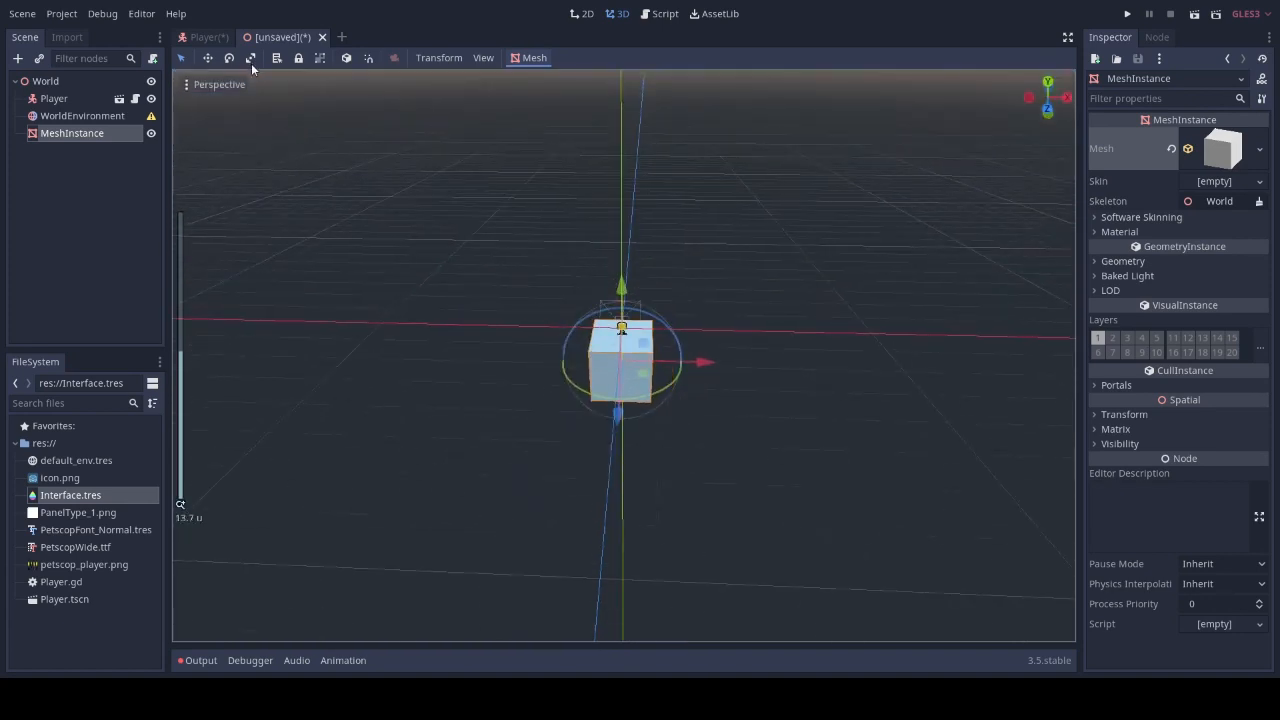
scroll(down, 3)
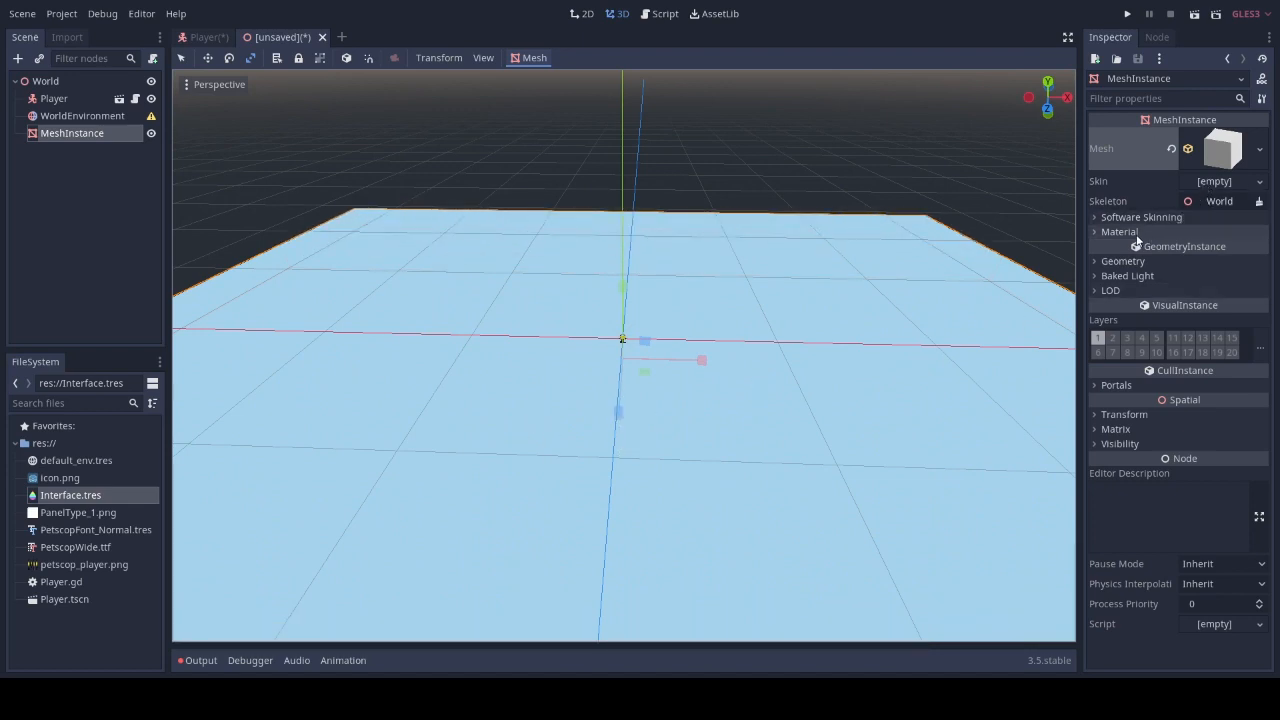
click(1119, 231)
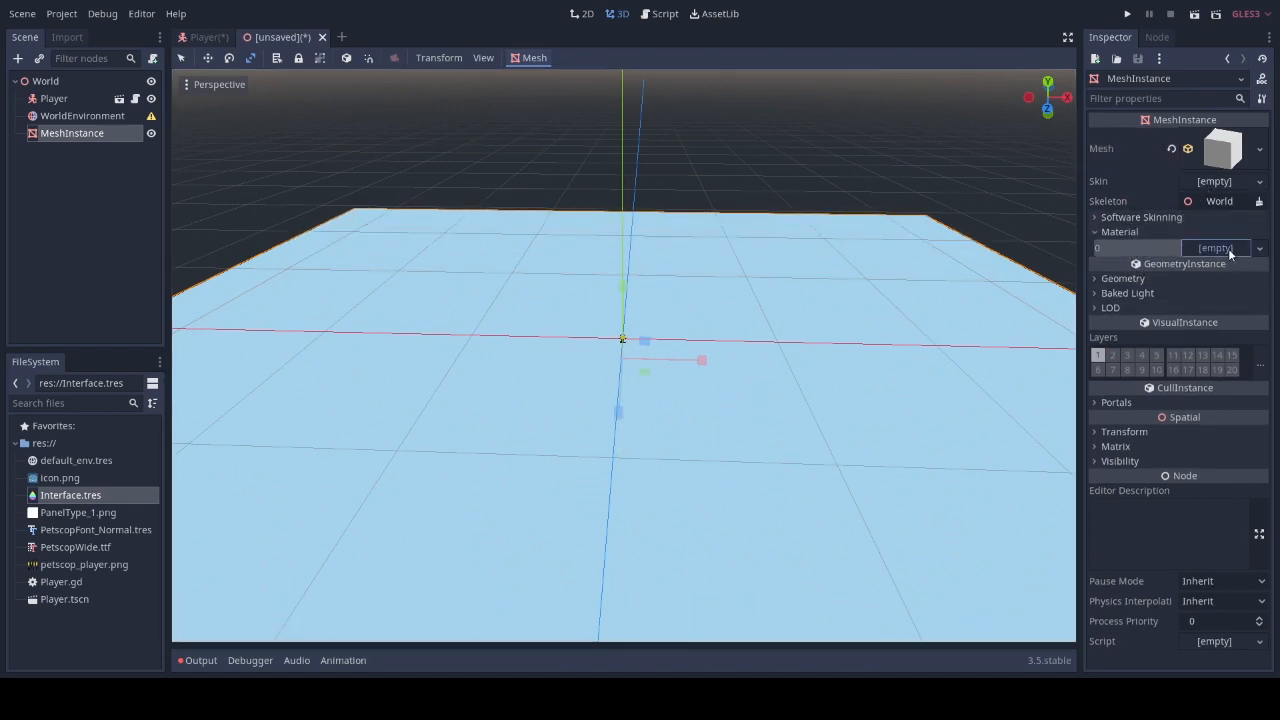
click(1215, 247)
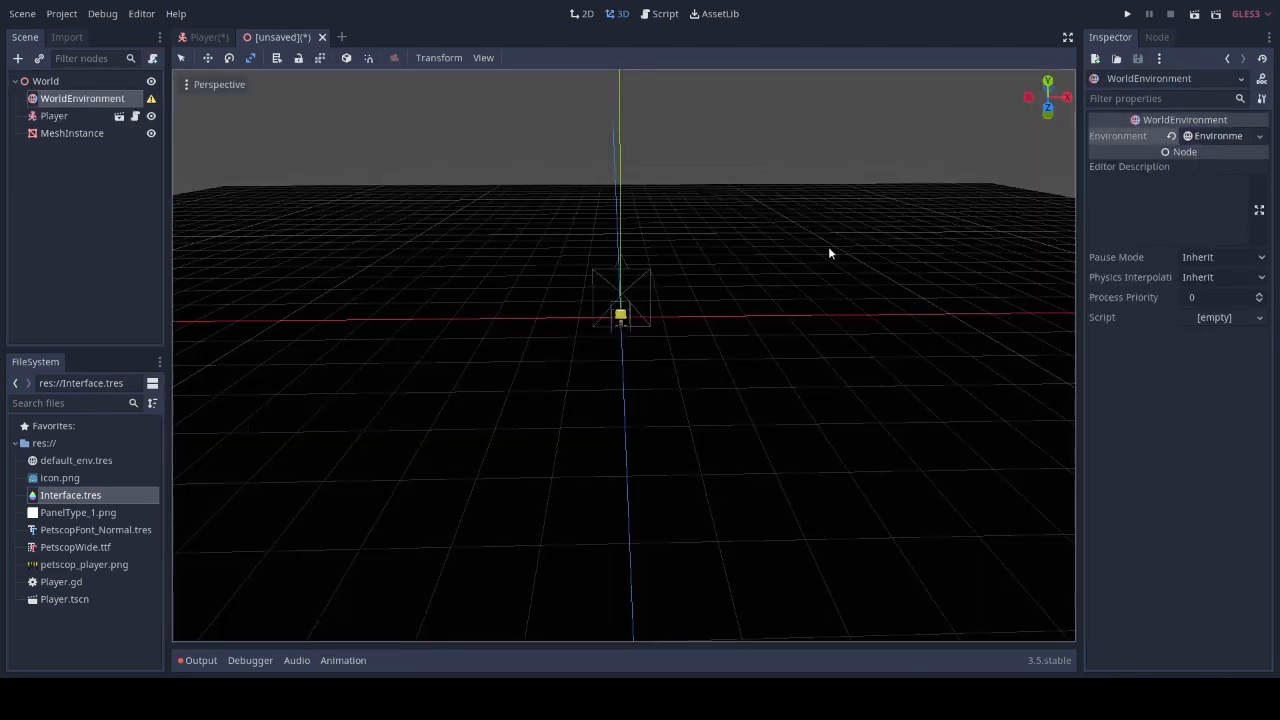
Expand the Environment resource, then add a DirectionalLight node to light the floor
click(1217, 136)
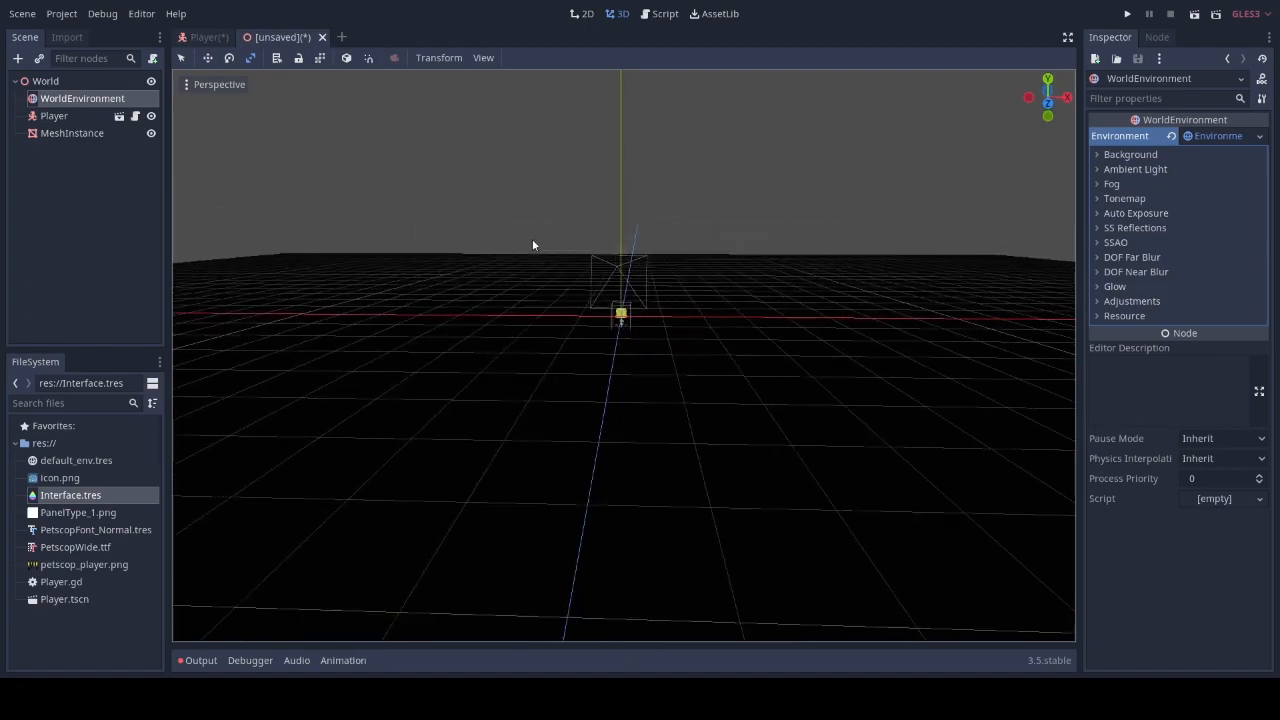
click(17, 57)
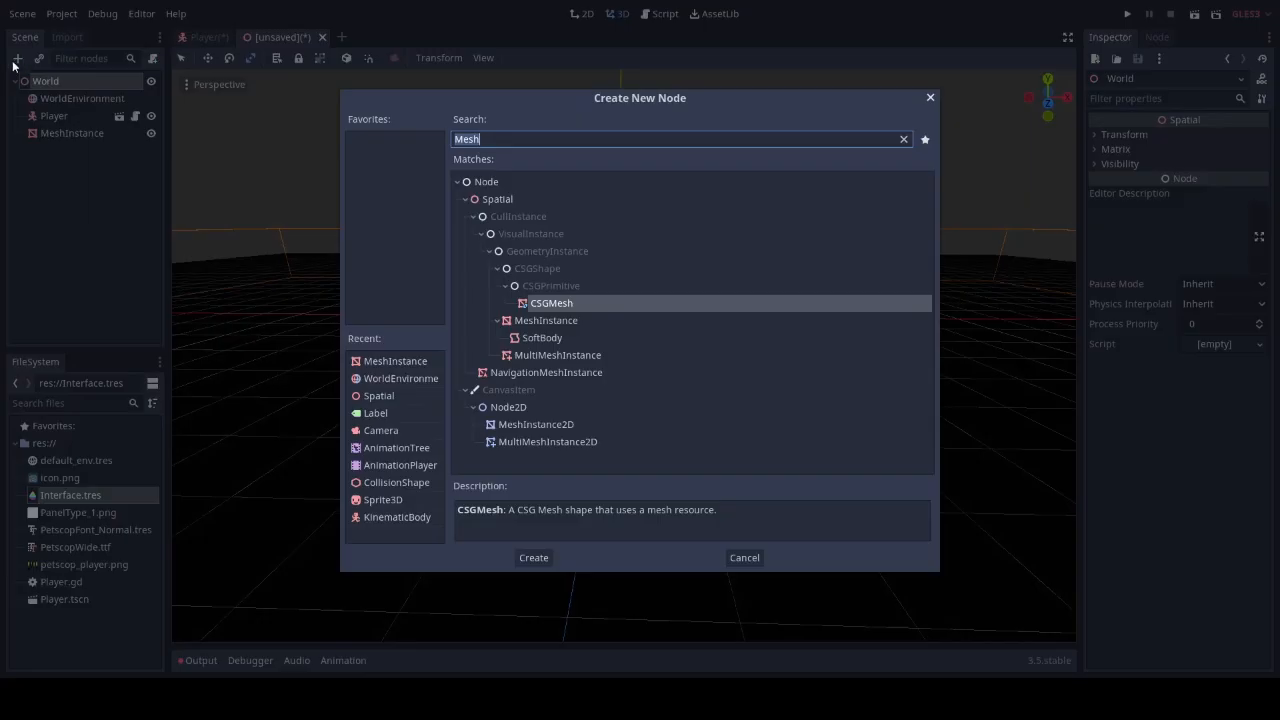
text(Sunl)
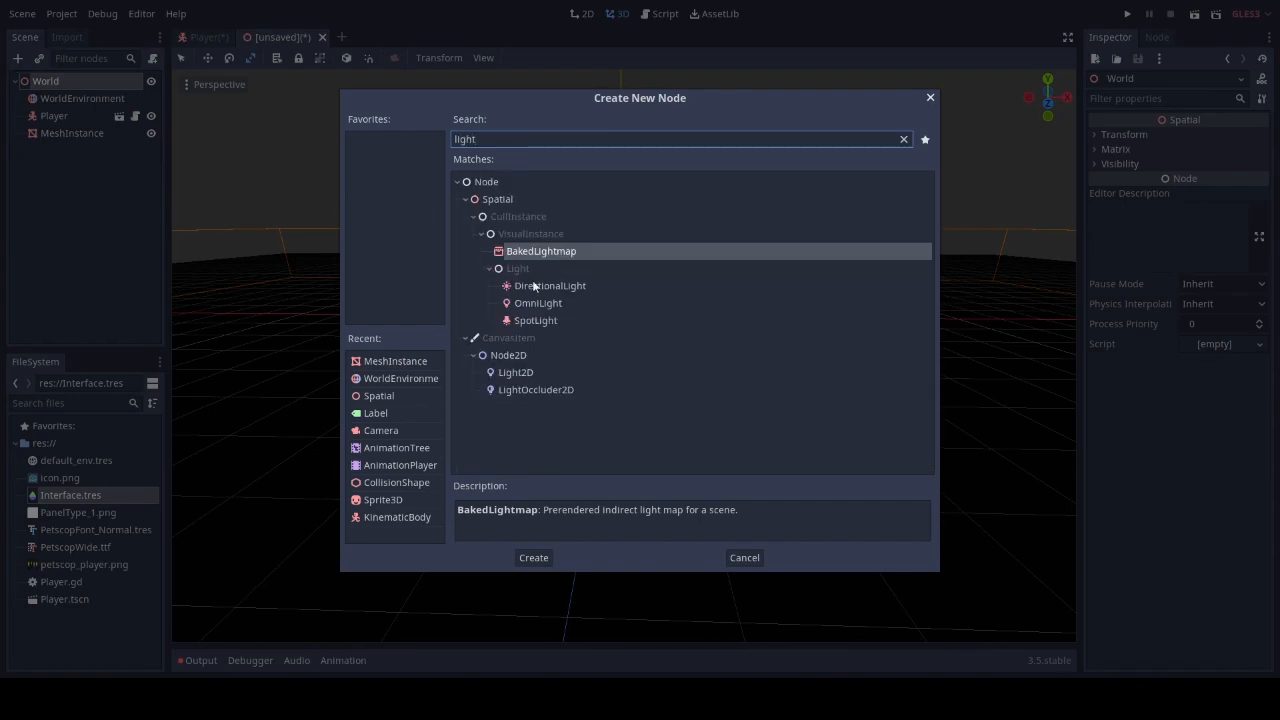
click(533, 557)
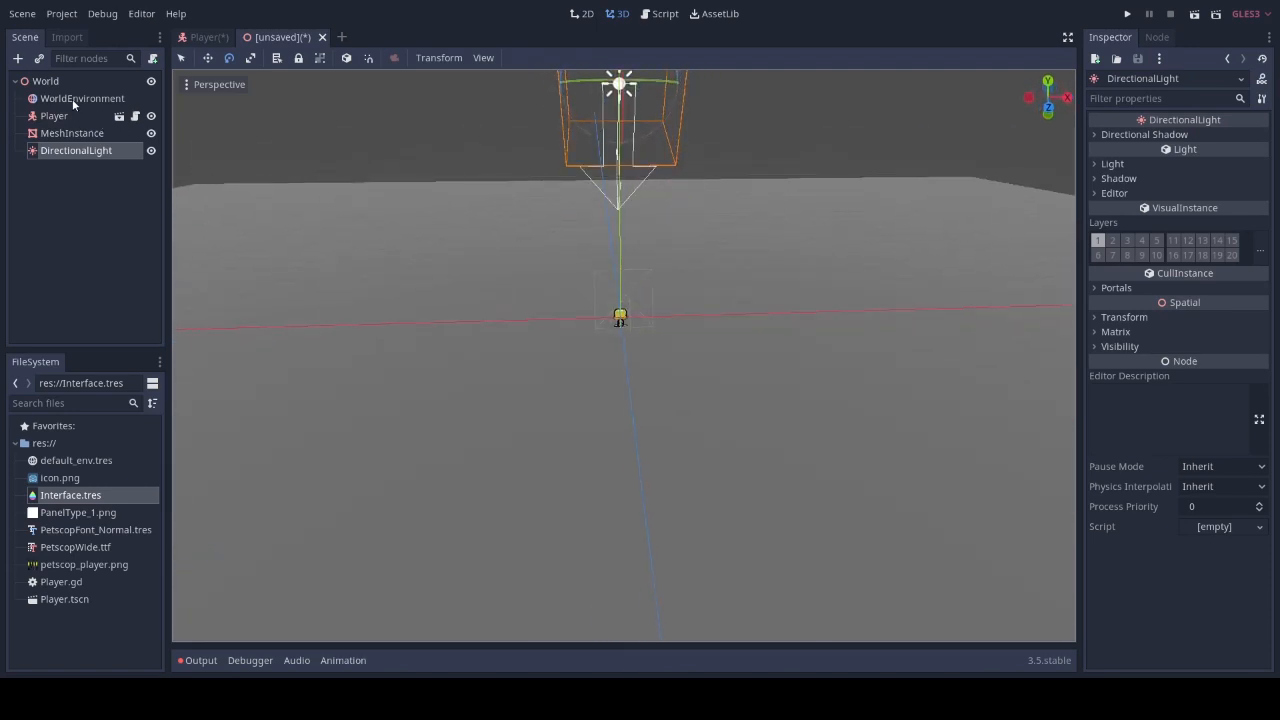
Enable white fog on the WorldEnvironment with Depth Begin 2 and Depth End 10
click(82, 98)
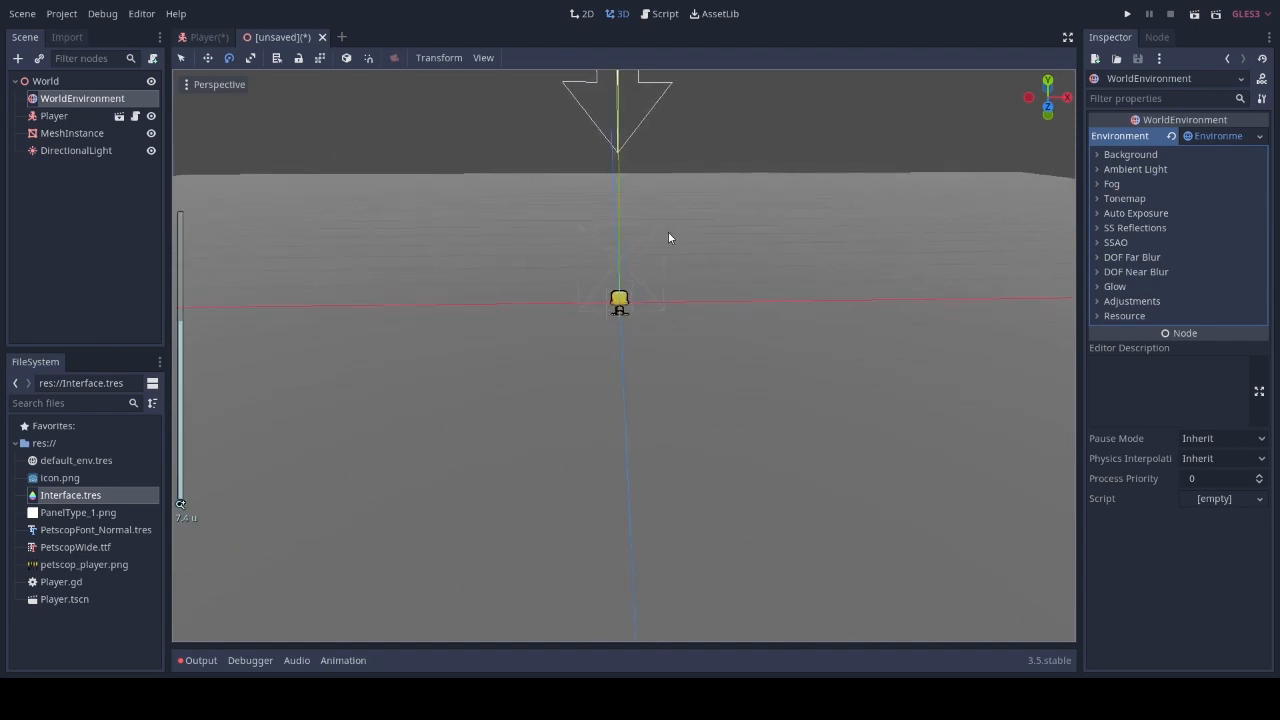
click(1112, 184)
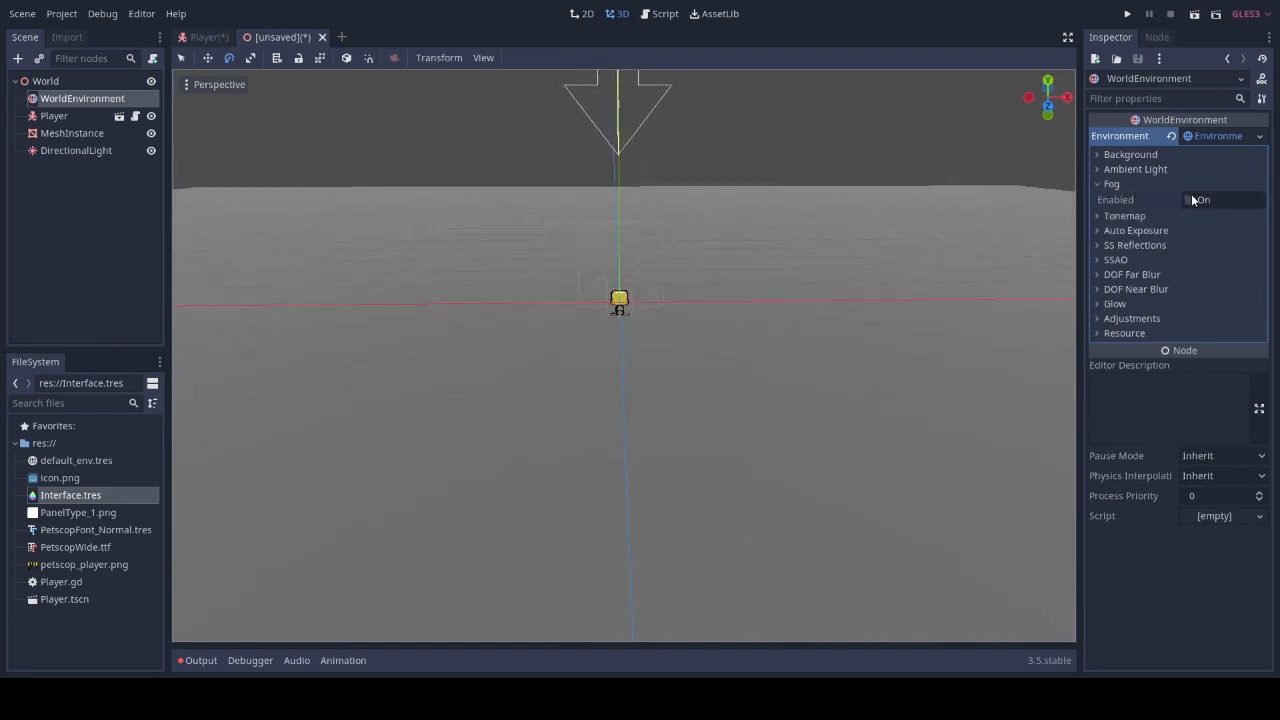
click(1186, 199)
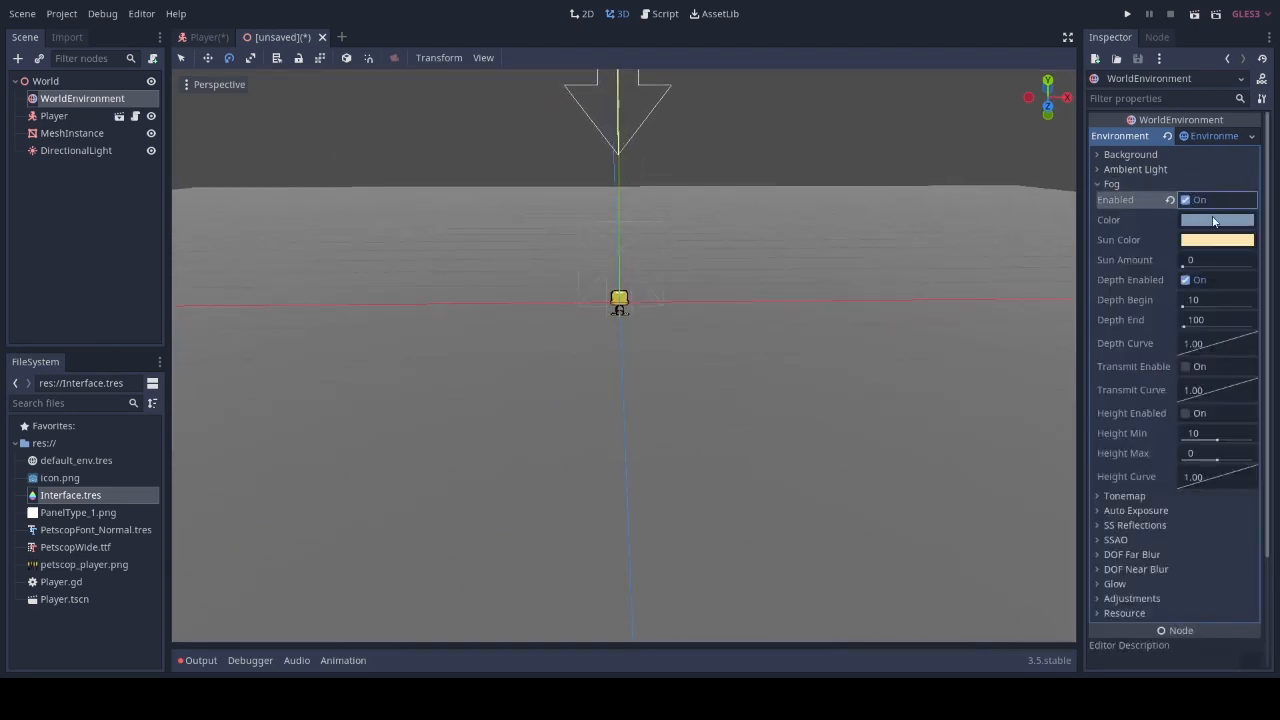
click(1216, 219)
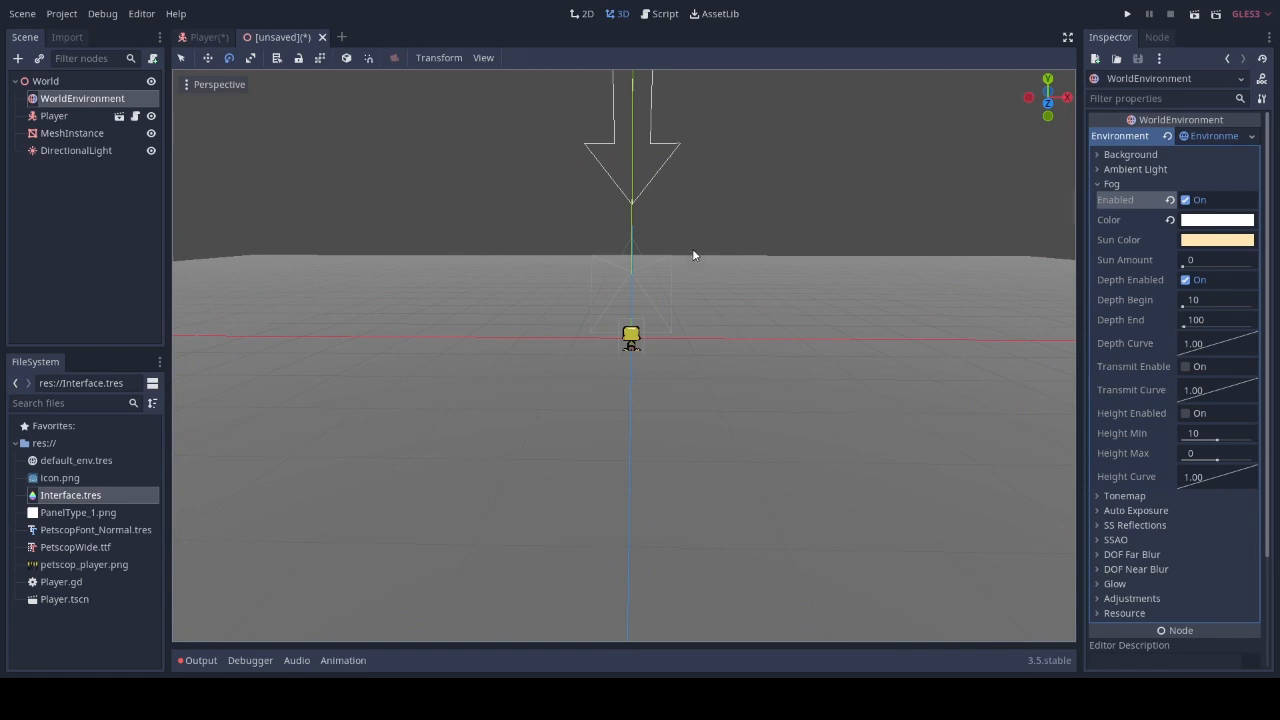
mouse_move(914, 247)
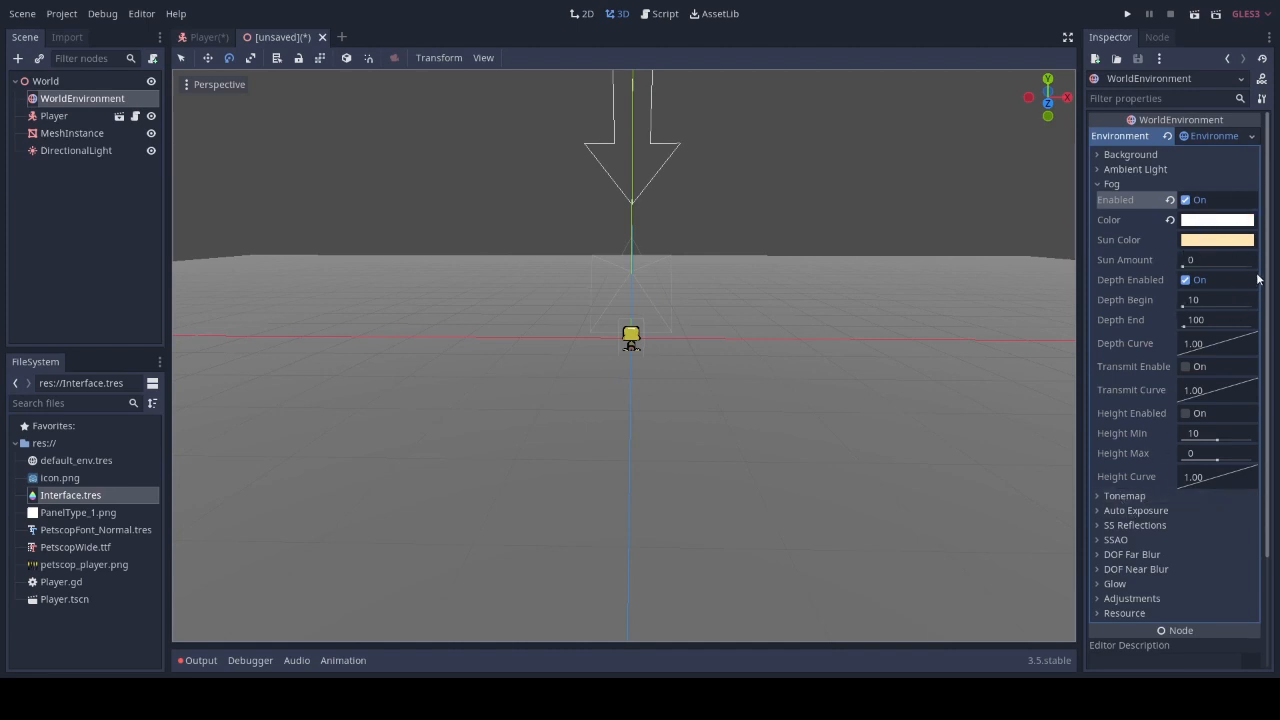
mouse_move(729, 313)
text(5)
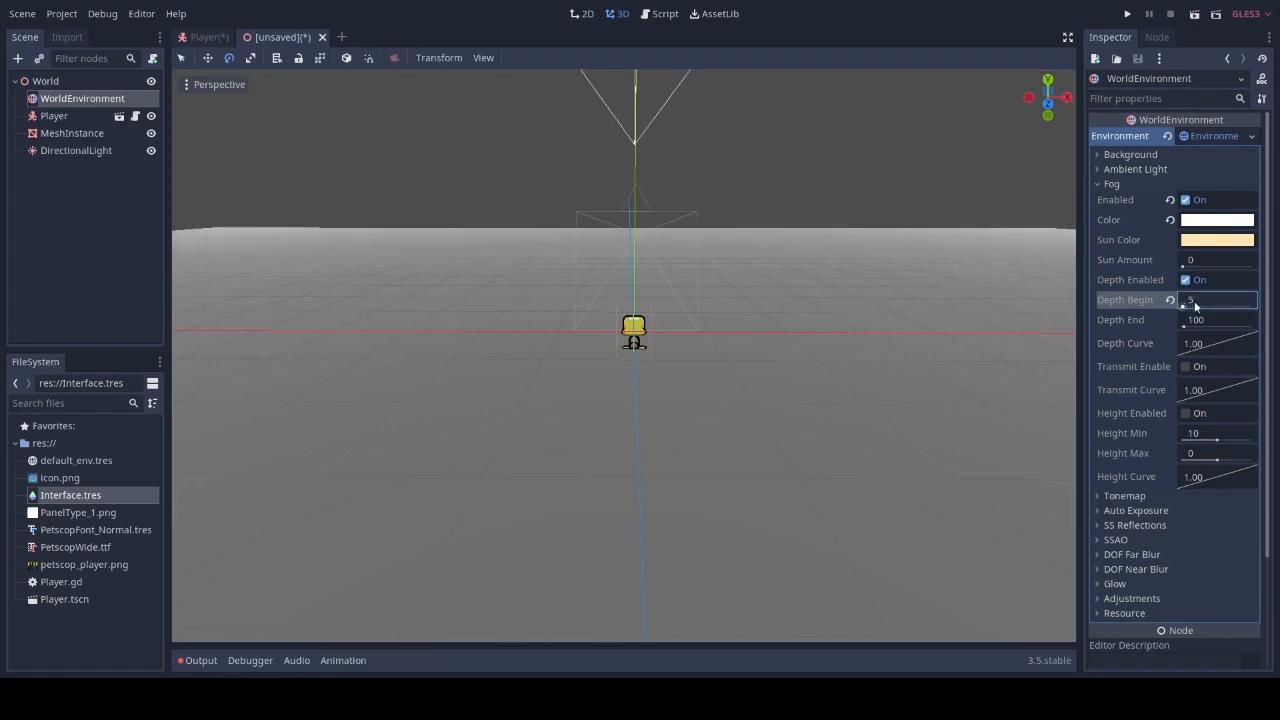
text(2)
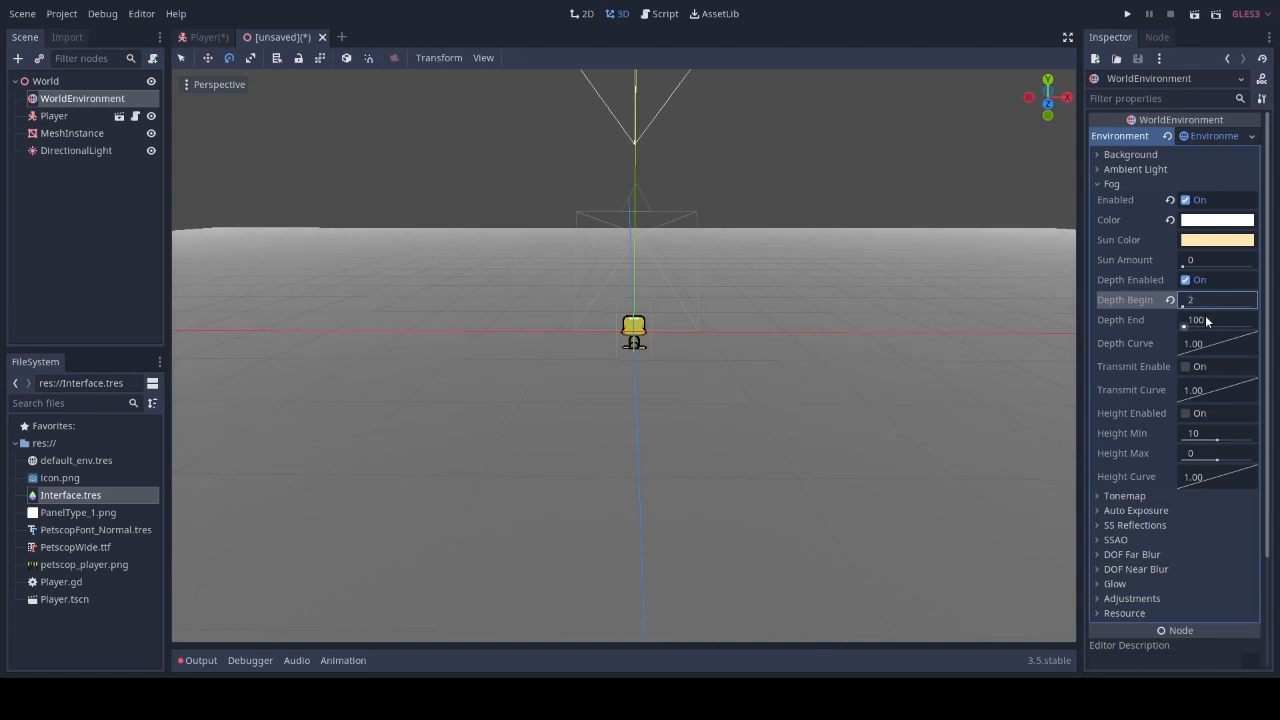
click(1216, 319)
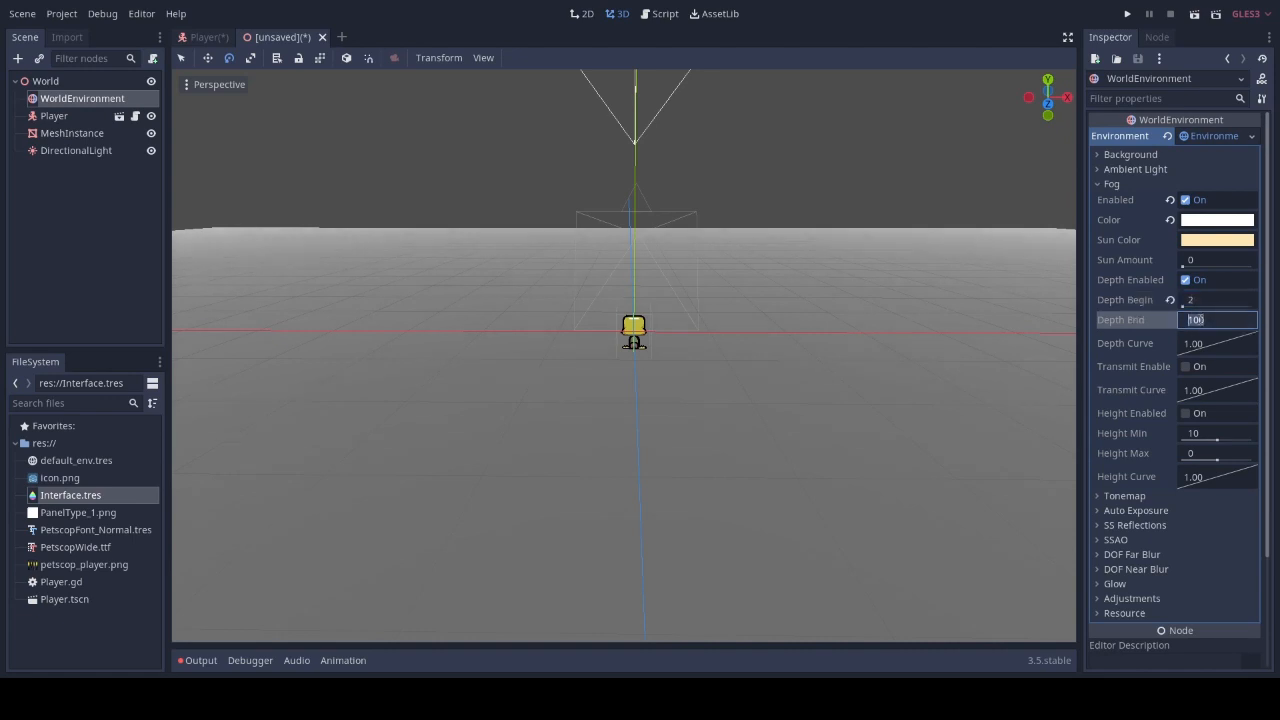
text(10)
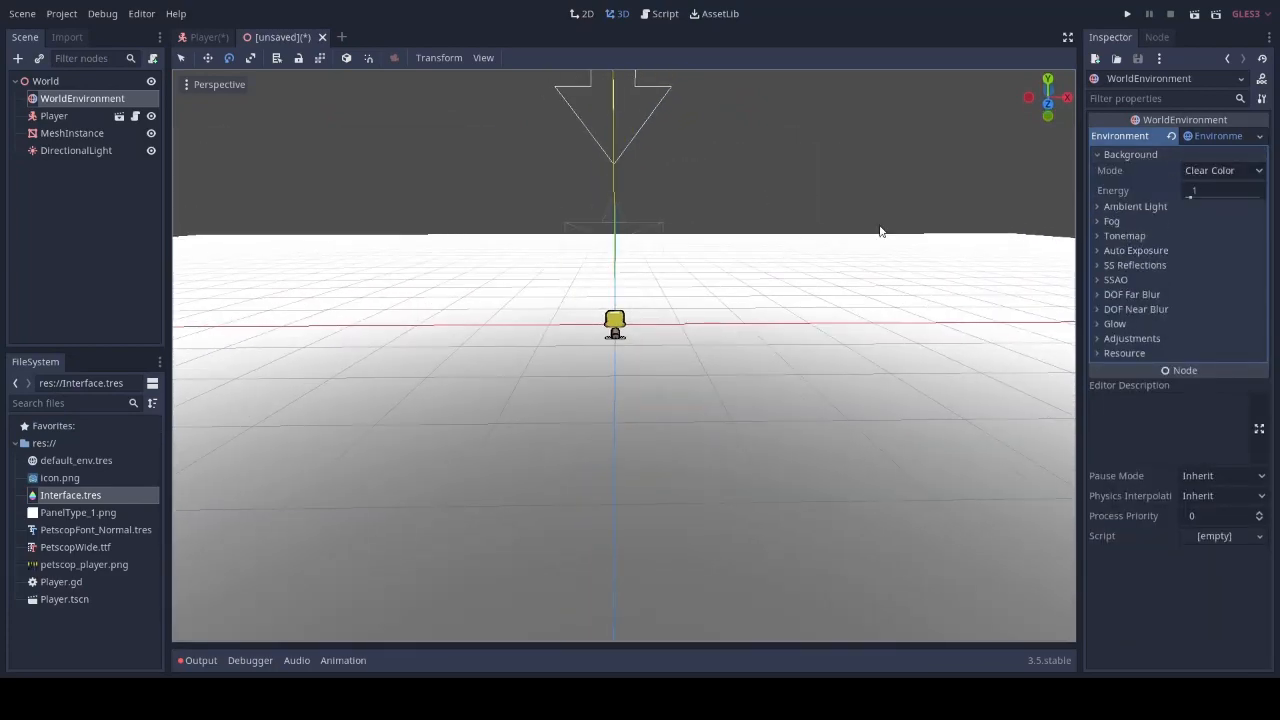
Set the environment Background mode to Custom Color (white)
click(1222, 170)
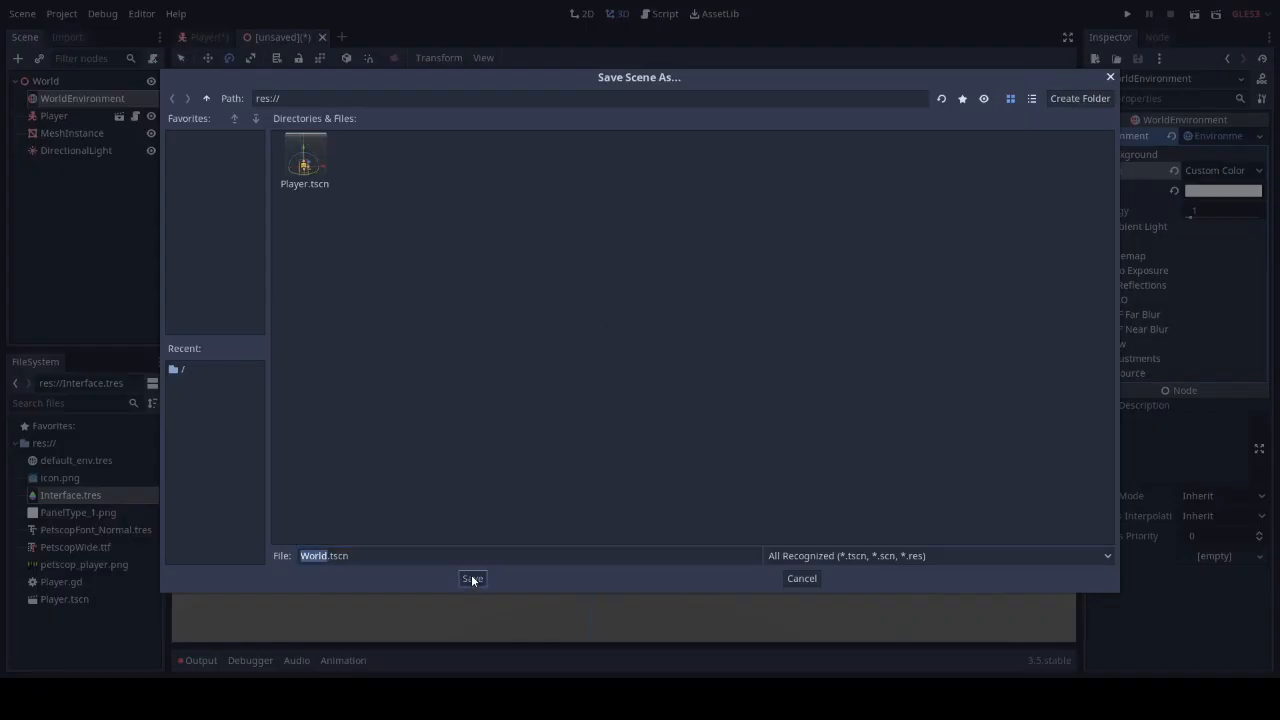
Save the scene as World.tscn and run the project with it selected as the main scene
click(472, 578)
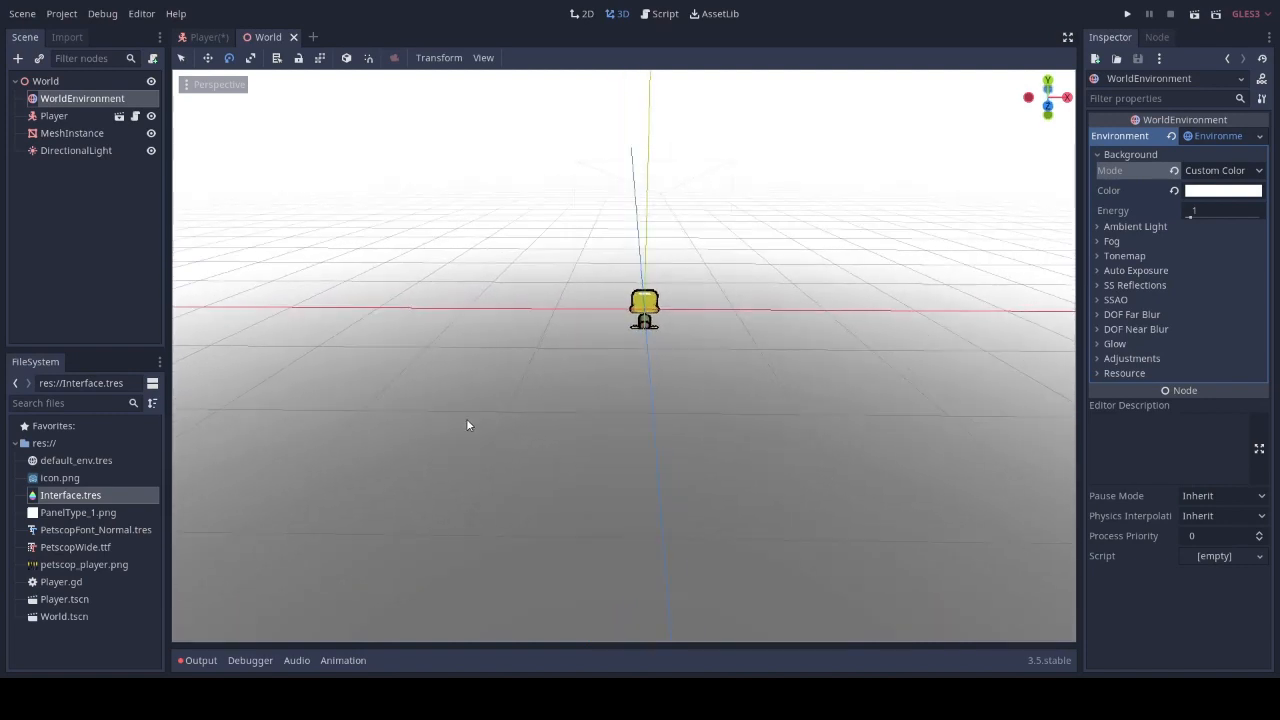
mouse_move(443, 282)
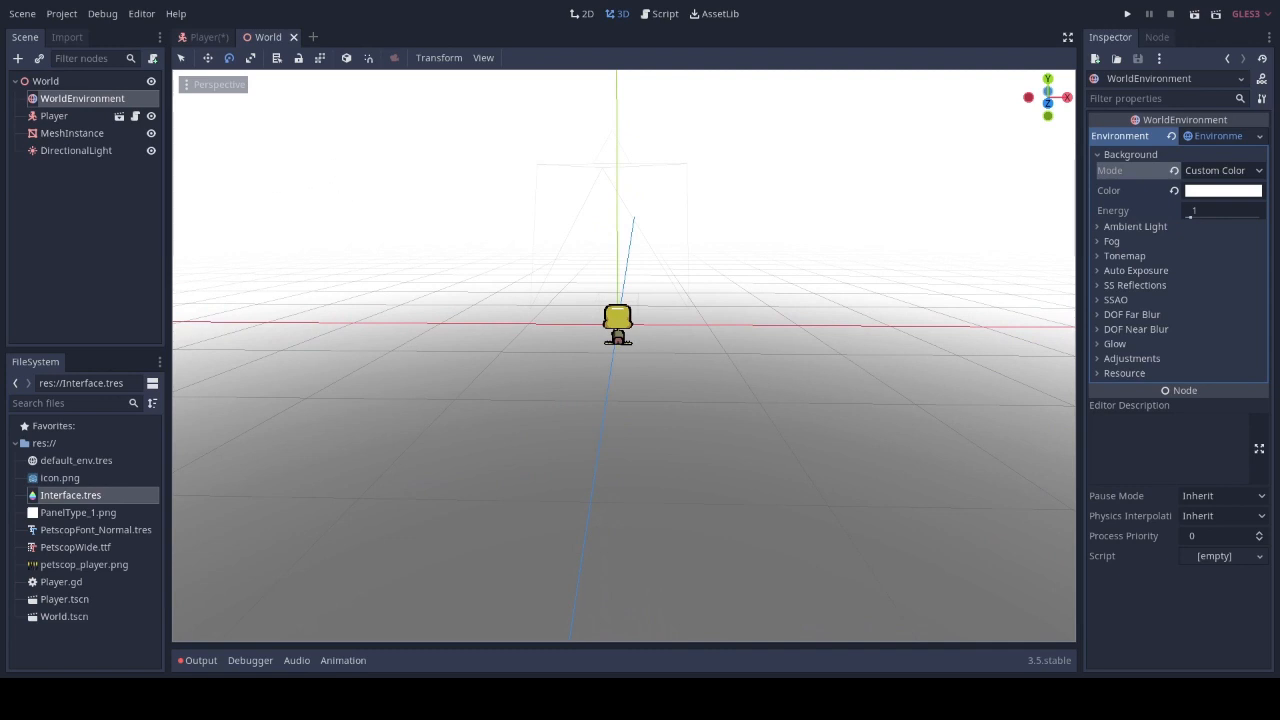
click(1127, 13)
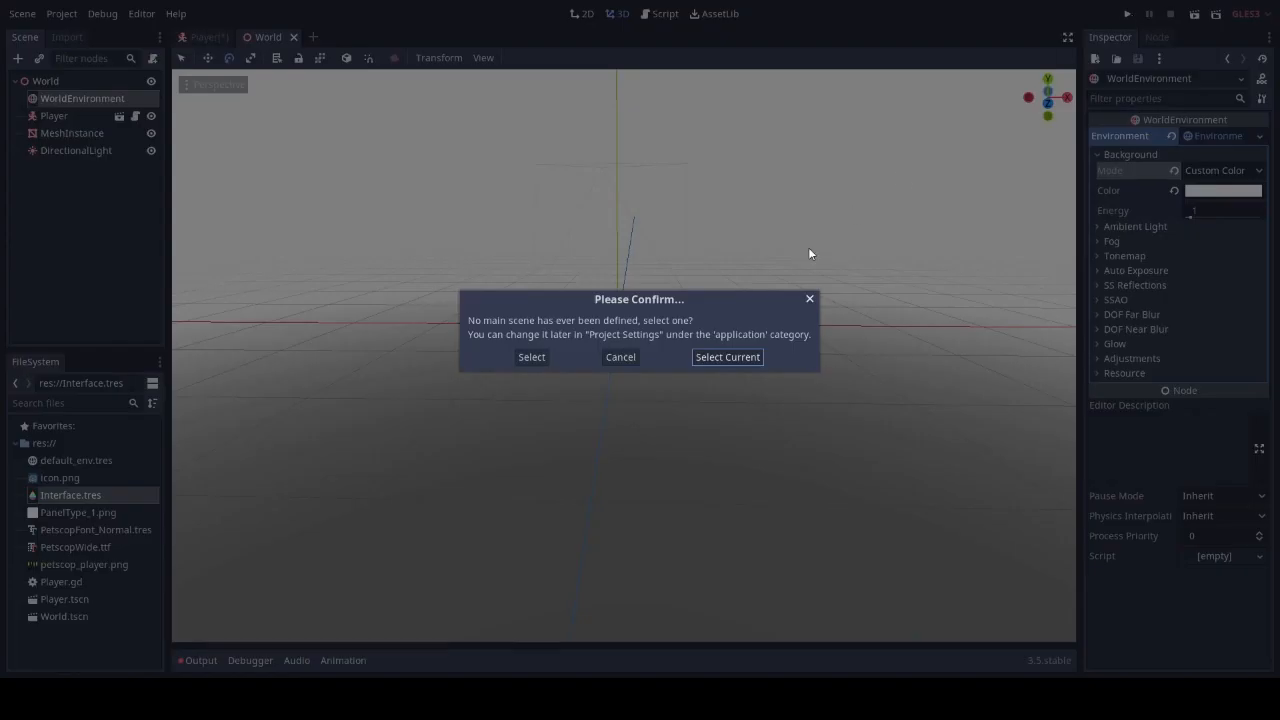
click(727, 357)
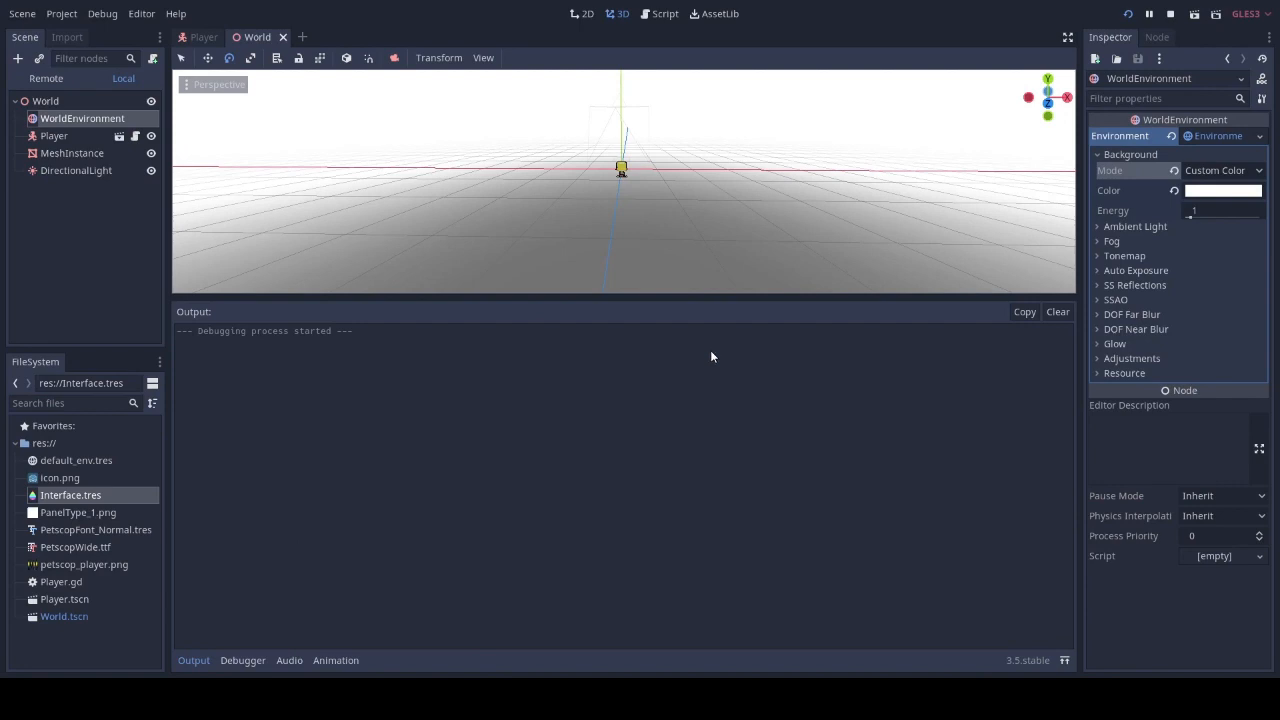